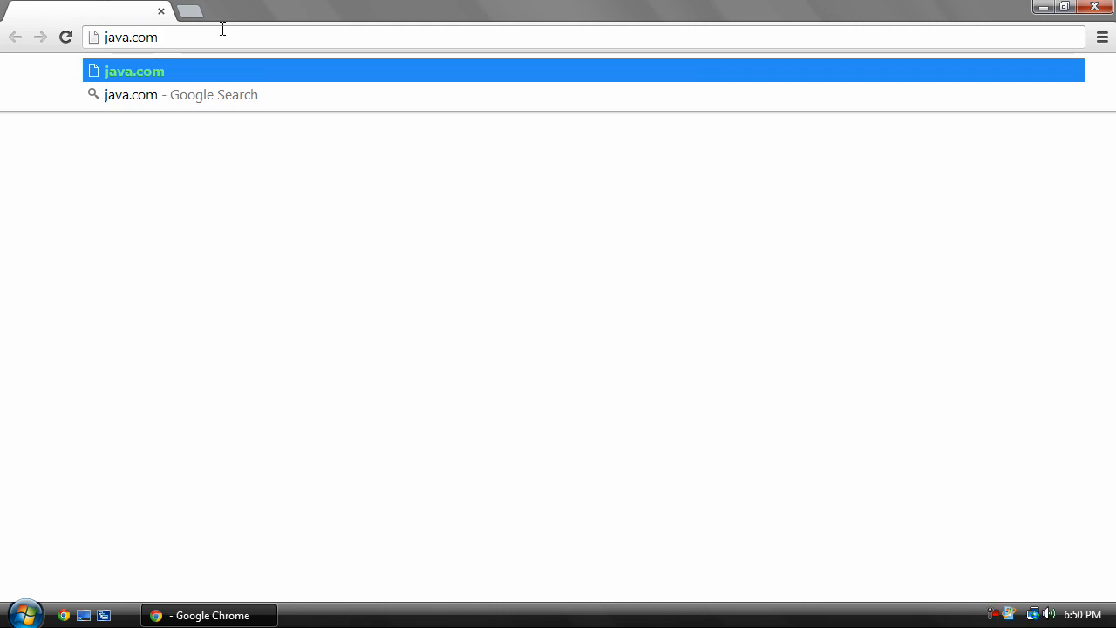
In Chrome, look up java.com and get.adobe.com/air on the way to the Scout app page.
{"action": "type", "text": "g"}
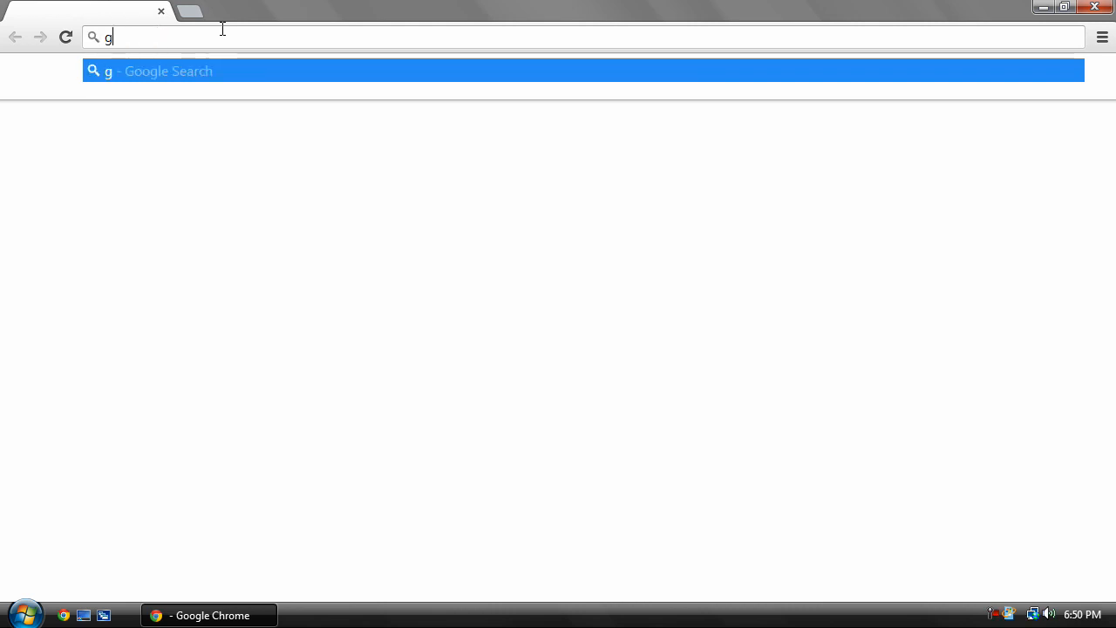
{"action": "type", "text": "et.adobe.com/"}
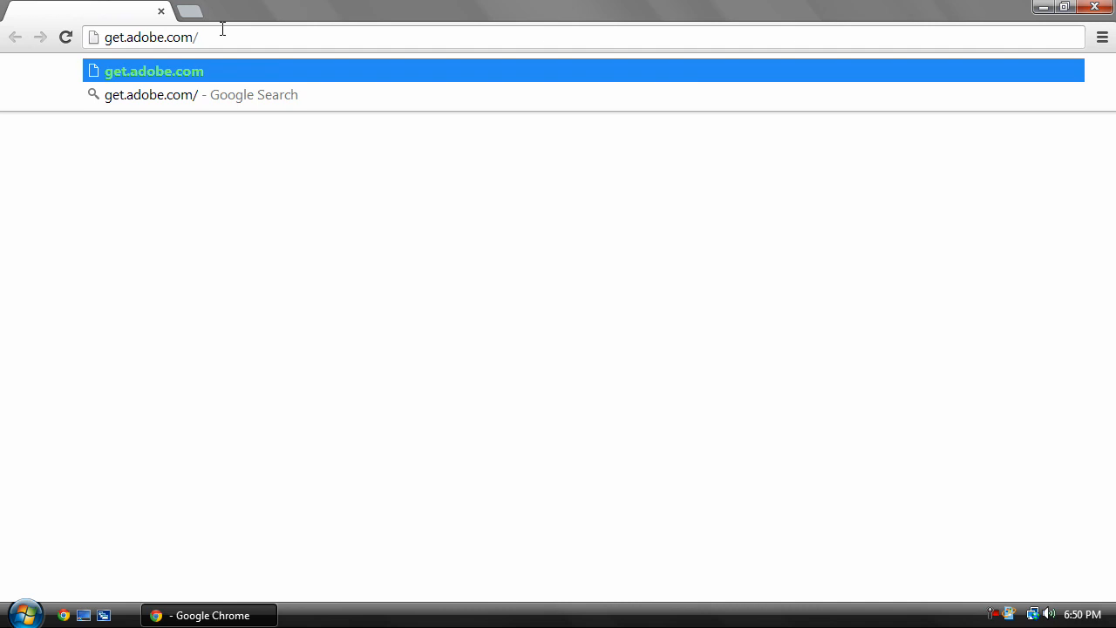
{"action": "type", "text": "air"}
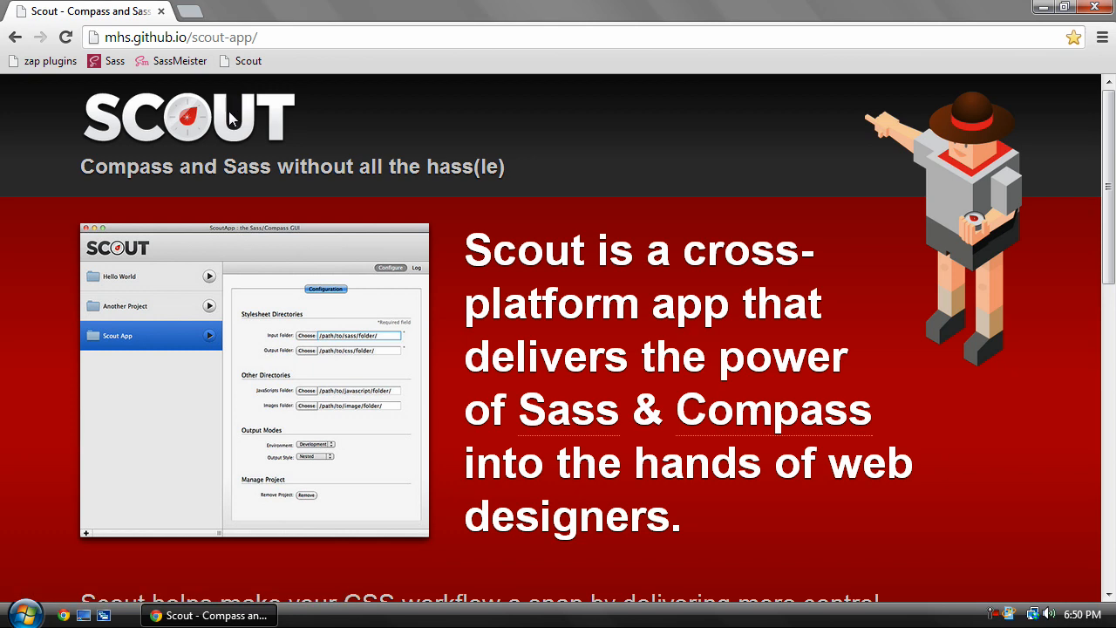
{"action": "mouse_move", "coordinate": [260, 120]}
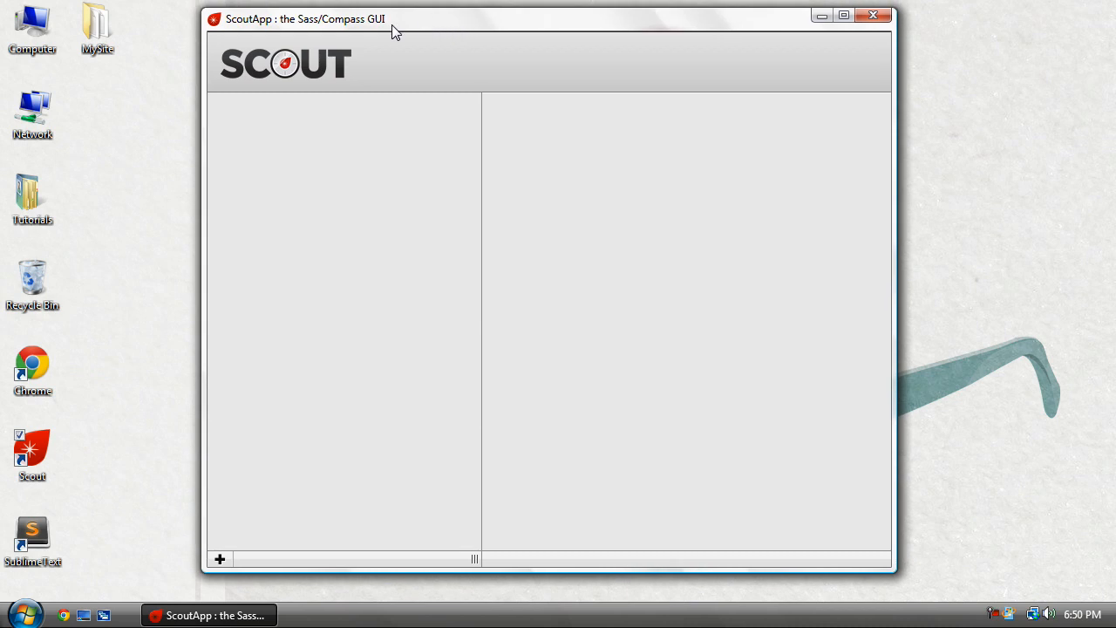
{"action": "mouse_move", "coordinate": [825, 201]}
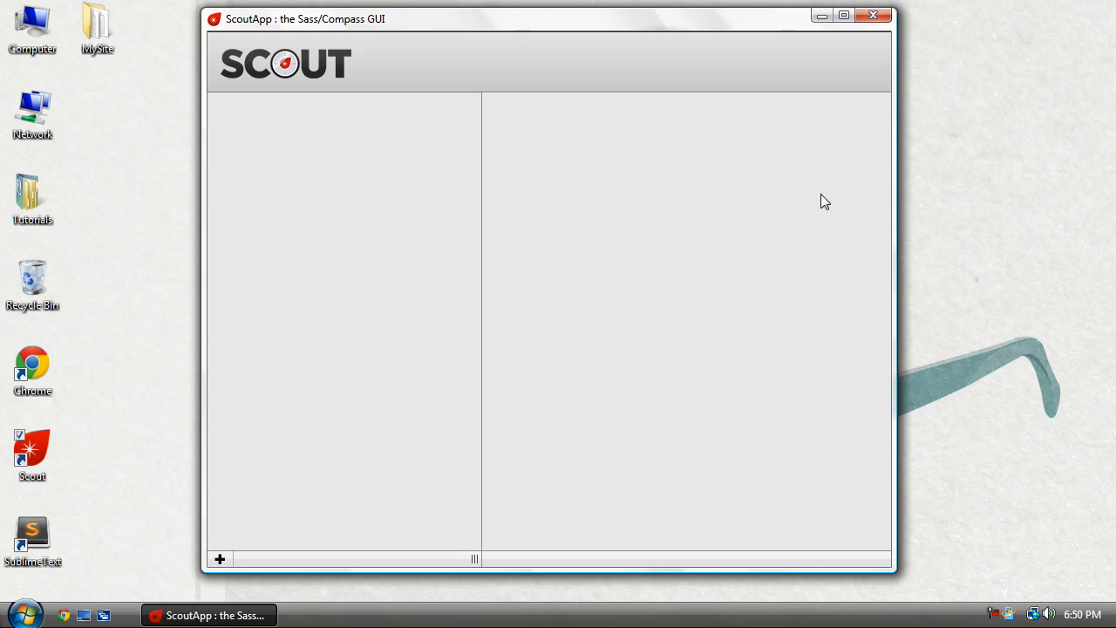
{"action": "mouse_move", "coordinate": [533, 232]}
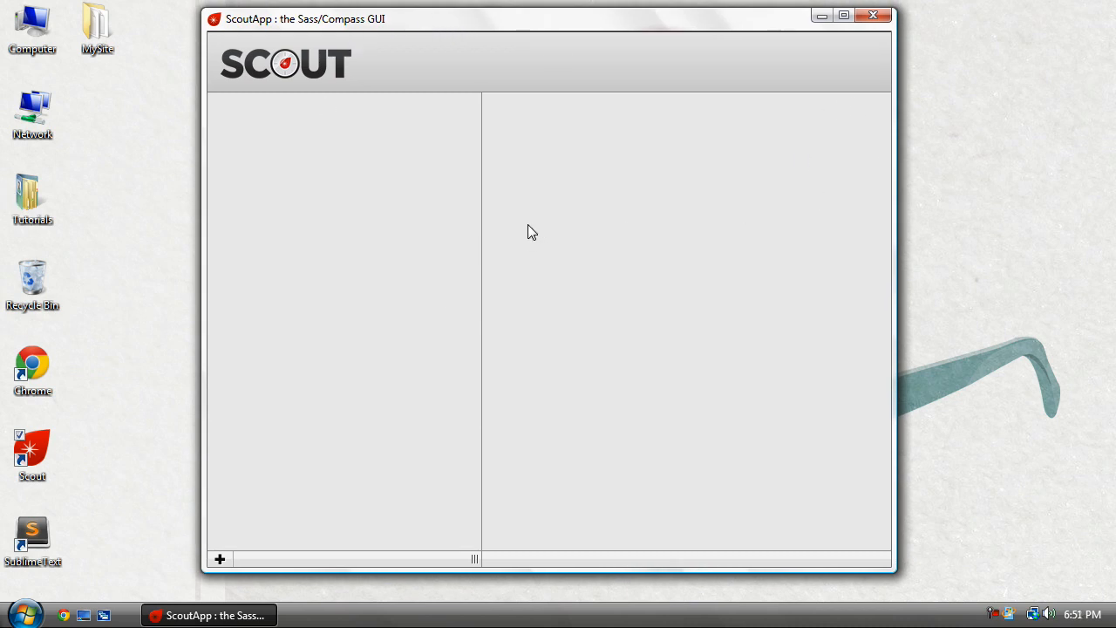
{"action": "mouse_move", "coordinate": [453, 215]}
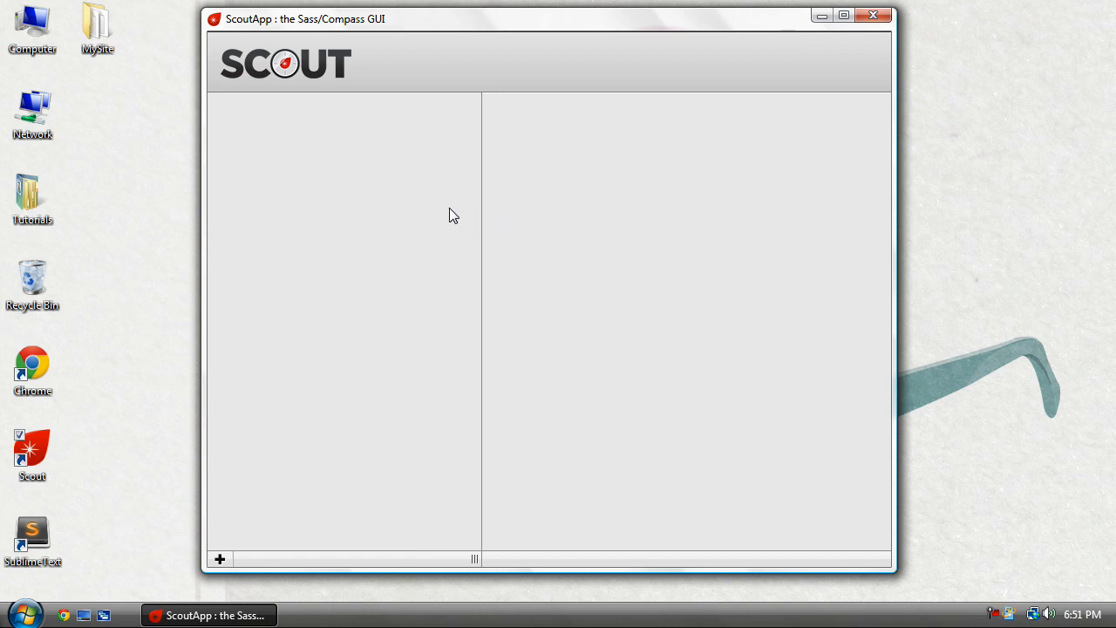
{"action": "mouse_move", "coordinate": [821, 16]}
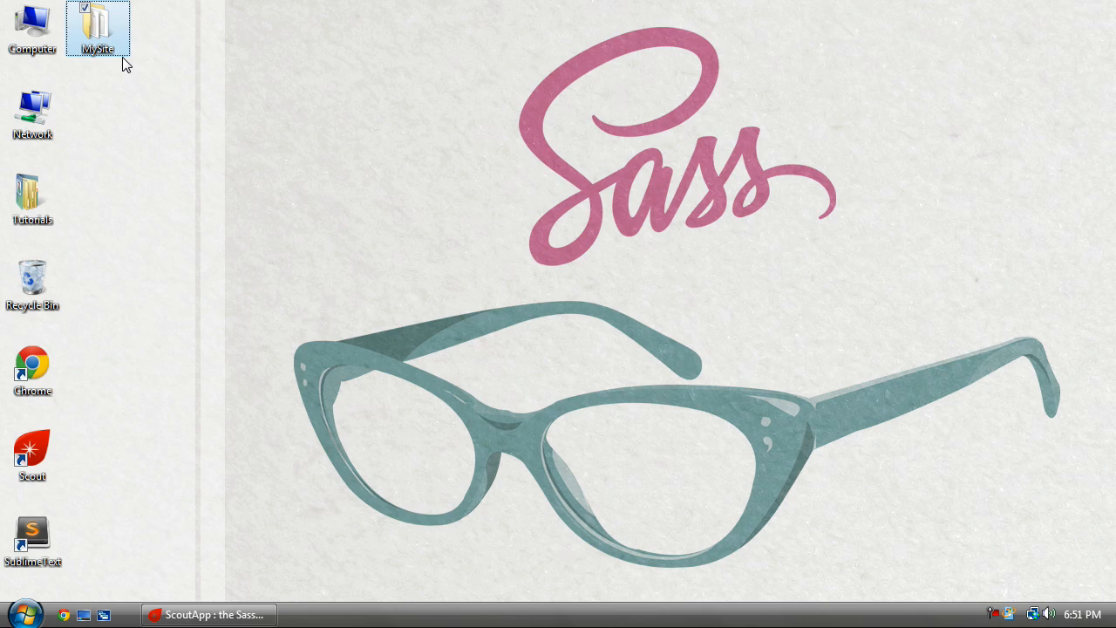
Open the desktop MySite folder and select index.html, then the _style folder.
{"action": "double_click", "coordinate": [98, 26]}
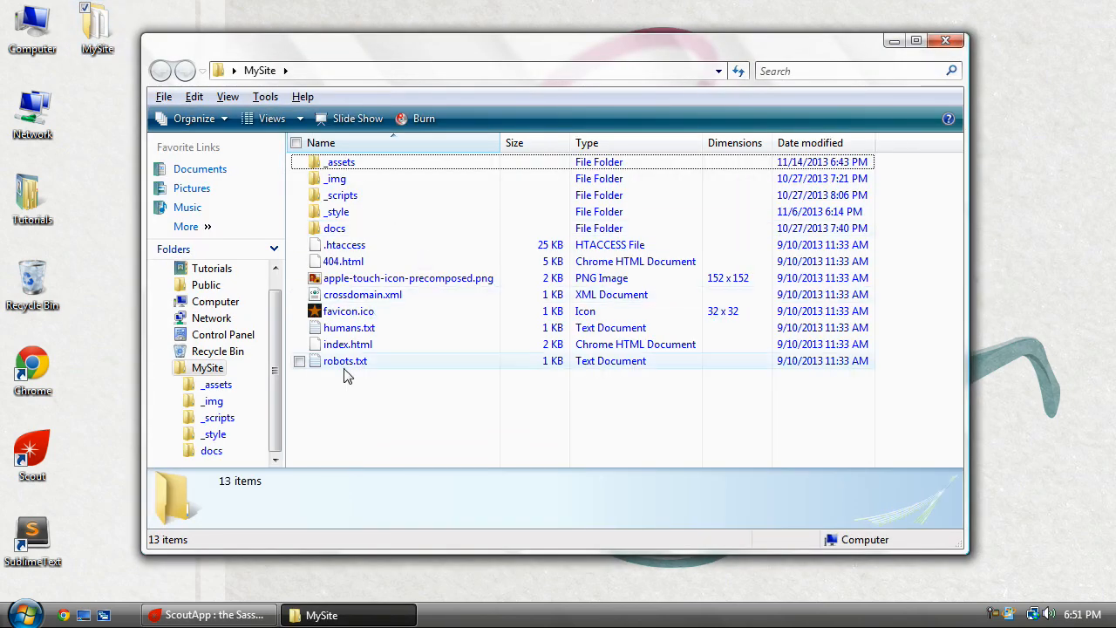
{"action": "mouse_move", "coordinate": [347, 358]}
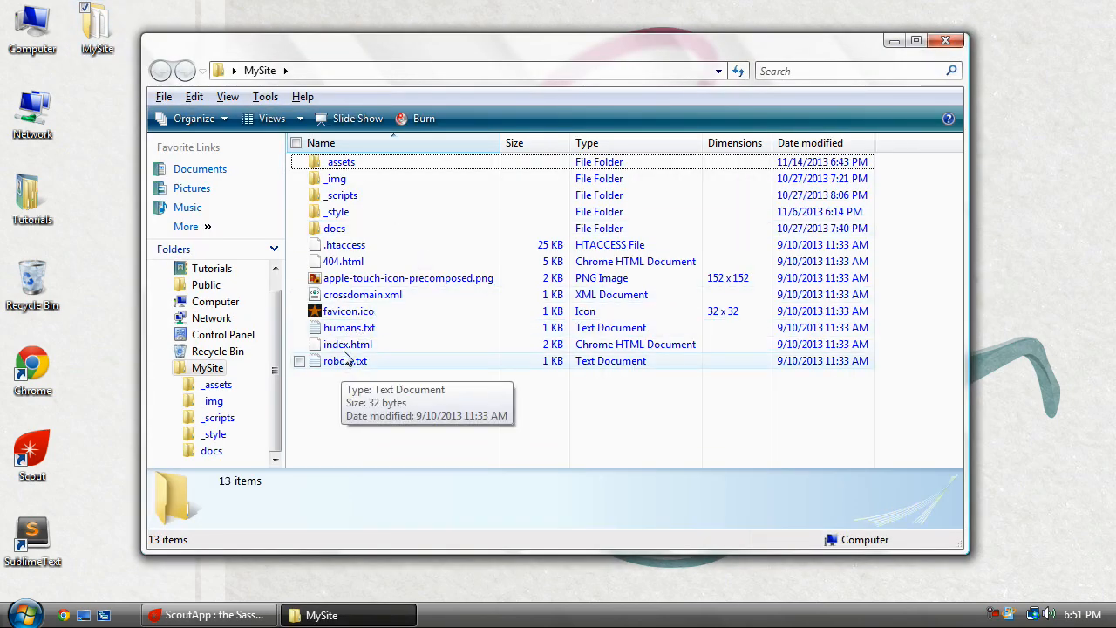
{"action": "left_click", "coordinate": [339, 162]}
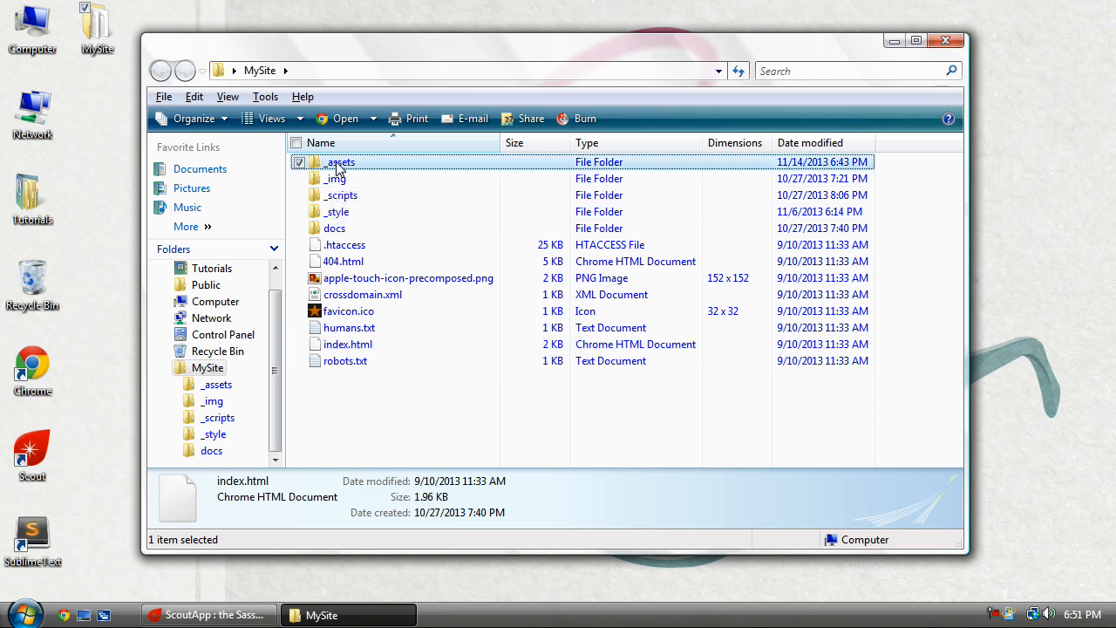
{"action": "left_click", "coordinate": [335, 228]}
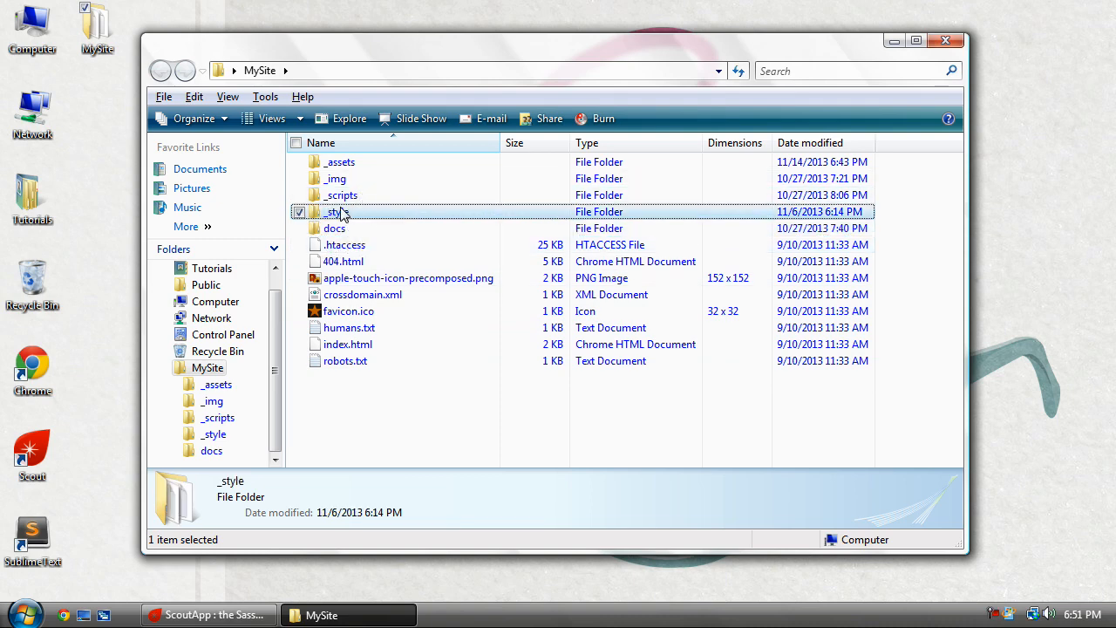
Open _style and inspect crossbrowser.css, mediaqueries.css and vendor.fancybox.css, then deselect them.
{"action": "double_click", "coordinate": [339, 211]}
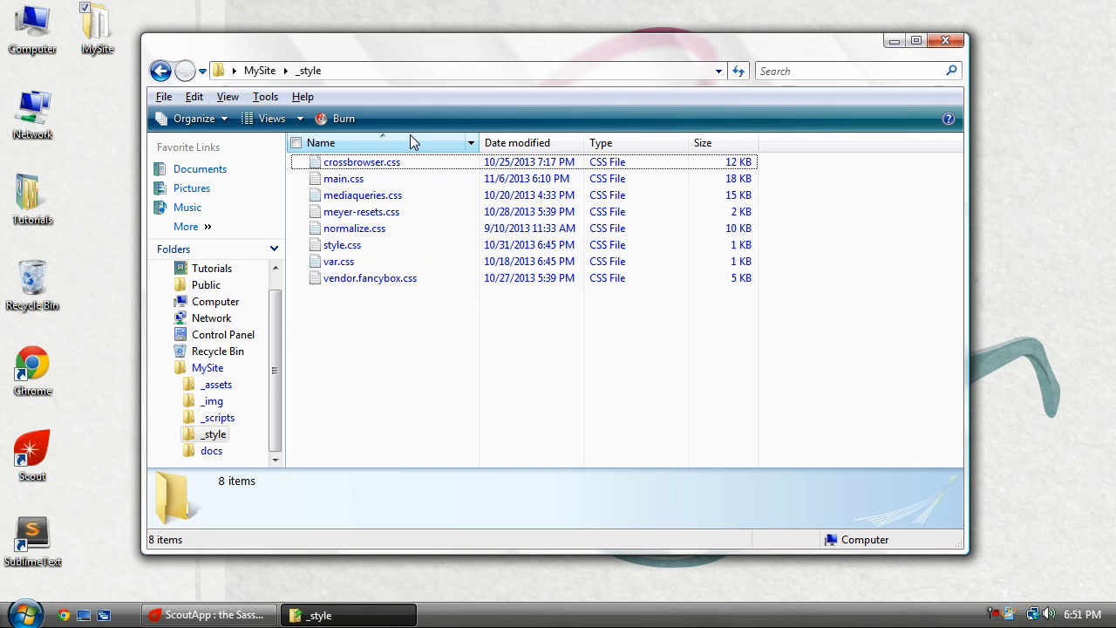
{"action": "mouse_move", "coordinate": [522, 379]}
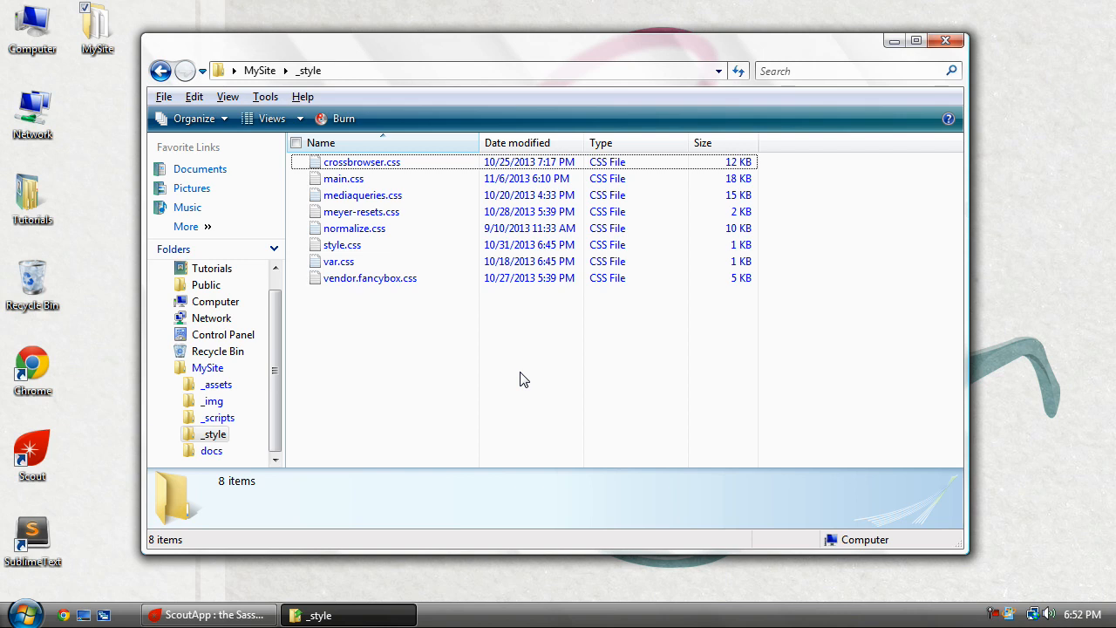
{"action": "left_click", "coordinate": [354, 228]}
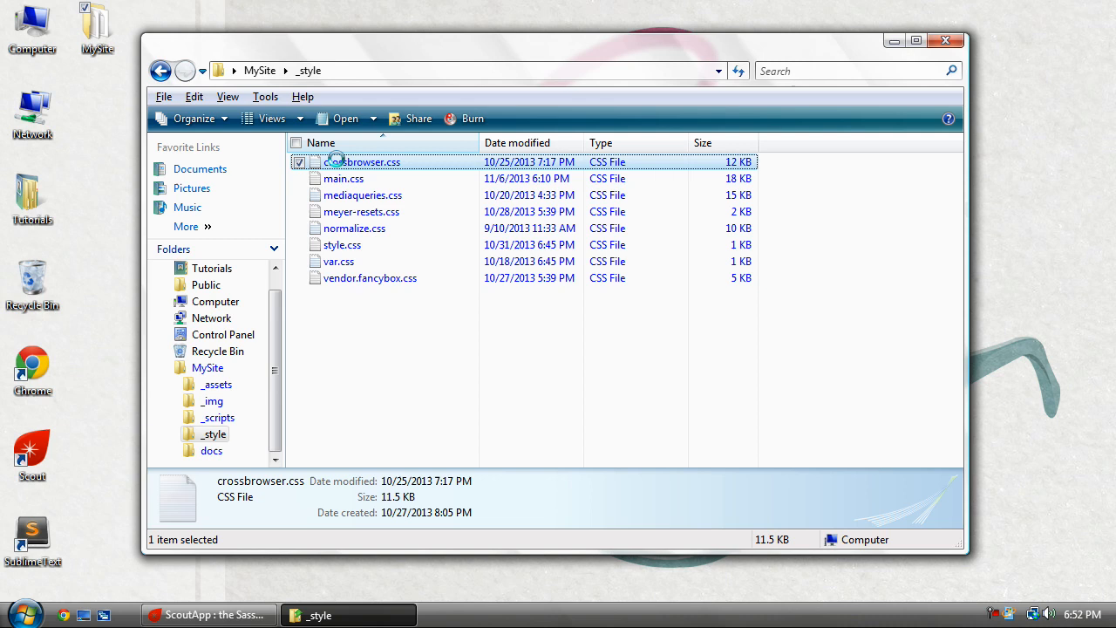
{"action": "left_click", "coordinate": [363, 194]}
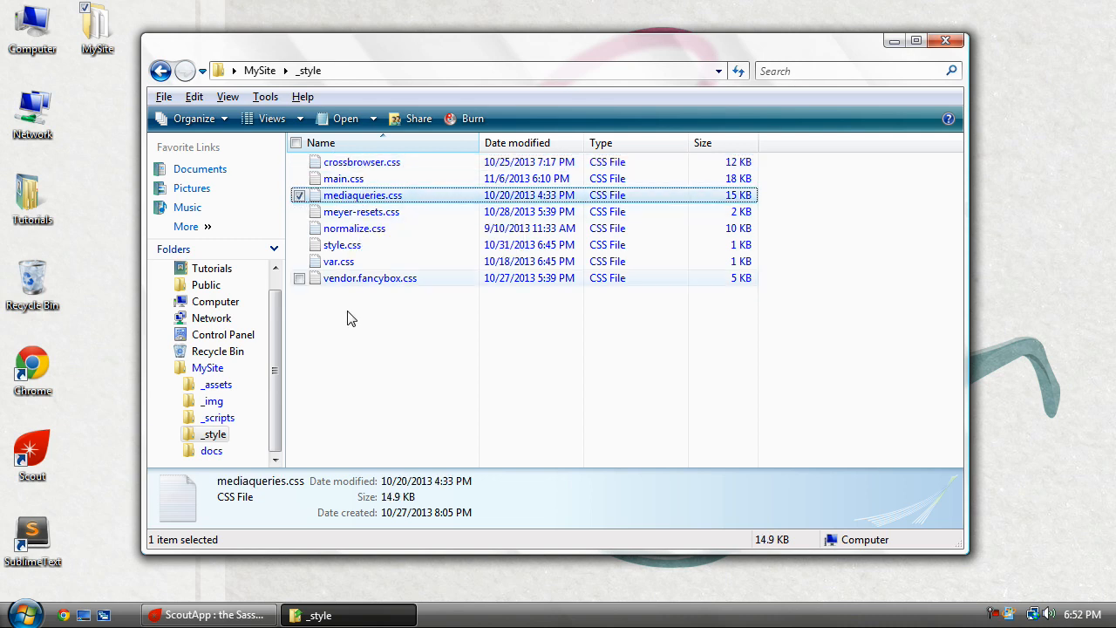
{"action": "left_click", "coordinate": [370, 277]}
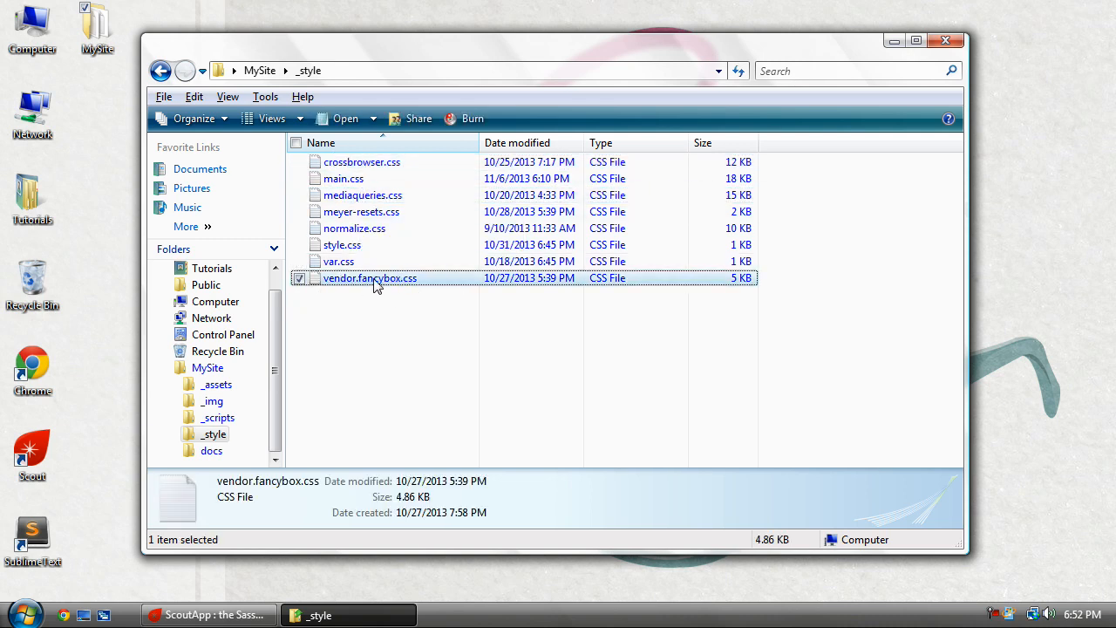
{"action": "mouse_move", "coordinate": [427, 289]}
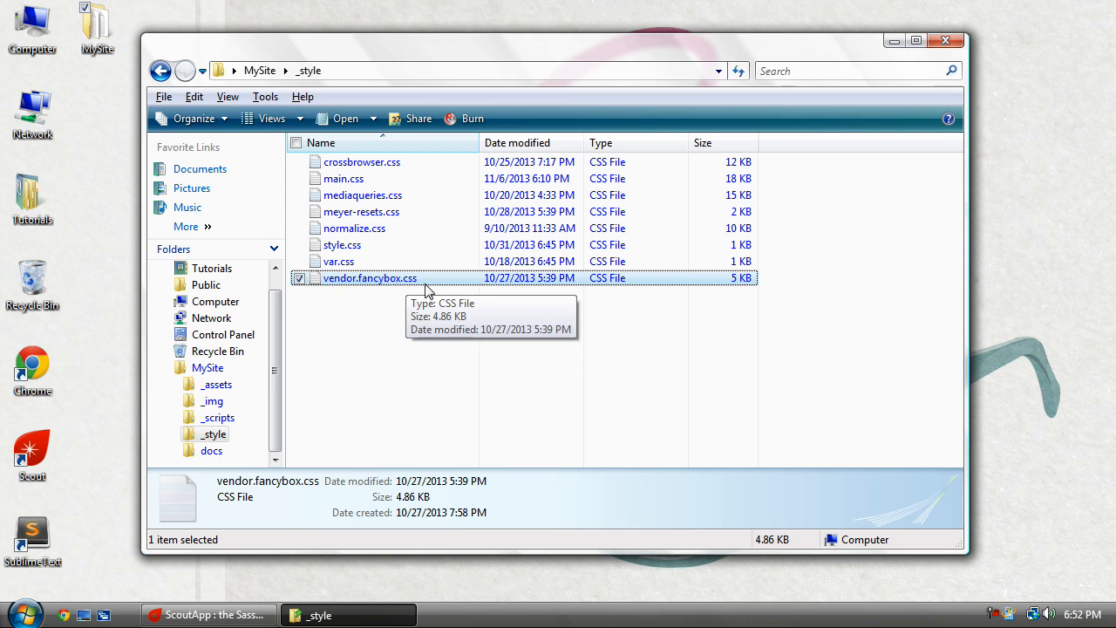
{"action": "left_click", "coordinate": [366, 349]}
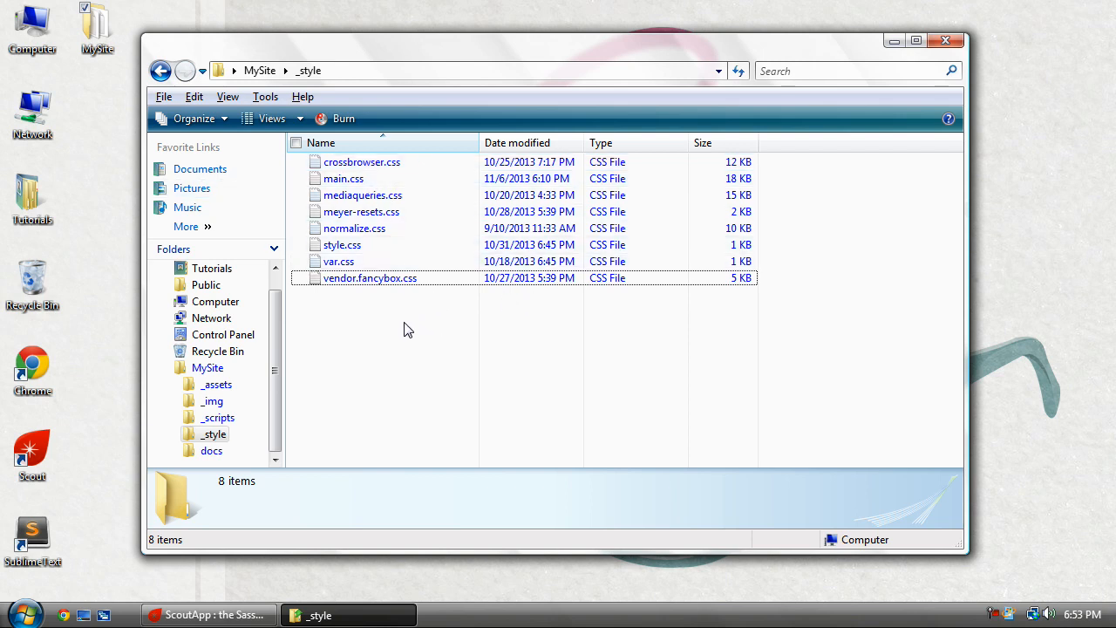
{"action": "mouse_move", "coordinate": [404, 374]}
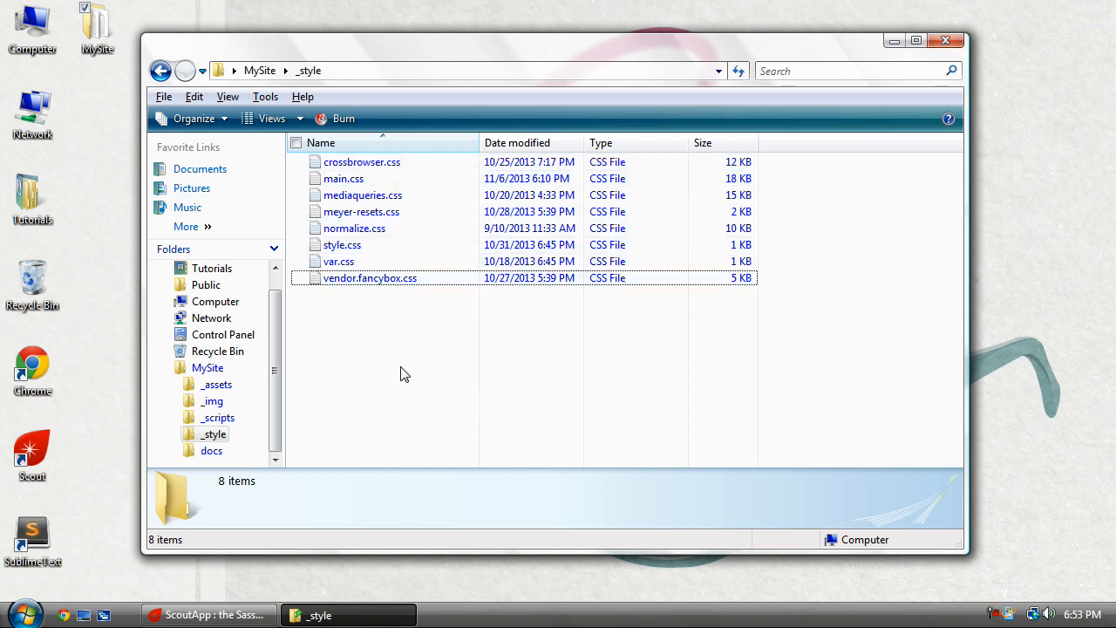
{"action": "mouse_move", "coordinate": [367, 301]}
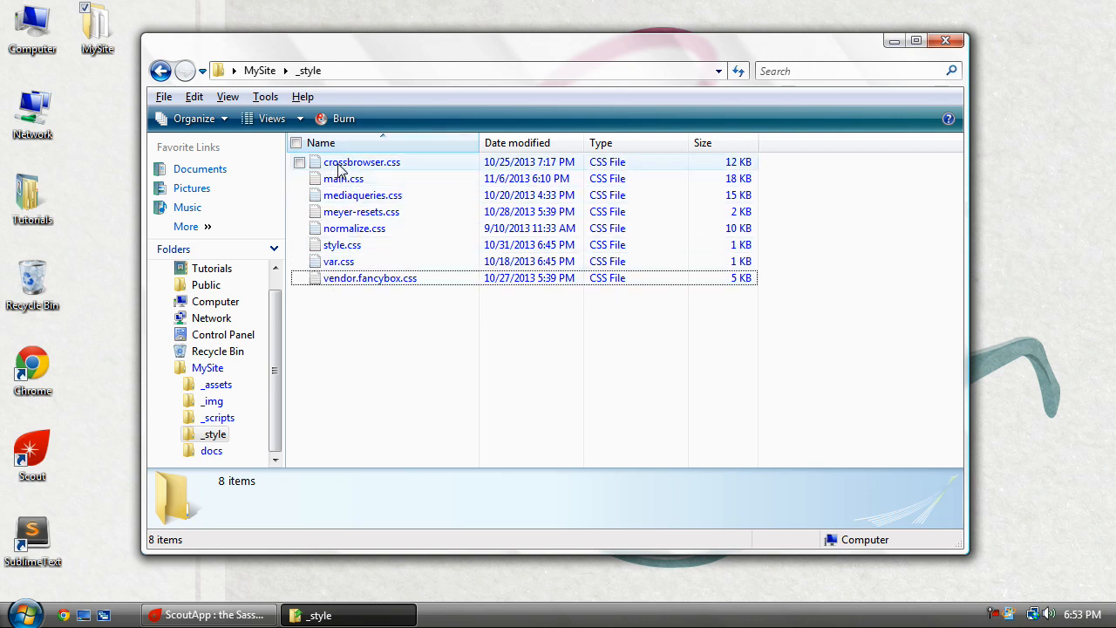
{"action": "mouse_move", "coordinate": [343, 178]}
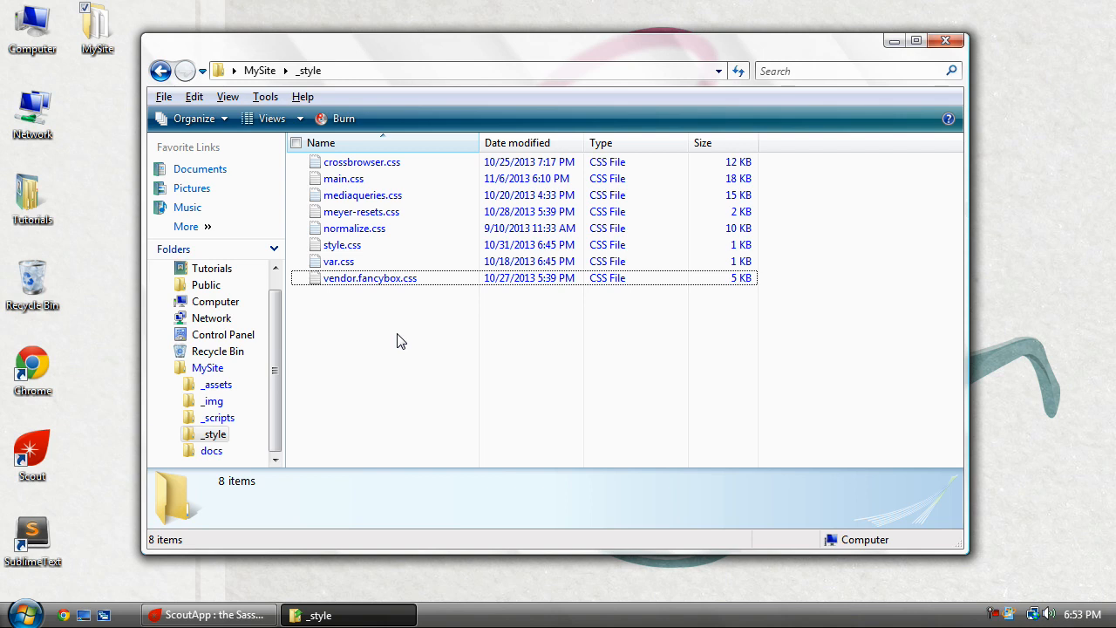
{"action": "mouse_move", "coordinate": [349, 178]}
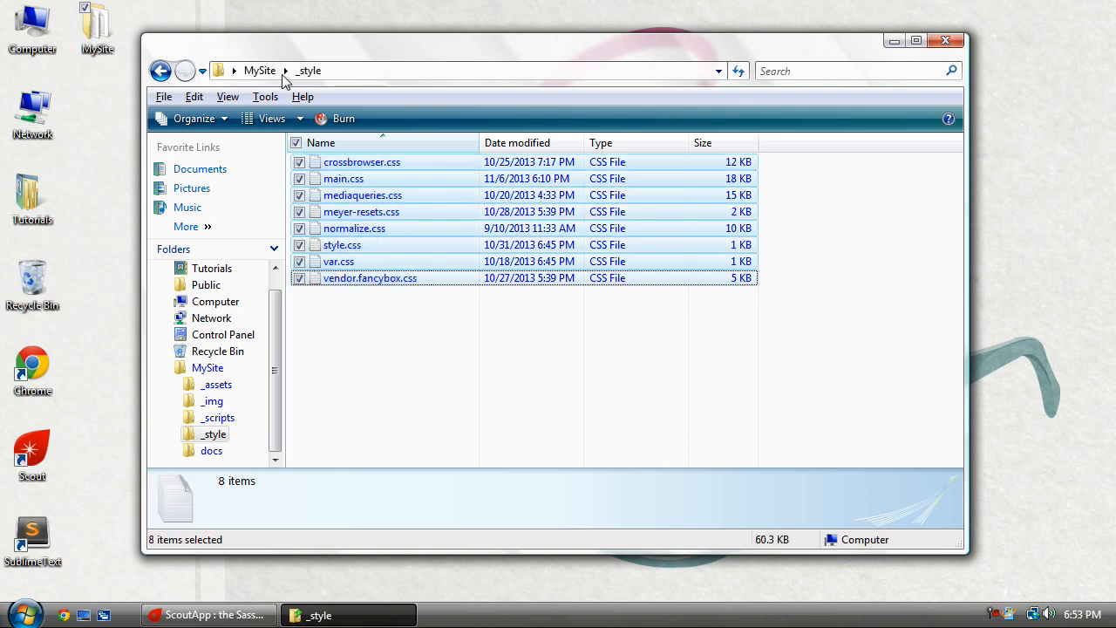
Back in MySite, rename _style to _sass and open the folder.
{"action": "left_click", "coordinate": [417, 317]}
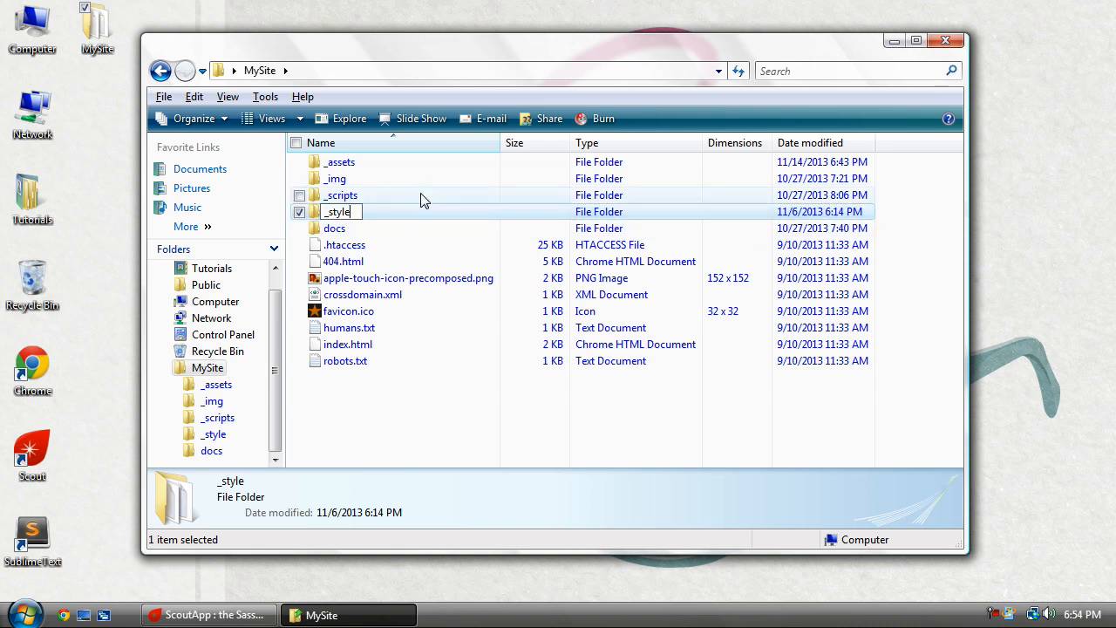
{"action": "type", "text": "_sass"}
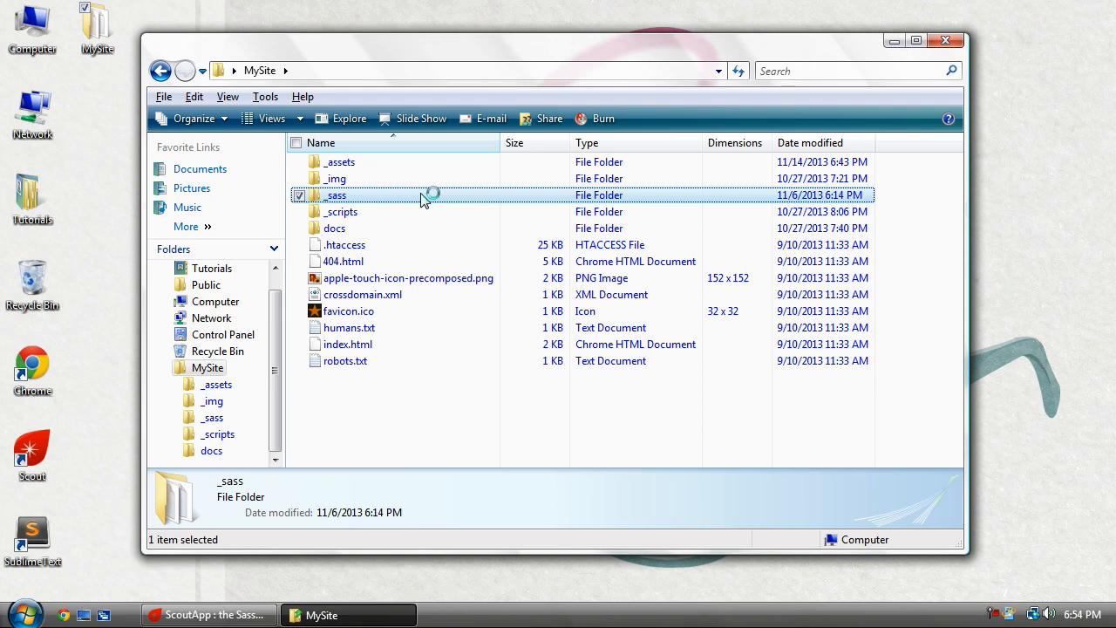
{"action": "double_click", "coordinate": [335, 194]}
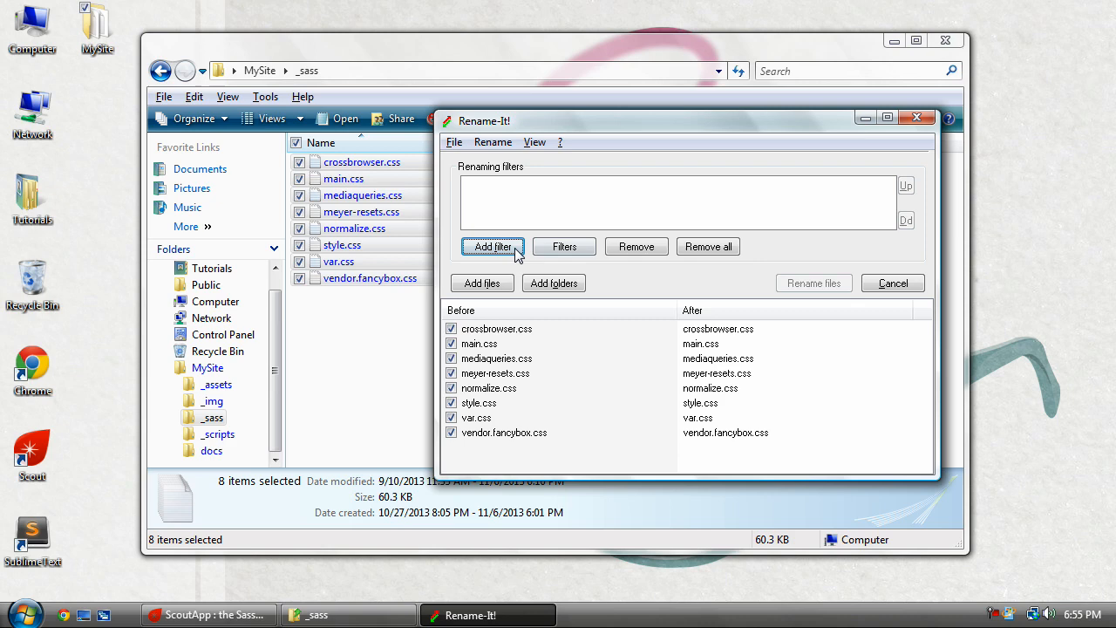
Add a Search and replace filter changing .css to .scss in file names.
{"action": "left_click", "coordinate": [492, 247]}
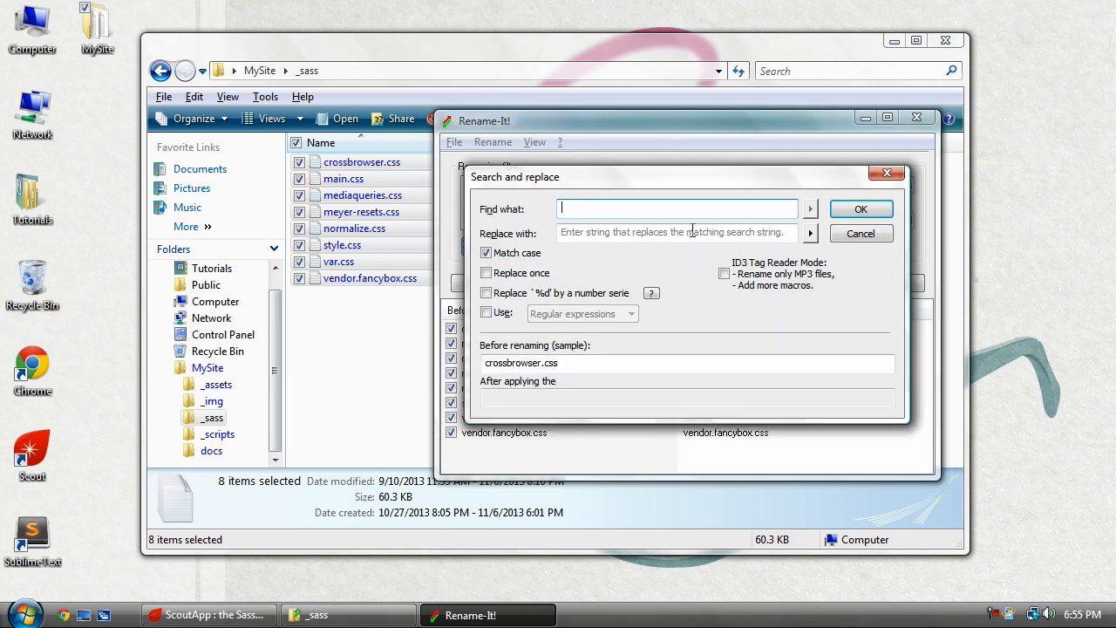
{"action": "type", "text": ".c"}
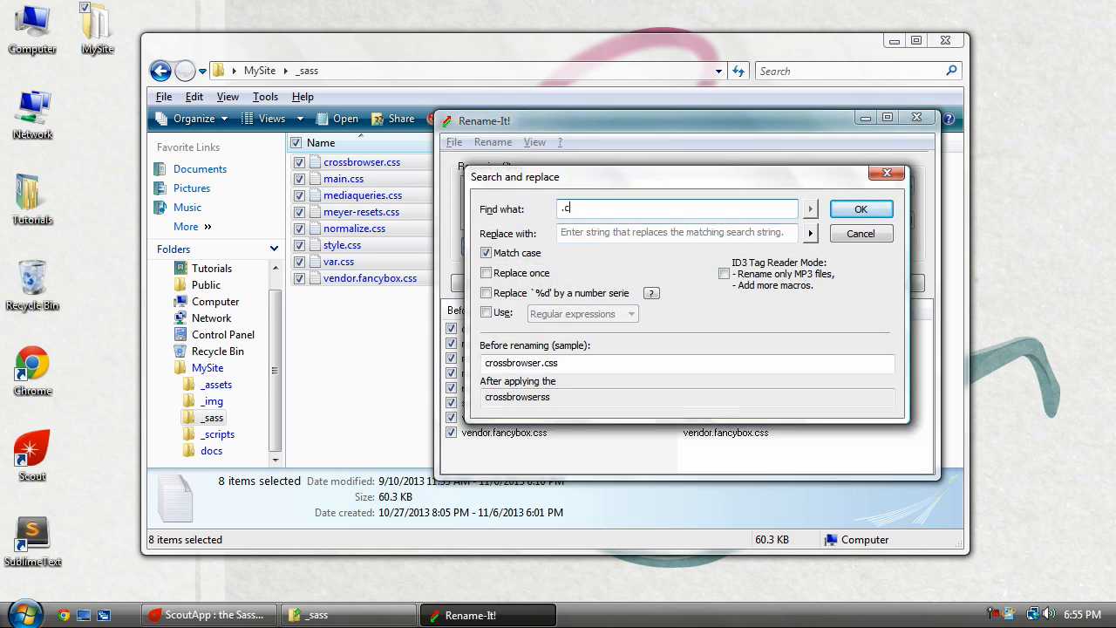
{"action": "type", "text": ".scss"}
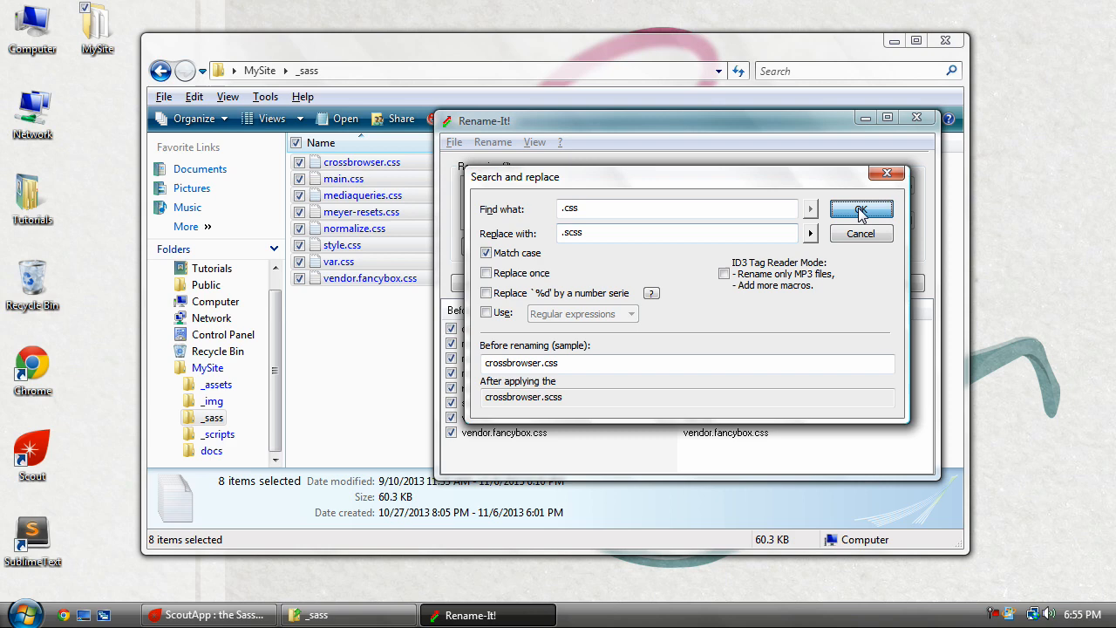
{"action": "left_click", "coordinate": [860, 209]}
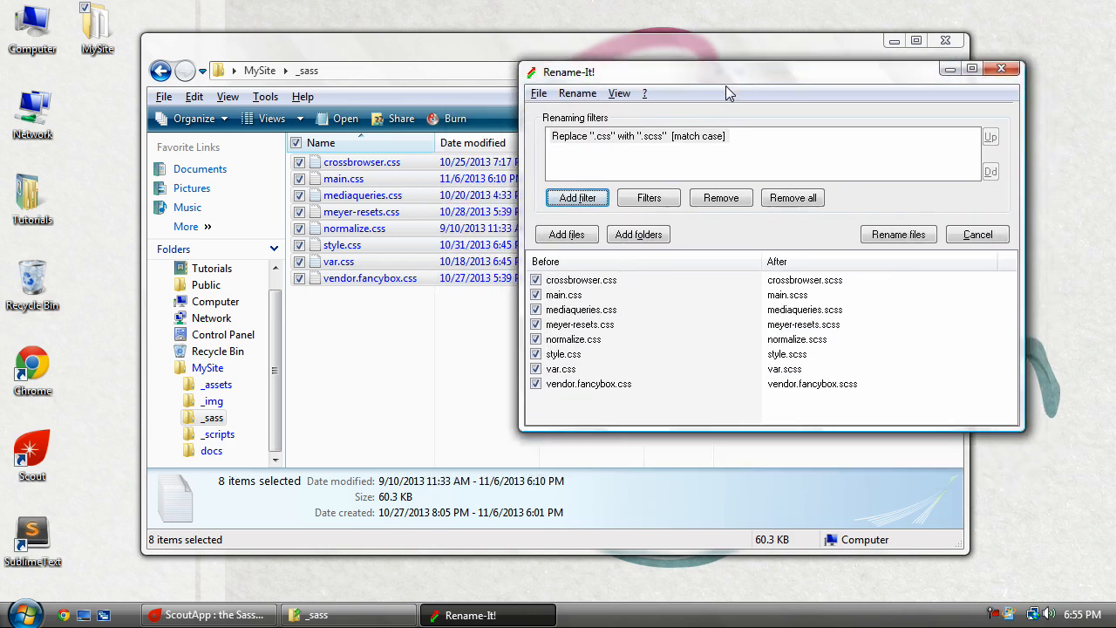
{"action": "mouse_move", "coordinate": [789, 299]}
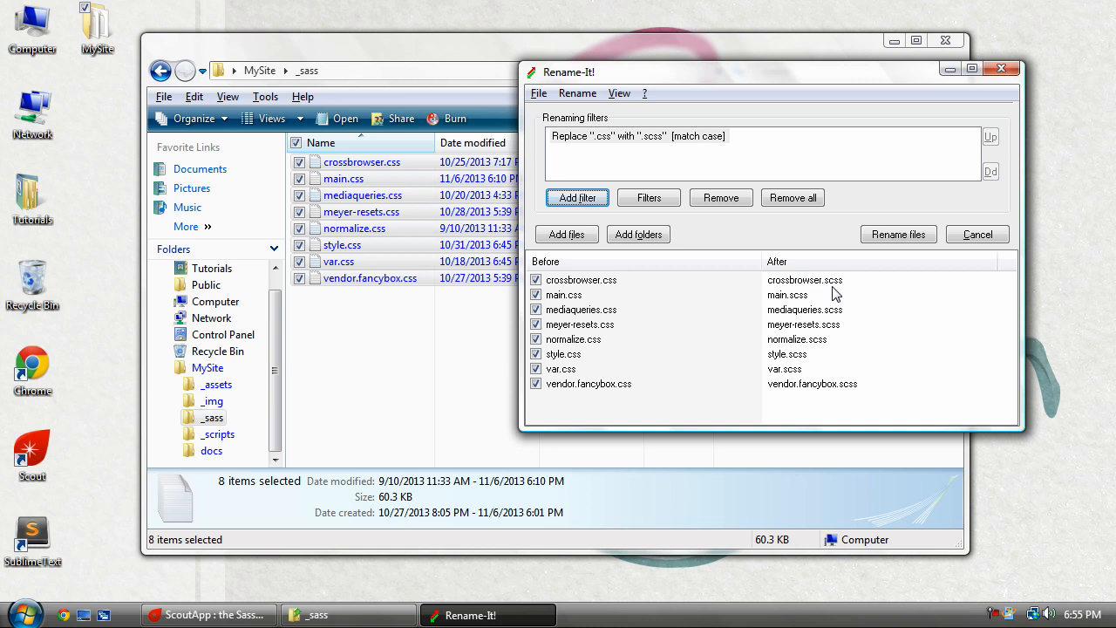
{"action": "mouse_move", "coordinate": [778, 357]}
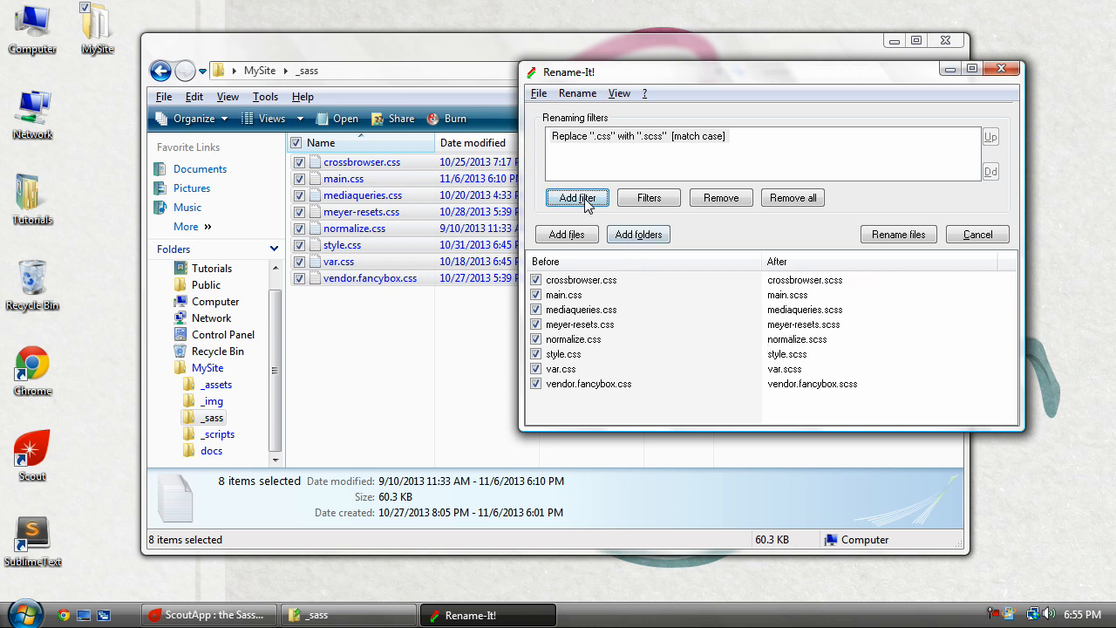
Add a wildcard Search and replace filter * → _* and start renaming the files.
{"action": "left_click", "coordinate": [576, 197]}
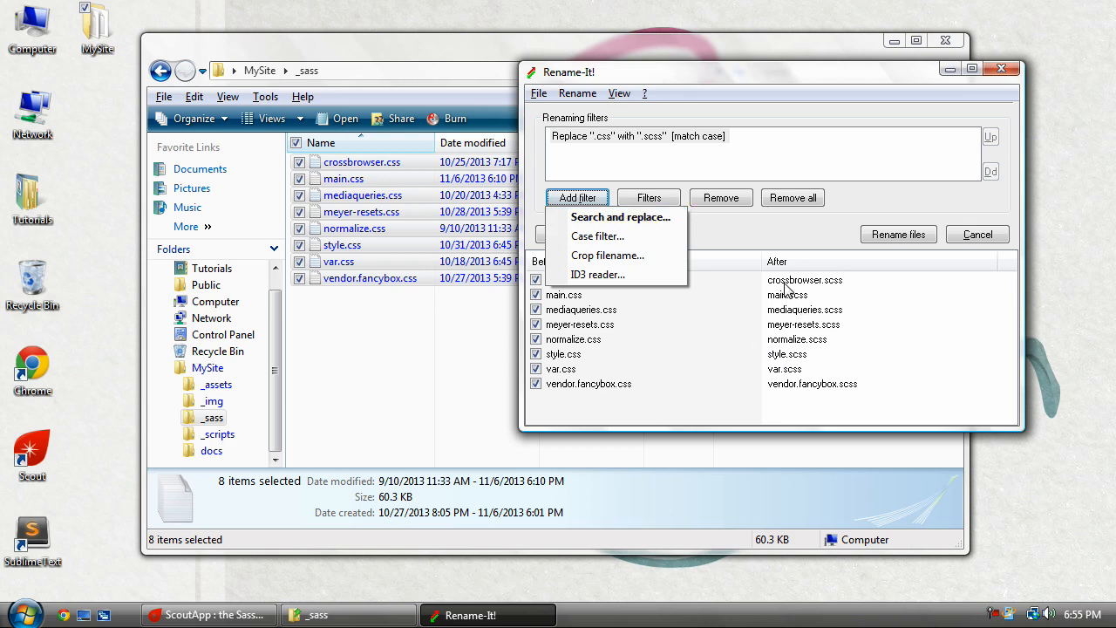
{"action": "mouse_move", "coordinate": [620, 216]}
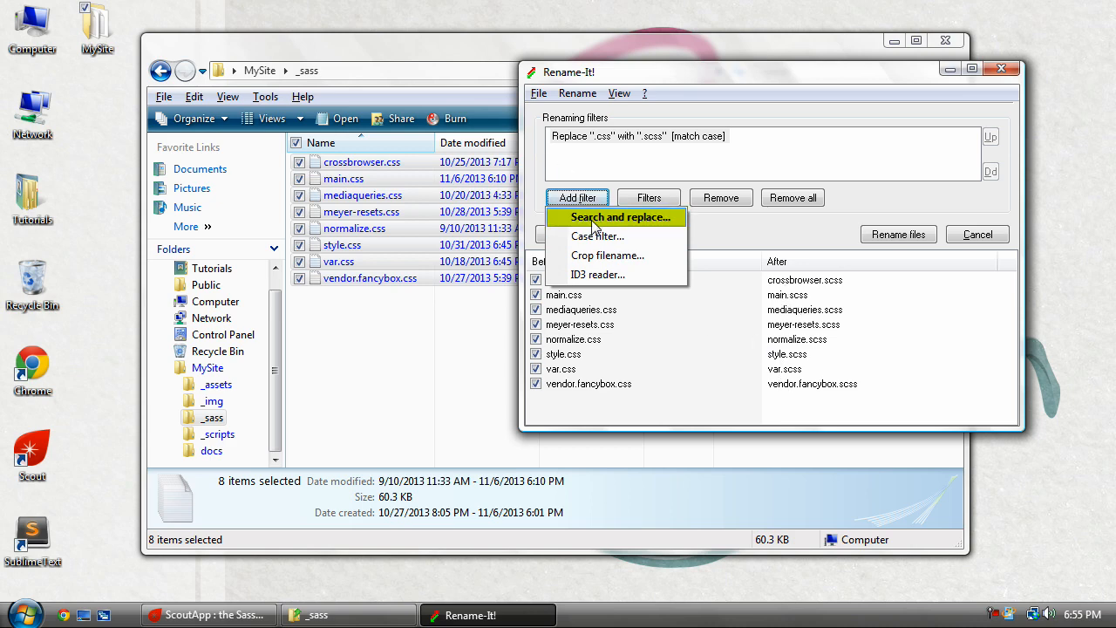
{"action": "left_click", "coordinate": [618, 217]}
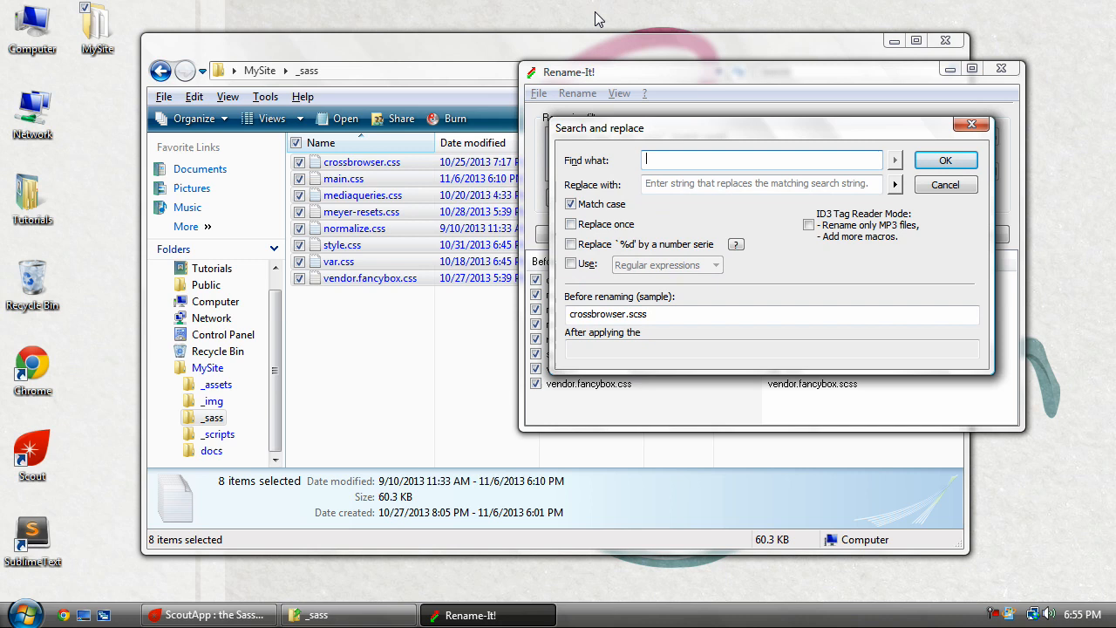
{"action": "type", "text": "*"}
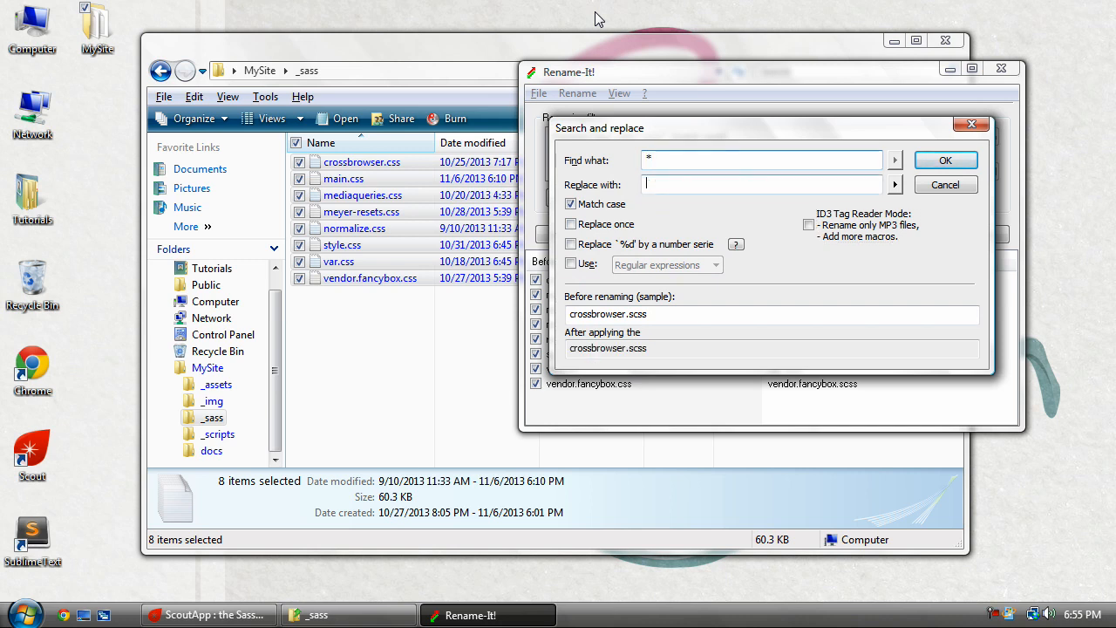
{"action": "type", "text": "_*"}
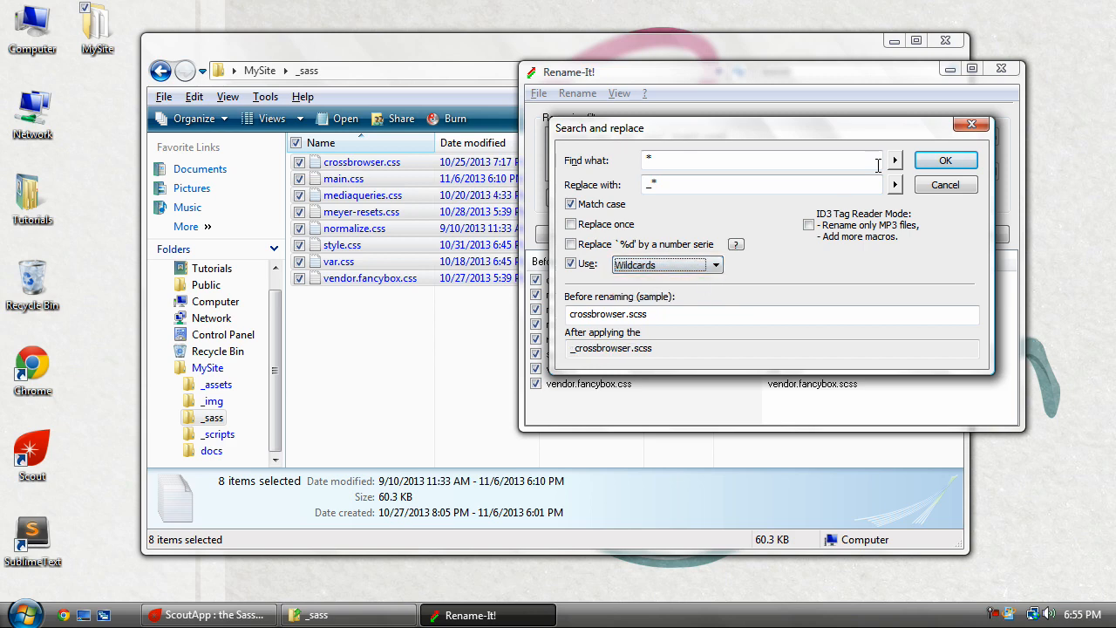
{"action": "left_click", "coordinate": [945, 159]}
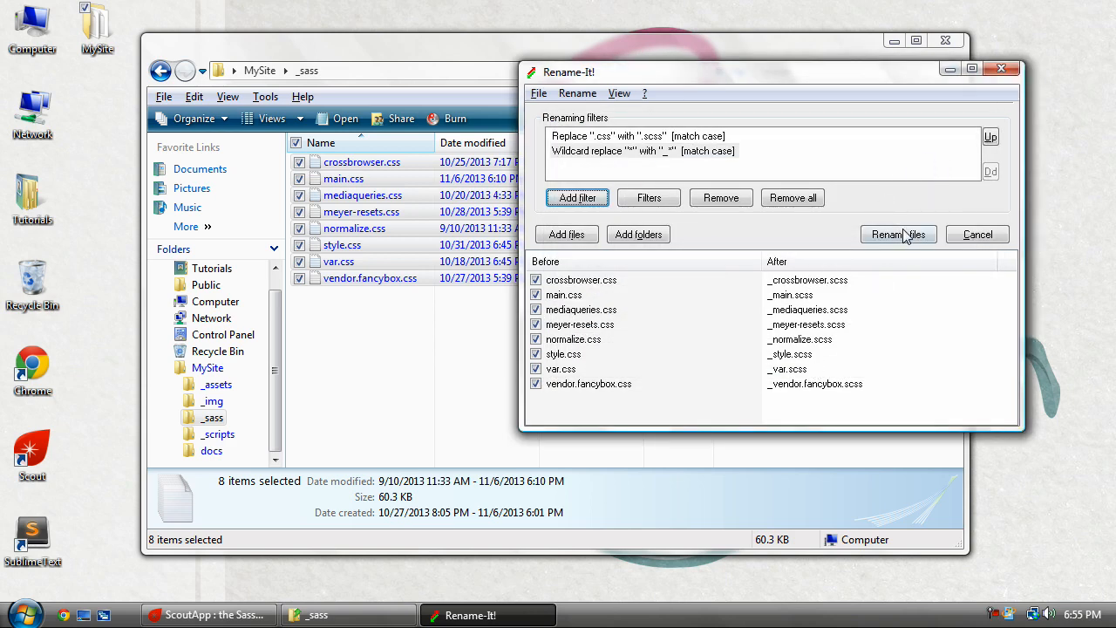
{"action": "left_click", "coordinate": [899, 234]}
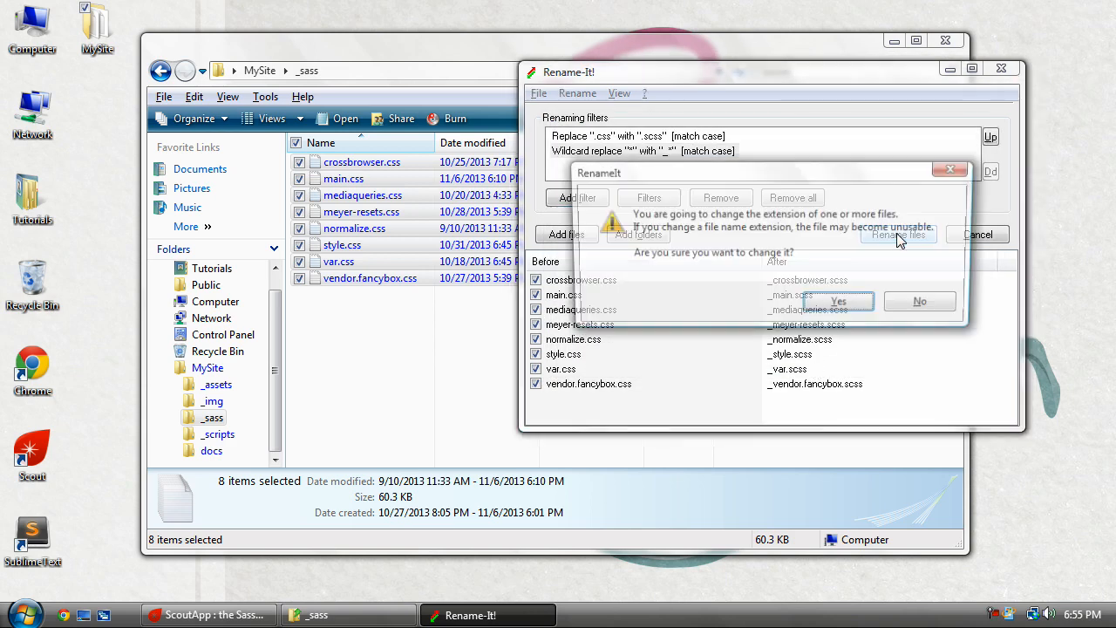
Accept the extension-change warning and dismiss the eight-files-renamed notice.
{"action": "left_click", "coordinate": [838, 301]}
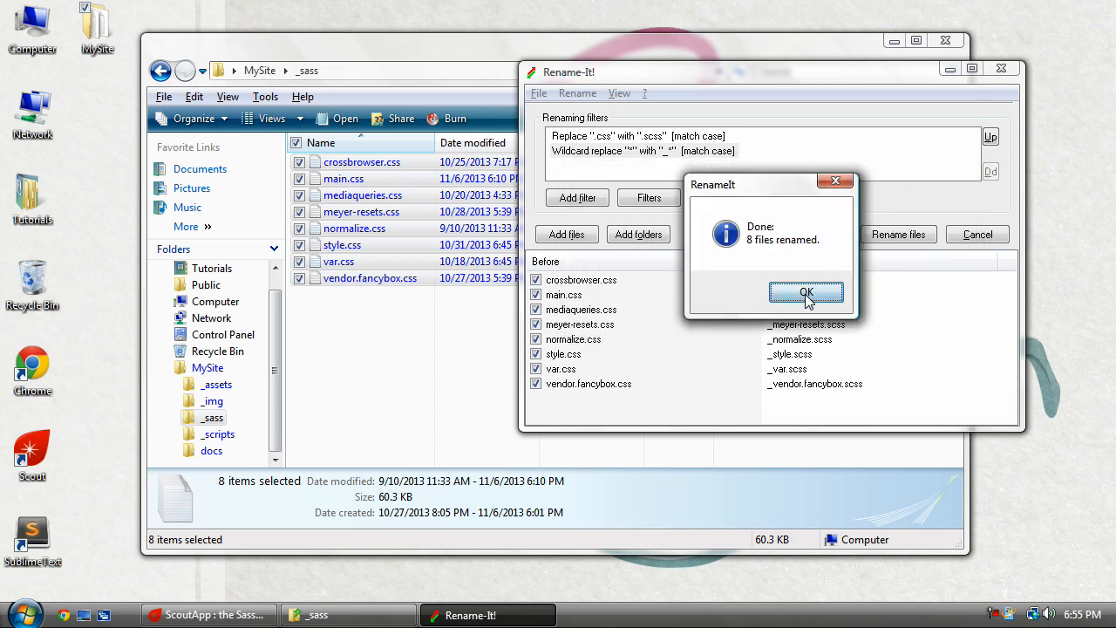
{"action": "left_click", "coordinate": [806, 292]}
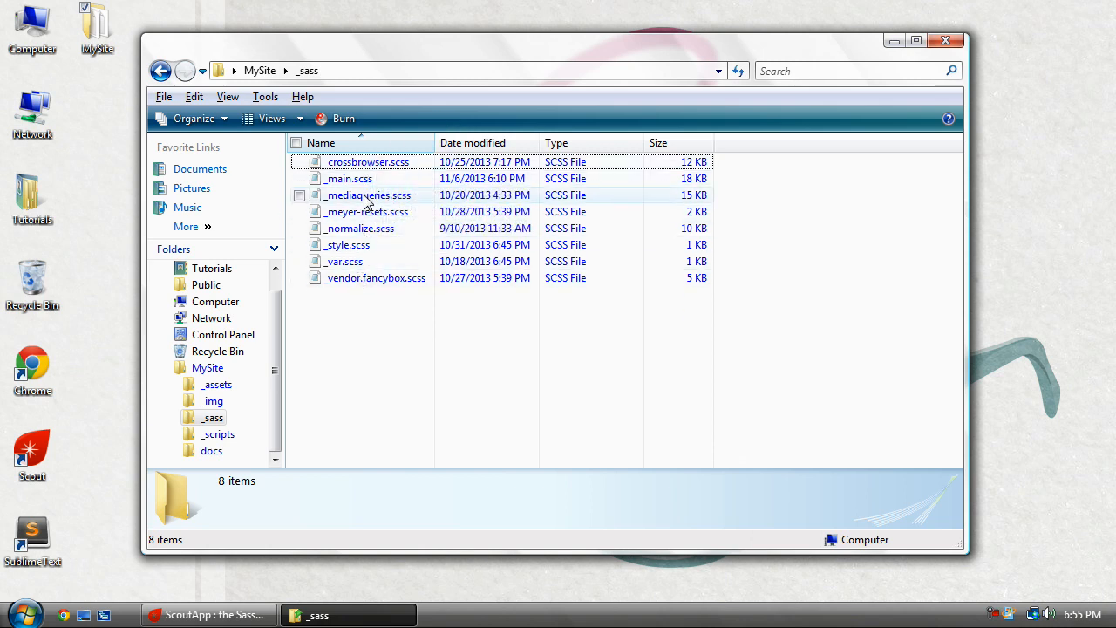
{"action": "mouse_move", "coordinate": [389, 233]}
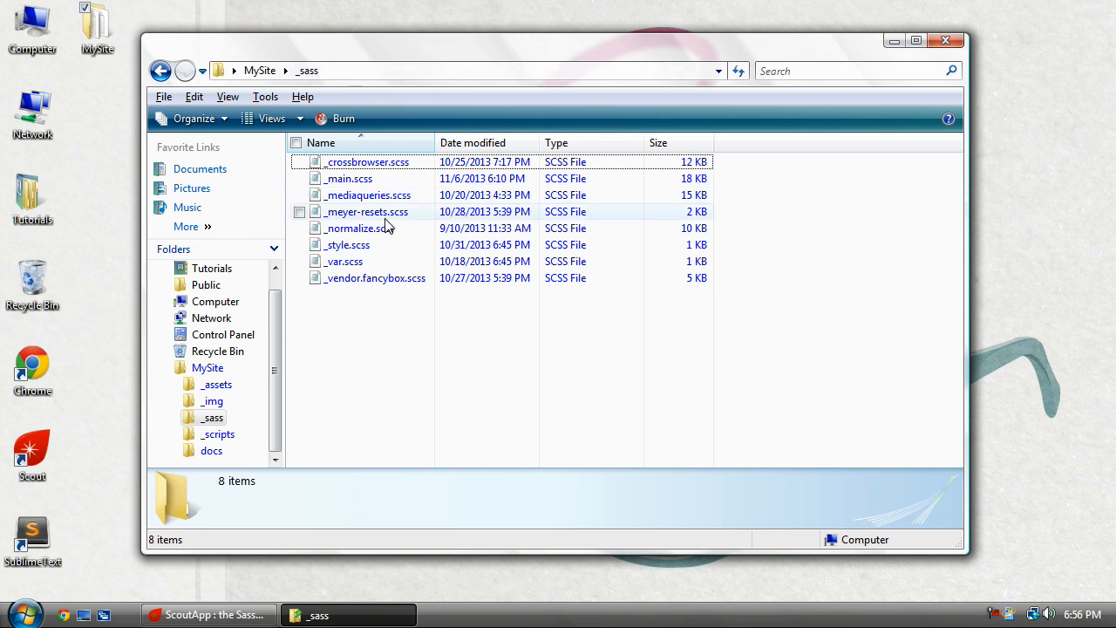
{"action": "mouse_move", "coordinate": [388, 231]}
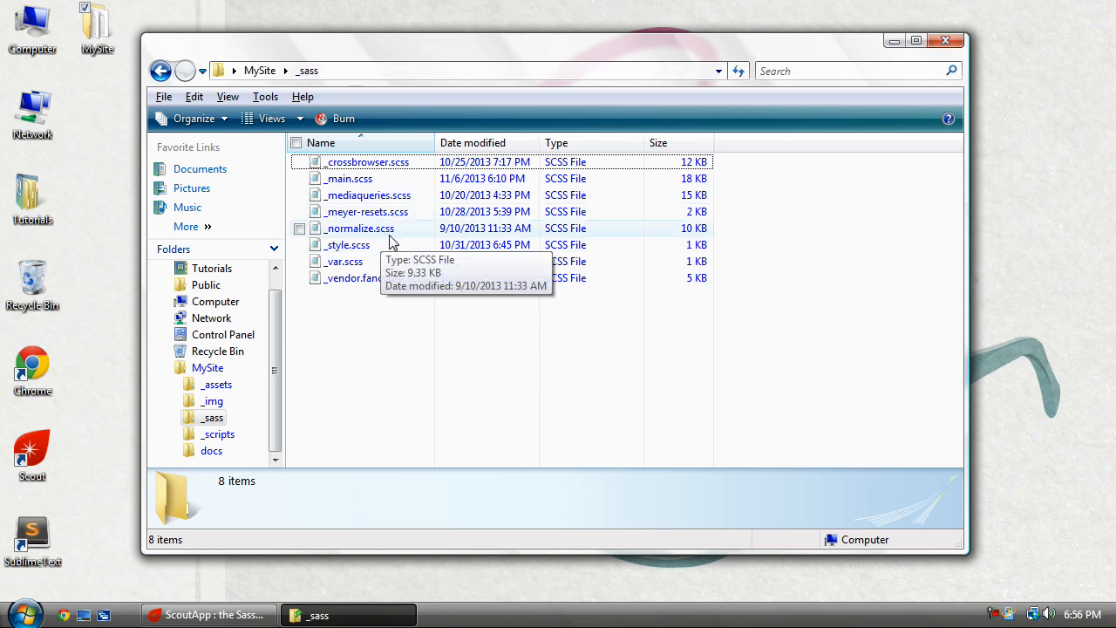
{"action": "mouse_move", "coordinate": [160, 605]}
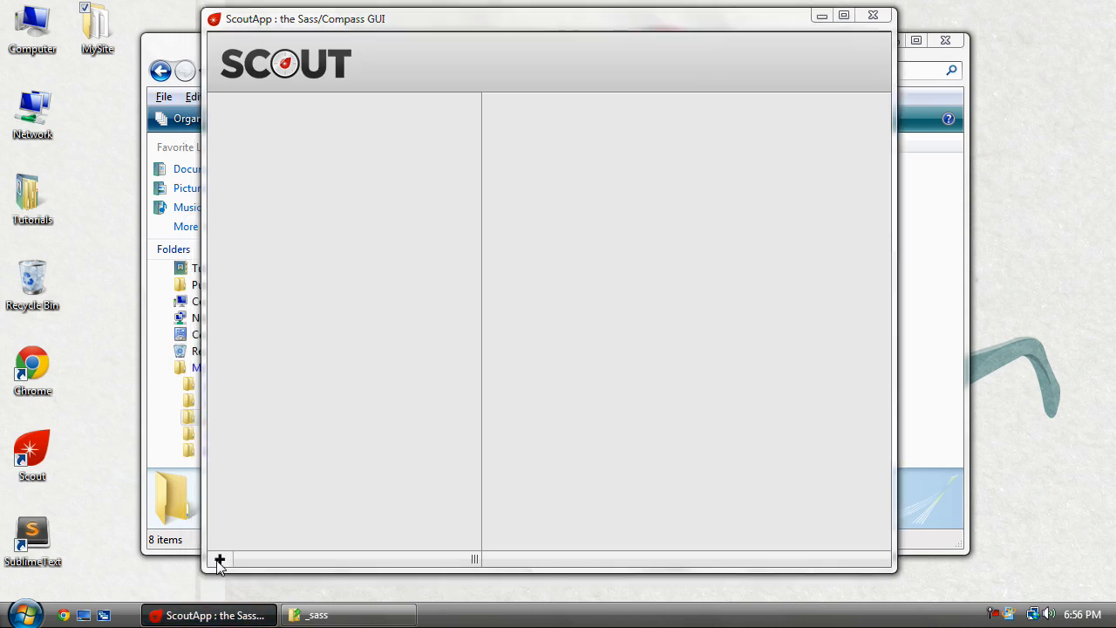
Add the Desktop's MySite folder as a new ScoutApp project.
{"action": "left_click", "coordinate": [219, 559]}
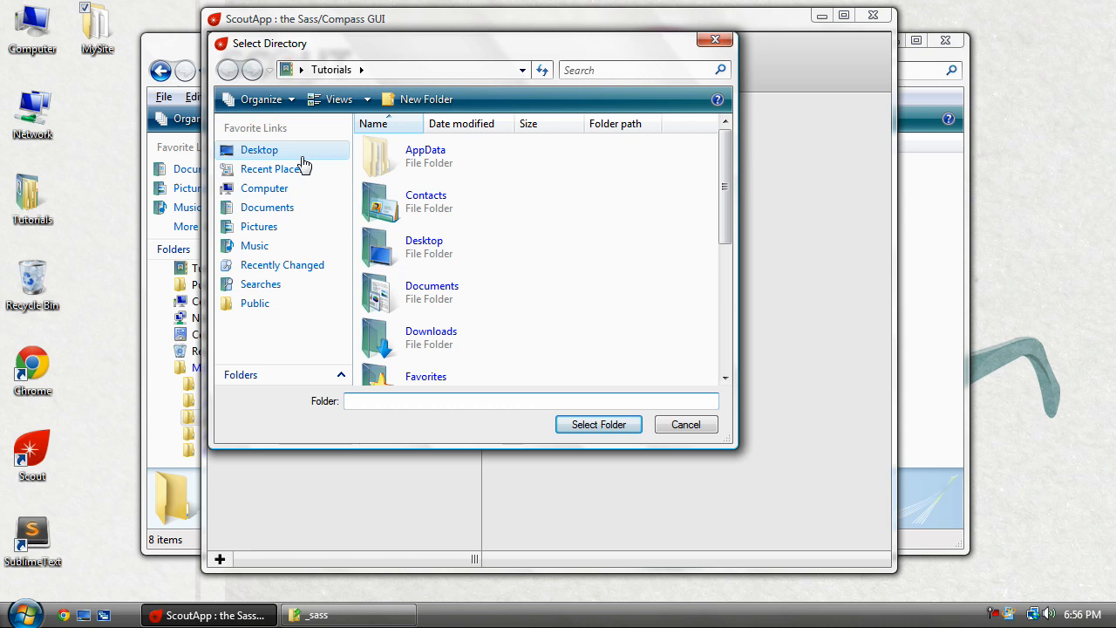
{"action": "left_click", "coordinate": [259, 149]}
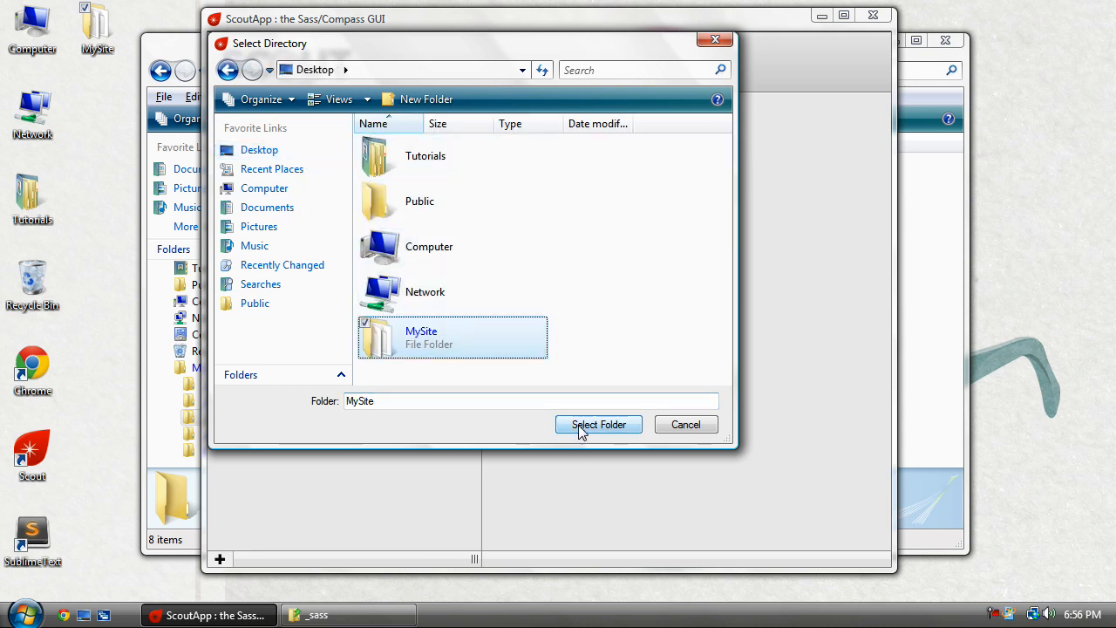
{"action": "left_click", "coordinate": [598, 423]}
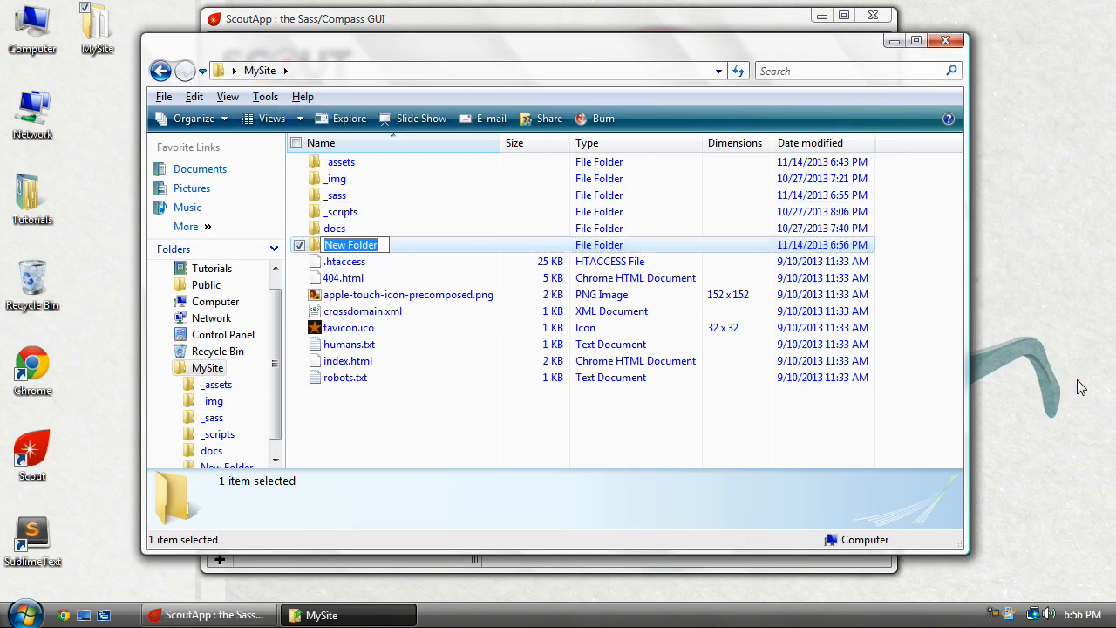
Replace the new folder's default name with _style.
{"action": "key", "text": "Ctrl+a"}
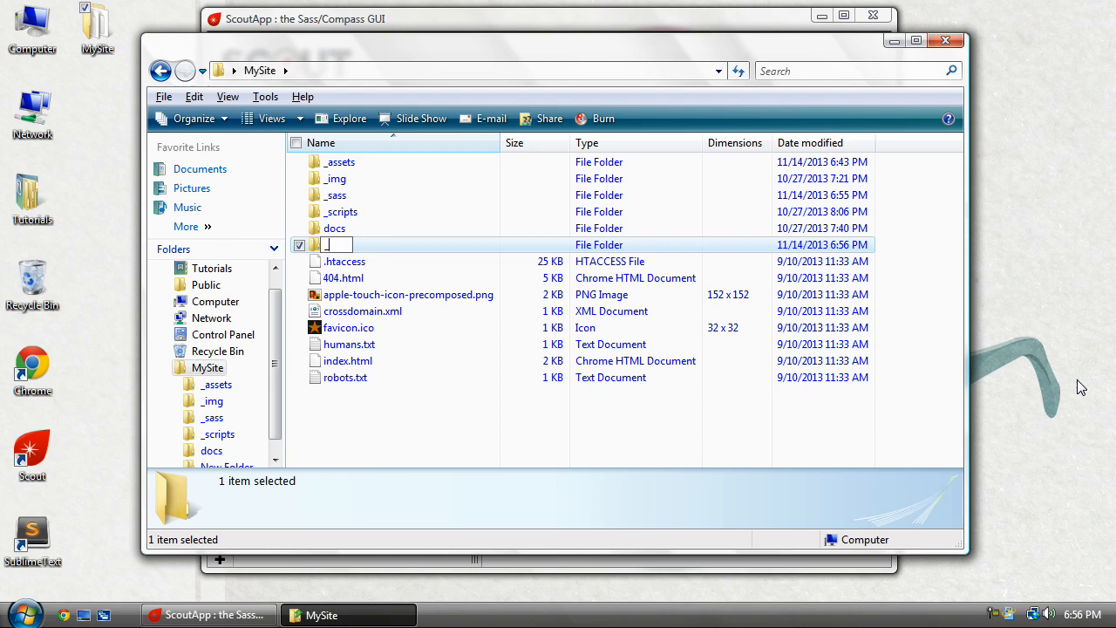
{"action": "type", "text": "_style"}
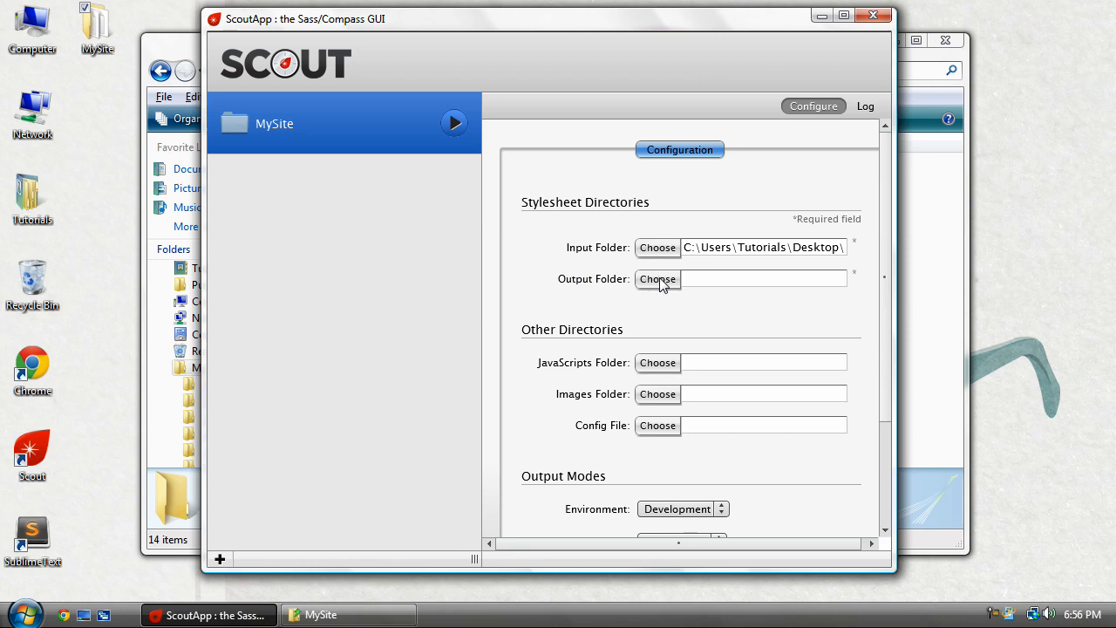
{"action": "left_click", "coordinate": [658, 279]}
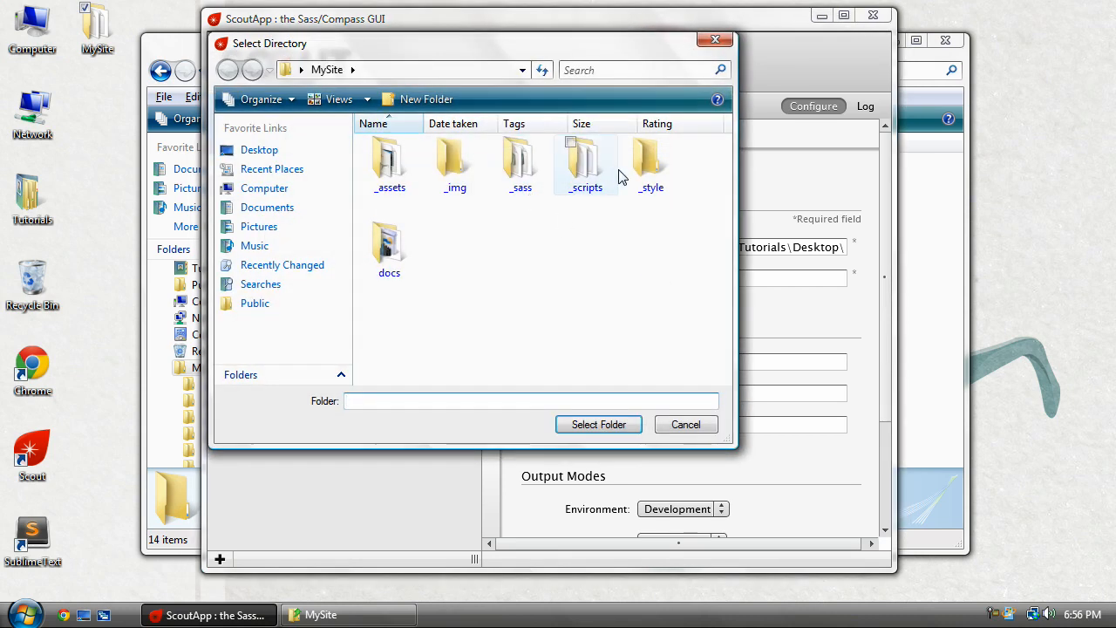
{"action": "left_click", "coordinate": [686, 423]}
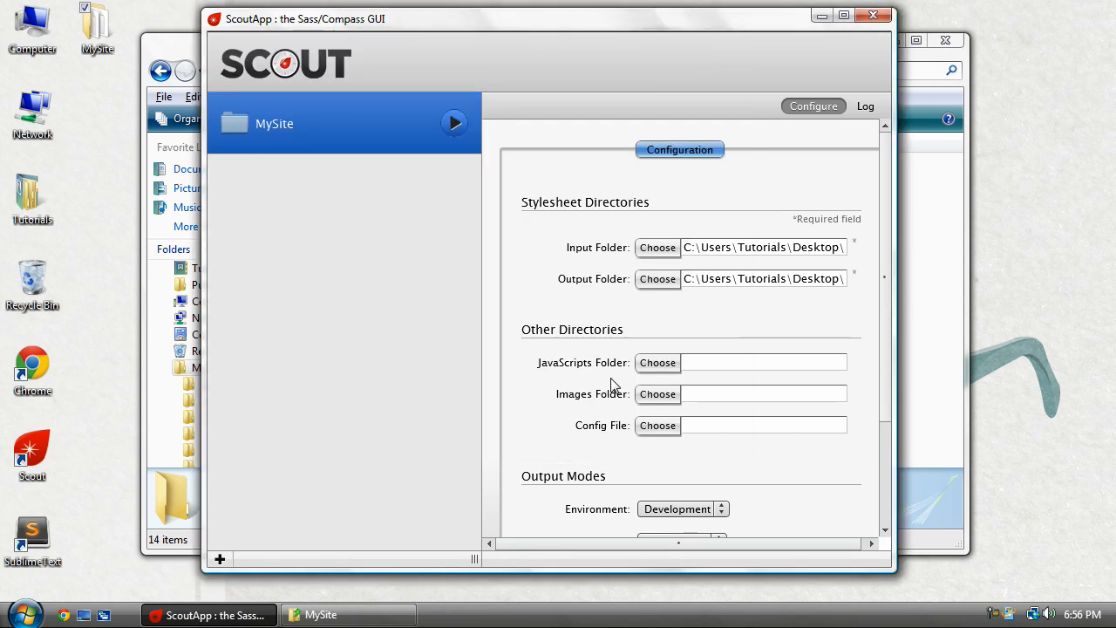
{"action": "scroll", "scroll_direction": "down", "scroll_amount": 3}
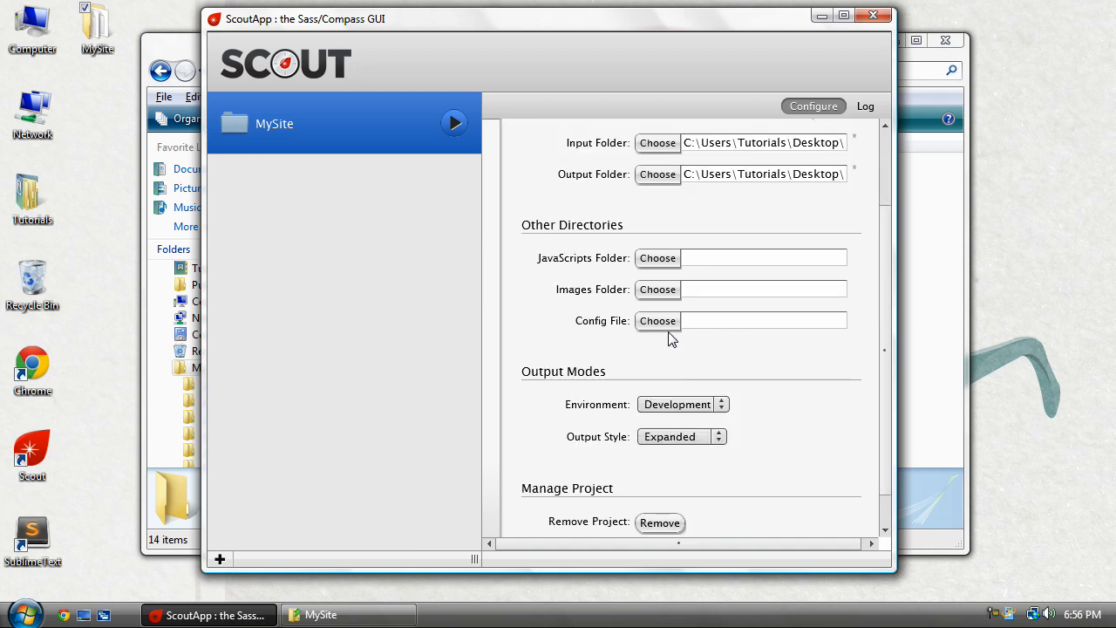
{"action": "left_click", "coordinate": [657, 320]}
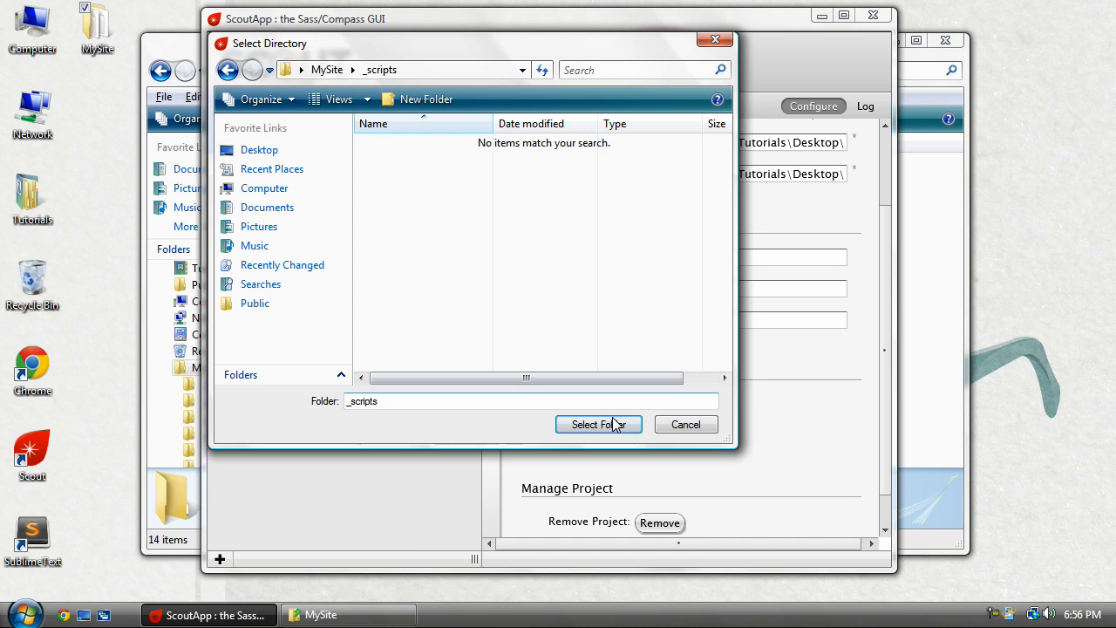
{"action": "left_click", "coordinate": [598, 424]}
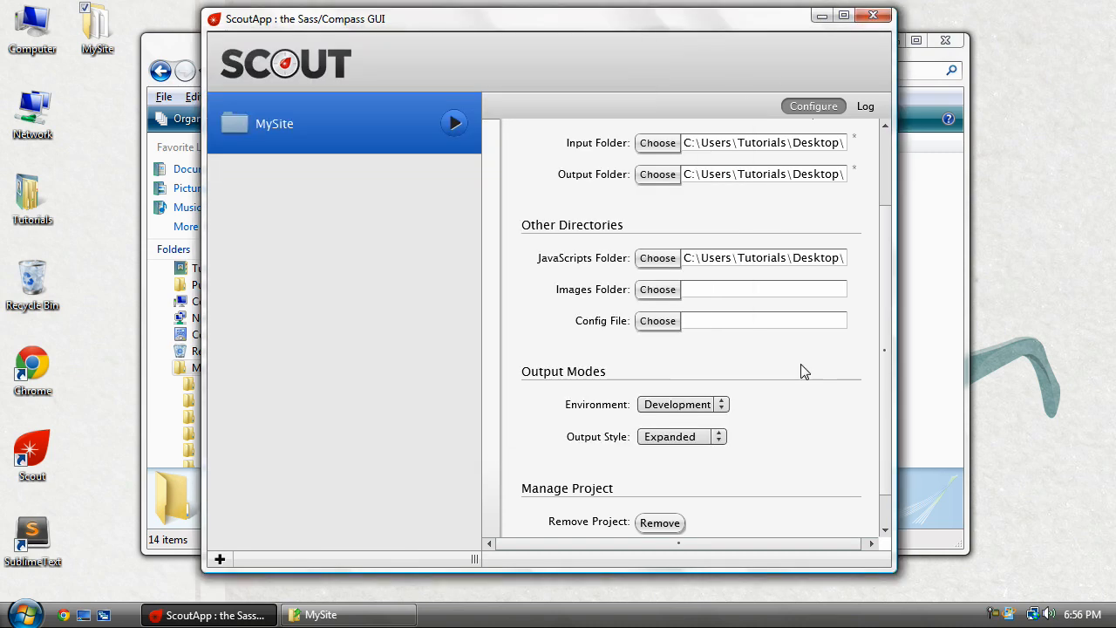
{"action": "left_click", "coordinate": [658, 289]}
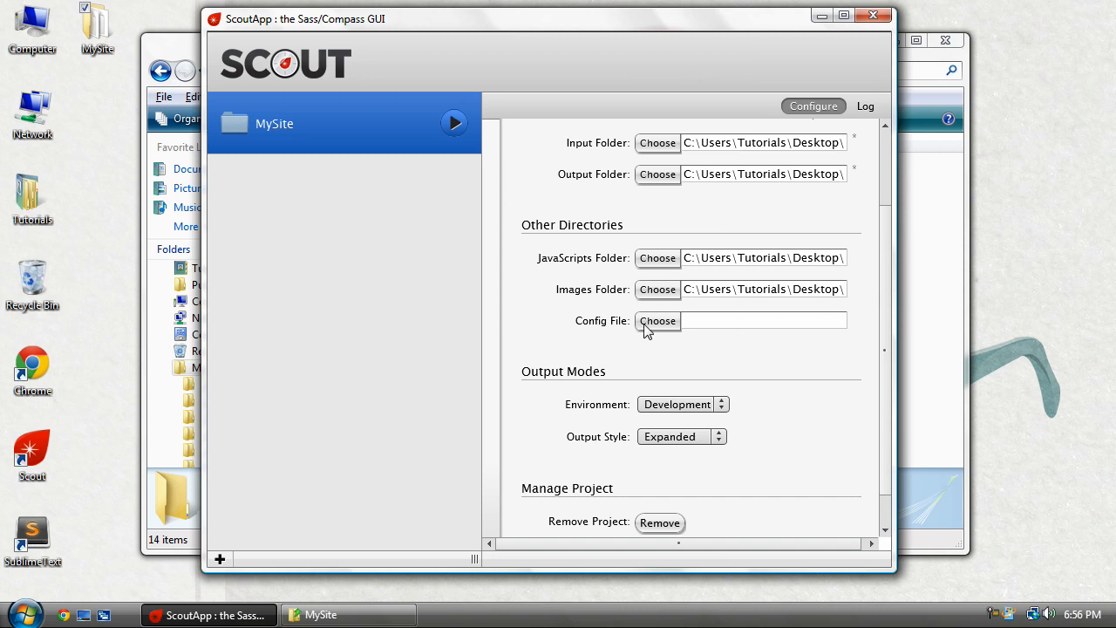
{"action": "mouse_move", "coordinate": [603, 336]}
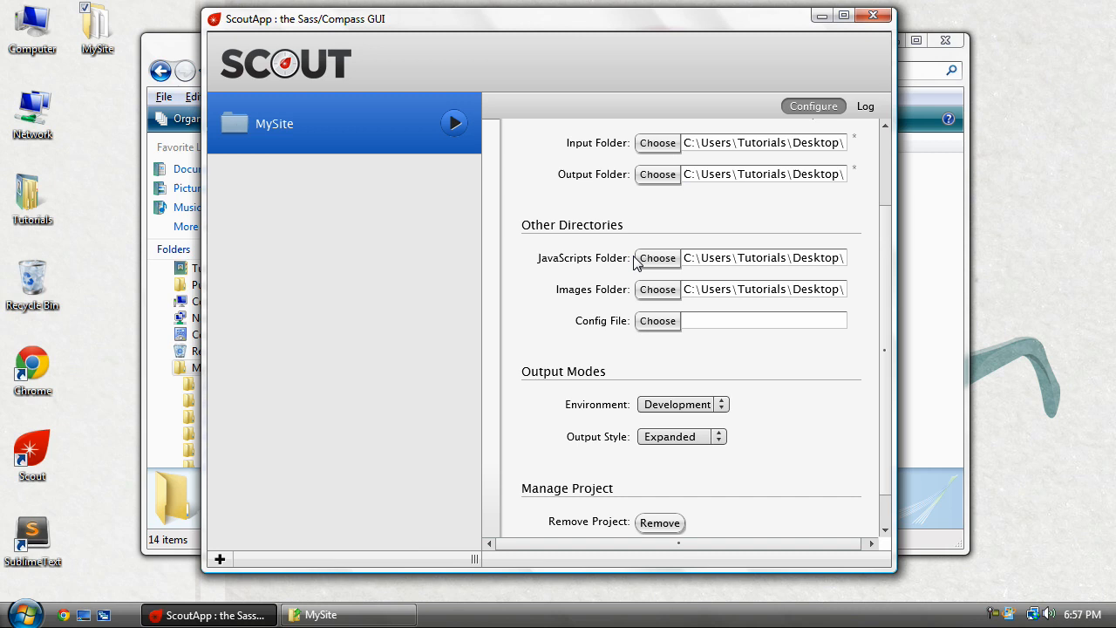
{"action": "mouse_move", "coordinate": [648, 228]}
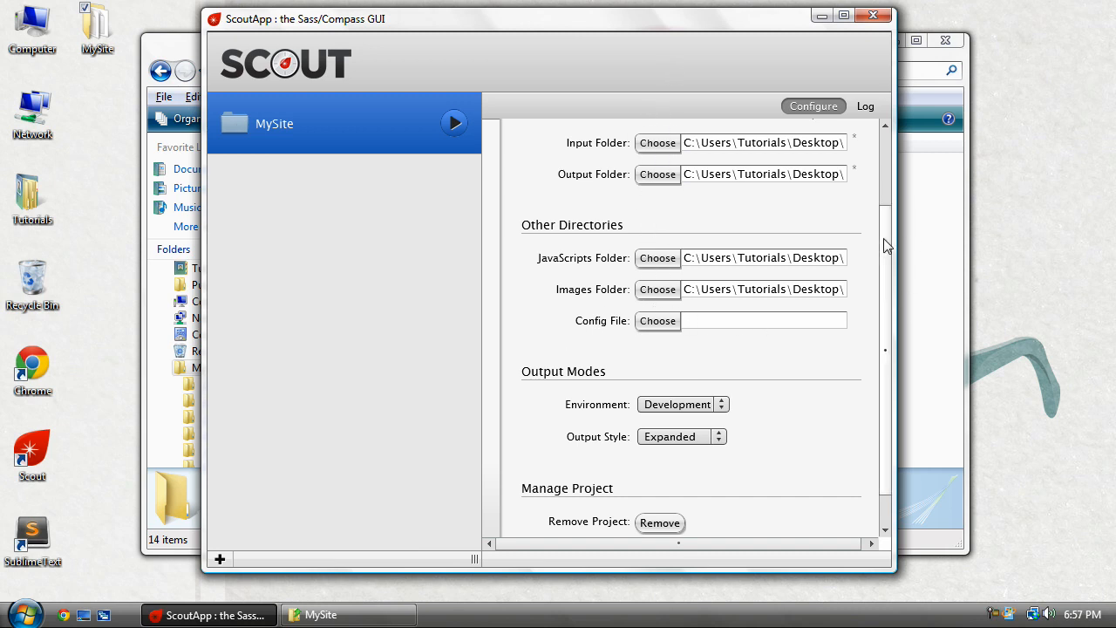
{"action": "scroll", "scroll_direction": "down", "scroll_amount": 3}
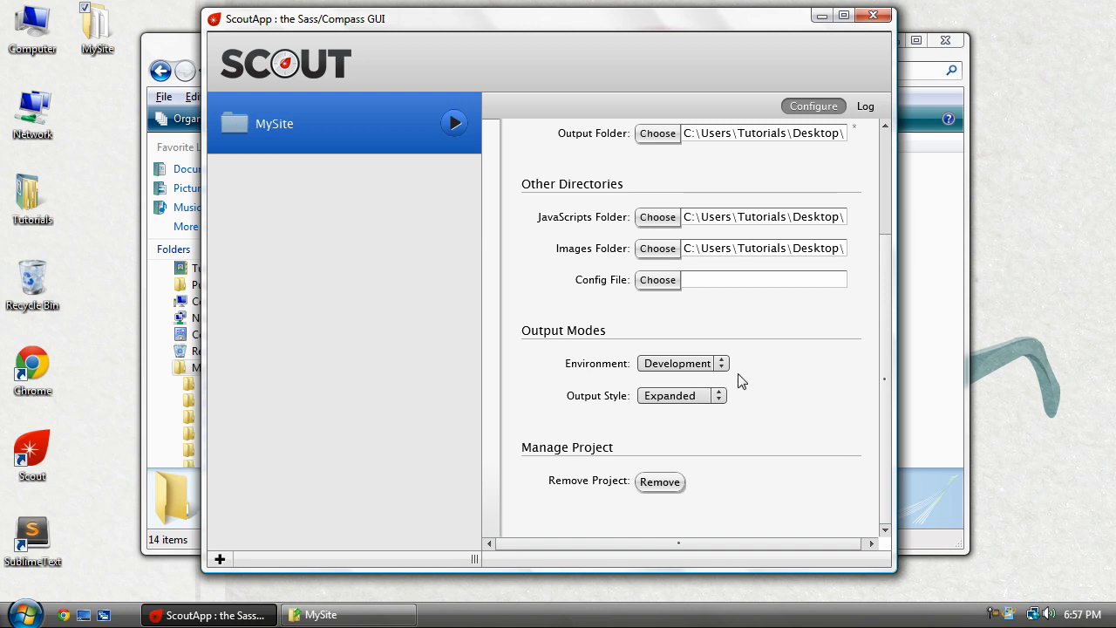
{"action": "mouse_move", "coordinate": [613, 329]}
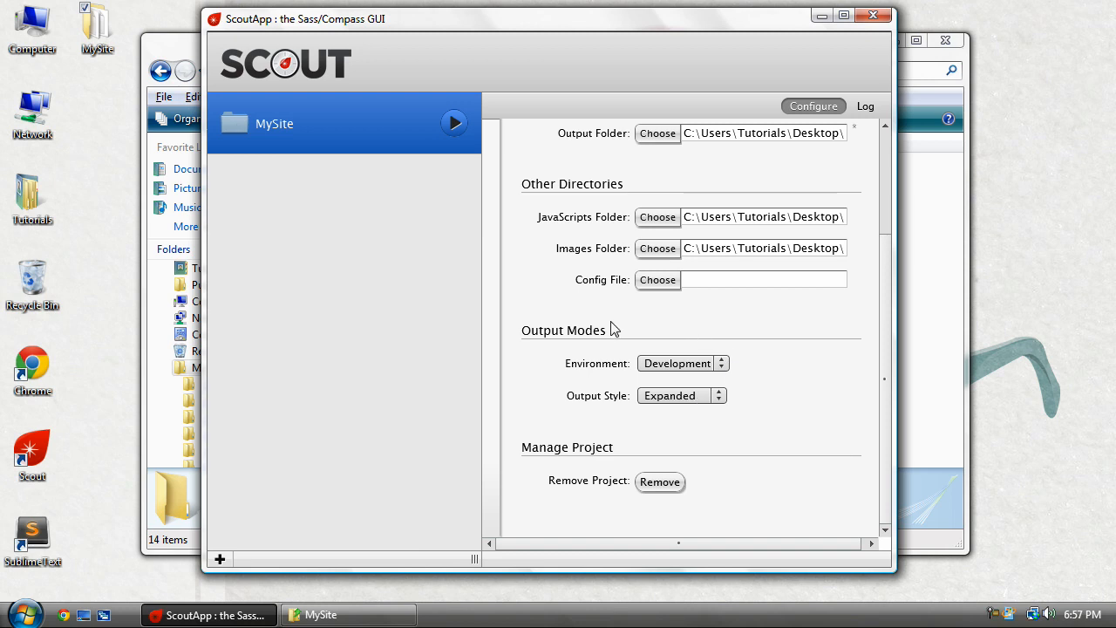
{"action": "mouse_move", "coordinate": [693, 366]}
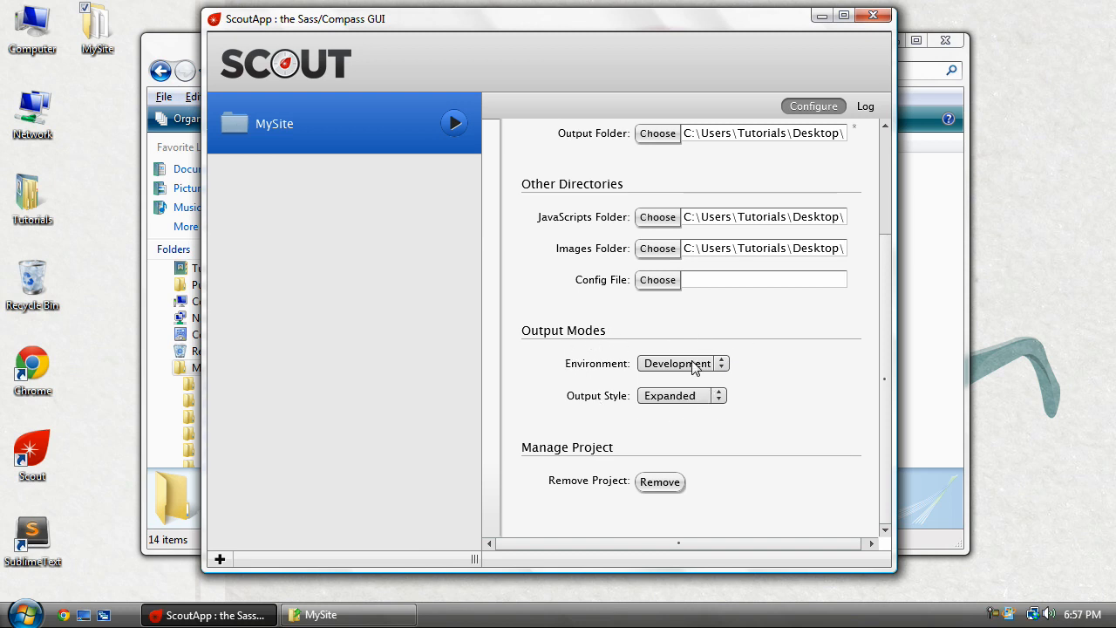
{"action": "mouse_move", "coordinate": [898, 346]}
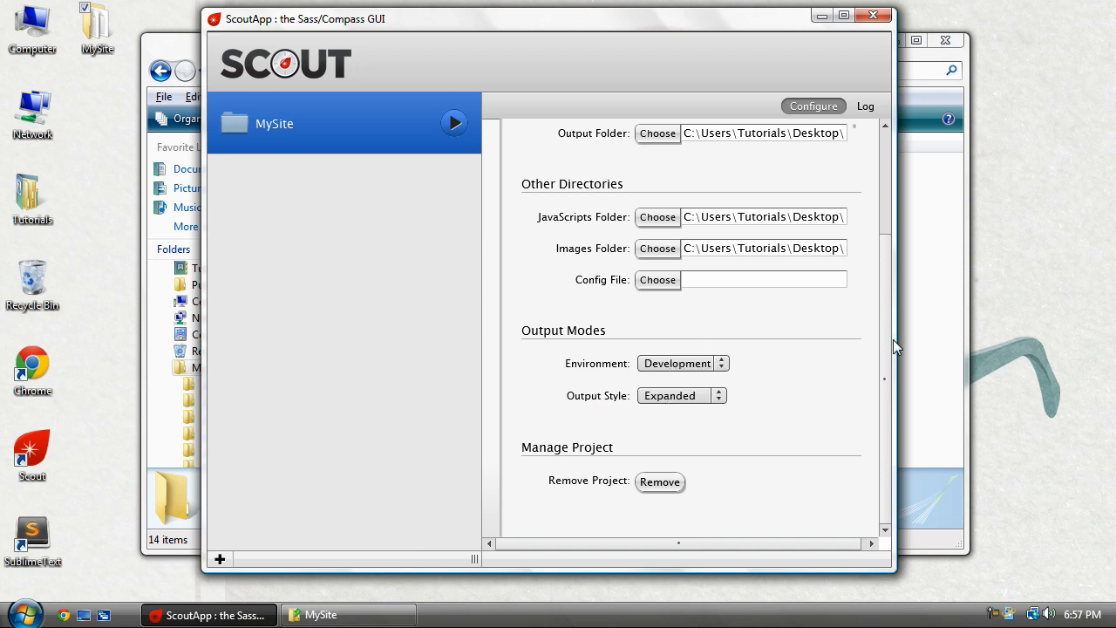
Open _sass, return to MySite, reopen _sass, then deselect and pick one SCSS file.
{"action": "left_click", "coordinate": [348, 614]}
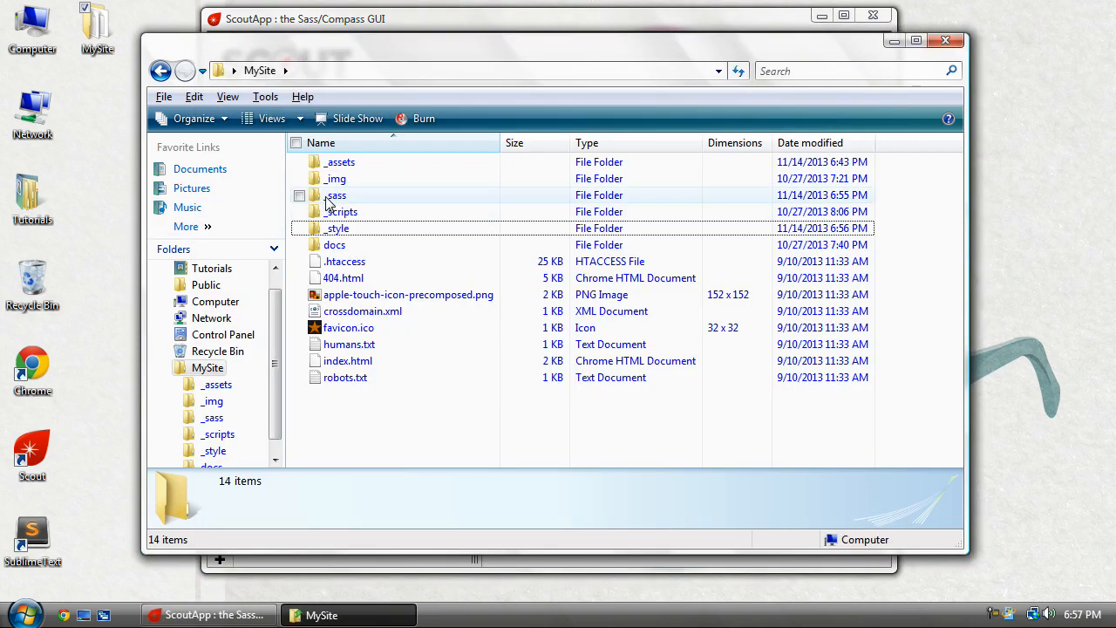
{"action": "double_click", "coordinate": [336, 194]}
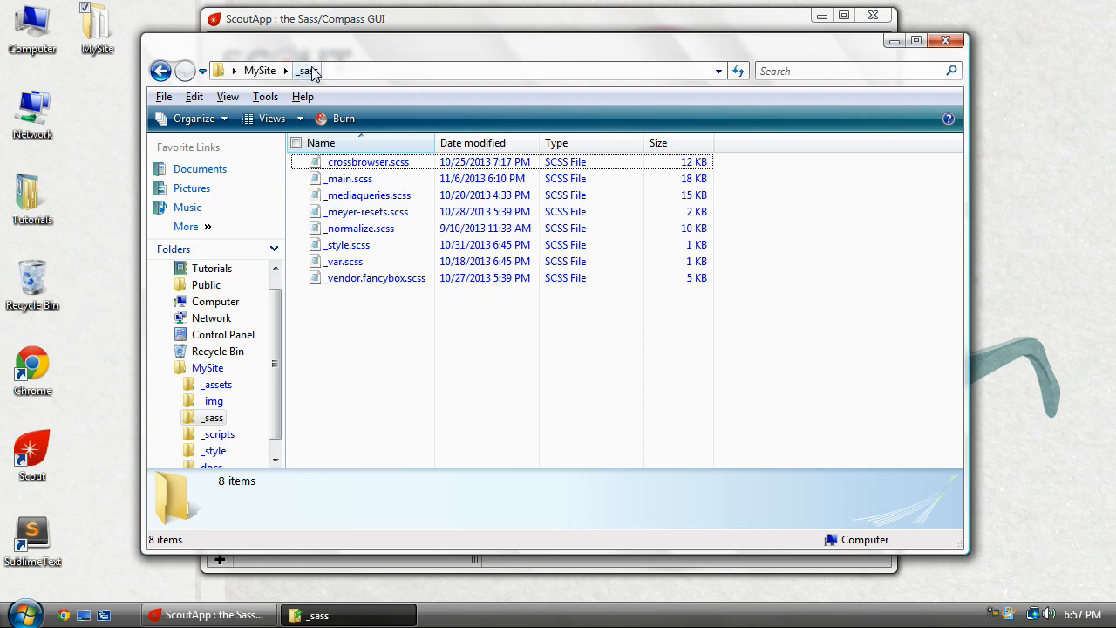
{"action": "left_click", "coordinate": [160, 70]}
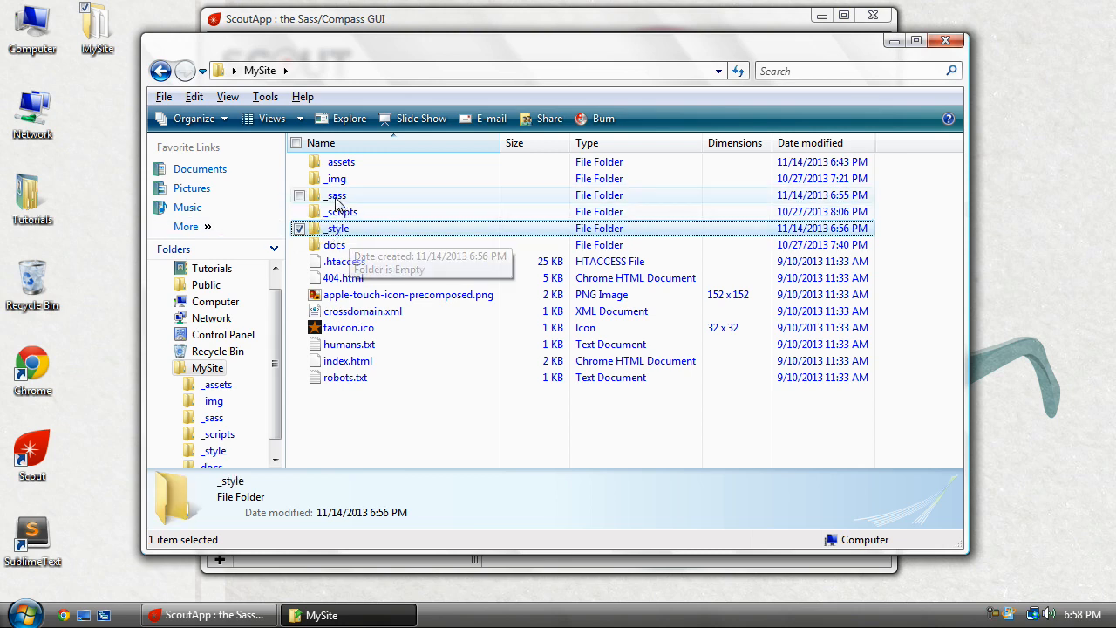
{"action": "double_click", "coordinate": [336, 195]}
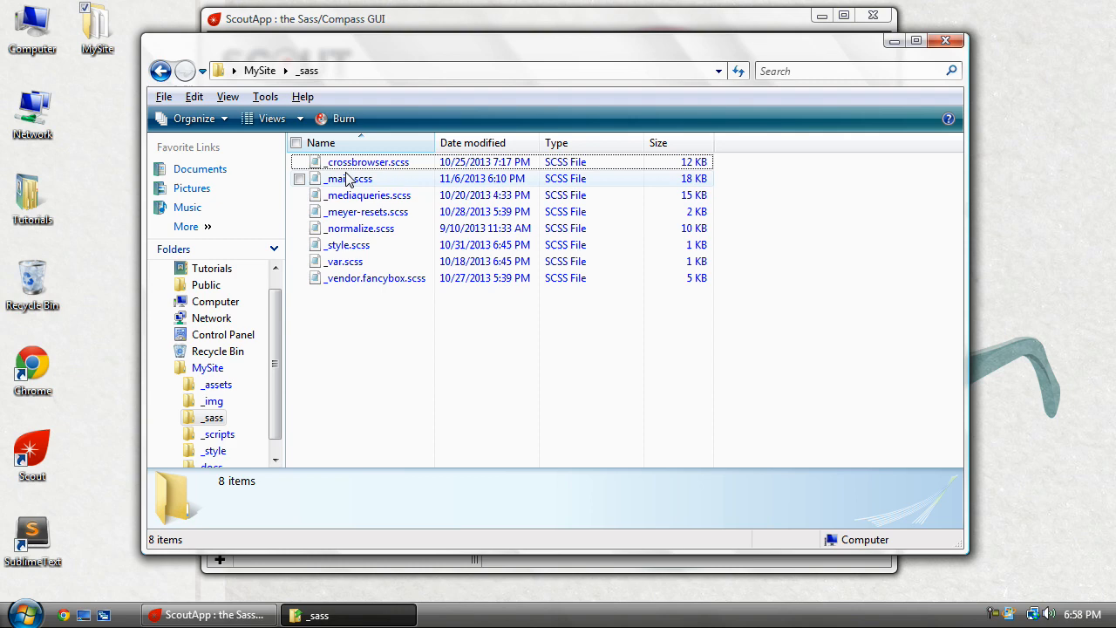
{"action": "mouse_move", "coordinate": [347, 179]}
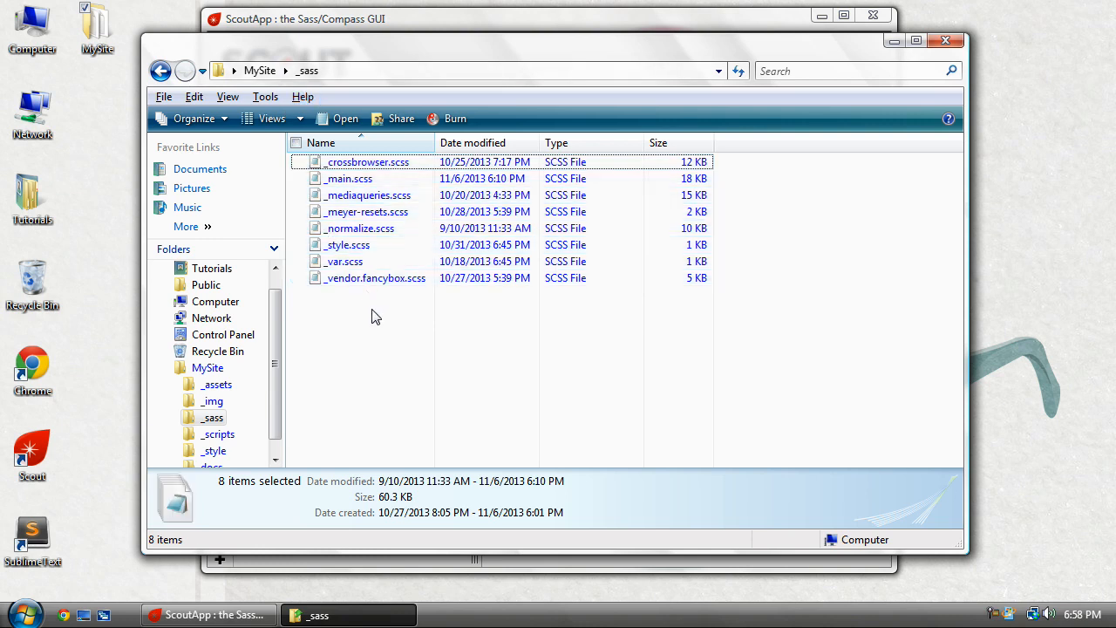
{"action": "left_click", "coordinate": [375, 314]}
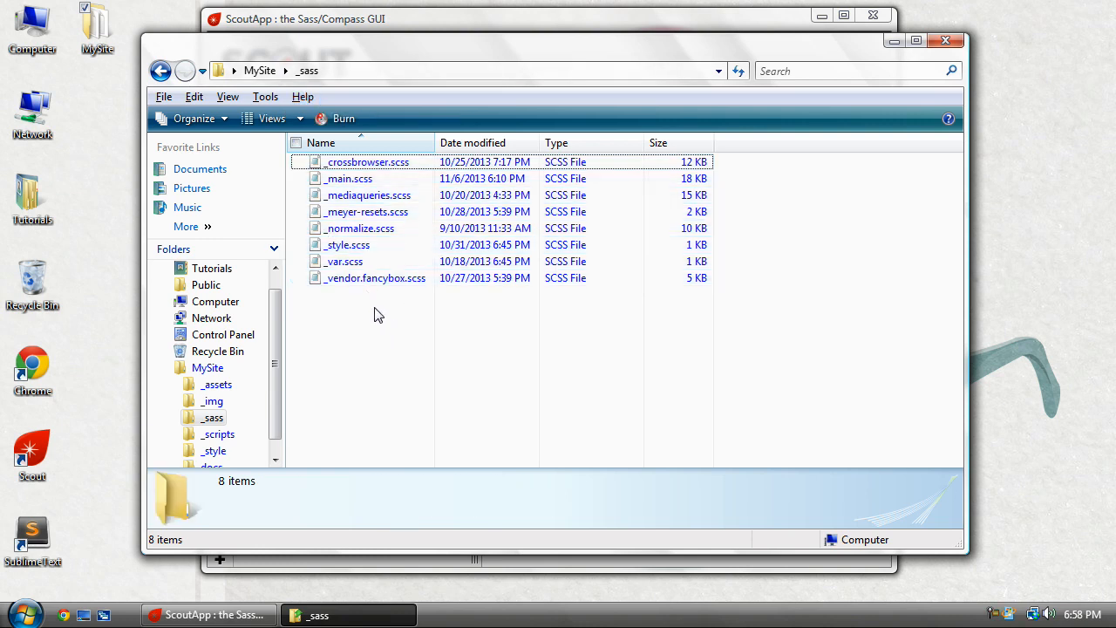
{"action": "left_click", "coordinate": [347, 244]}
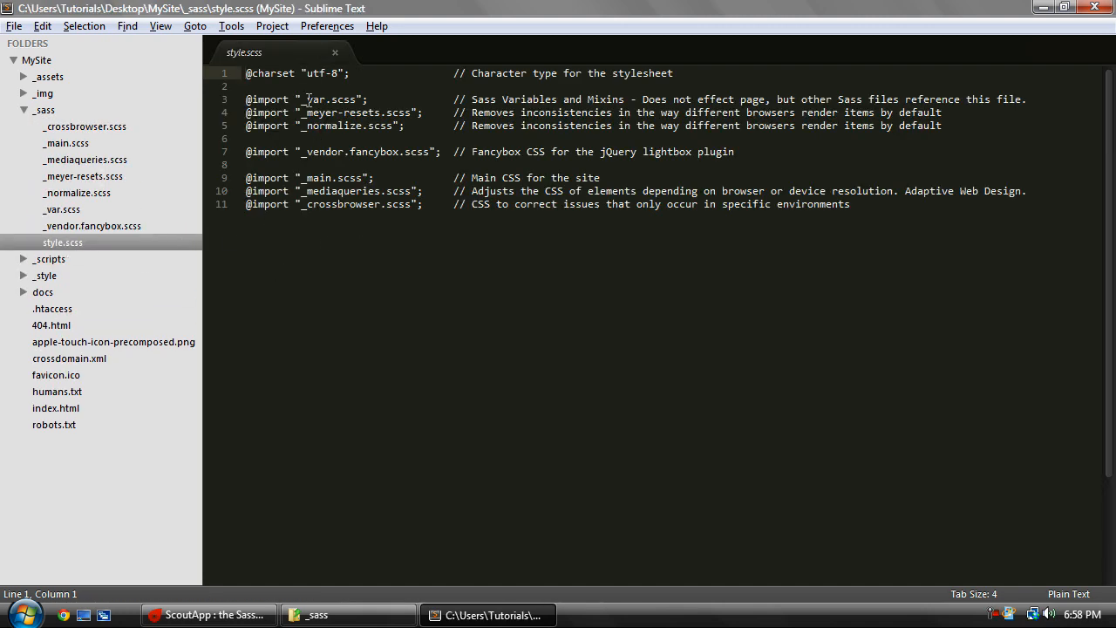
Select the var name in style.scss's _var.scss import line, then return to ScoutApp.
{"action": "left_click", "coordinate": [306, 99]}
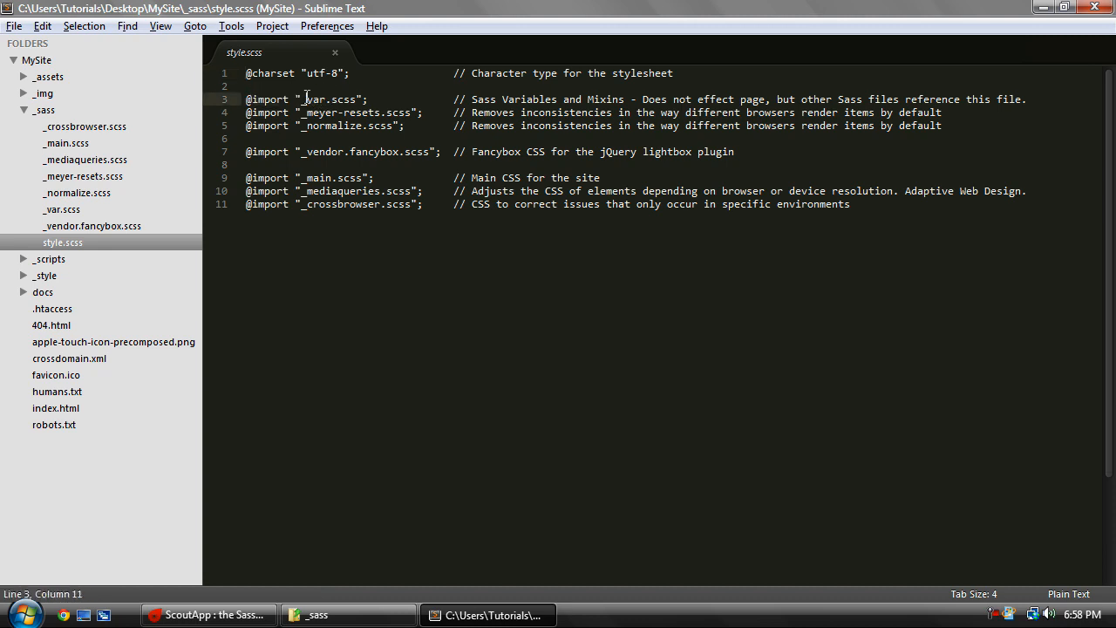
{"action": "double_click", "coordinate": [327, 98]}
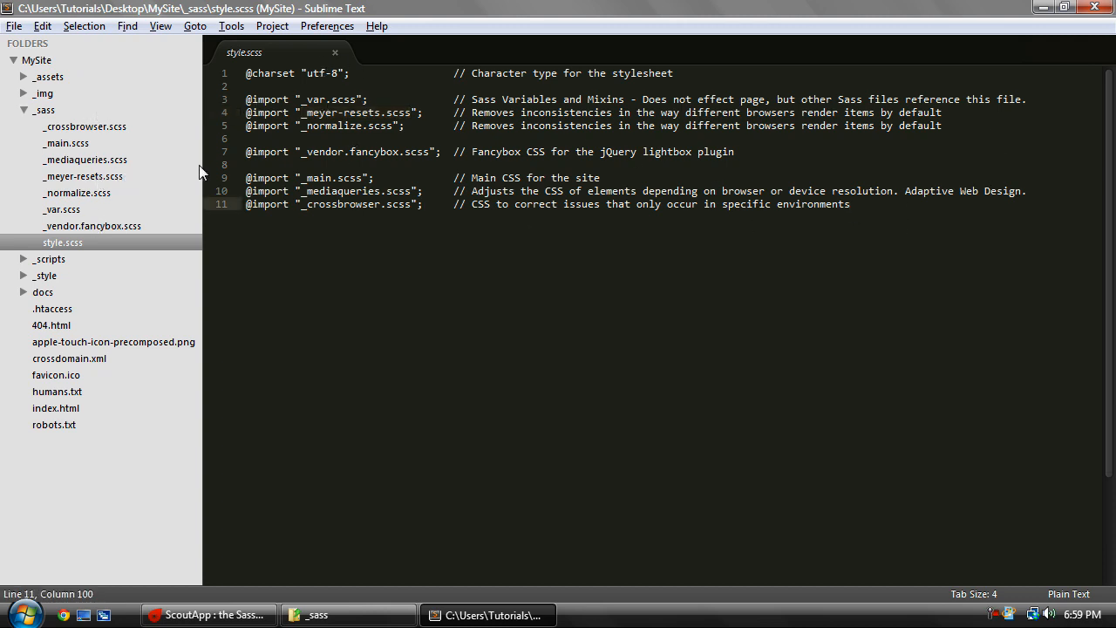
{"action": "mouse_move", "coordinate": [148, 217]}
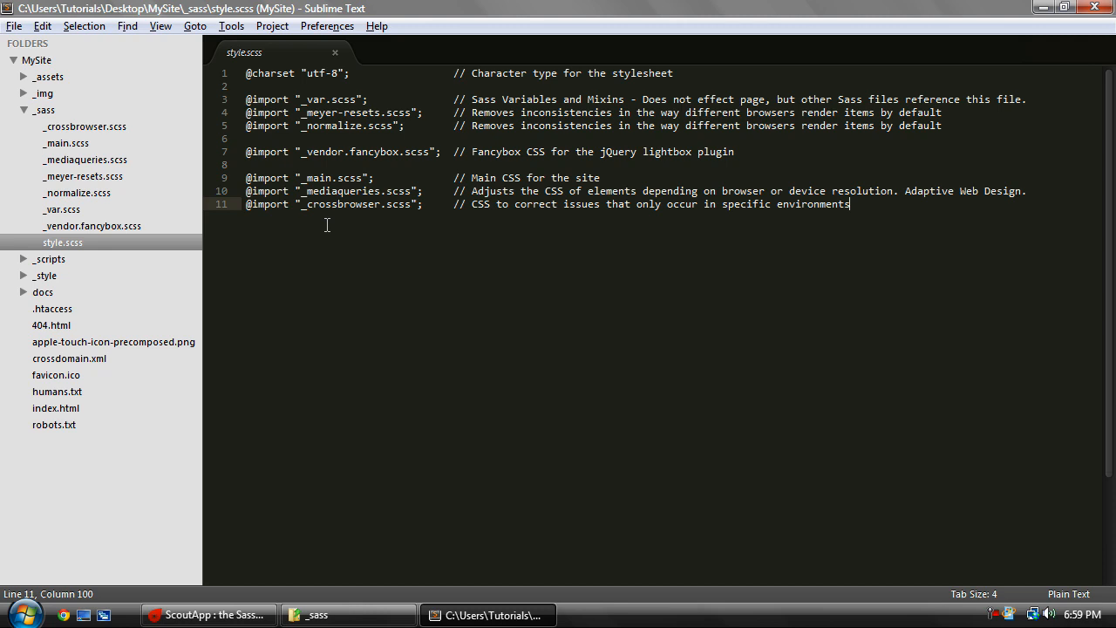
{"action": "mouse_move", "coordinate": [153, 597]}
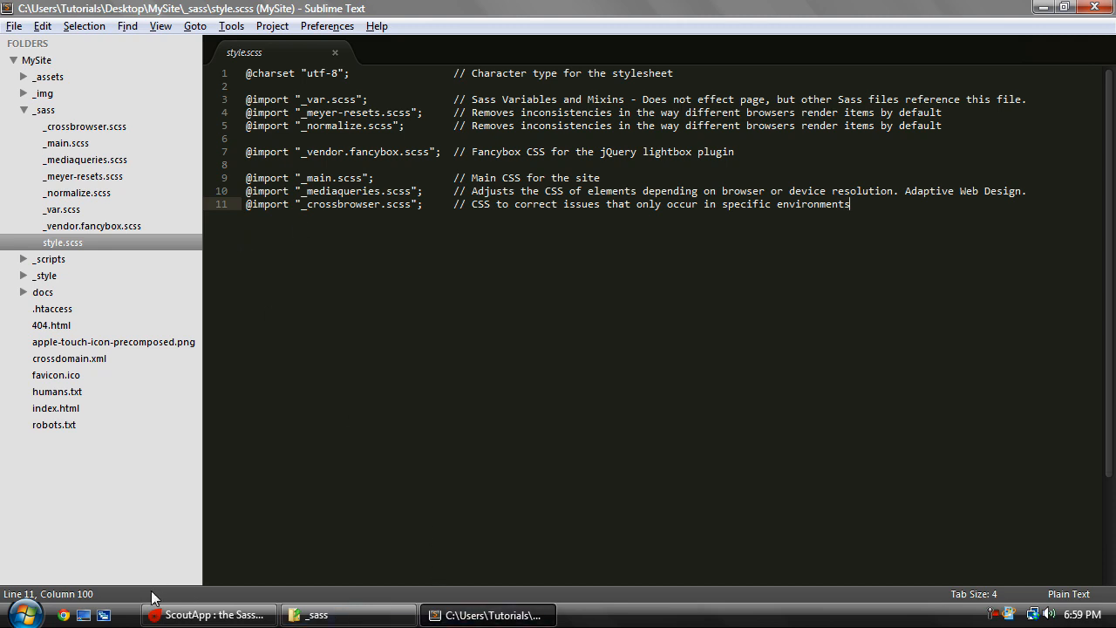
{"action": "left_click", "coordinate": [208, 615]}
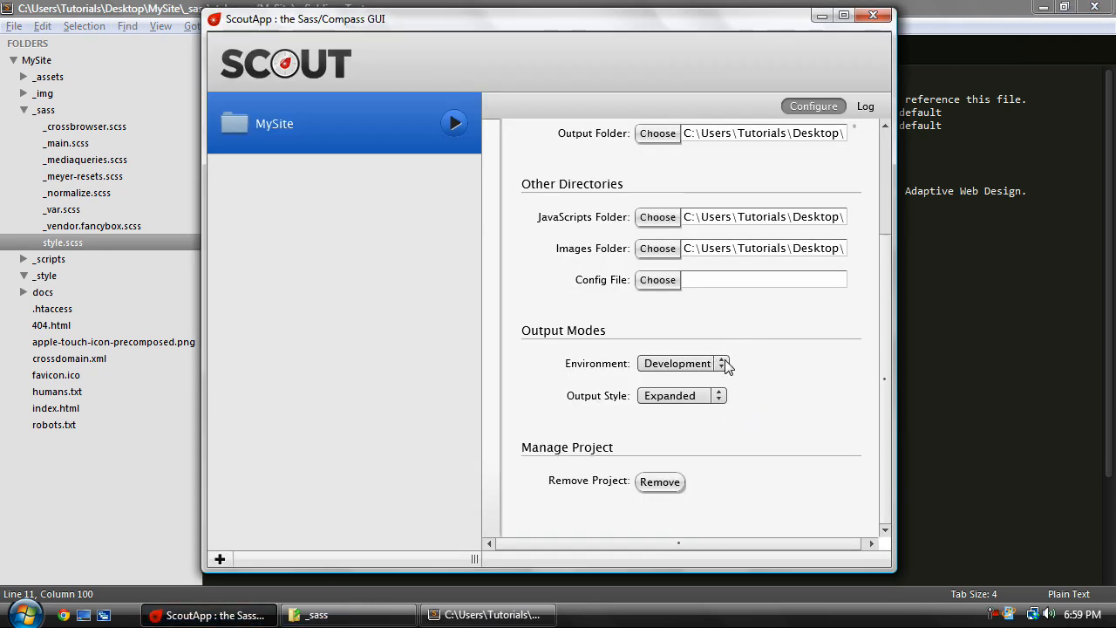
Choose Production for MySite's Environment and Compressed for its Output Style.
{"action": "left_click", "coordinate": [683, 363]}
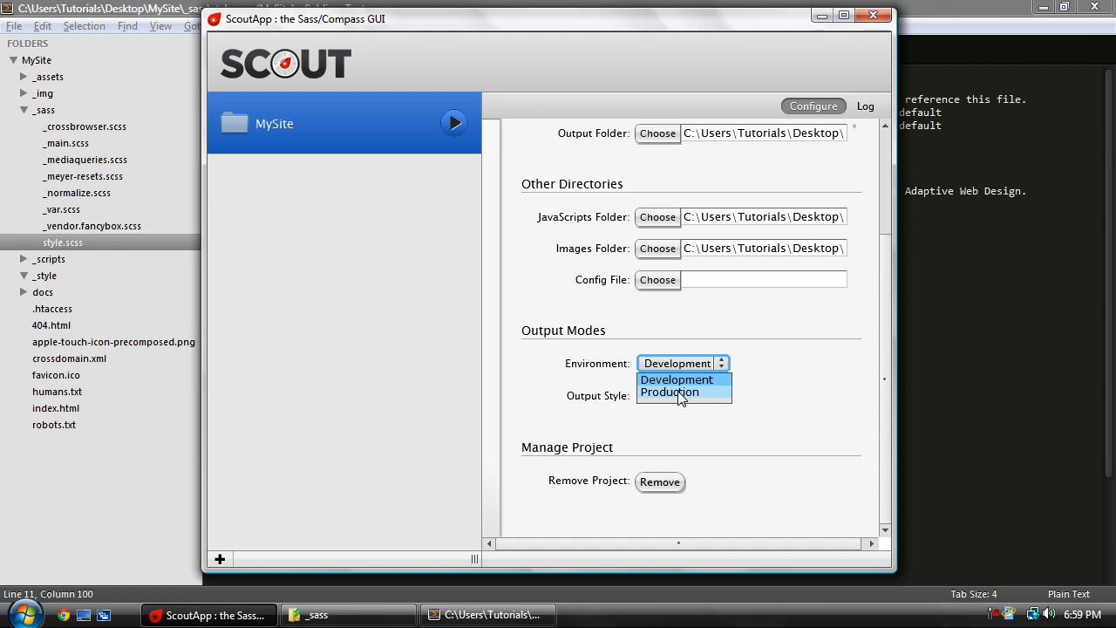
{"action": "left_click", "coordinate": [669, 392]}
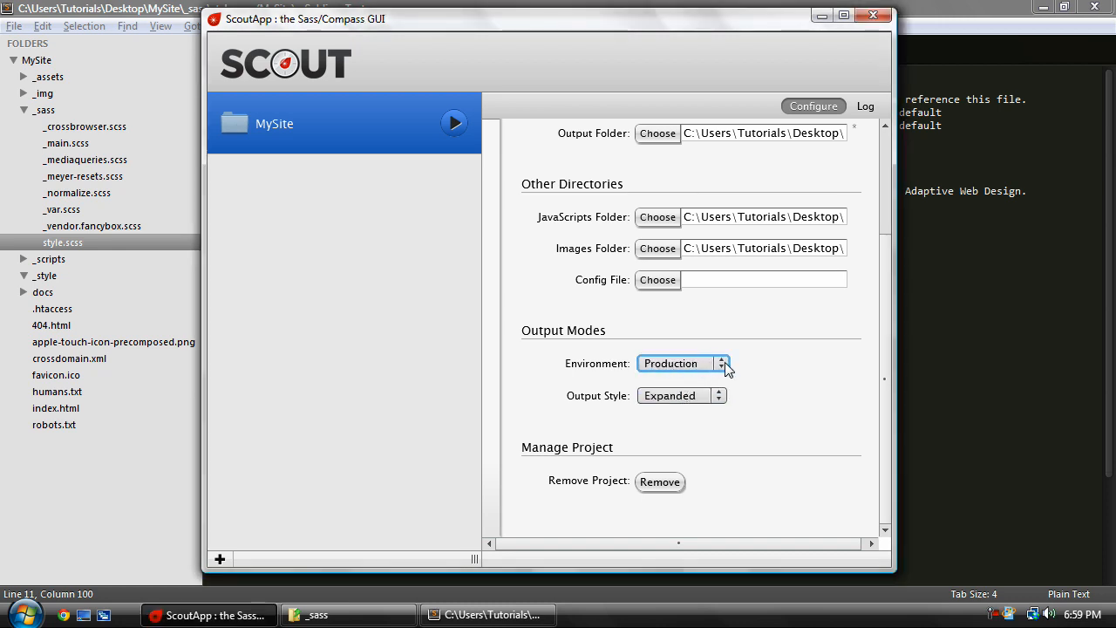
{"action": "mouse_move", "coordinate": [610, 362]}
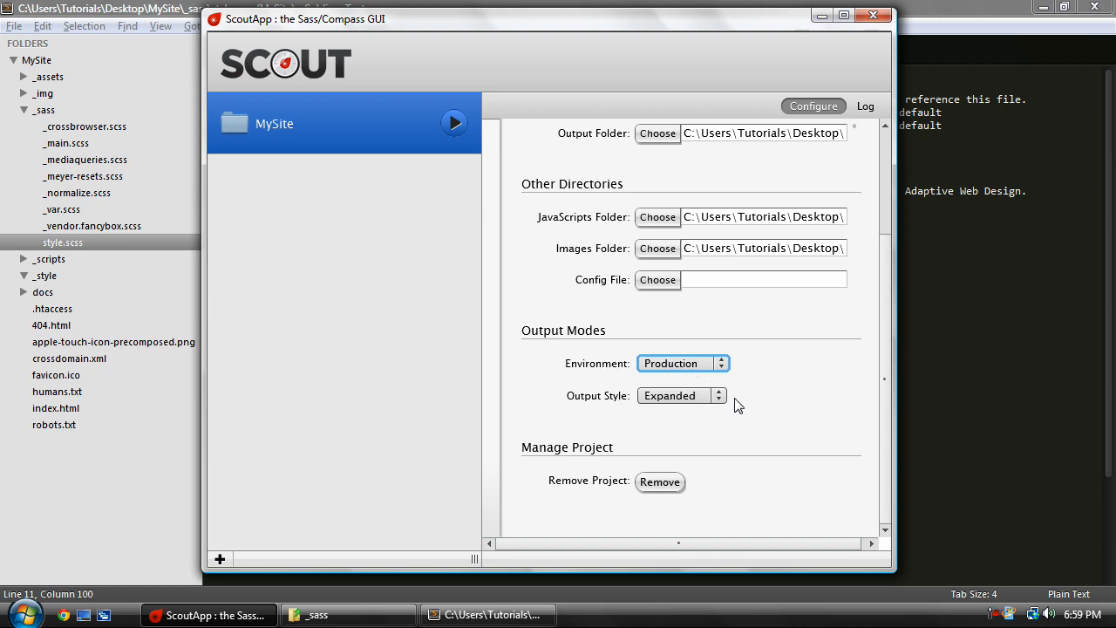
{"action": "left_click", "coordinate": [682, 395]}
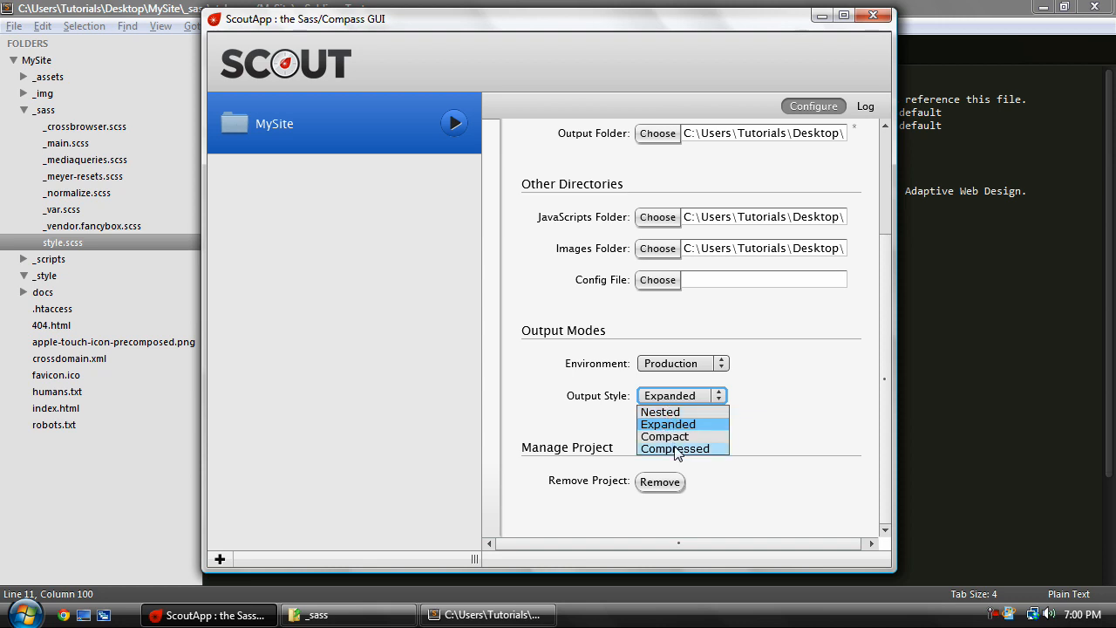
{"action": "mouse_move", "coordinate": [702, 459]}
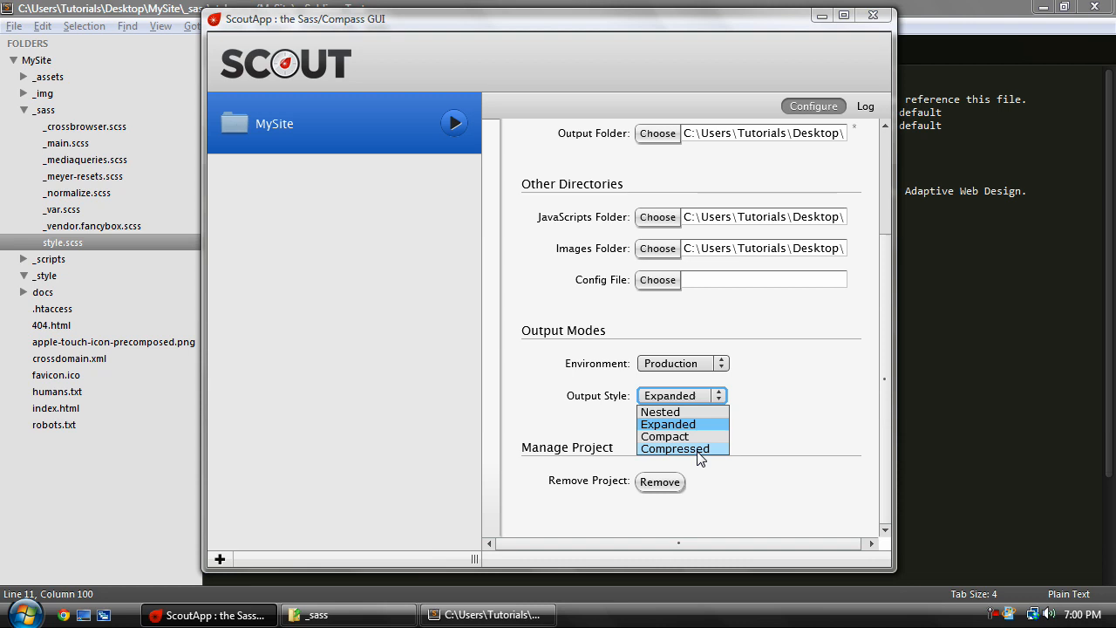
{"action": "left_click", "coordinate": [673, 448]}
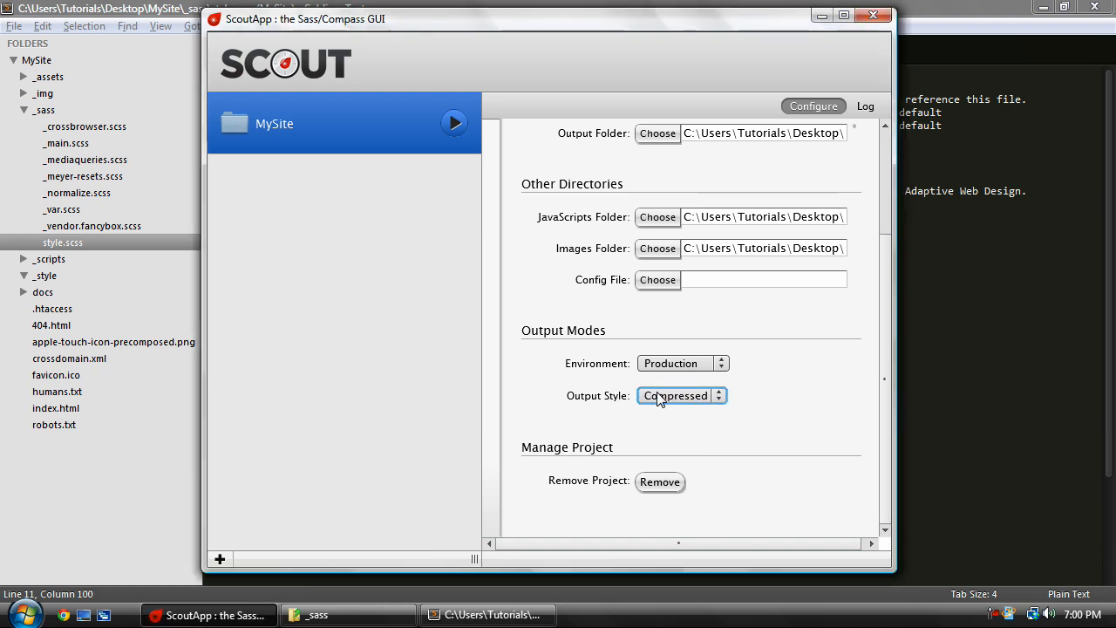
{"action": "mouse_move", "coordinate": [663, 402]}
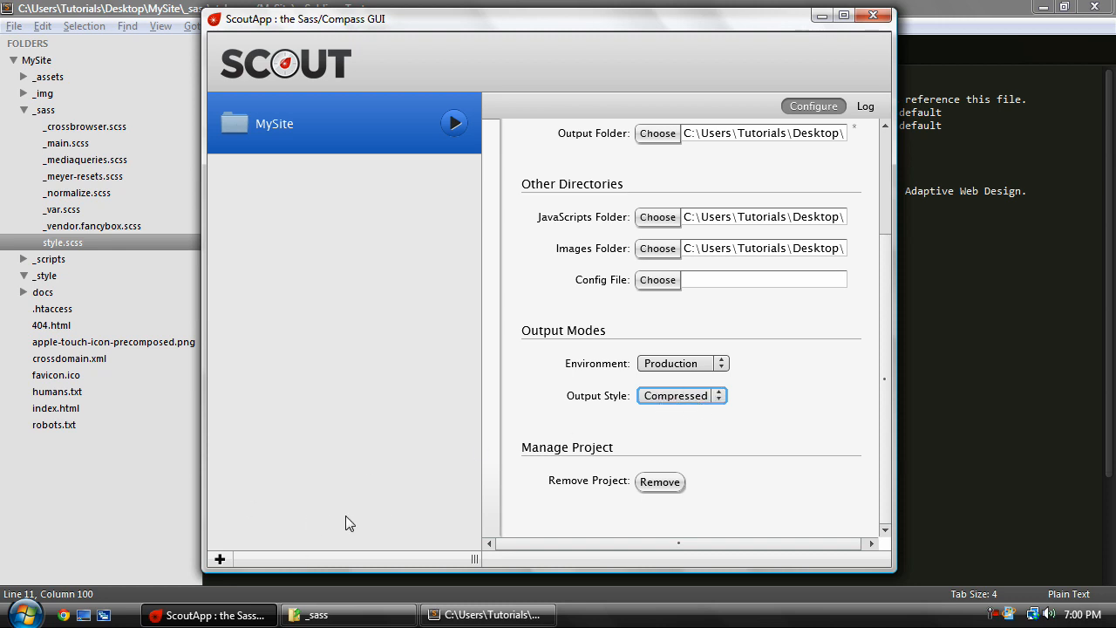
{"action": "mouse_move", "coordinate": [486, 472]}
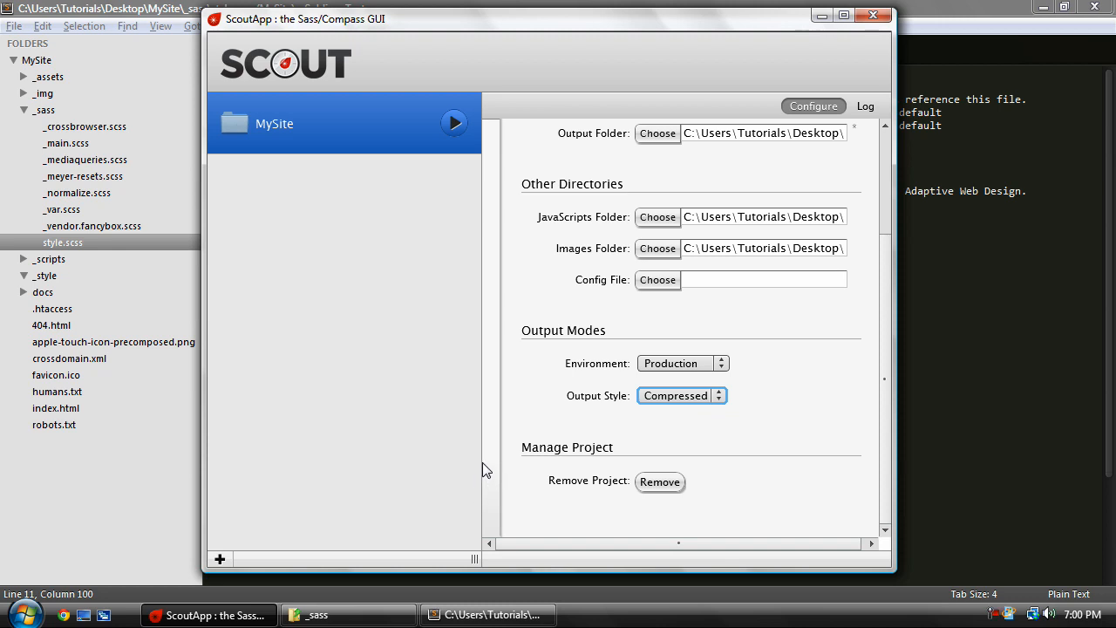
{"action": "mouse_move", "coordinate": [689, 403]}
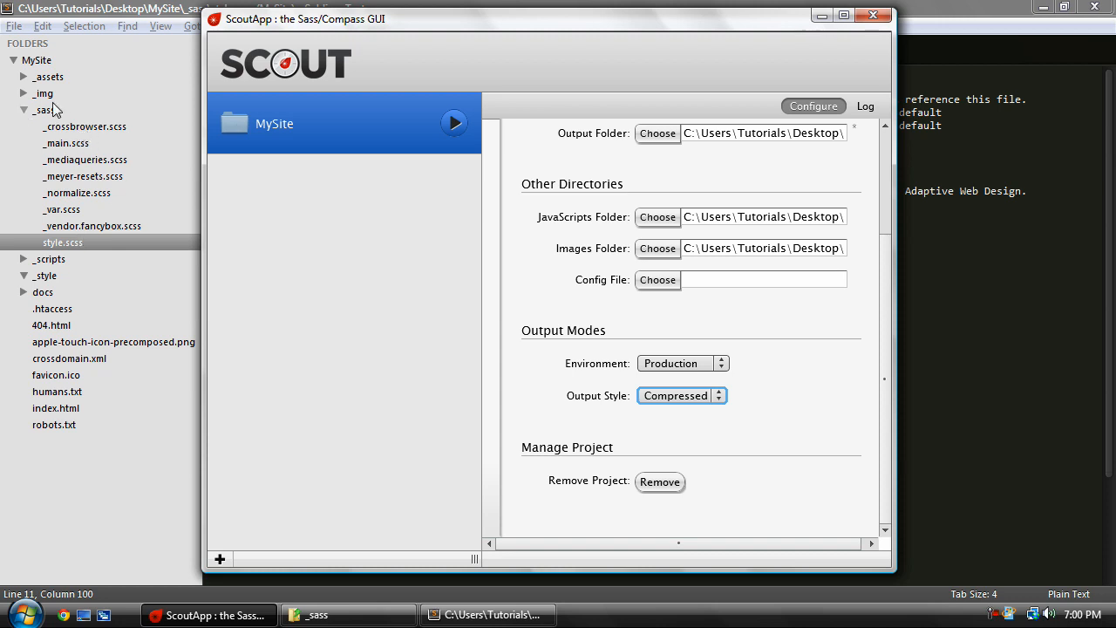
{"action": "mouse_move", "coordinate": [662, 399]}
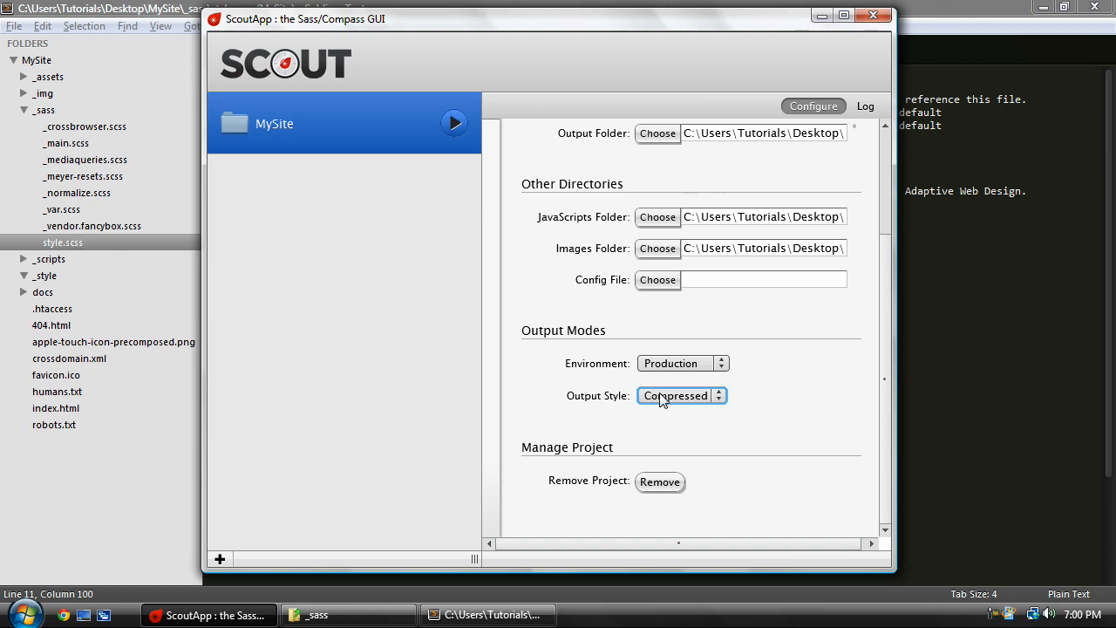
{"action": "mouse_move", "coordinate": [453, 123]}
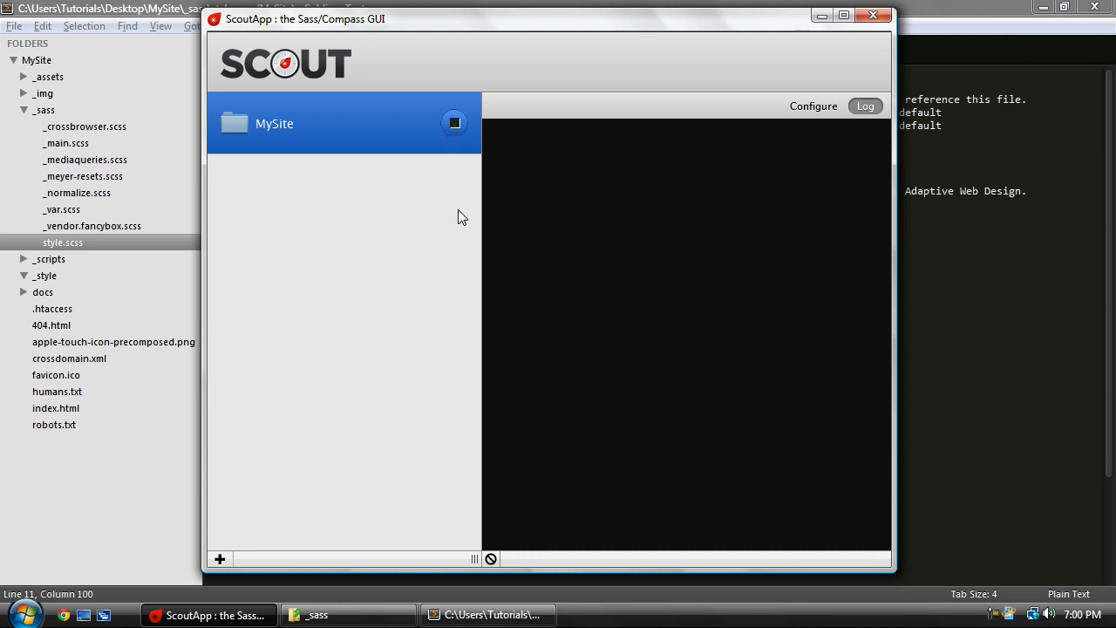
{"action": "mouse_move", "coordinate": [525, 218]}
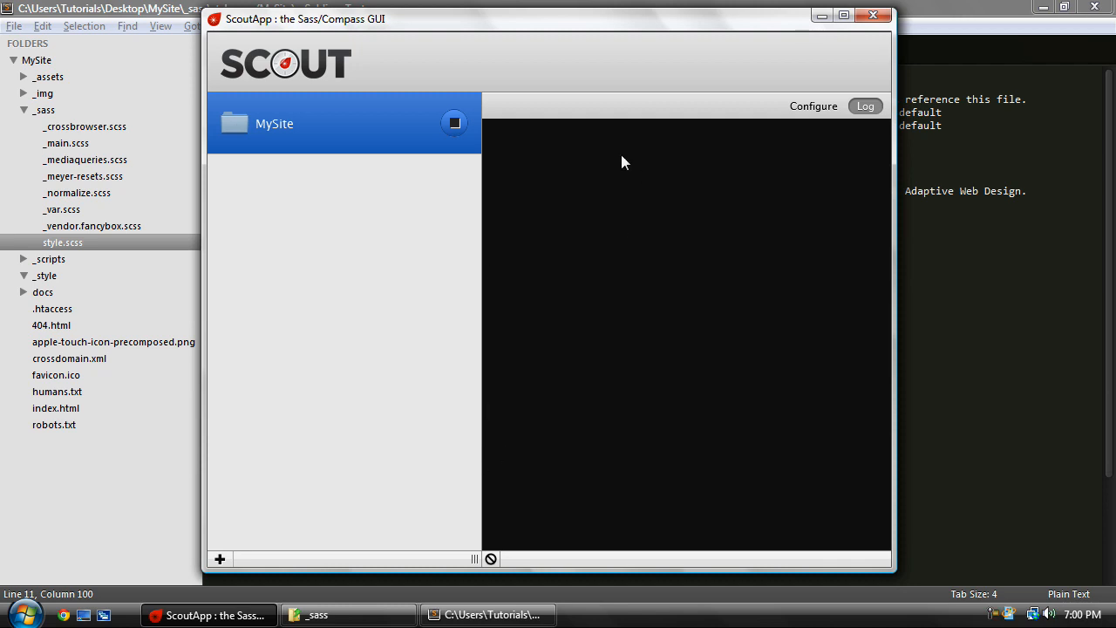
{"action": "mouse_move", "coordinate": [533, 148]}
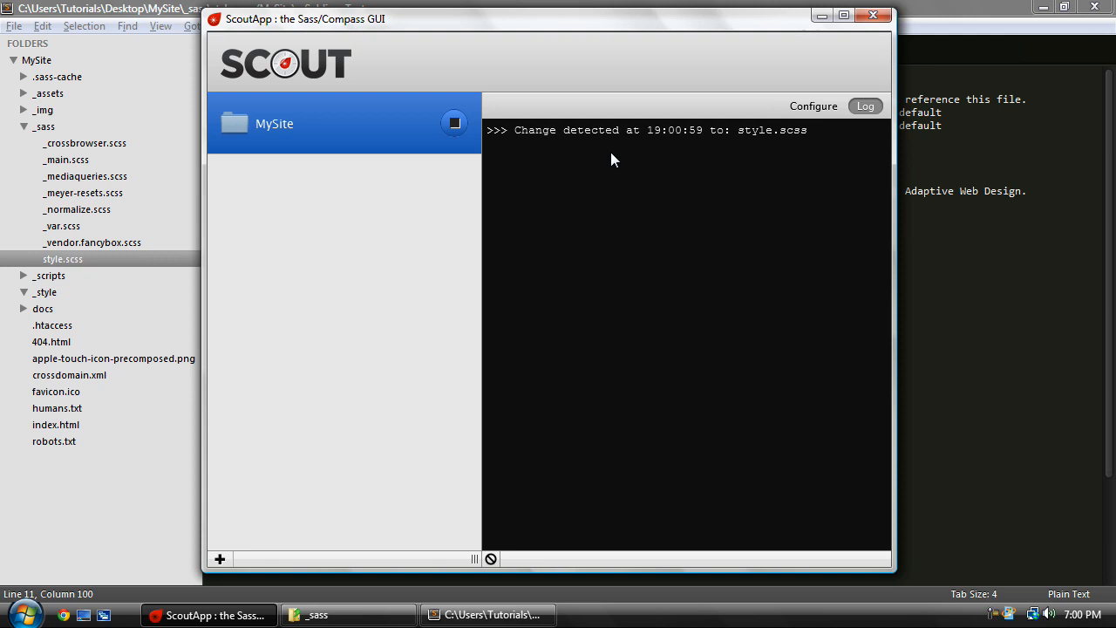
{"action": "mouse_move", "coordinate": [625, 151]}
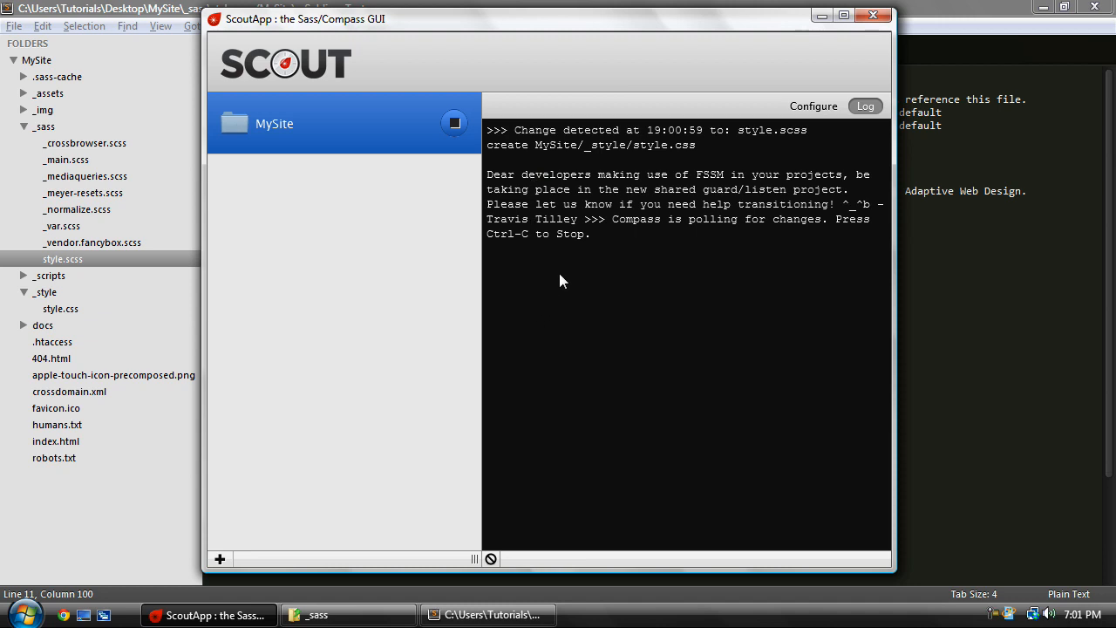
{"action": "mouse_move", "coordinate": [660, 324]}
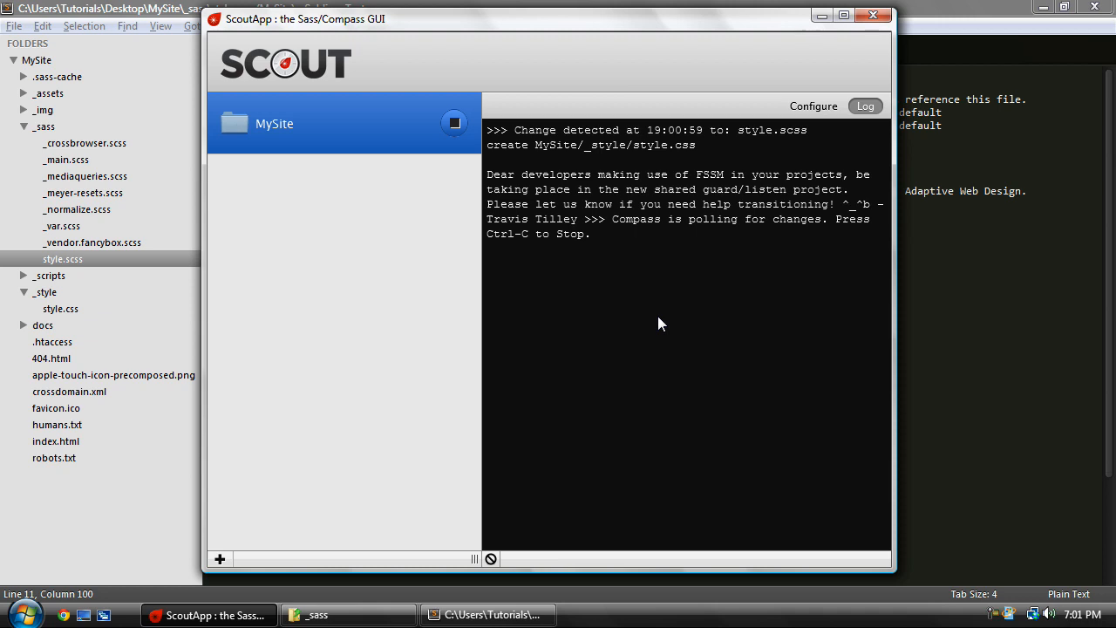
{"action": "mouse_move", "coordinate": [73, 249]}
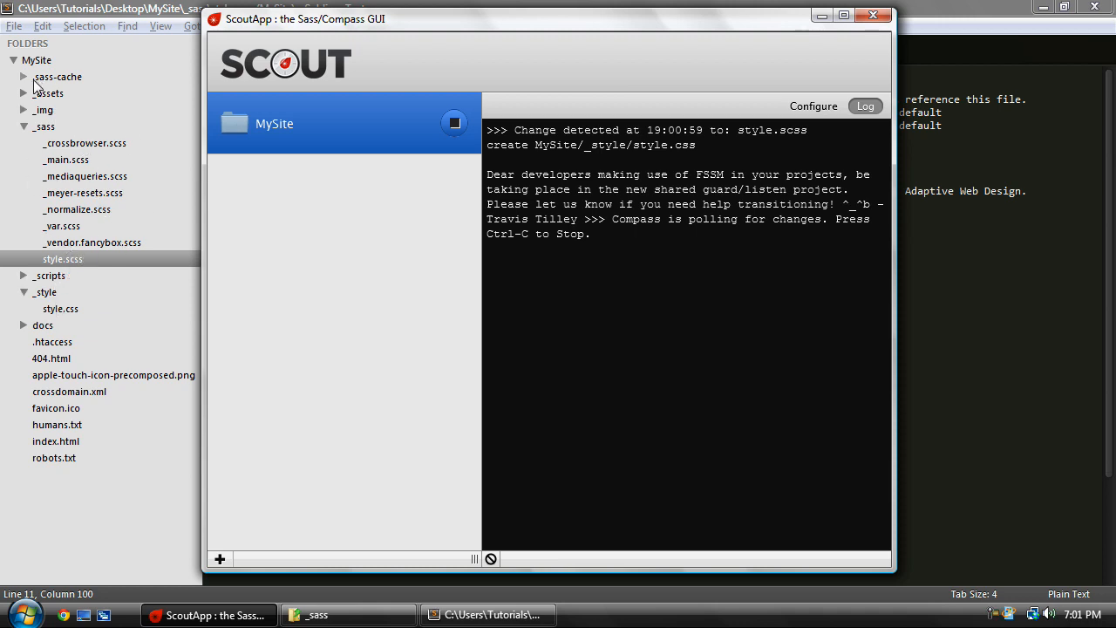
{"action": "mouse_move", "coordinate": [57, 83]}
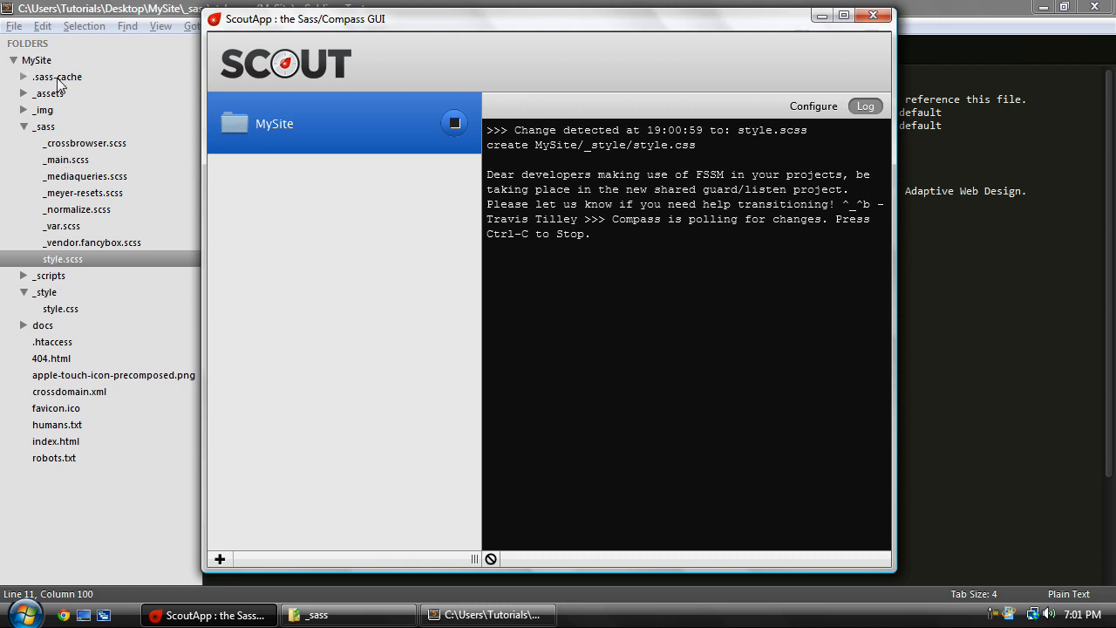
{"action": "mouse_move", "coordinate": [52, 309]}
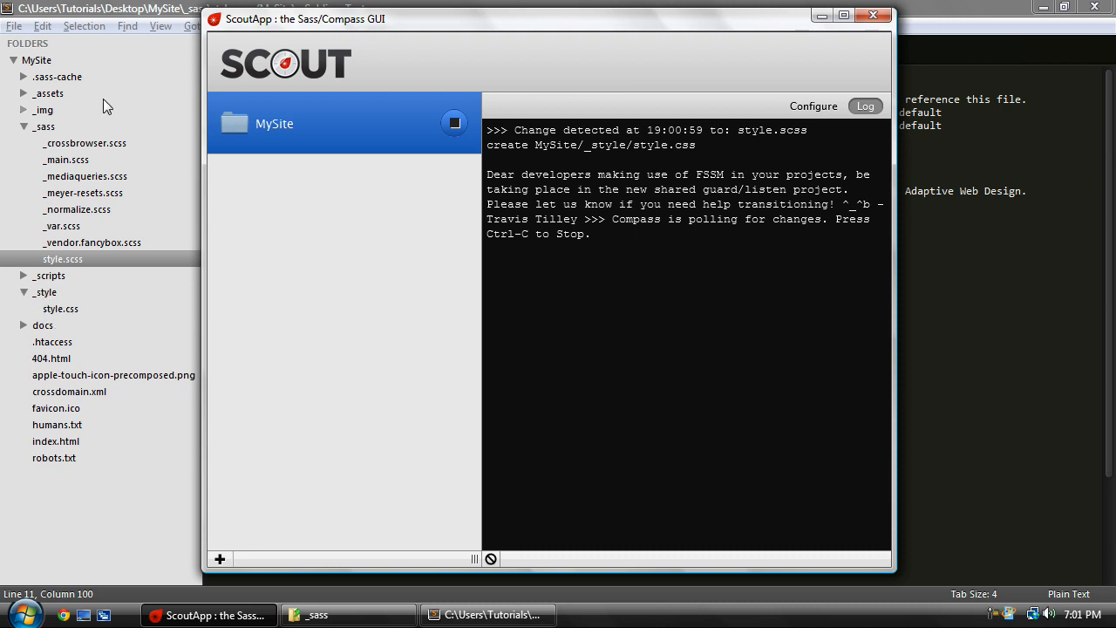
{"action": "mouse_move", "coordinate": [77, 270]}
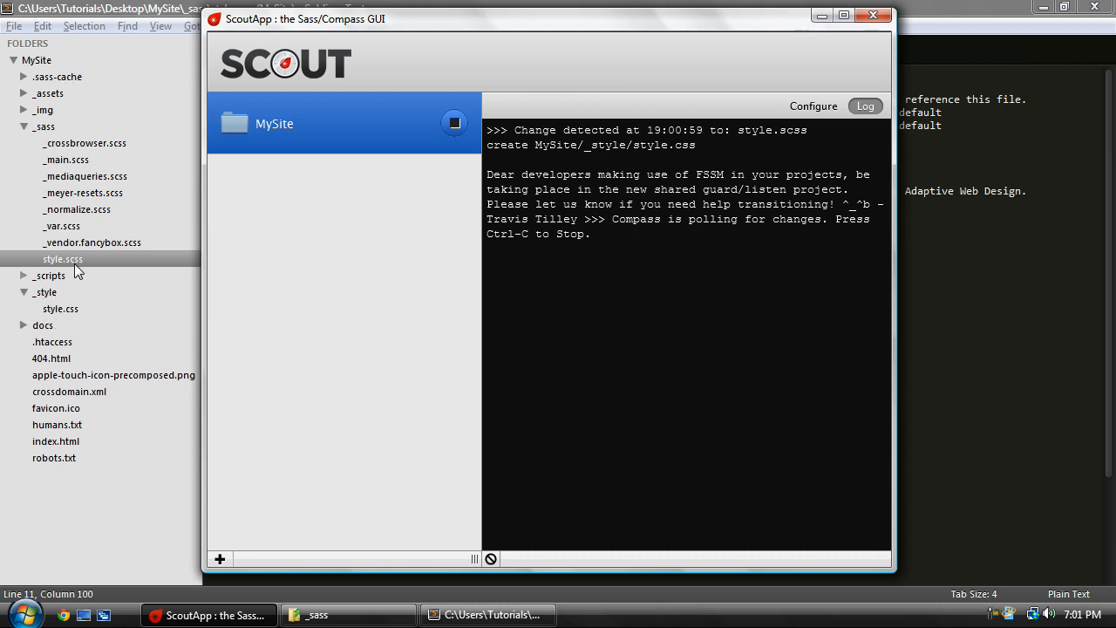
{"action": "mouse_move", "coordinate": [767, 87]}
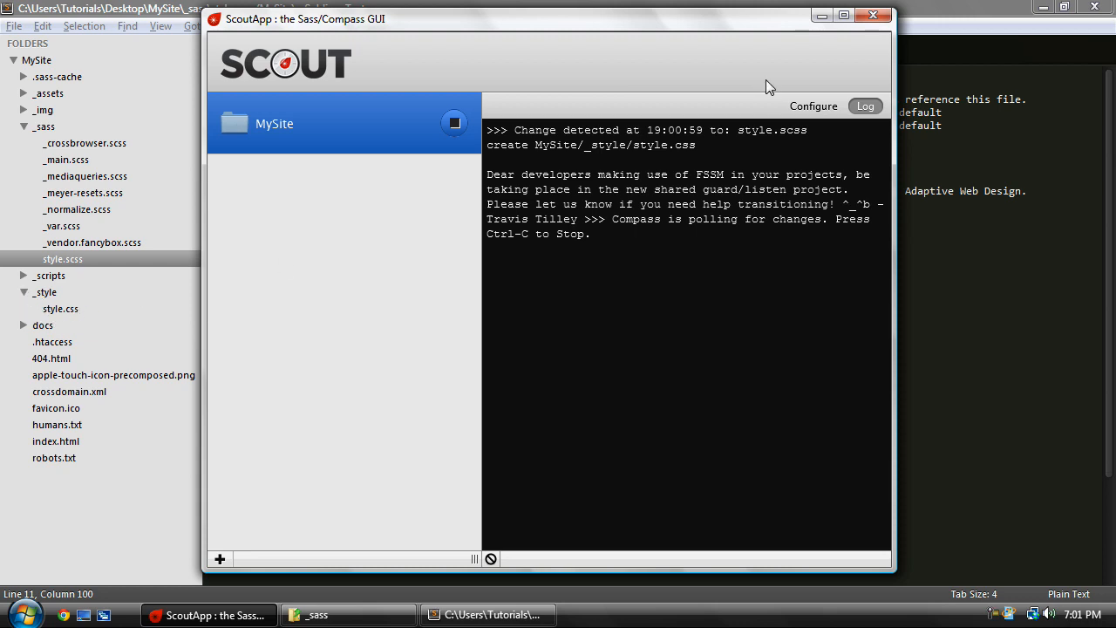
{"action": "mouse_move", "coordinate": [660, 167]}
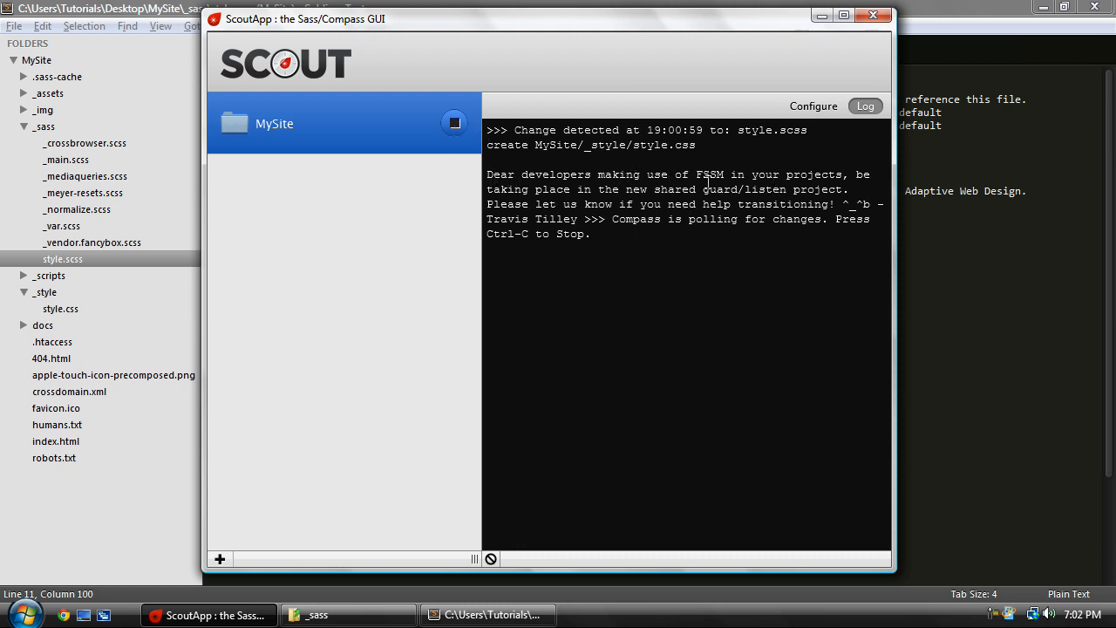
{"action": "mouse_move", "coordinate": [637, 259]}
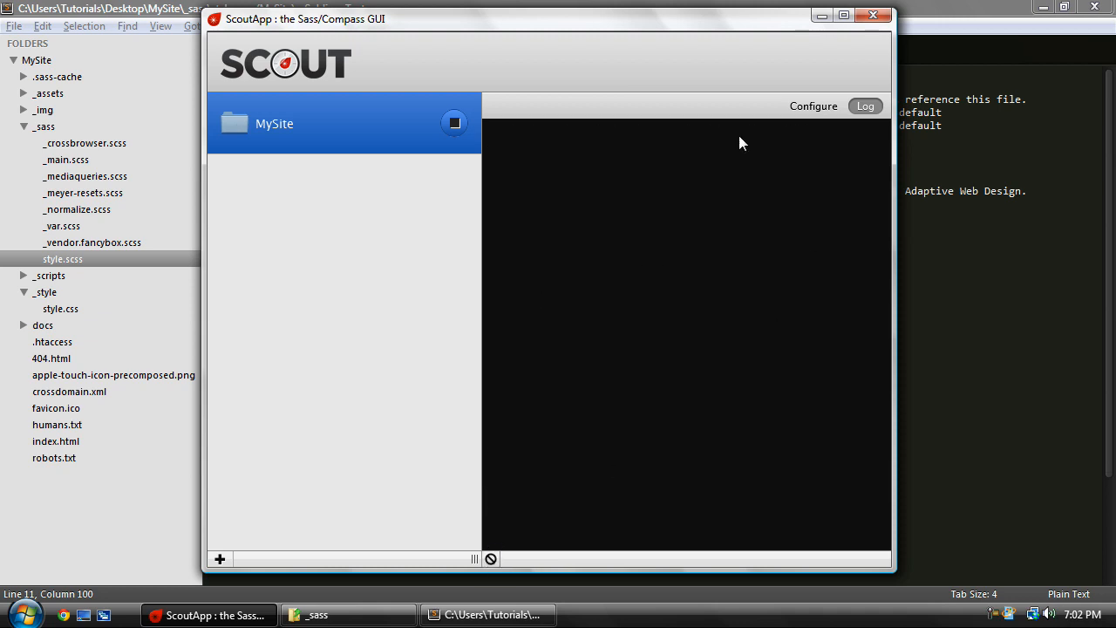
{"action": "mouse_move", "coordinate": [691, 406]}
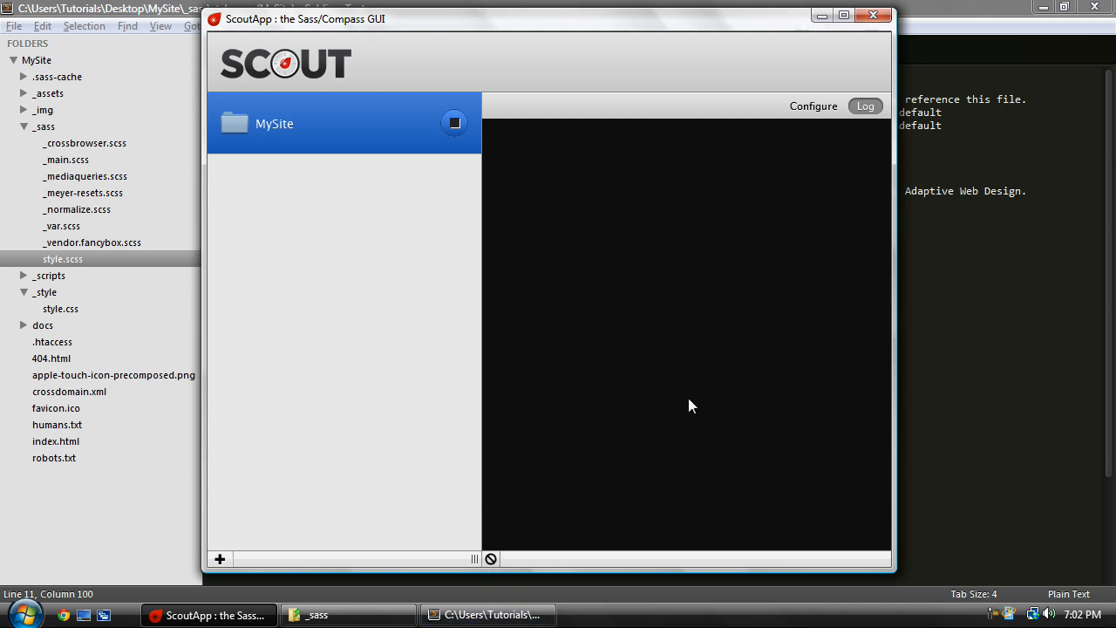
{"action": "mouse_move", "coordinate": [637, 174]}
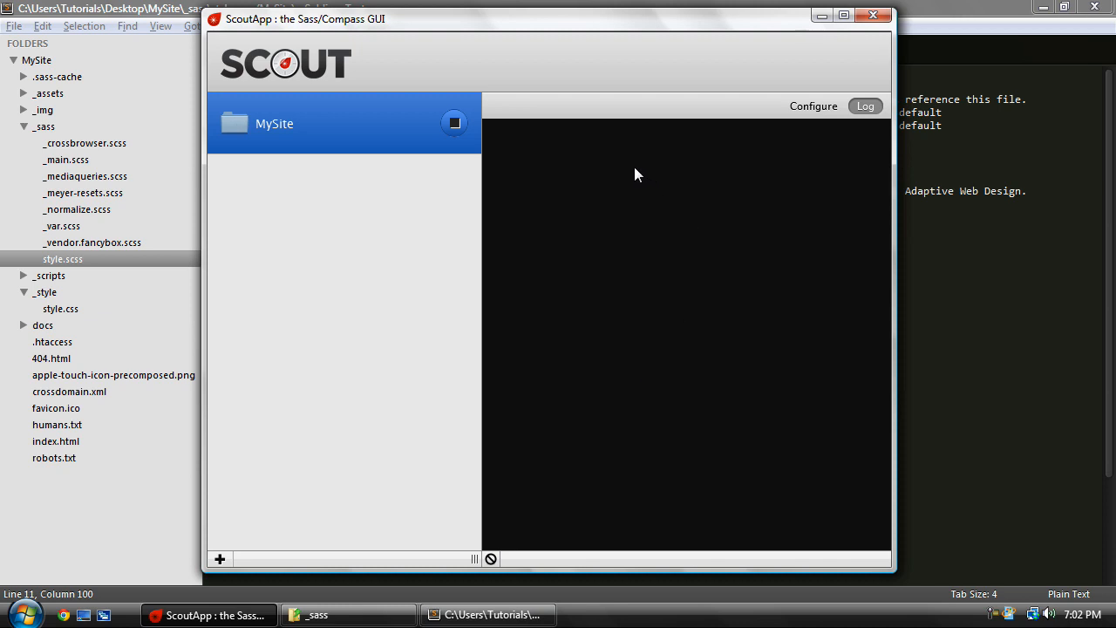
{"action": "mouse_move", "coordinate": [572, 195]}
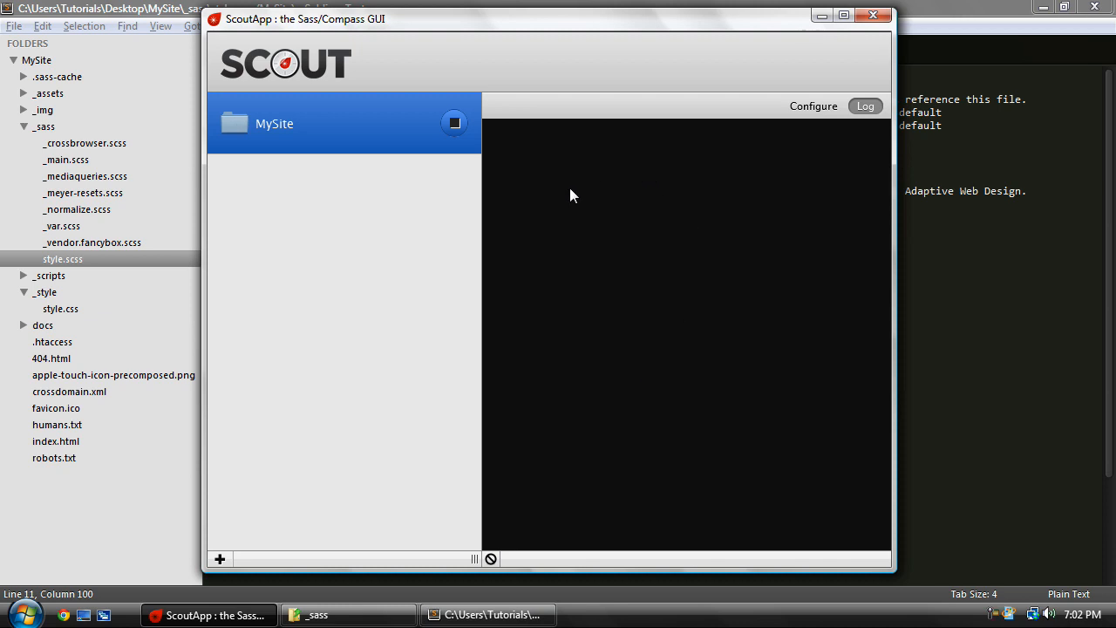
{"action": "mouse_move", "coordinate": [108, 259]}
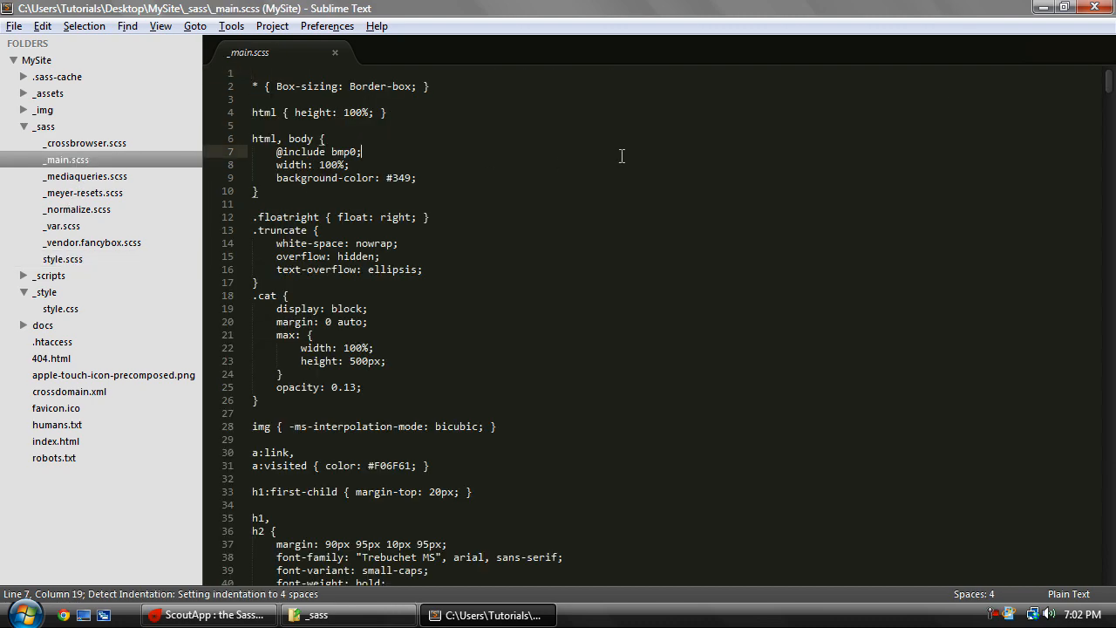
Scroll through _main.scss to the Search section and the nested img rule.
{"action": "scroll", "scroll_direction": "down", "scroll_amount": 3}
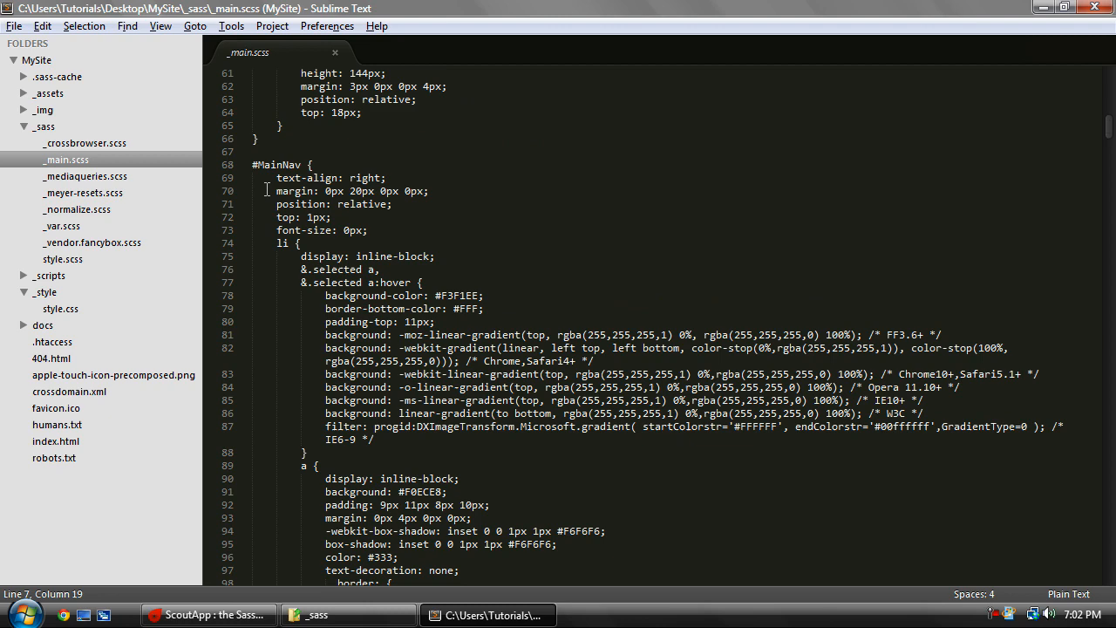
{"action": "scroll", "scroll_direction": "down", "scroll_amount": 3}
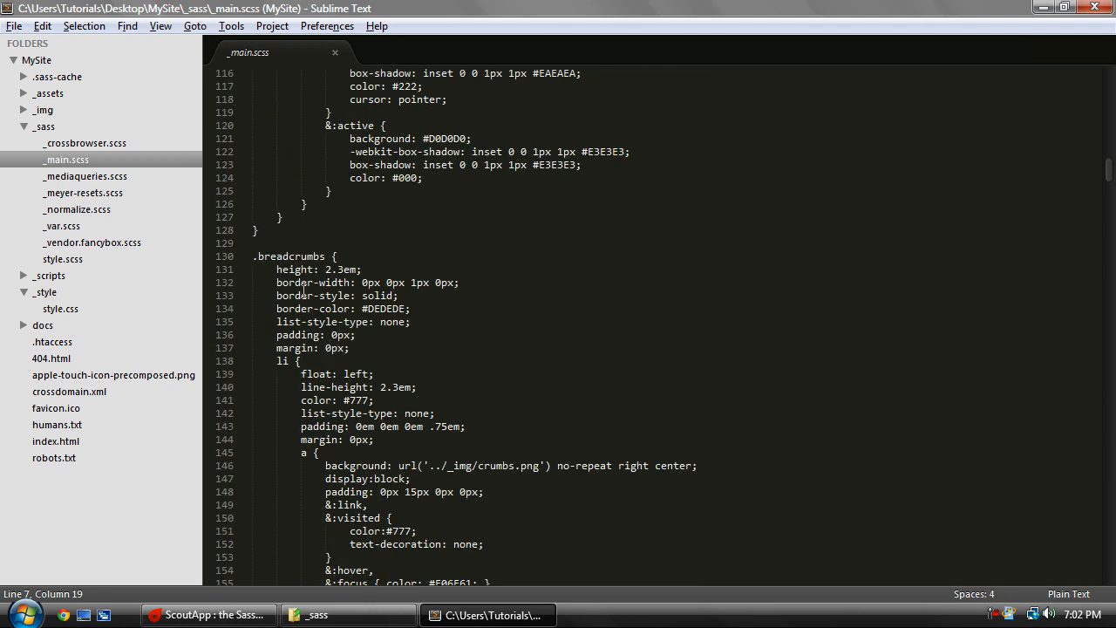
{"action": "scroll", "scroll_direction": "down", "scroll_amount": 3}
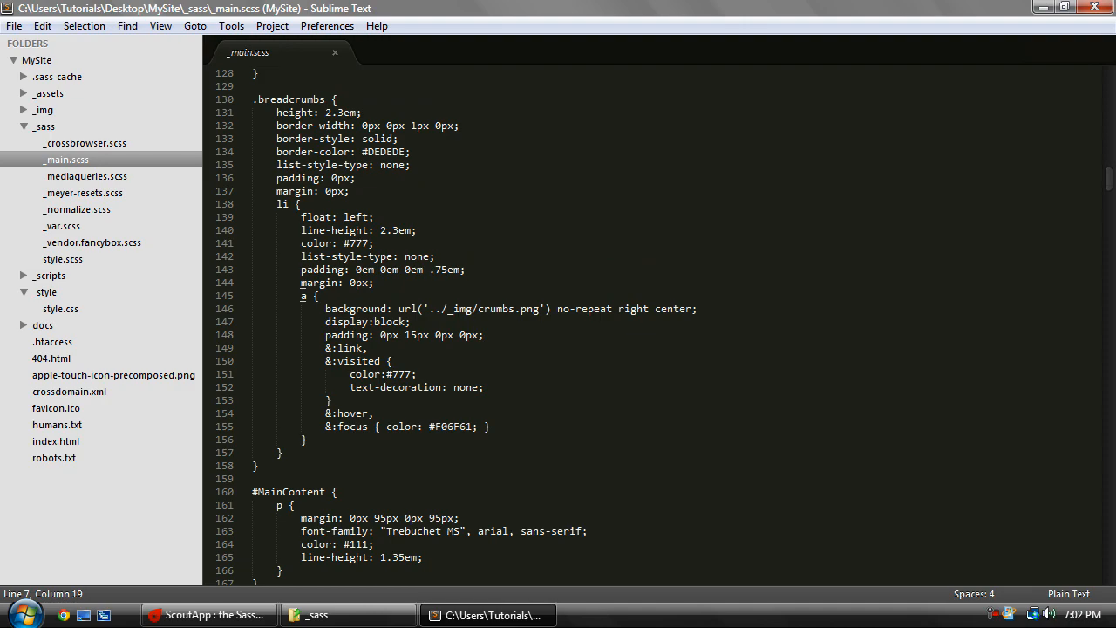
{"action": "scroll", "scroll_direction": "down", "scroll_amount": 3}
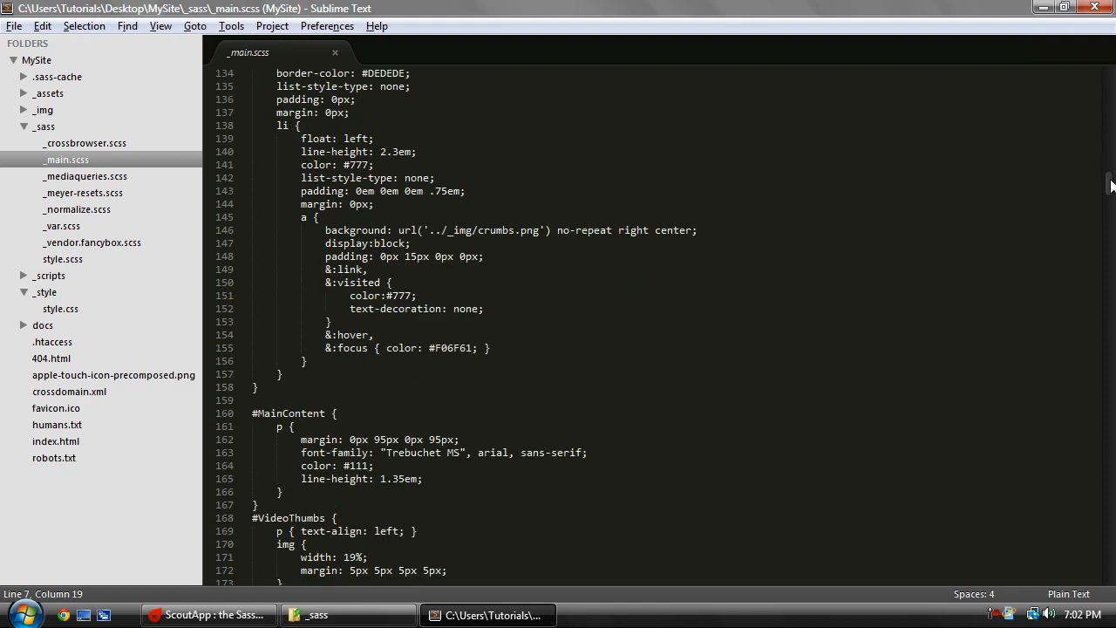
{"action": "scroll", "scroll_direction": "down", "scroll_amount": 3}
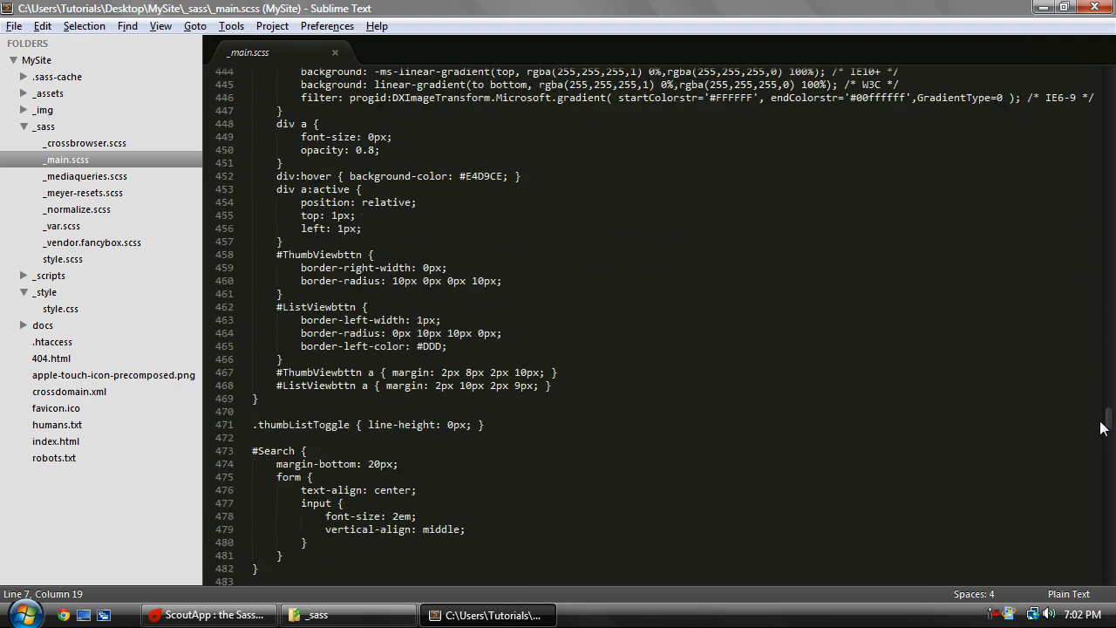
{"action": "scroll", "scroll_direction": "down", "scroll_amount": 3}
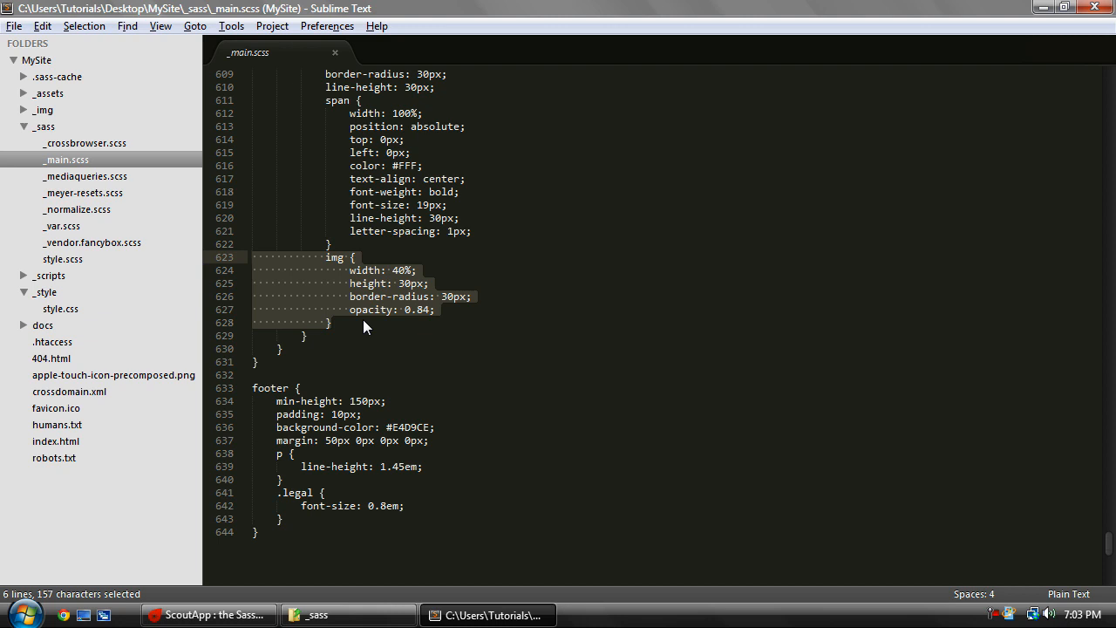
Delete the img rule's closing brace on line 628 and save _main.scss.
{"action": "left_click", "coordinate": [229, 321]}
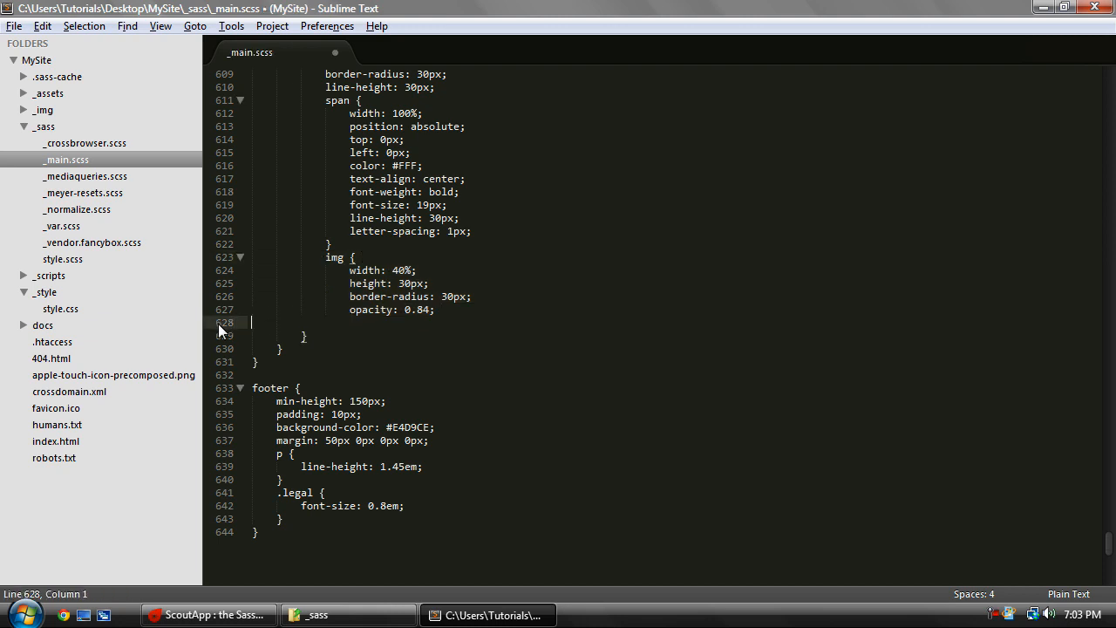
{"action": "left_click", "coordinate": [14, 25]}
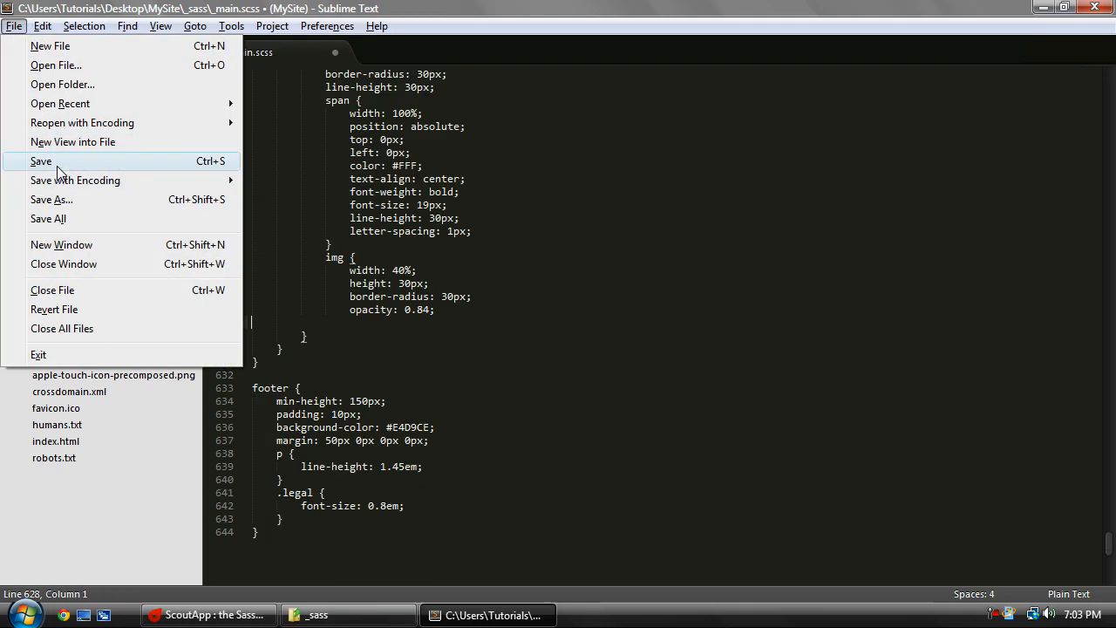
{"action": "left_click", "coordinate": [40, 160]}
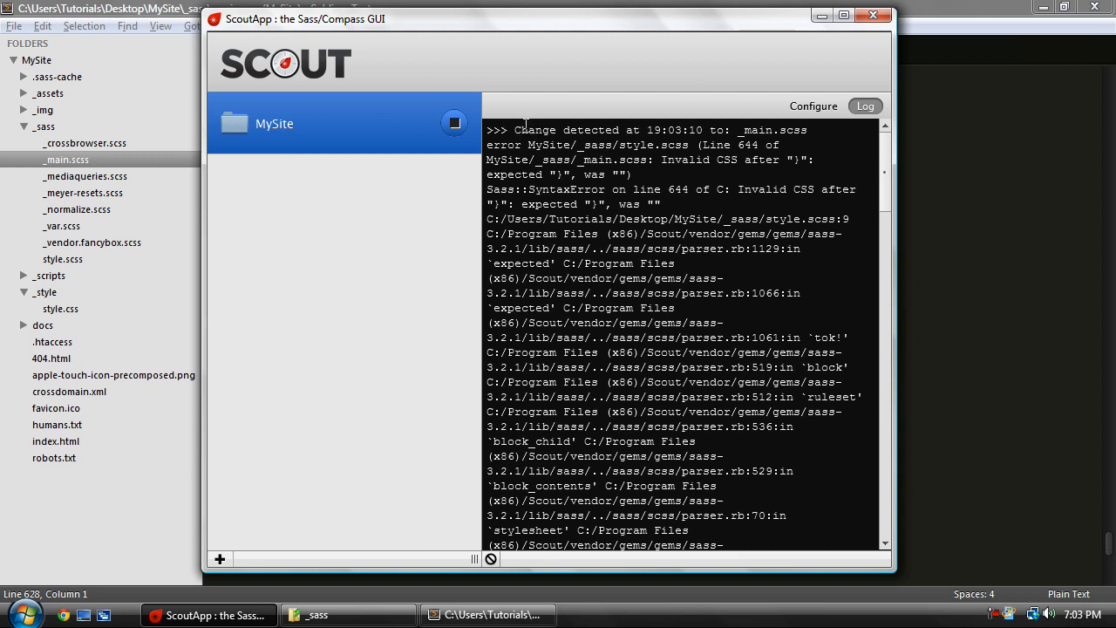
Read Scout's Invalid CSS error for _main.scss at line 644 and scroll the stack trace.
{"action": "double_click", "coordinate": [776, 129]}
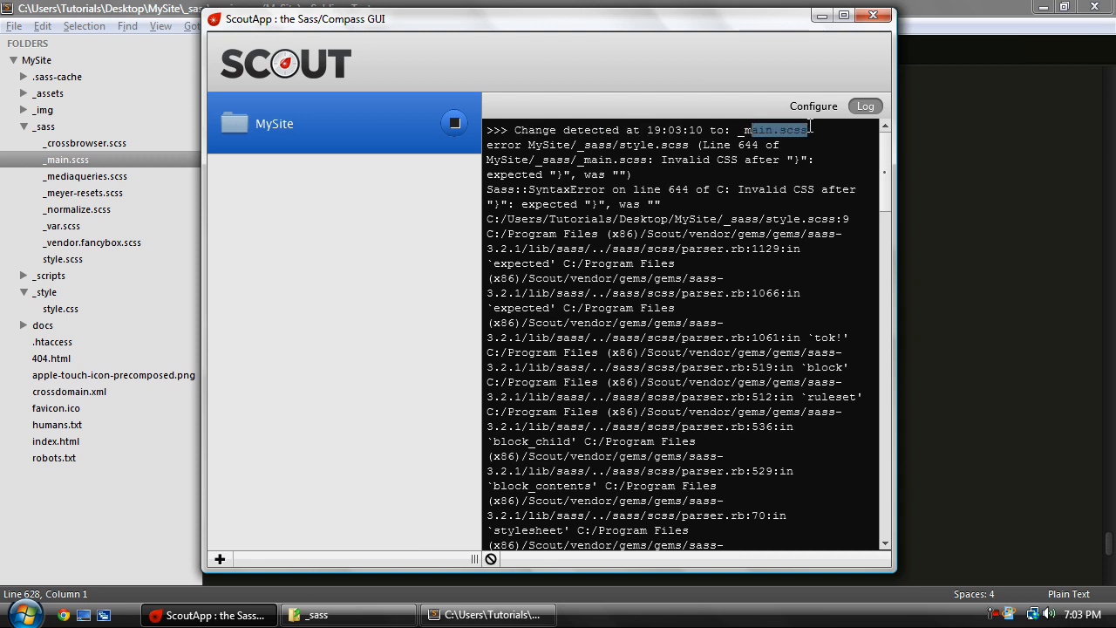
{"action": "mouse_move", "coordinate": [390, 145]}
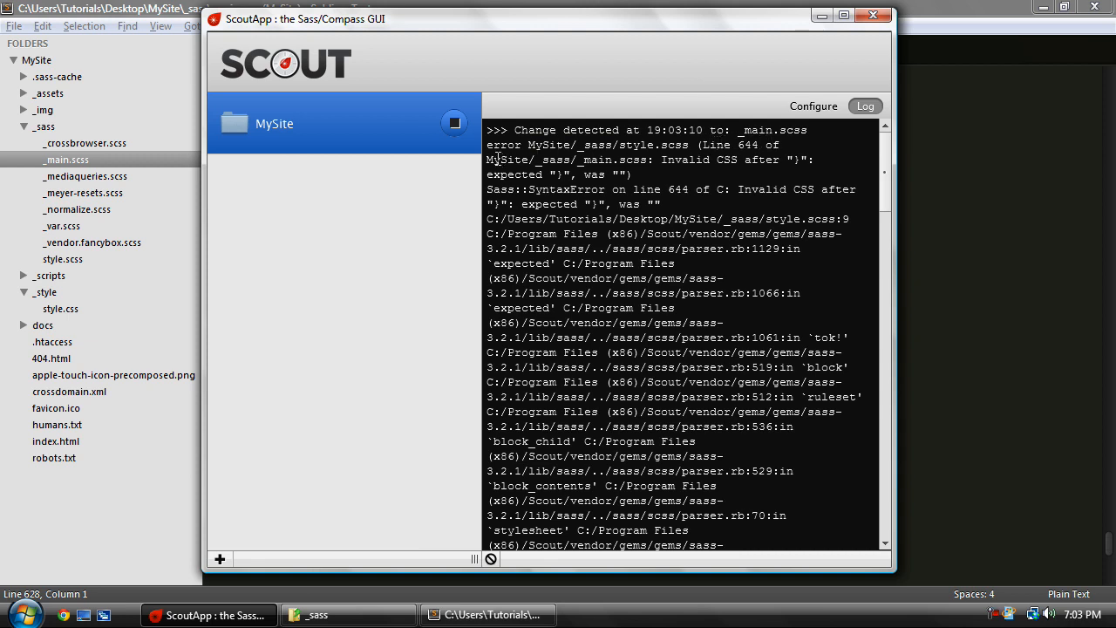
{"action": "double_click", "coordinate": [605, 160]}
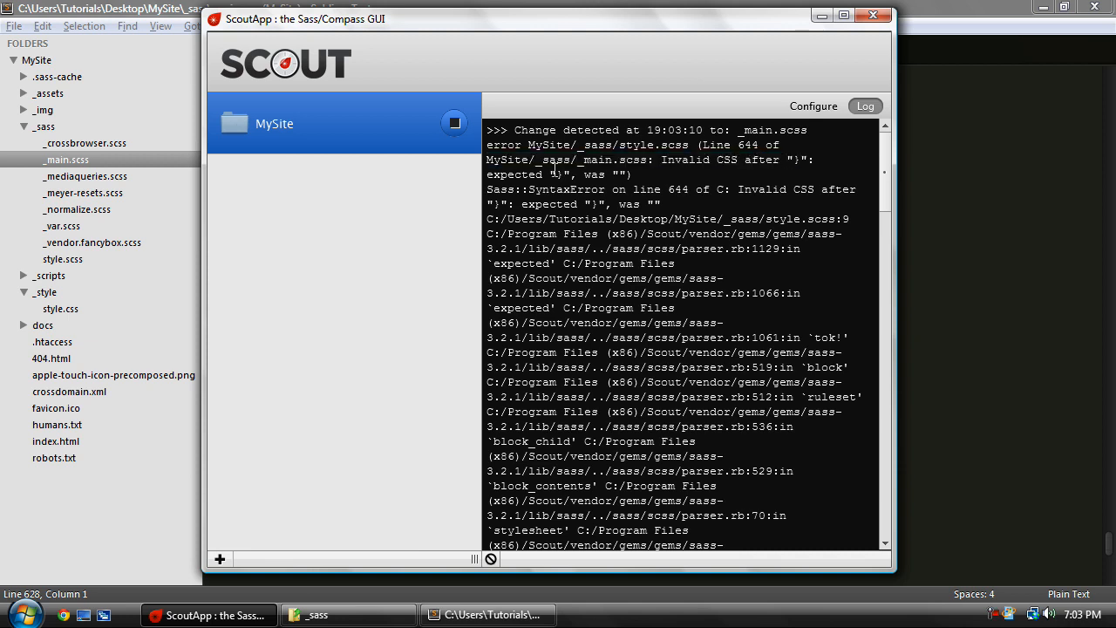
{"action": "mouse_move", "coordinate": [619, 173]}
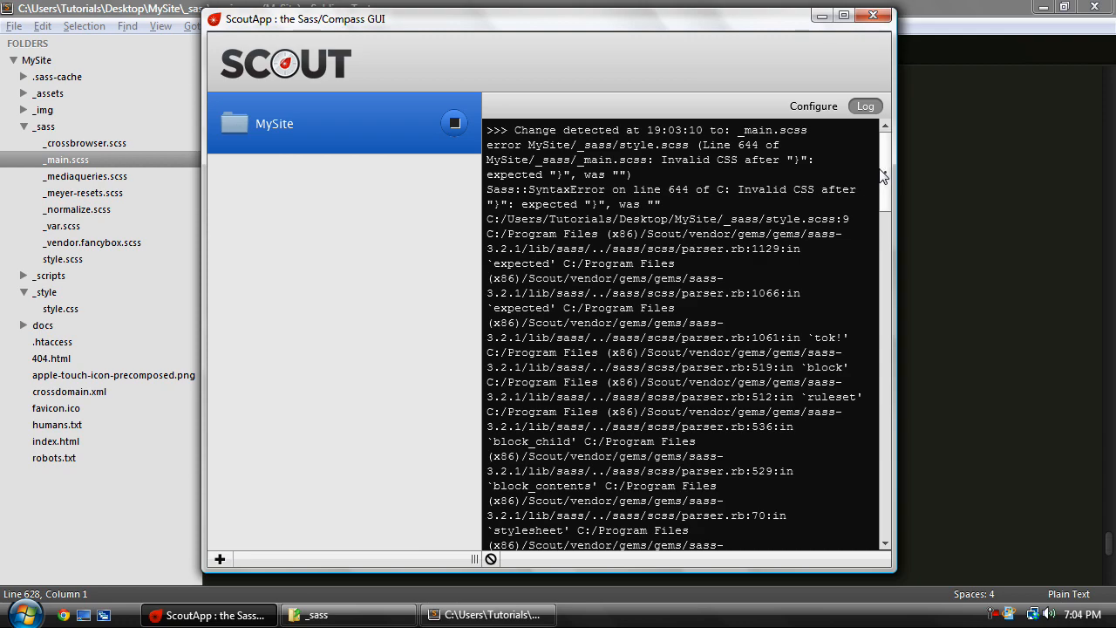
{"action": "scroll", "scroll_direction": "down", "scroll_amount": 3}
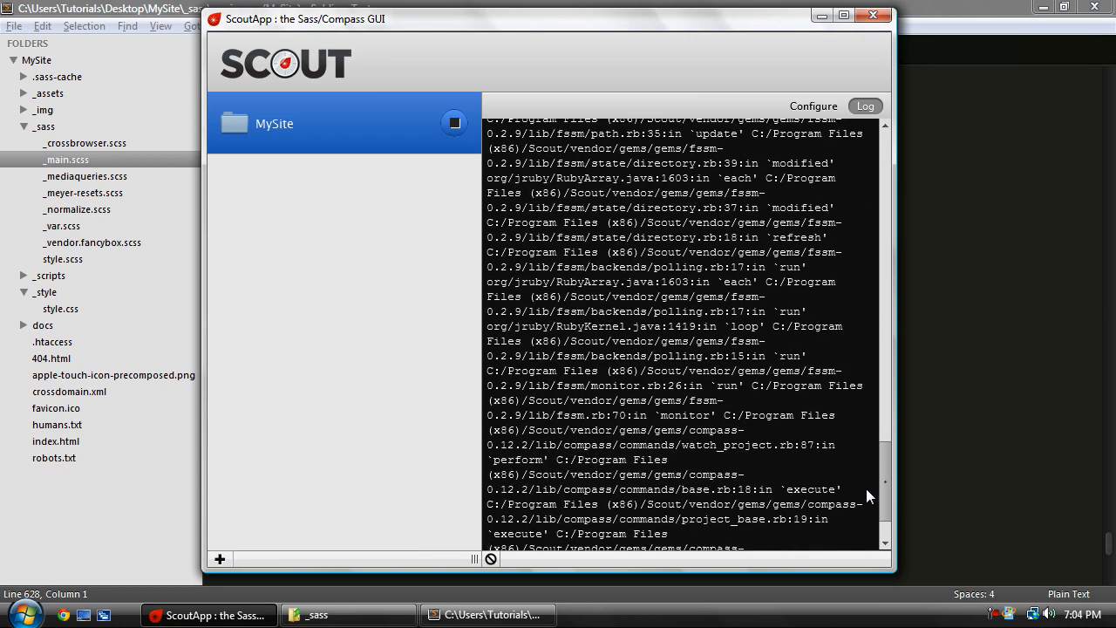
{"action": "scroll", "scroll_direction": "down", "scroll_amount": 3}
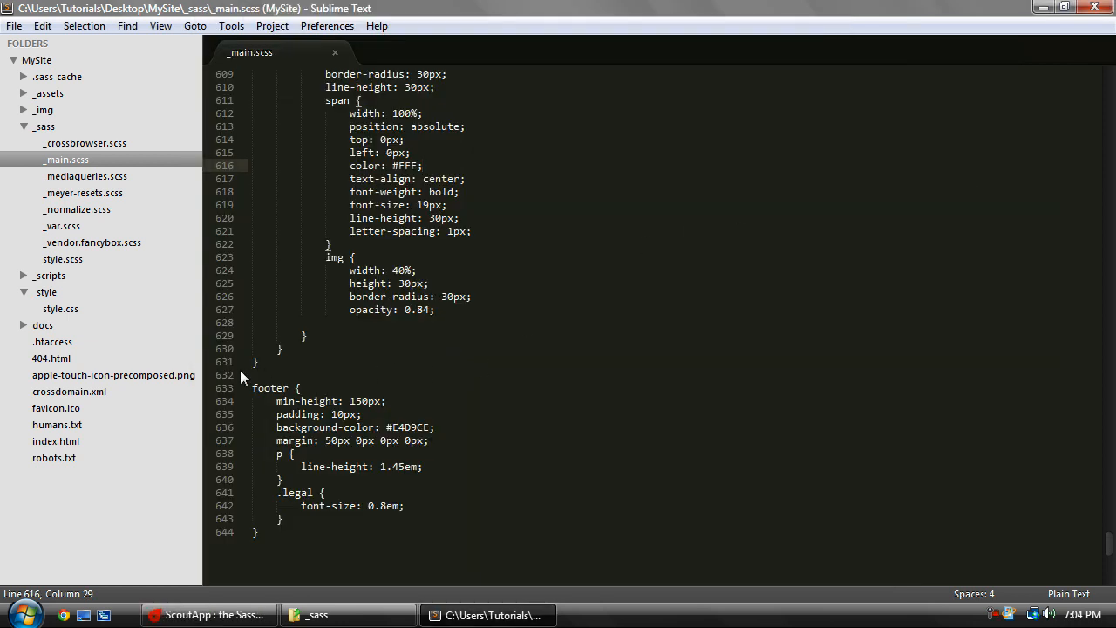
Restore the img rule's closing brace on line 628 and save _main.scss.
{"action": "left_click", "coordinate": [259, 532]}
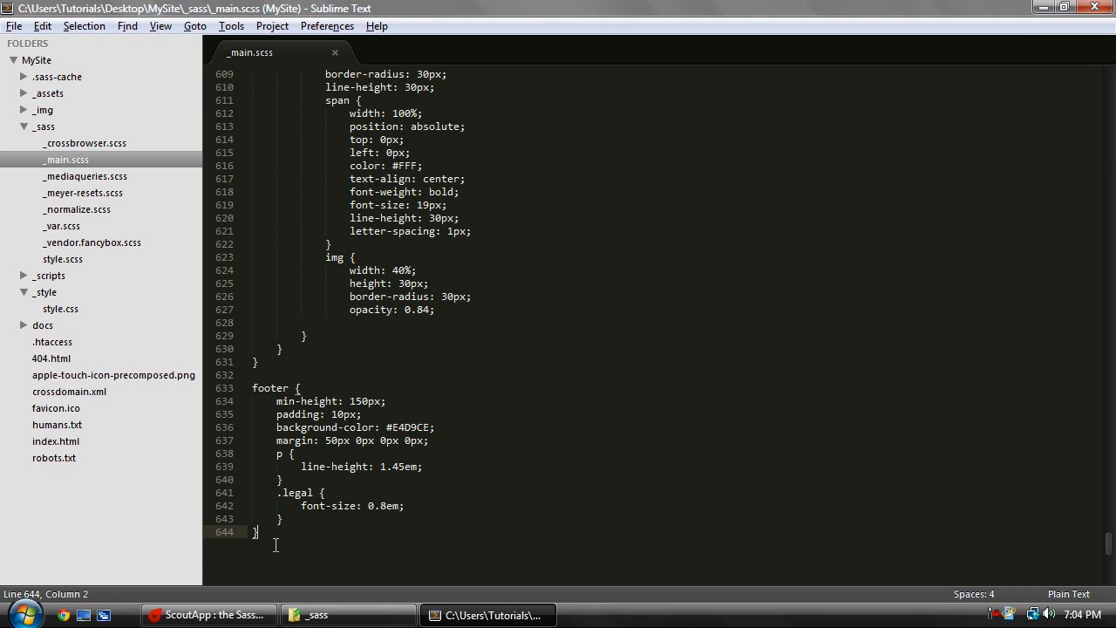
{"action": "mouse_move", "coordinate": [357, 539]}
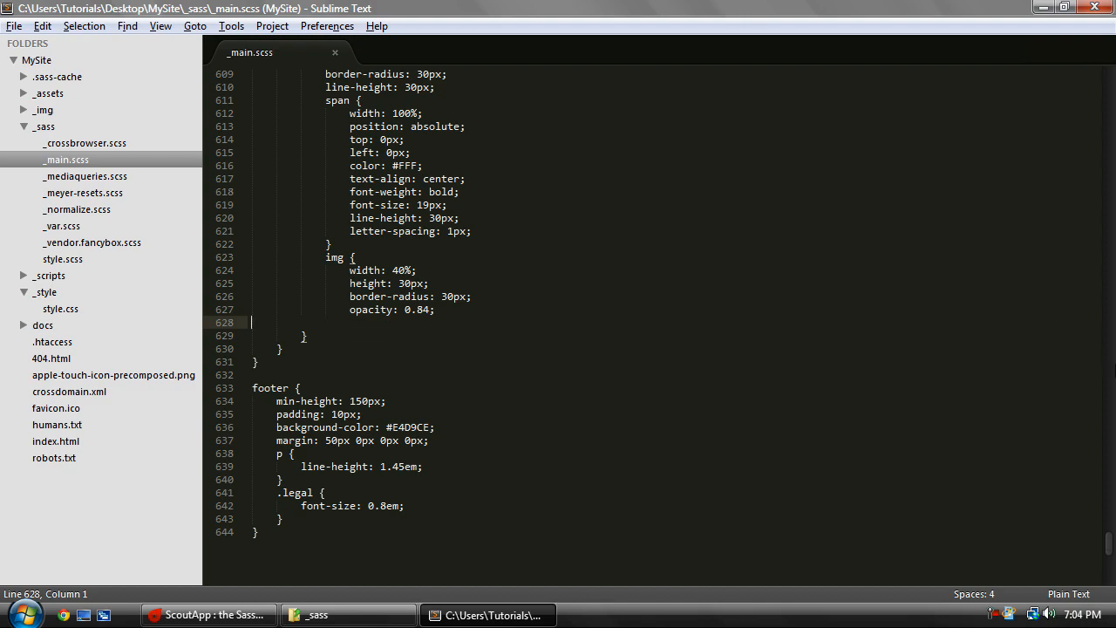
{"action": "scroll", "scroll_direction": "up", "scroll_amount": 3}
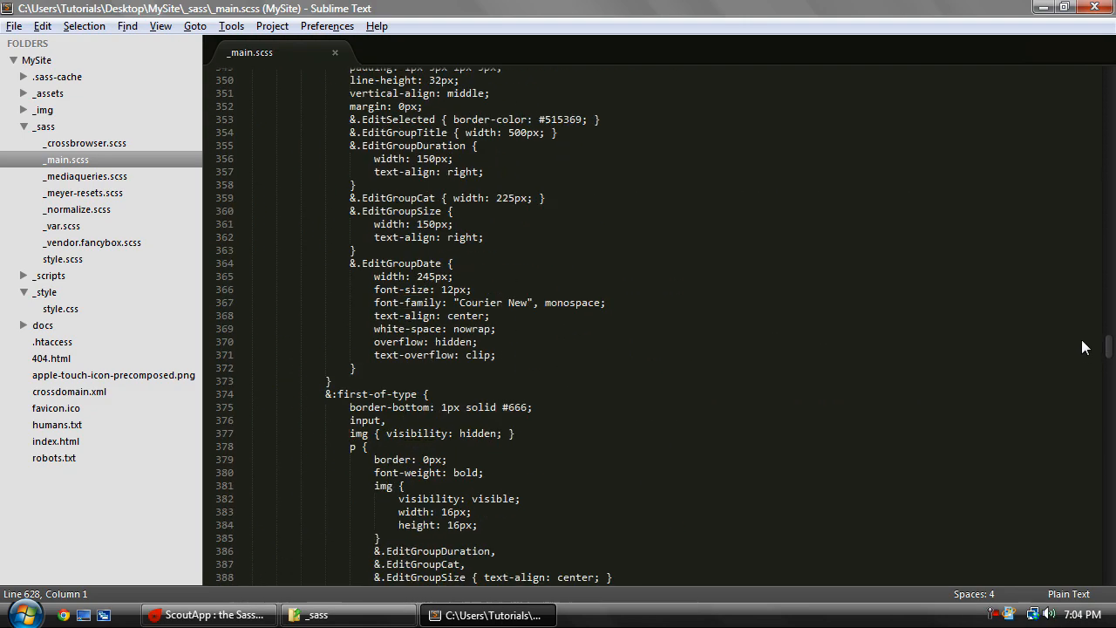
{"action": "scroll", "scroll_direction": "down", "scroll_amount": 3}
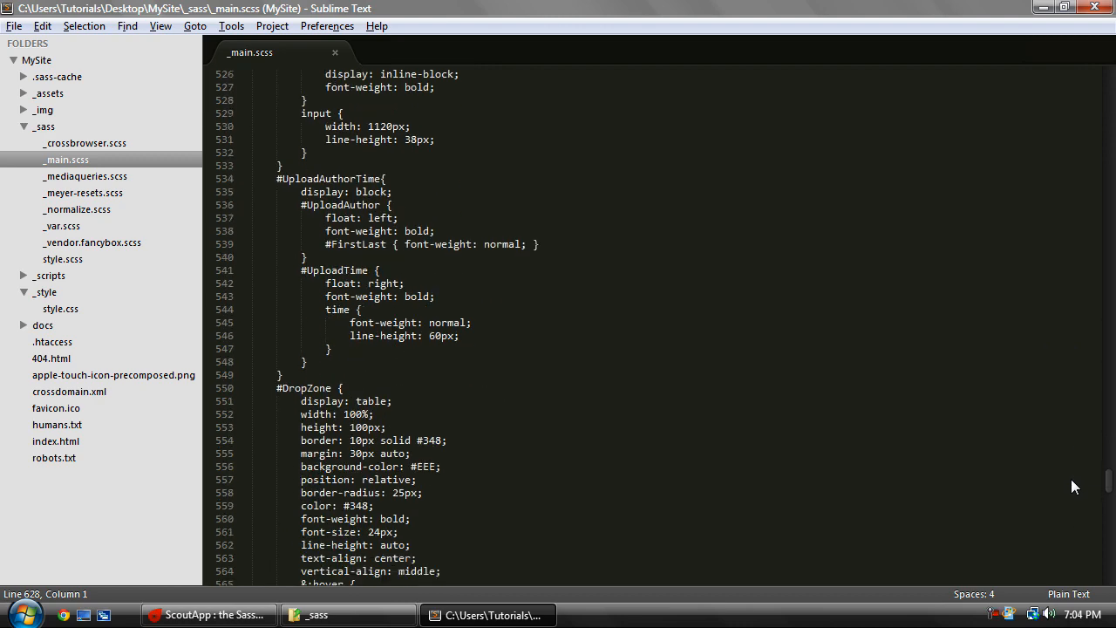
{"action": "scroll", "scroll_direction": "down", "scroll_amount": 3}
{"action": "type", "text": "}"}
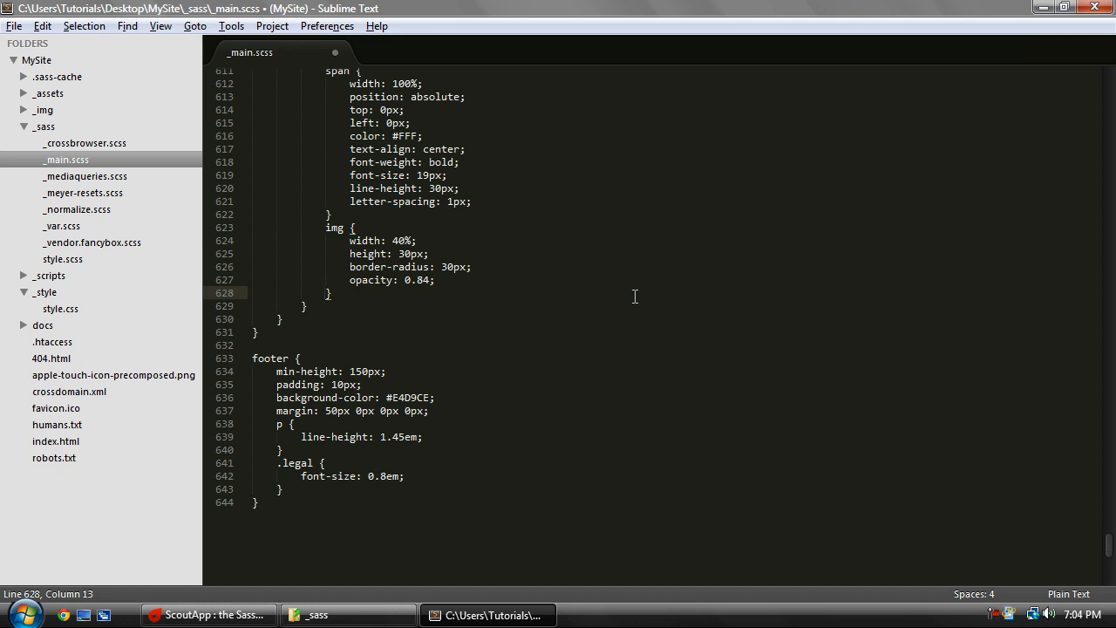
{"action": "left_click", "coordinate": [13, 25]}
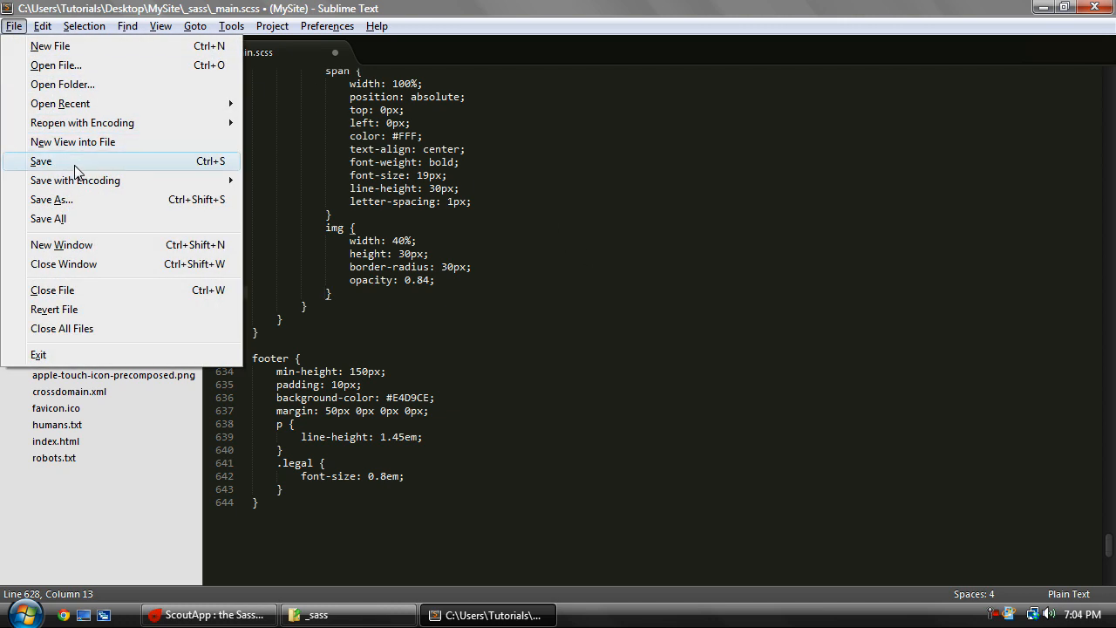
{"action": "left_click", "coordinate": [41, 160]}
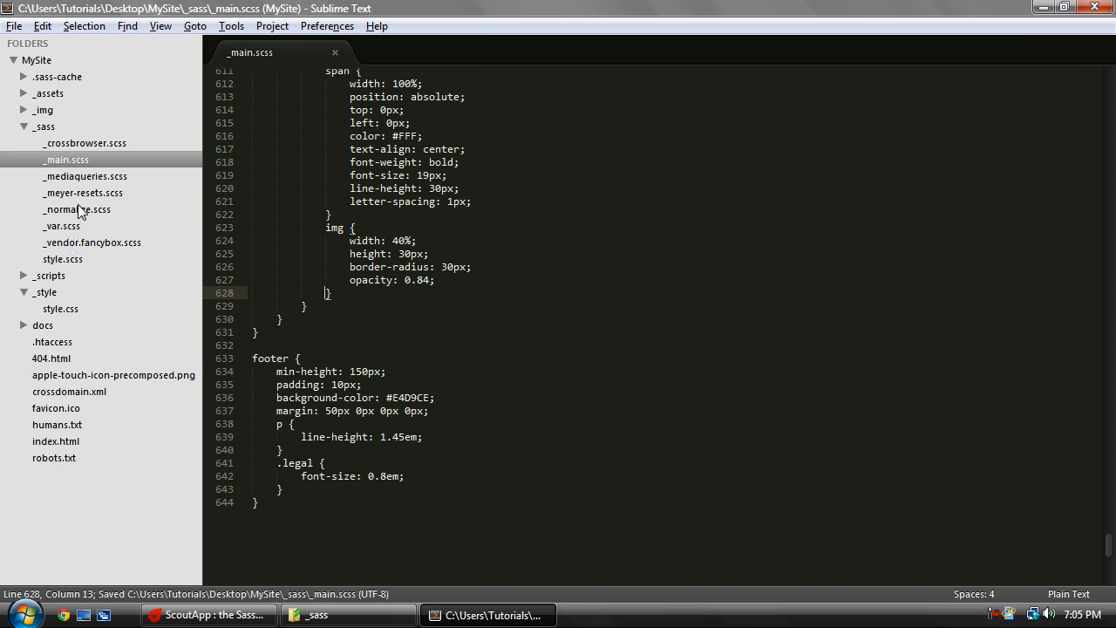
Open _mediaqueries.scss from the _sass folder and scroll through its rules.
{"action": "left_click", "coordinate": [85, 176]}
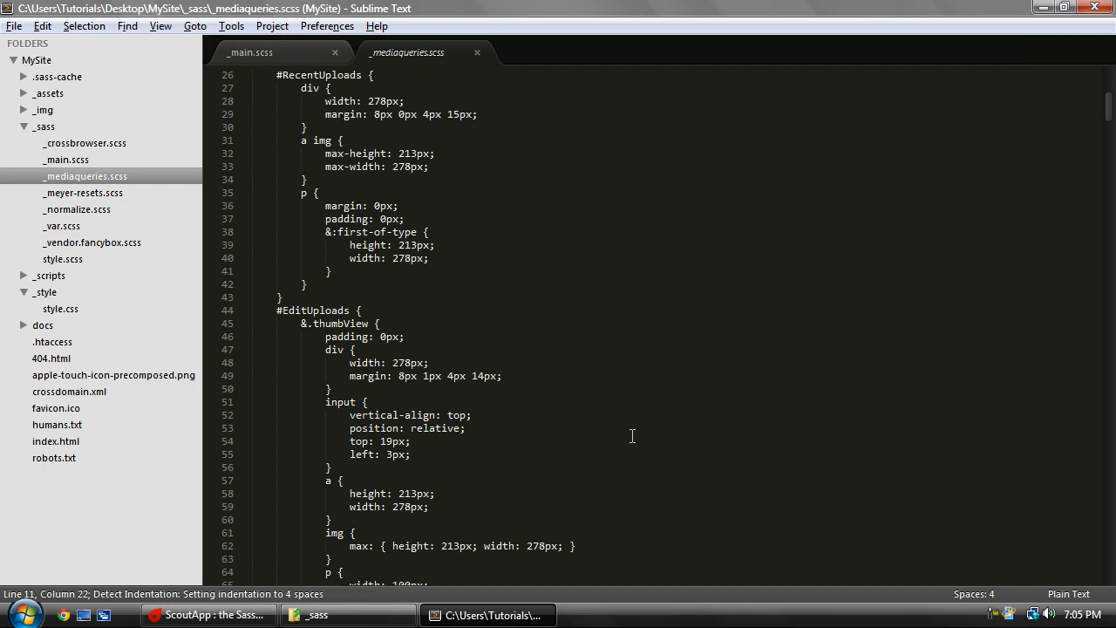
{"action": "scroll", "scroll_direction": "down", "scroll_amount": 3}
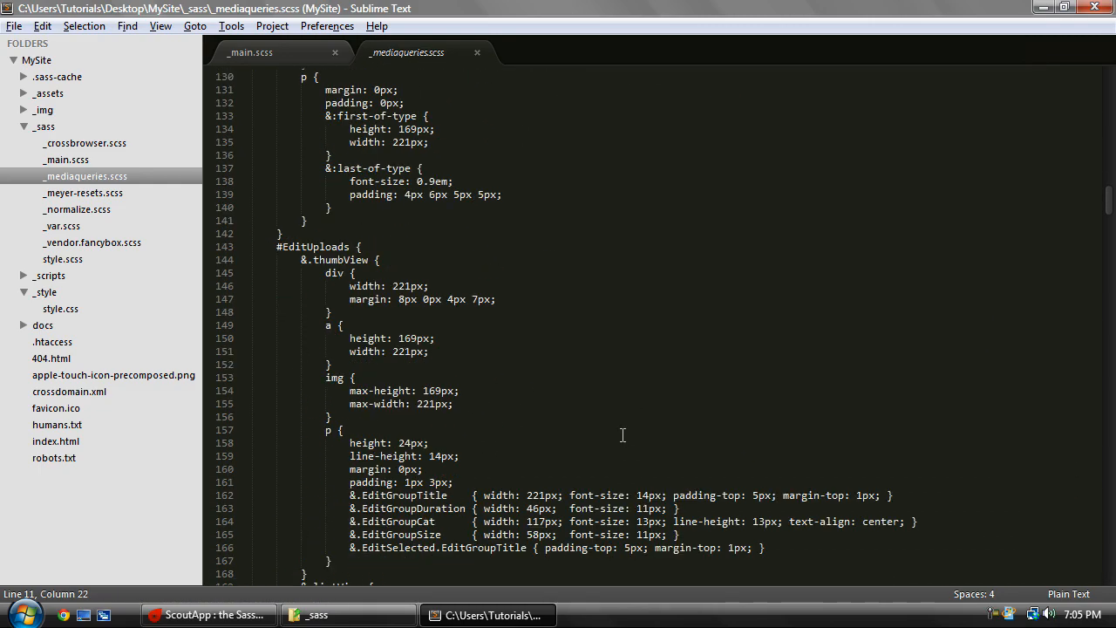
{"action": "scroll", "scroll_direction": "down", "scroll_amount": 3}
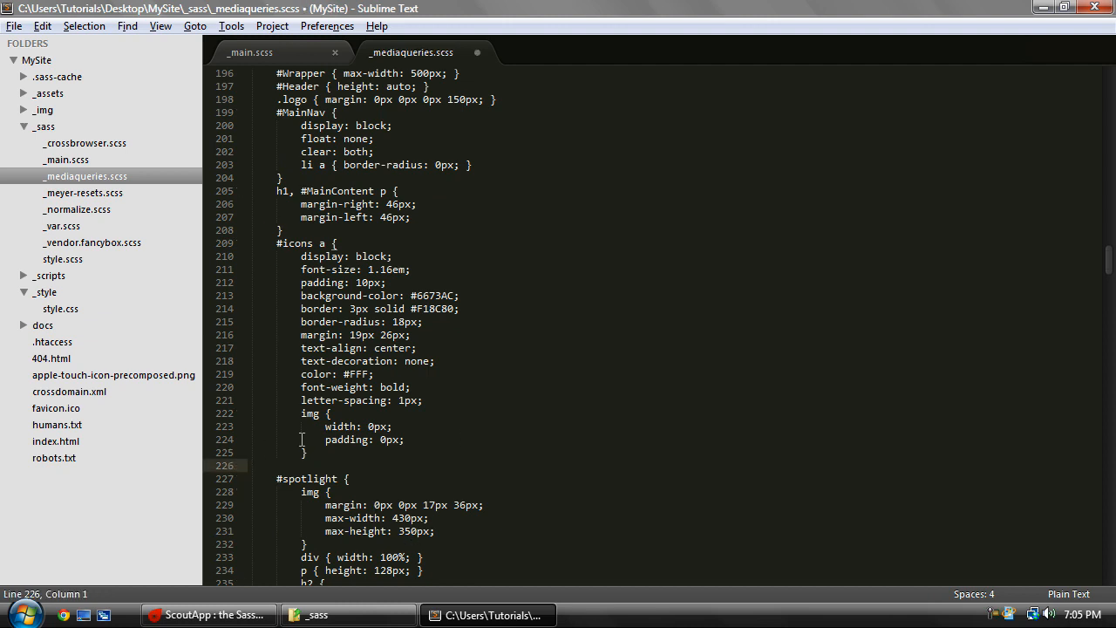
{"action": "scroll", "scroll_direction": "down", "scroll_amount": 3}
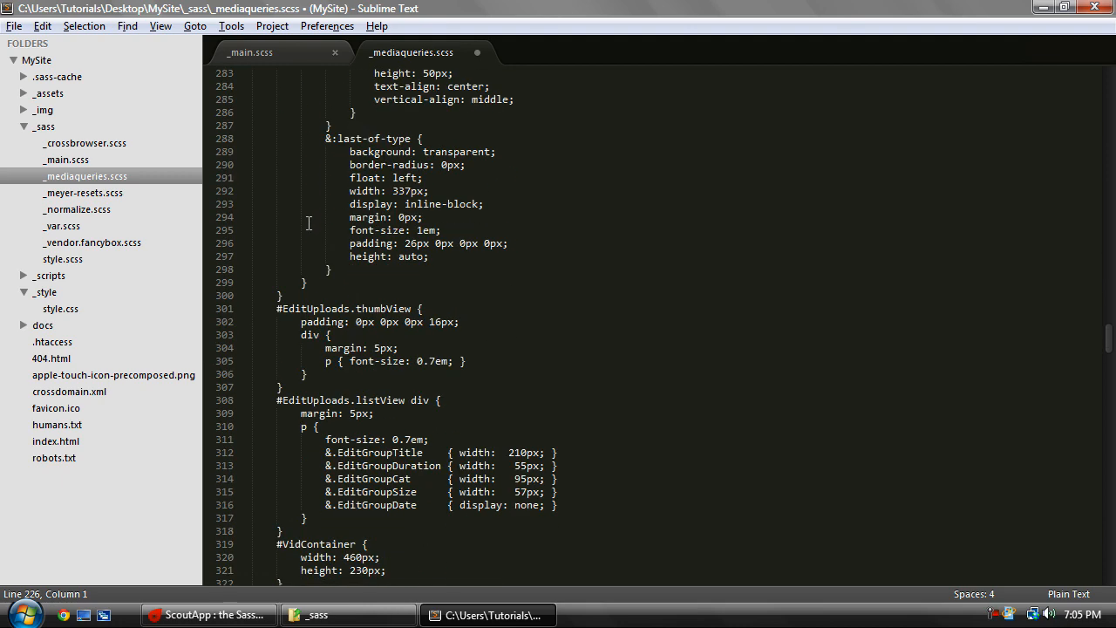
{"action": "scroll", "scroll_direction": "down", "scroll_amount": 3}
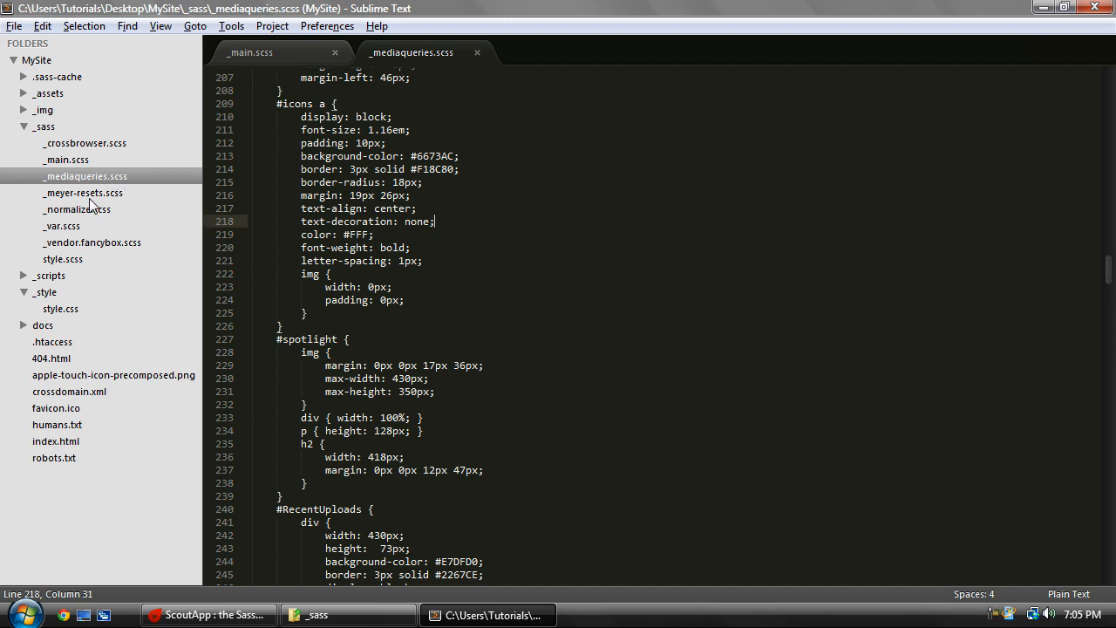
{"action": "mouse_move", "coordinate": [122, 180]}
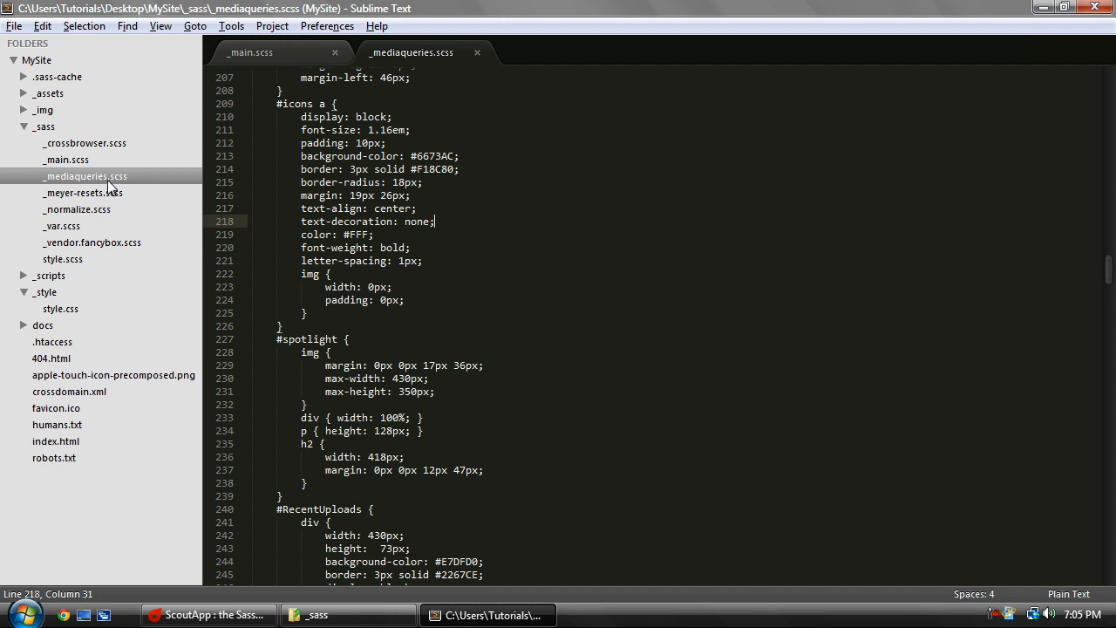
{"action": "mouse_move", "coordinate": [446, 251]}
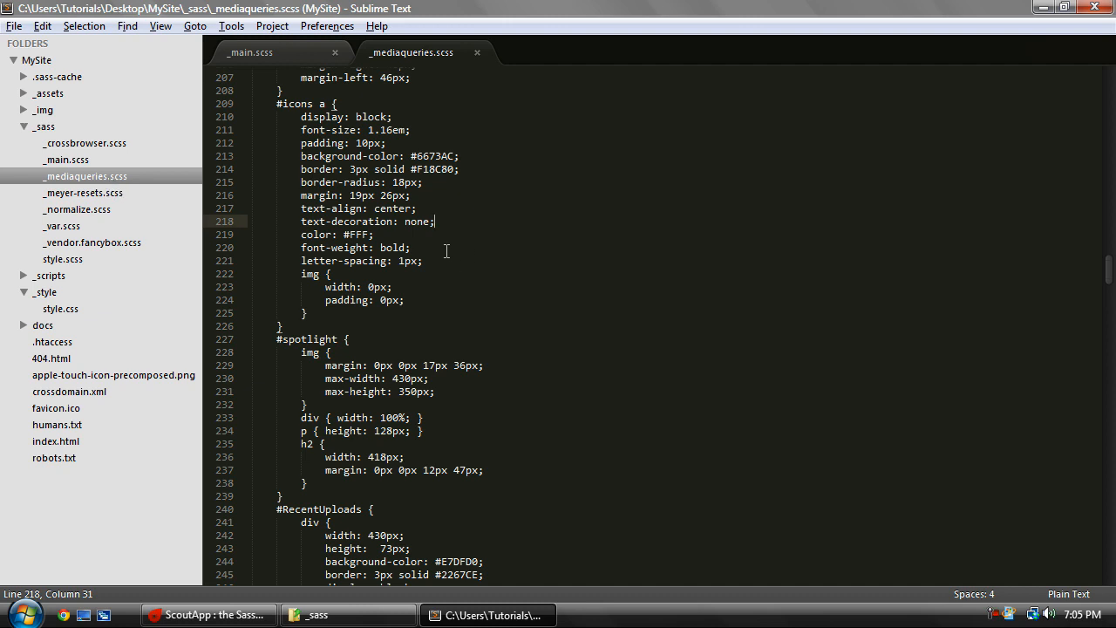
{"action": "mouse_move", "coordinate": [439, 206]}
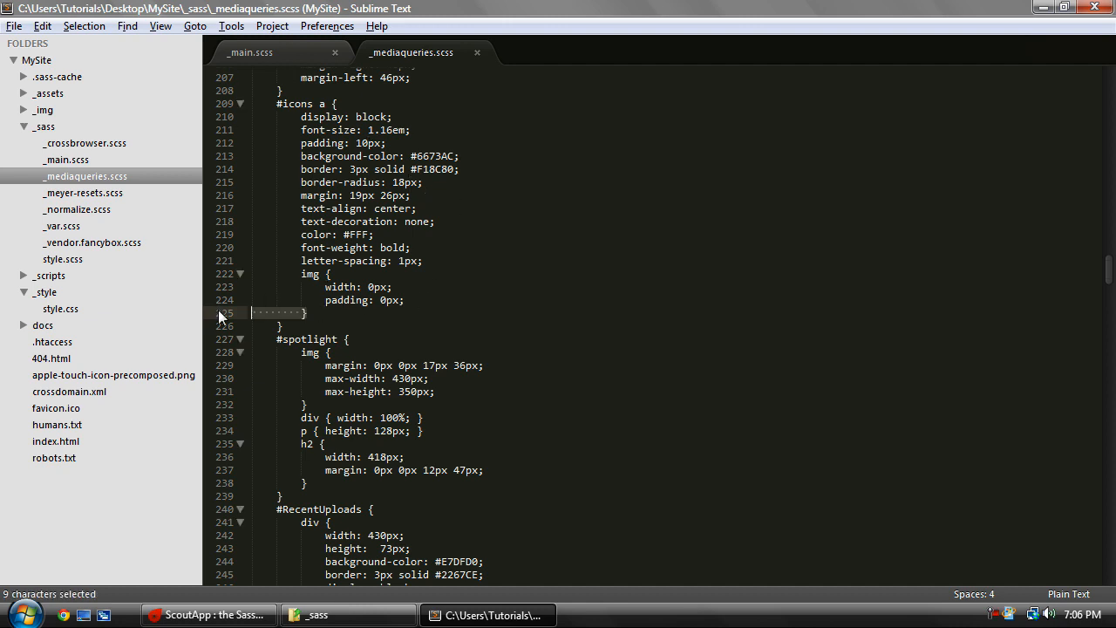
Deselect the #icons a brace and return to the _main.scss tab.
{"action": "left_click", "coordinate": [319, 312]}
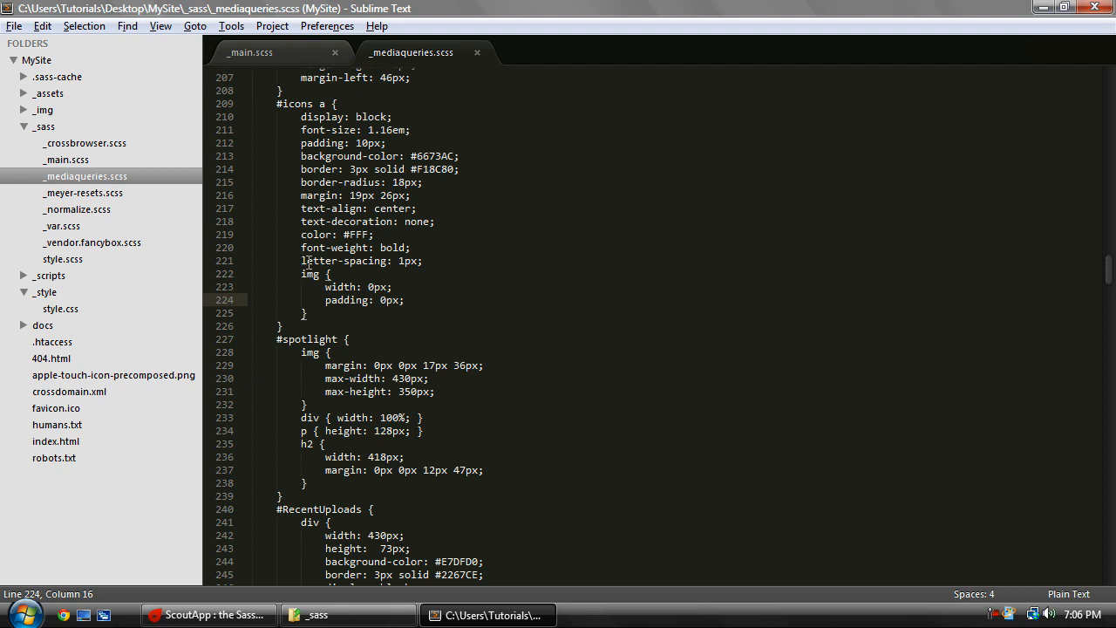
{"action": "mouse_move", "coordinate": [130, 190]}
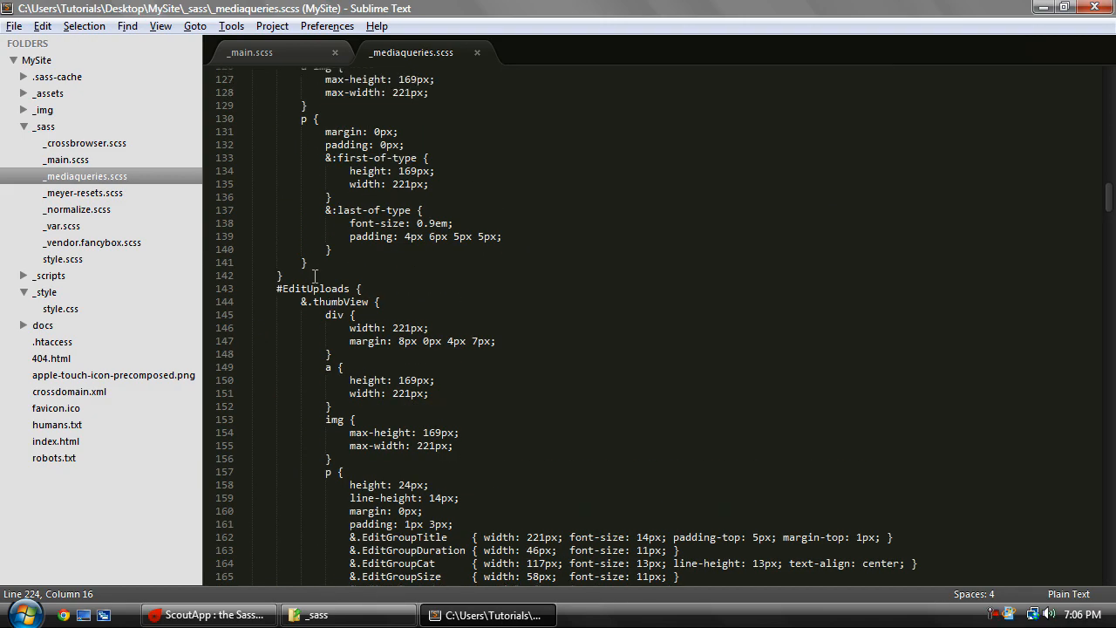
{"action": "scroll", "scroll_direction": "up", "scroll_amount": 3}
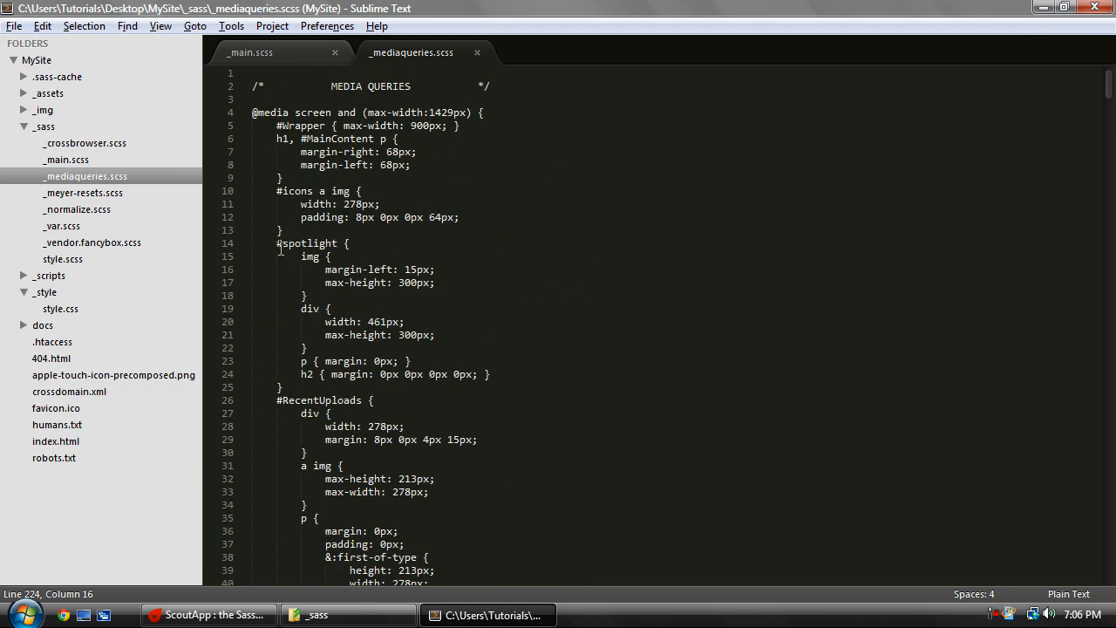
{"action": "left_click", "coordinate": [250, 52]}
{"action": "type", "text": "min-height: 150px;"}
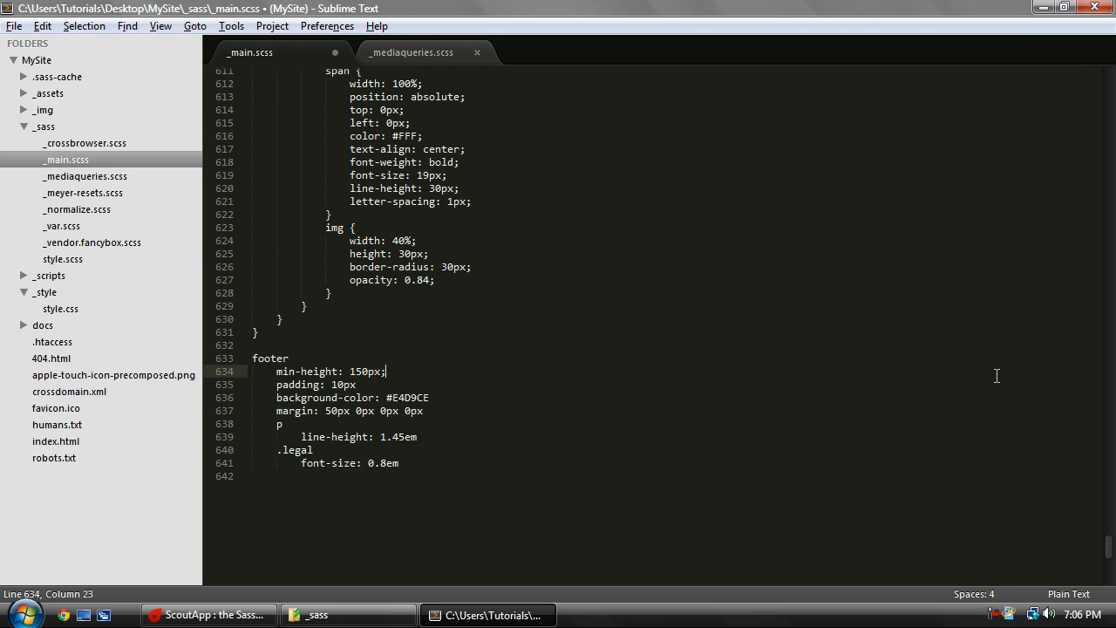
Remove the semicolon after min-height: 150px in the footer rule.
{"action": "key", "text": "backspace"}
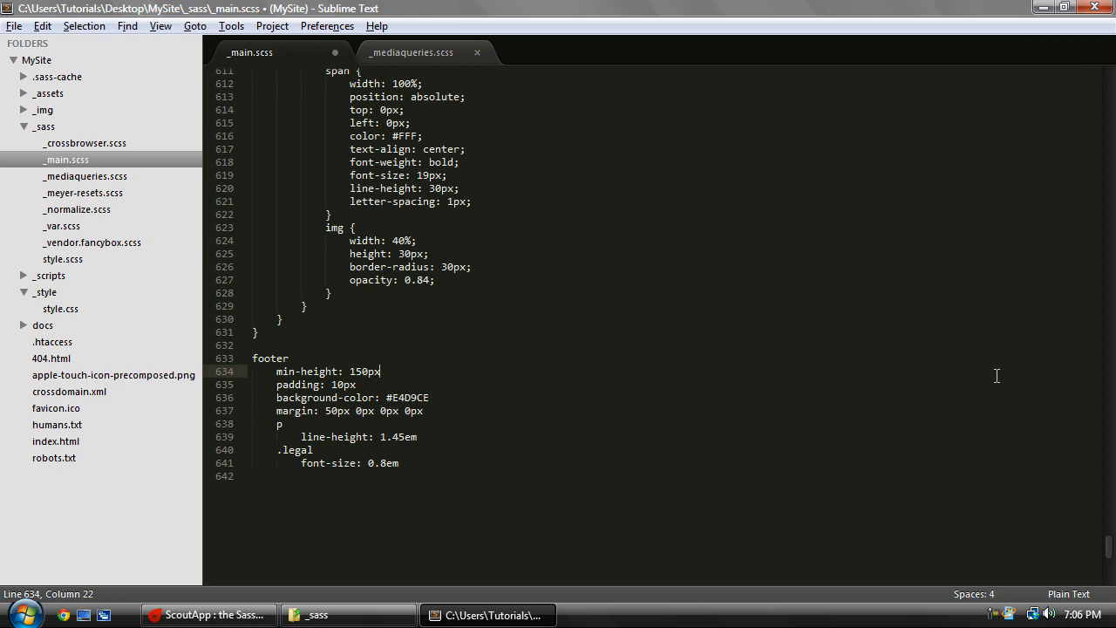
{"action": "left_click", "coordinate": [399, 462]}
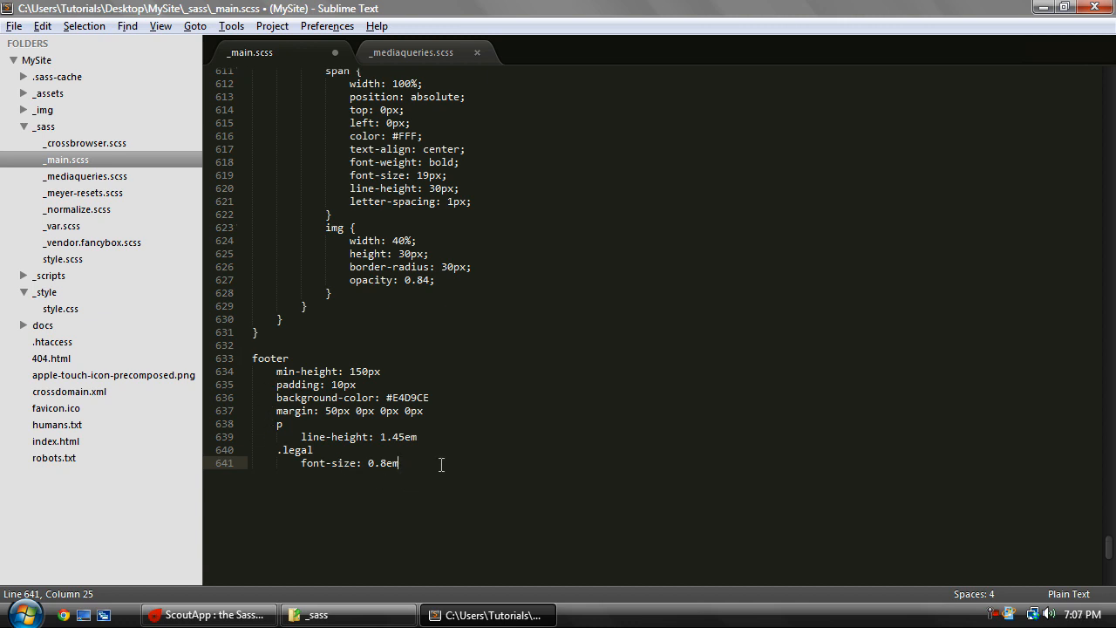
{"action": "mouse_move", "coordinate": [304, 382]}
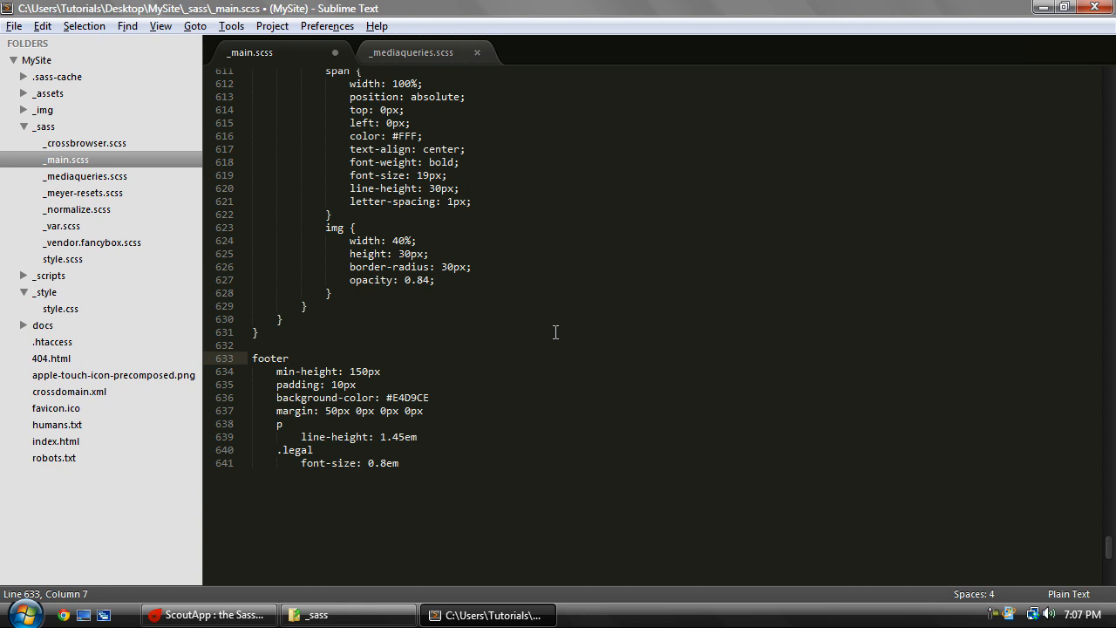
{"action": "mouse_move", "coordinate": [416, 347]}
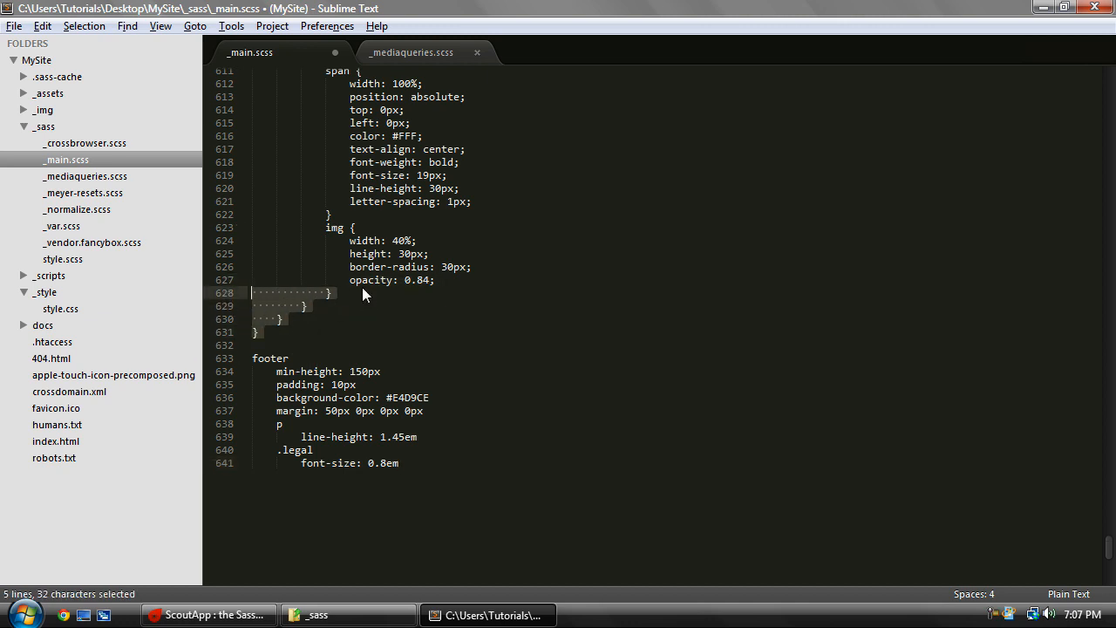
Highlight the nested img rule and its four properties to show nesting.
{"action": "left_click", "coordinate": [350, 298]}
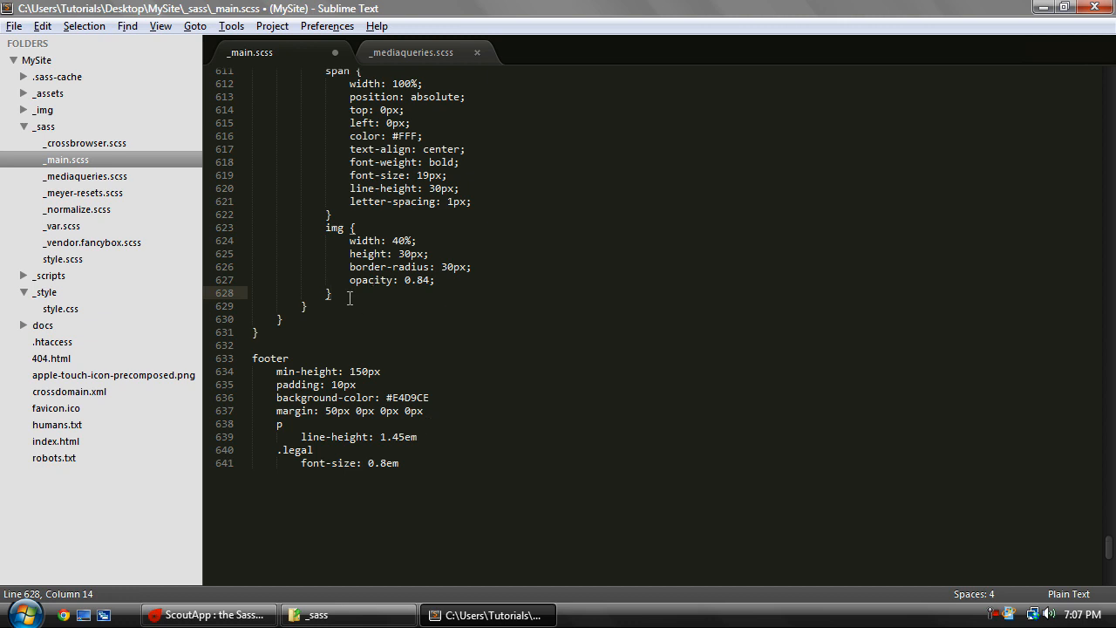
{"action": "left_click_drag", "start_coordinate": [327, 227], "coordinate": [331, 292]}
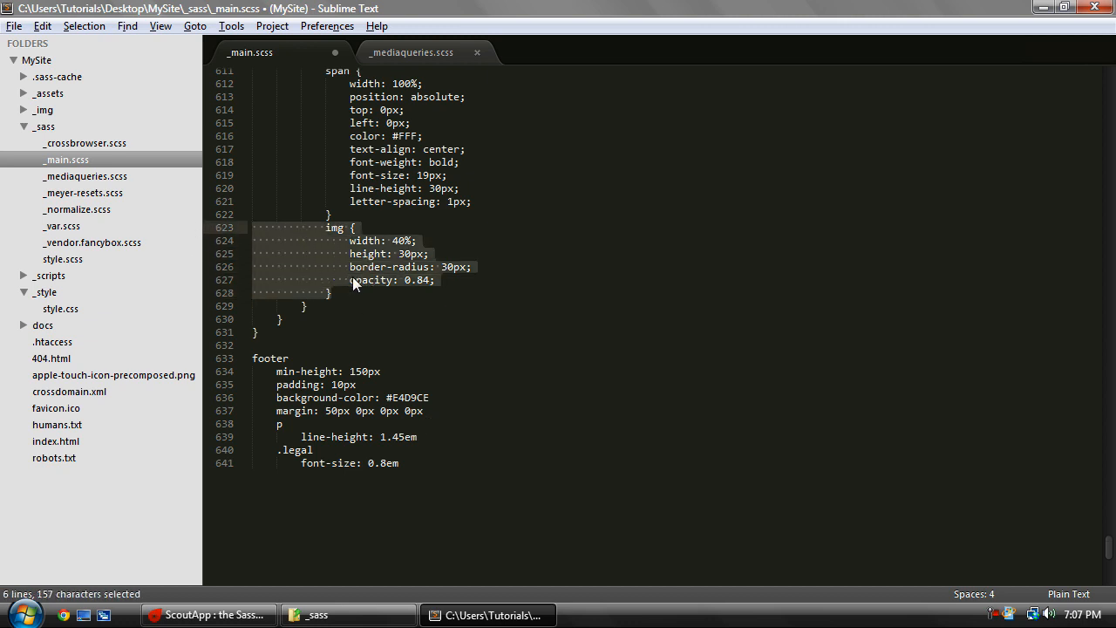
{"action": "left_click", "coordinate": [327, 293]}
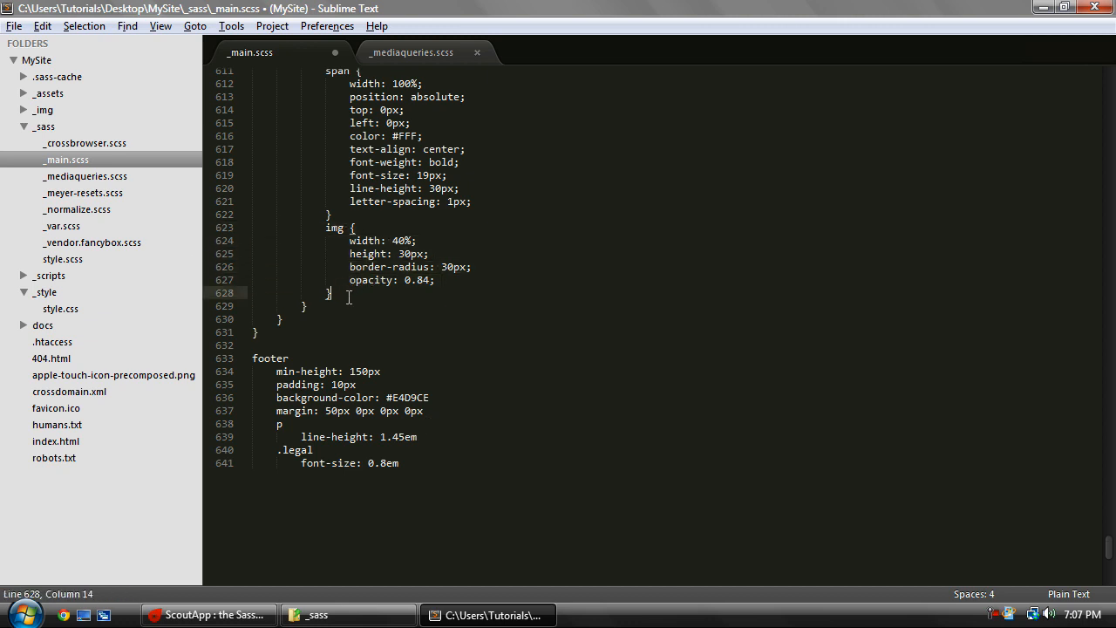
{"action": "left_click_drag", "start_coordinate": [349, 239], "coordinate": [329, 292]}
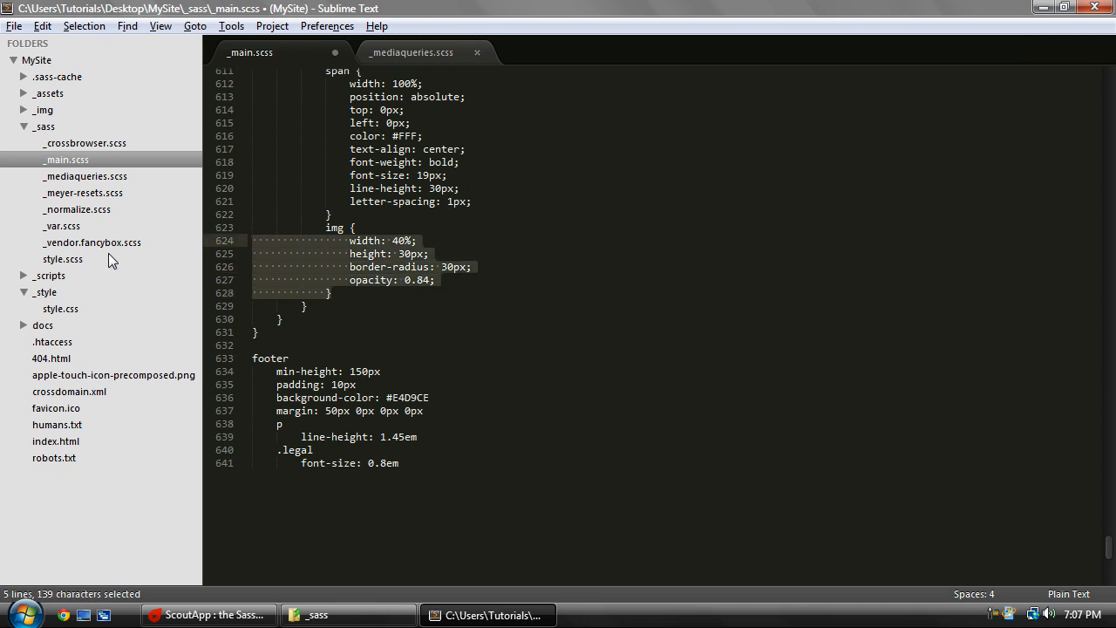
{"action": "mouse_move", "coordinate": [107, 218]}
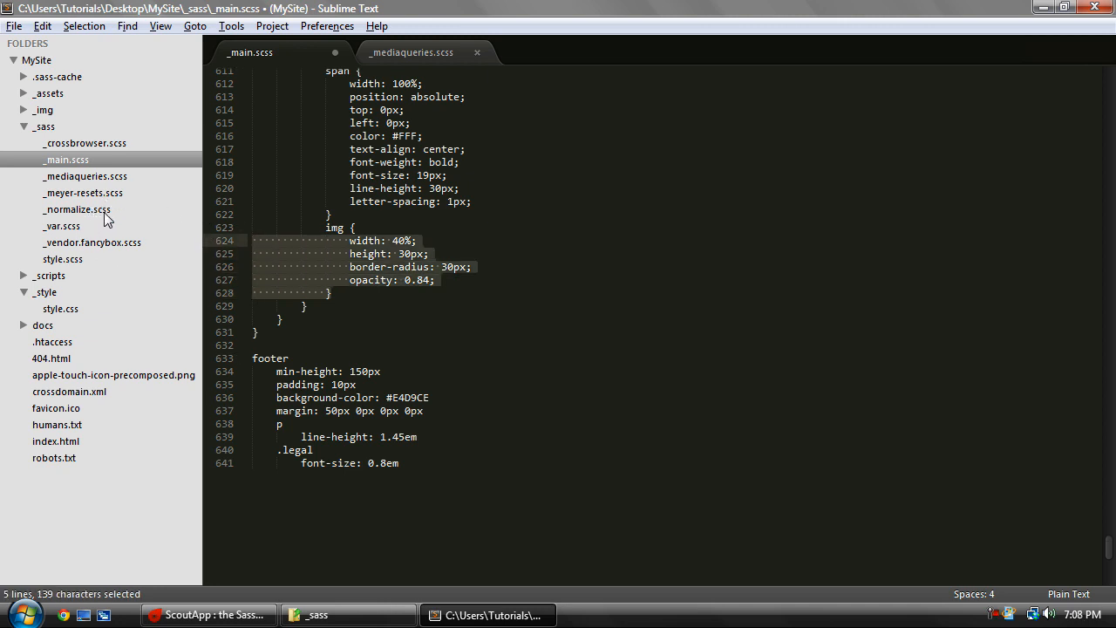
{"action": "mouse_move", "coordinate": [338, 228]}
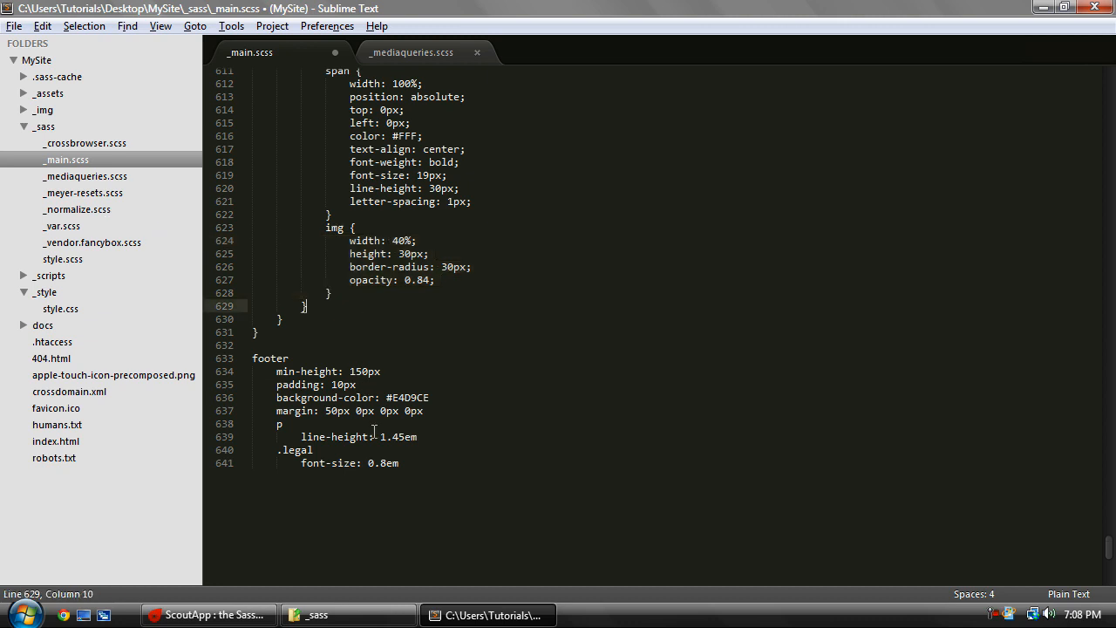
{"action": "mouse_move", "coordinate": [347, 342]}
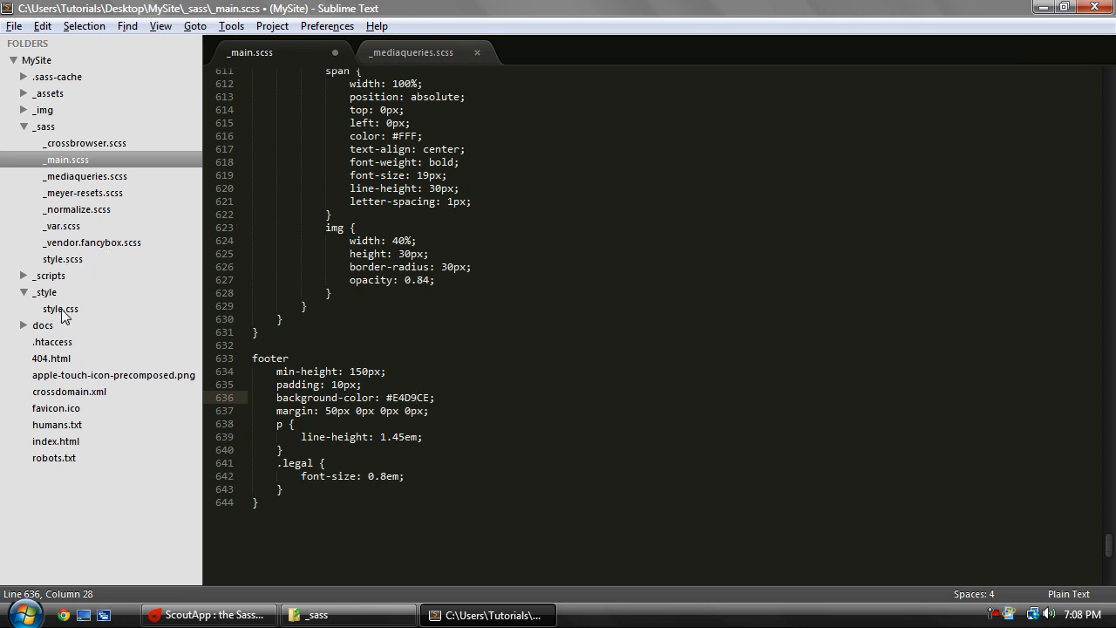
Open compiled style.css with word wrap and select its normalize comment.
{"action": "double_click", "coordinate": [60, 309]}
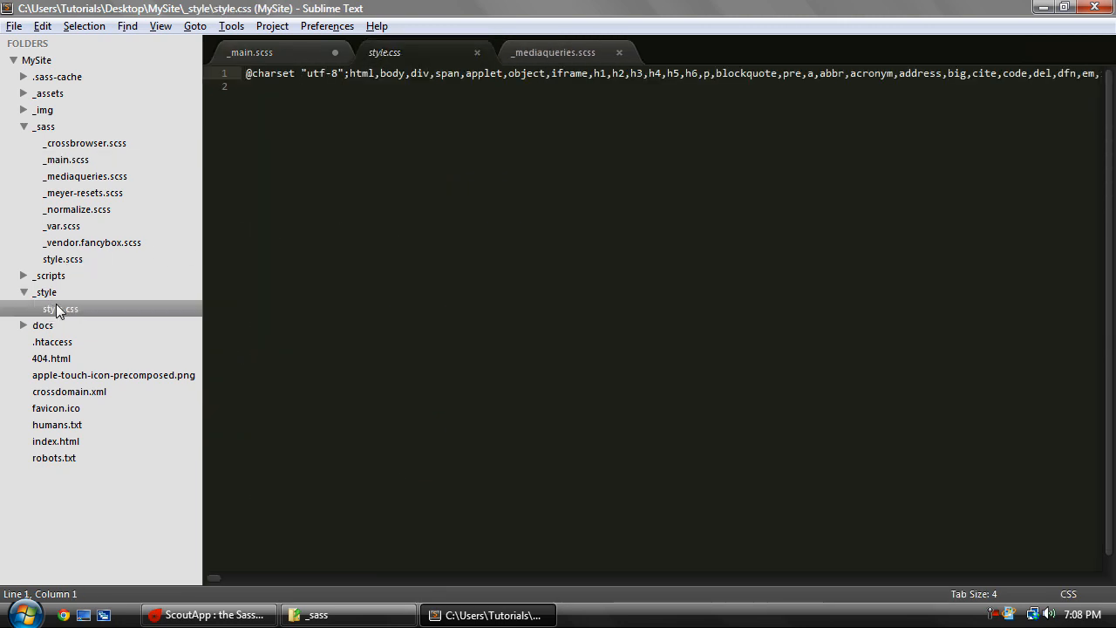
{"action": "left_click", "coordinate": [161, 25]}
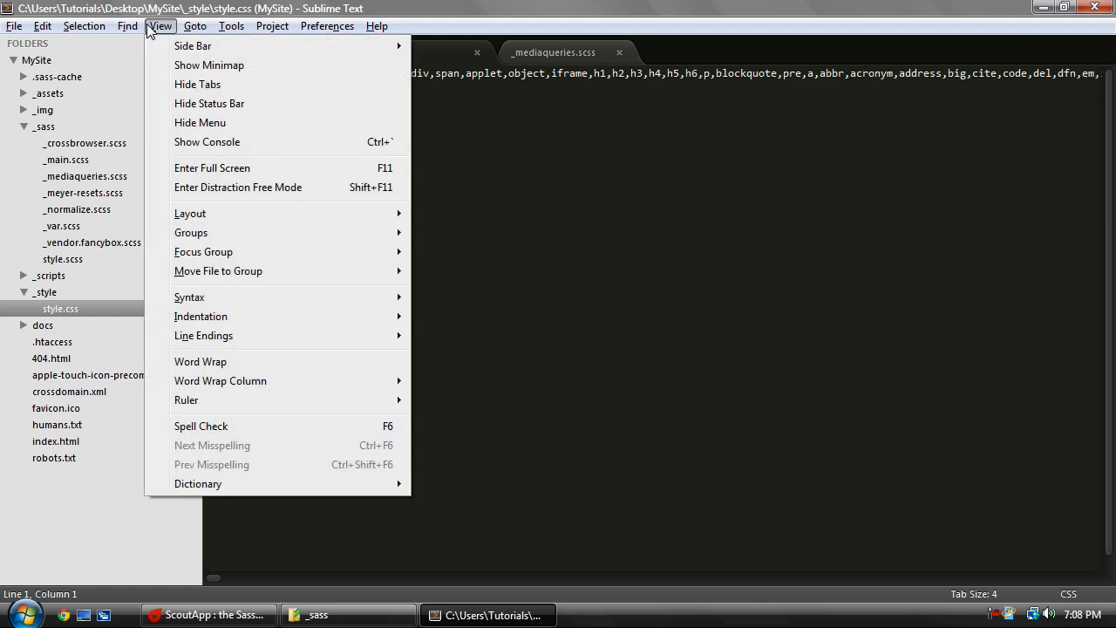
{"action": "mouse_move", "coordinate": [248, 365]}
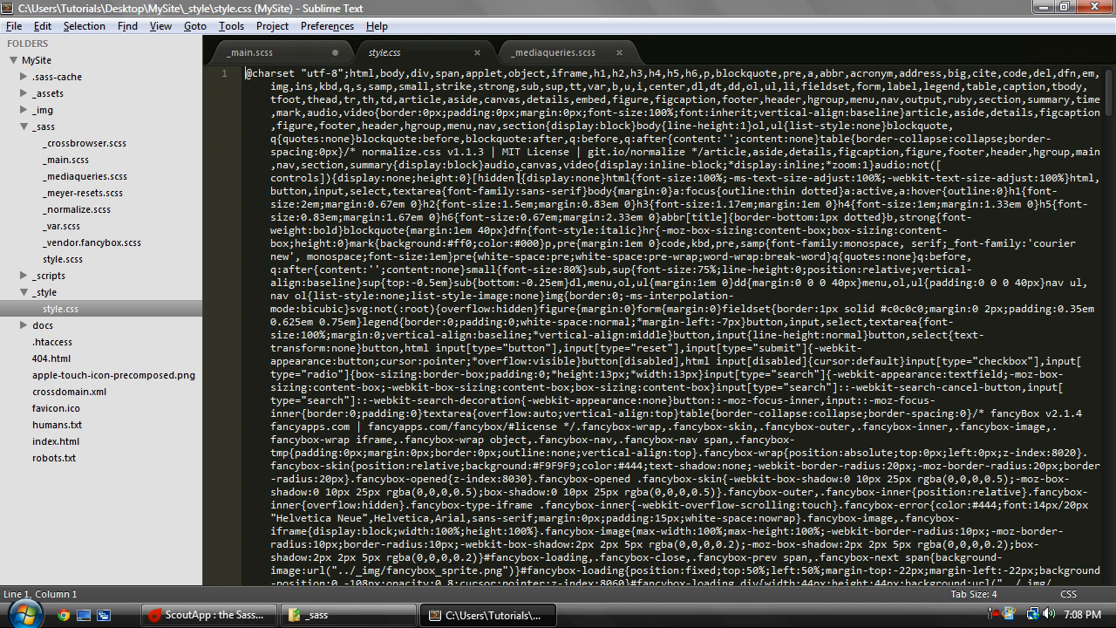
{"action": "left_click_drag", "start_coordinate": [340, 151], "coordinate": [567, 165]}
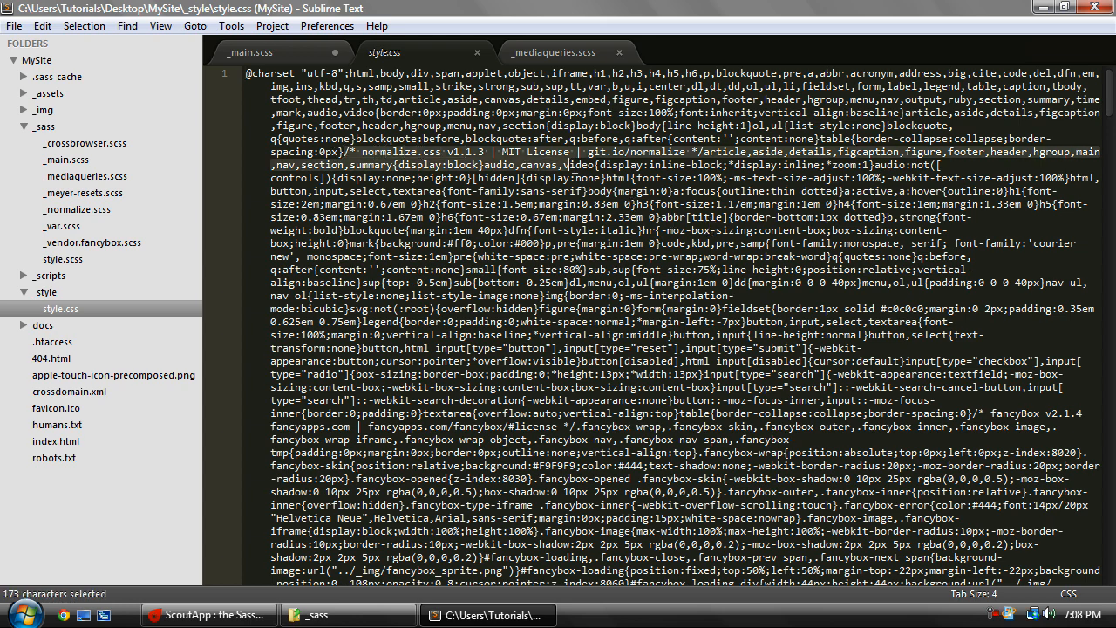
{"action": "left_click", "coordinate": [706, 157]}
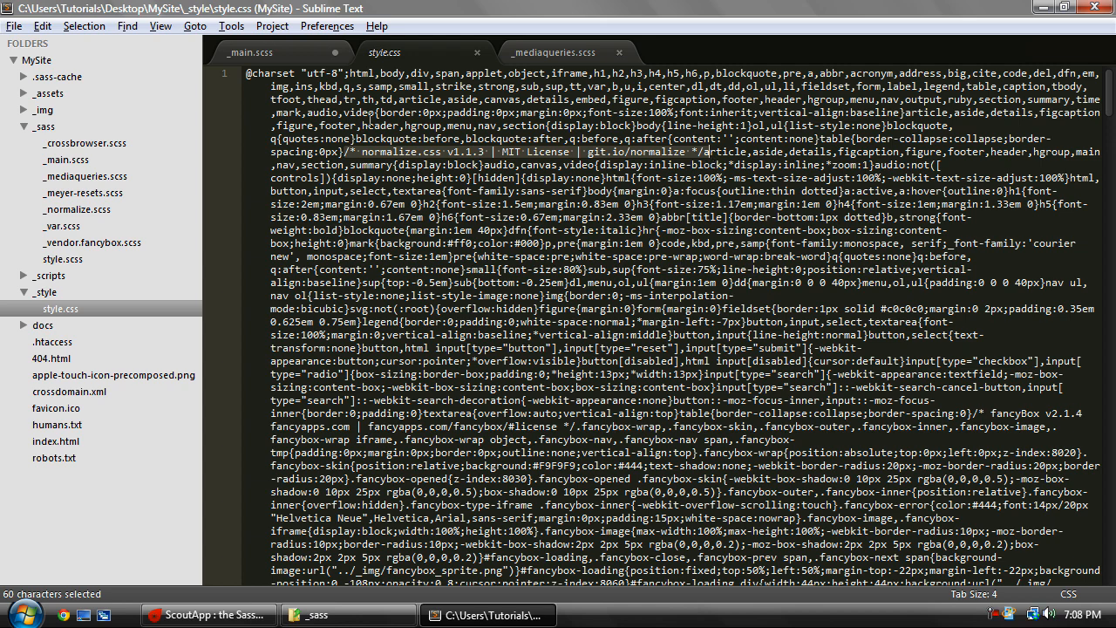
{"action": "mouse_move", "coordinate": [91, 208]}
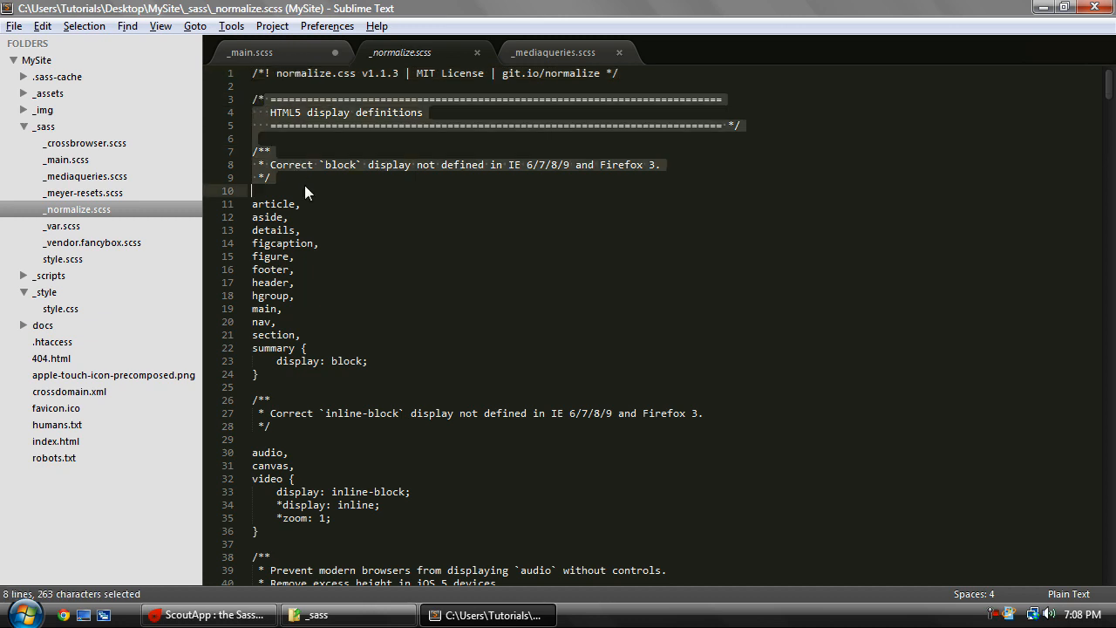
Scroll the compiled style.css to its final rules, then bring up the eight-file _sass folder.
{"action": "left_click", "coordinate": [277, 178]}
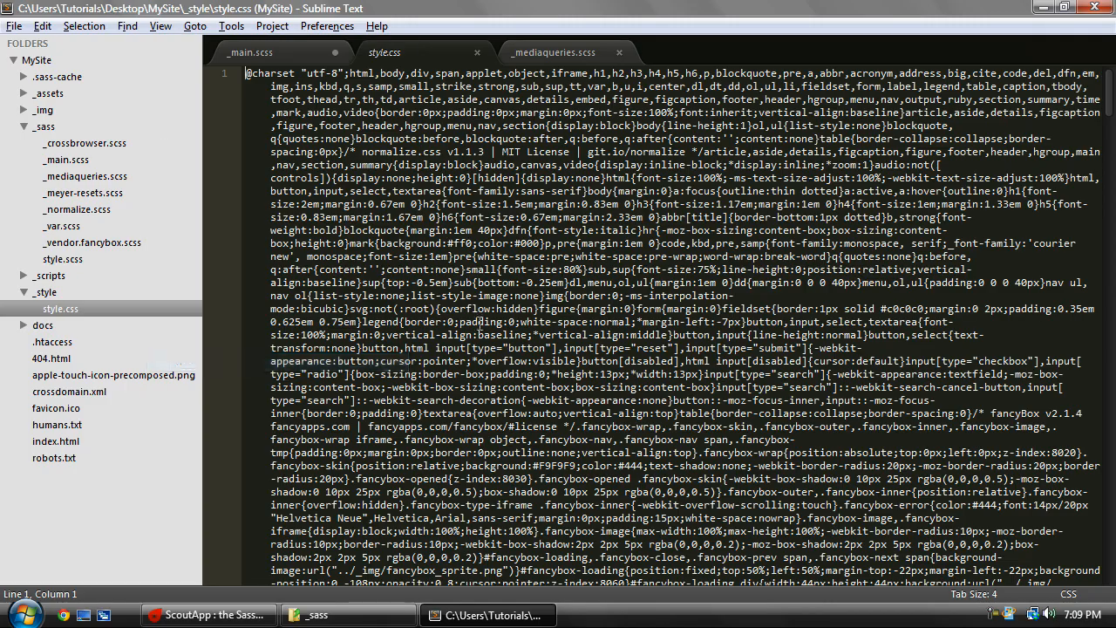
{"action": "scroll", "scroll_direction": "down", "scroll_amount": 3}
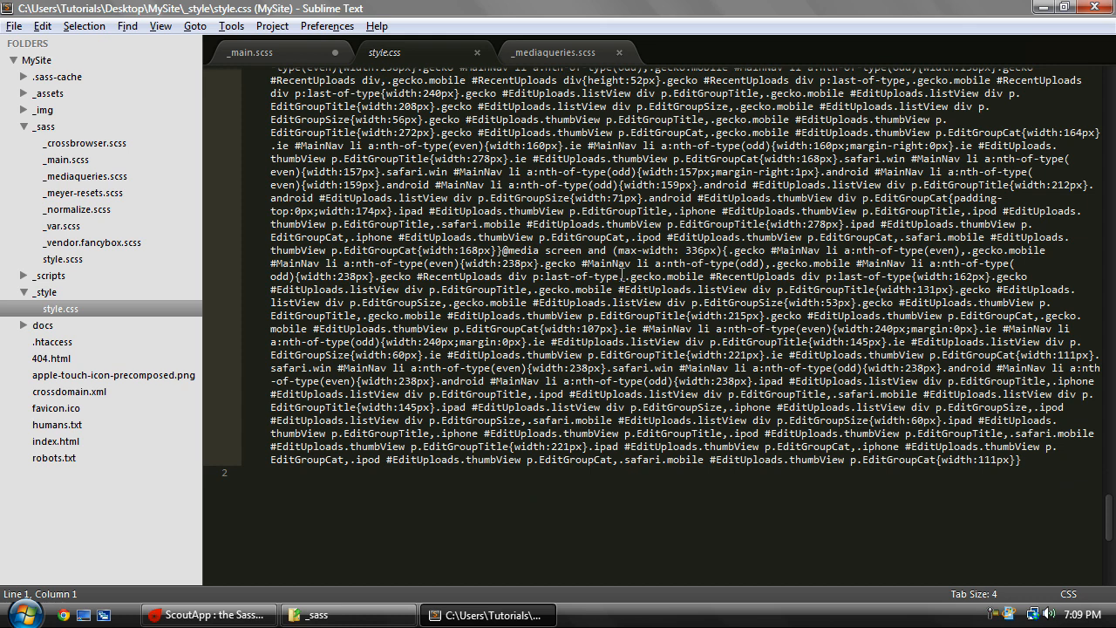
{"action": "left_click", "coordinate": [770, 285]}
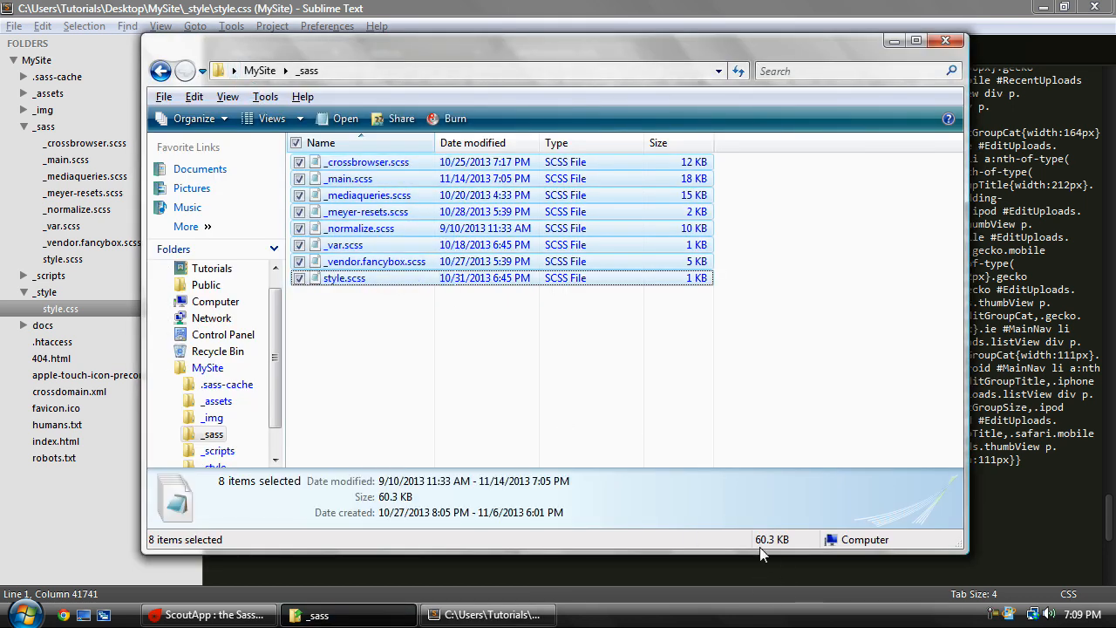
Open MySite's _style folder, confirm style.css is 42.5 KB, then return to Sublime Text.
{"action": "left_click", "coordinate": [287, 71]}
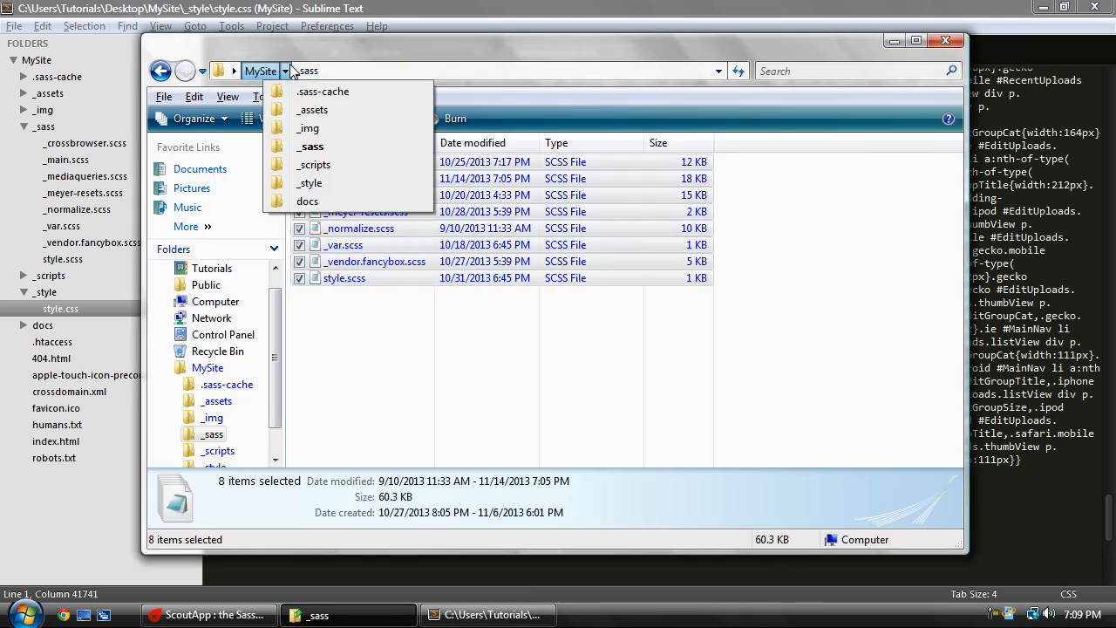
{"action": "left_click", "coordinate": [313, 164]}
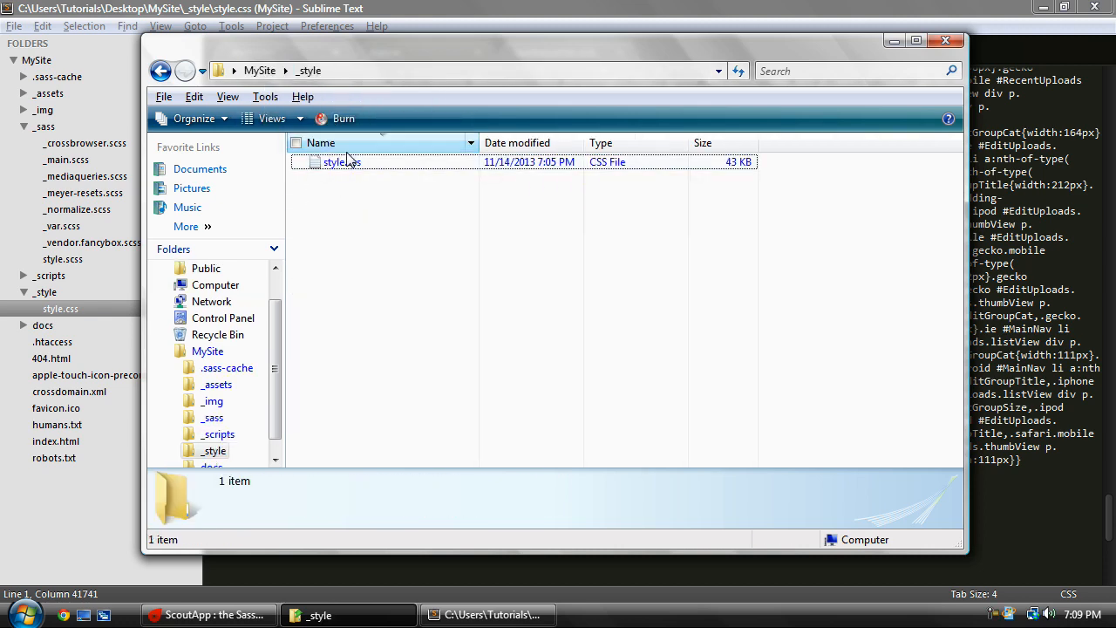
{"action": "left_click", "coordinate": [341, 161]}
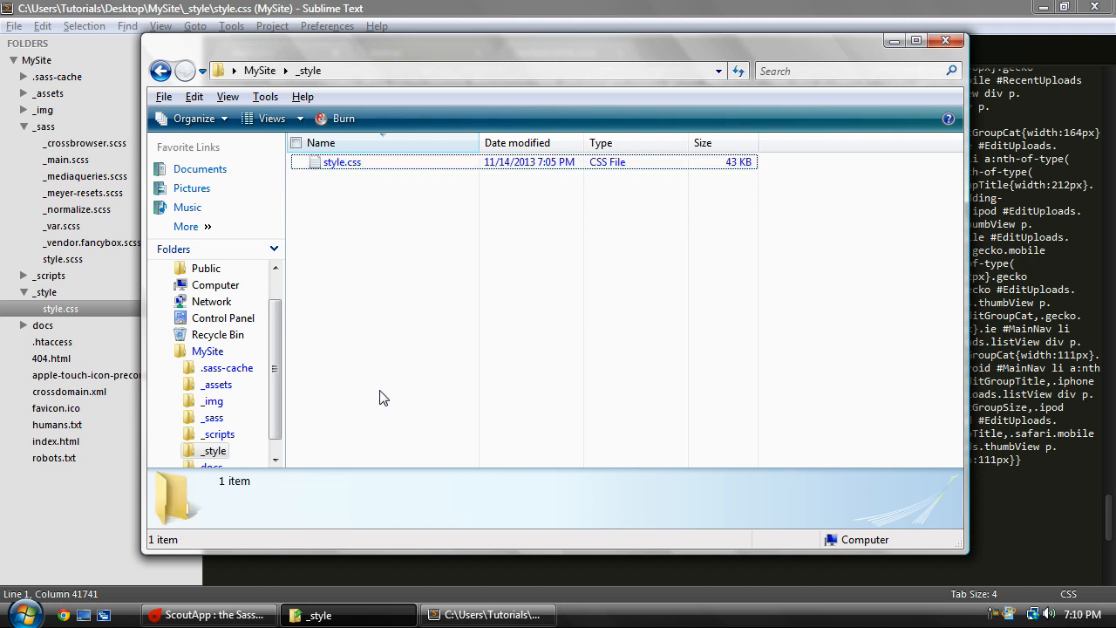
{"action": "mouse_move", "coordinate": [365, 185]}
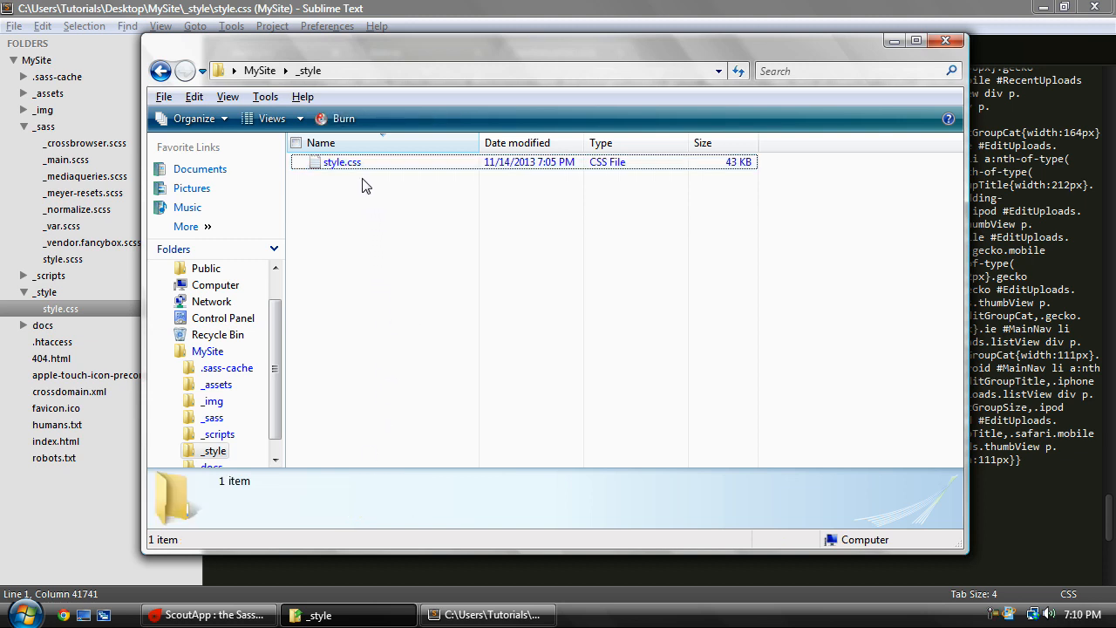
{"action": "left_click", "coordinate": [341, 163]}
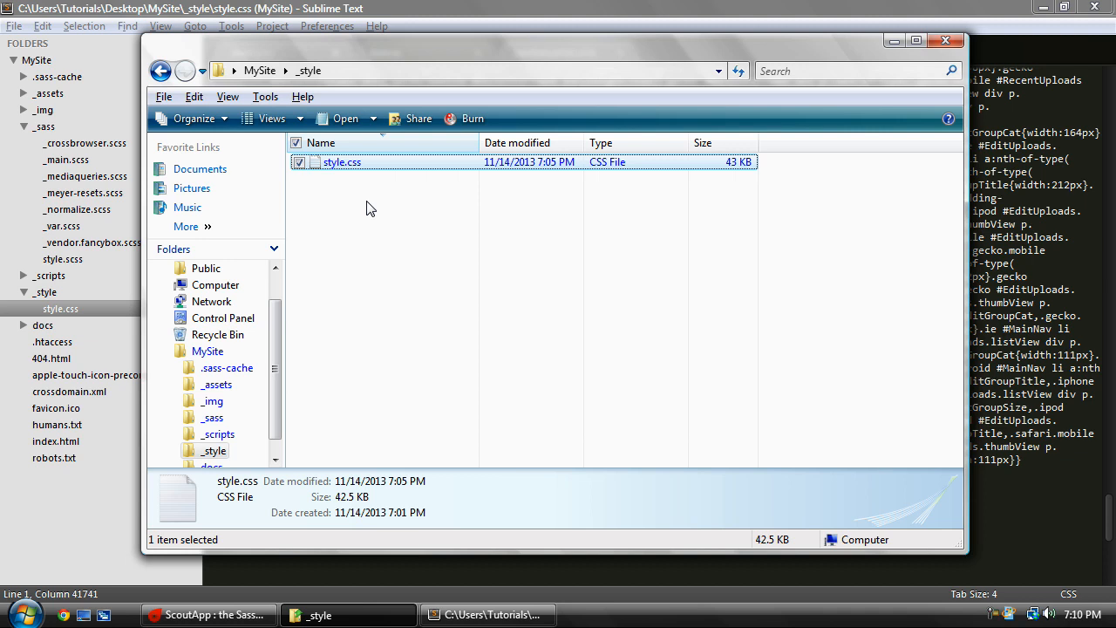
{"action": "left_click", "coordinate": [379, 238]}
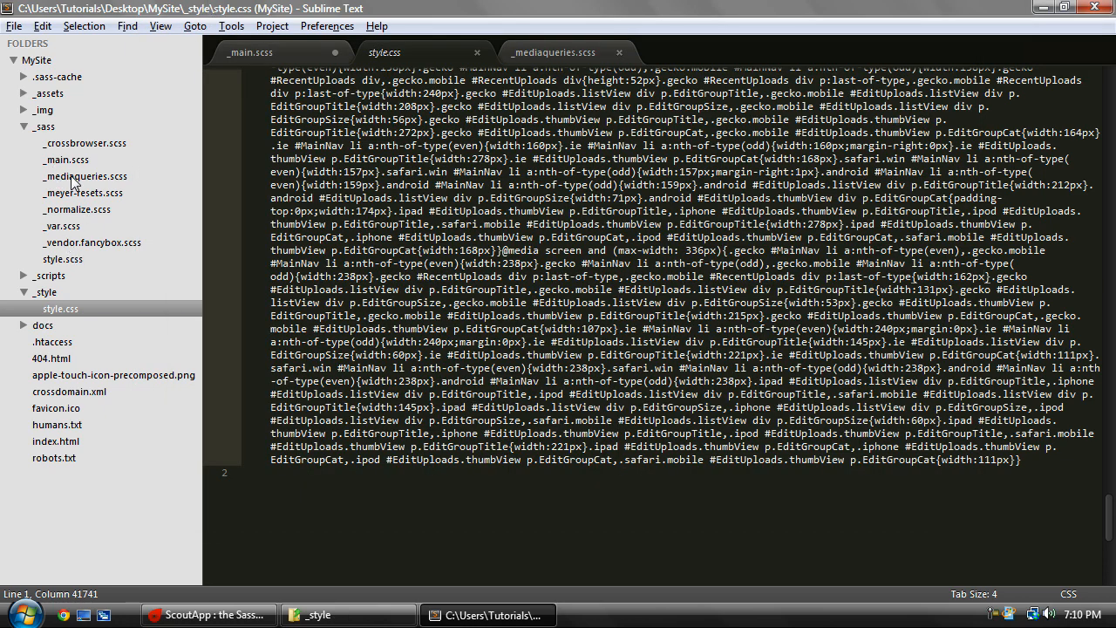
{"action": "left_click", "coordinate": [63, 259]}
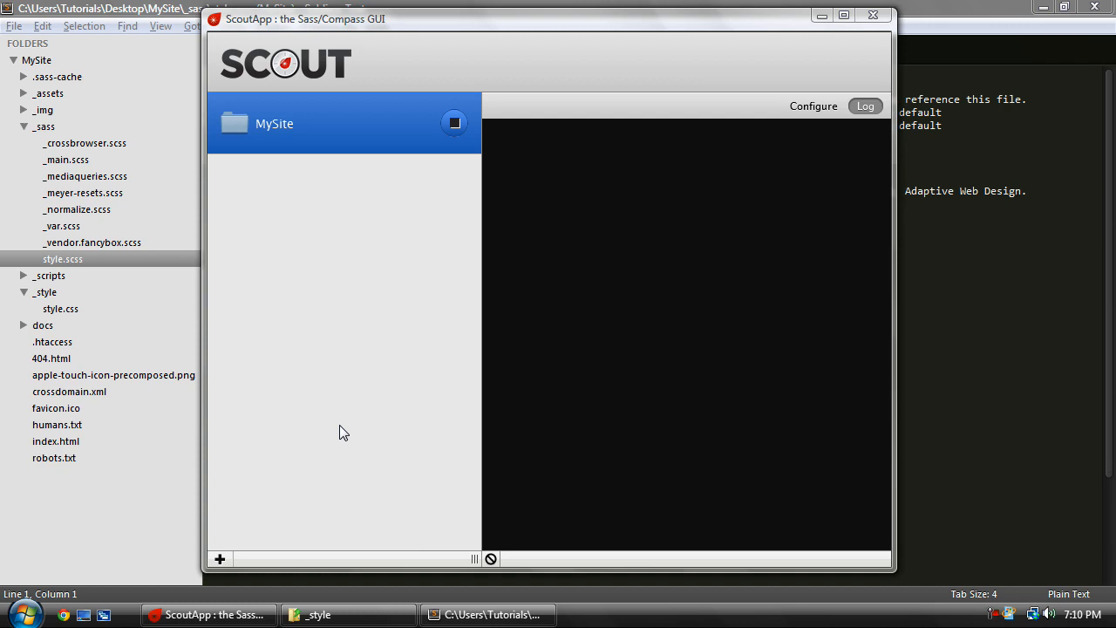
{"action": "mouse_move", "coordinate": [504, 95]}
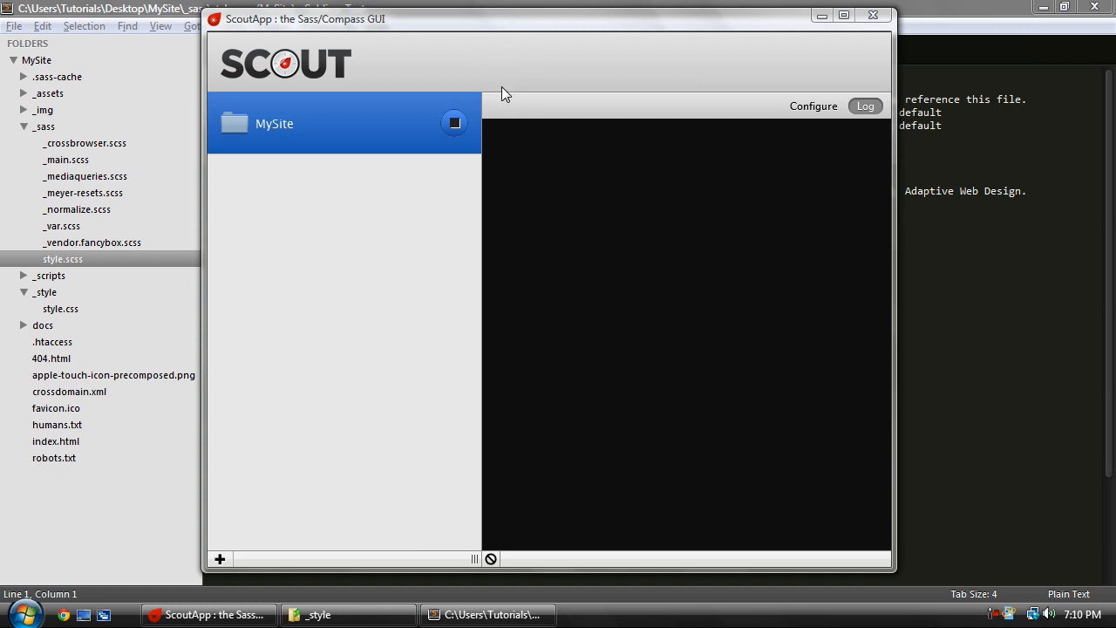
{"action": "mouse_move", "coordinate": [518, 98]}
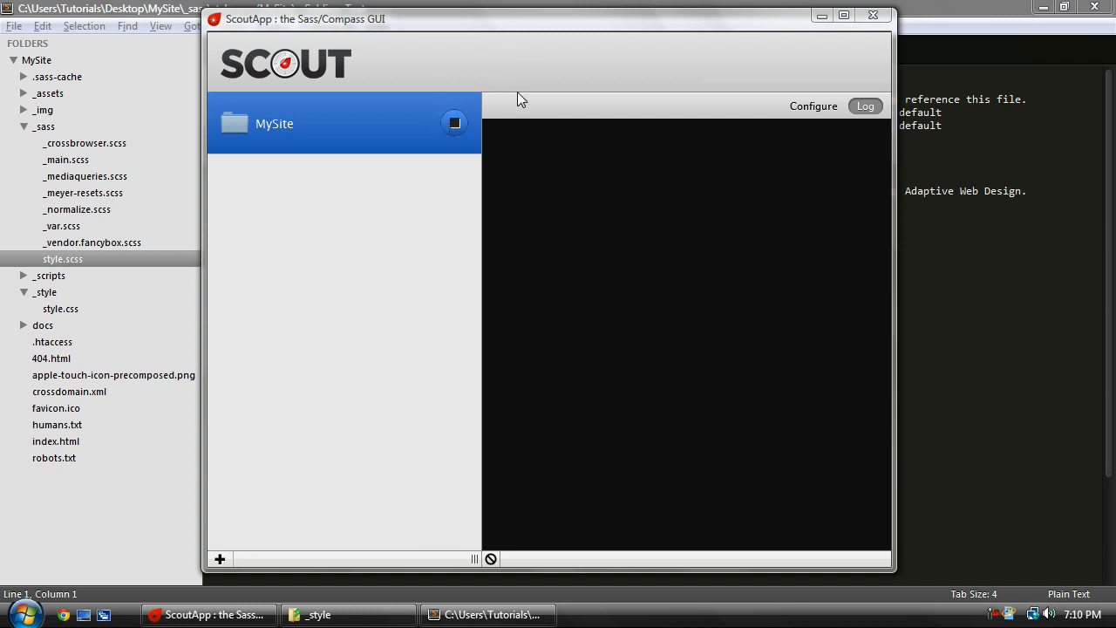
Stop watching MySite and review its Production environment and Compressed output settings.
{"action": "left_click", "coordinate": [453, 123]}
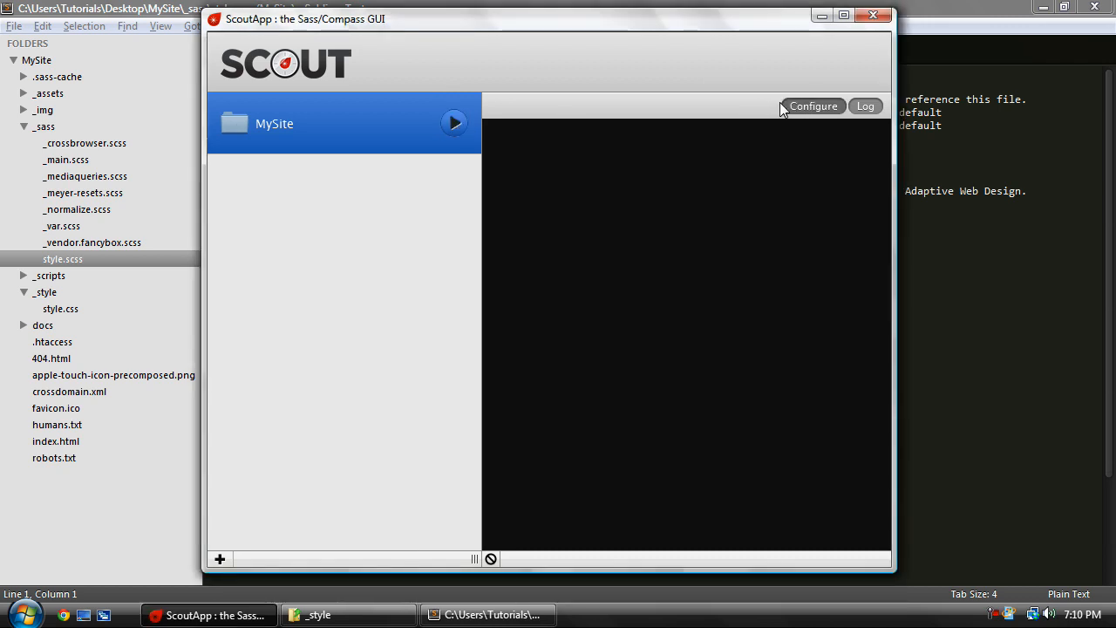
{"action": "left_click", "coordinate": [813, 105]}
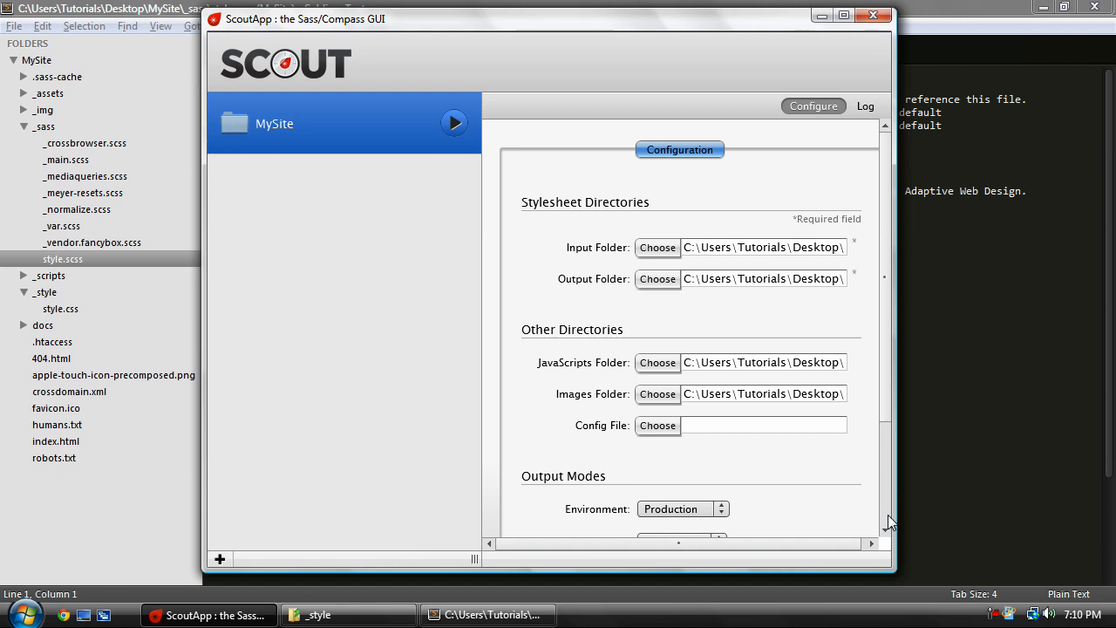
{"action": "scroll", "scroll_direction": "down", "scroll_amount": 3}
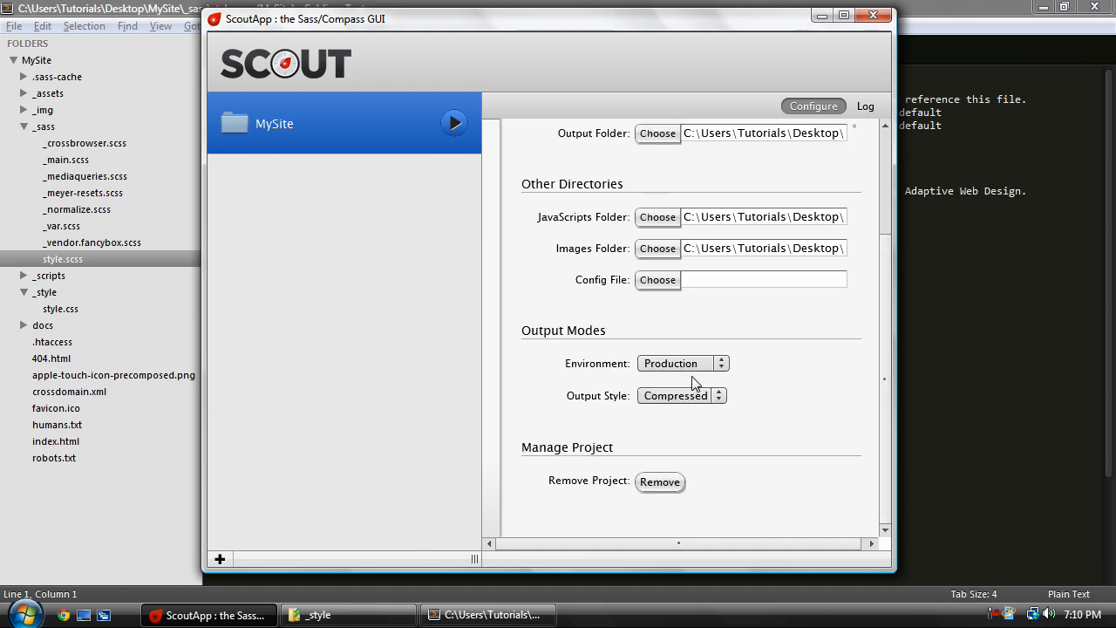
{"action": "mouse_move", "coordinate": [820, 28]}
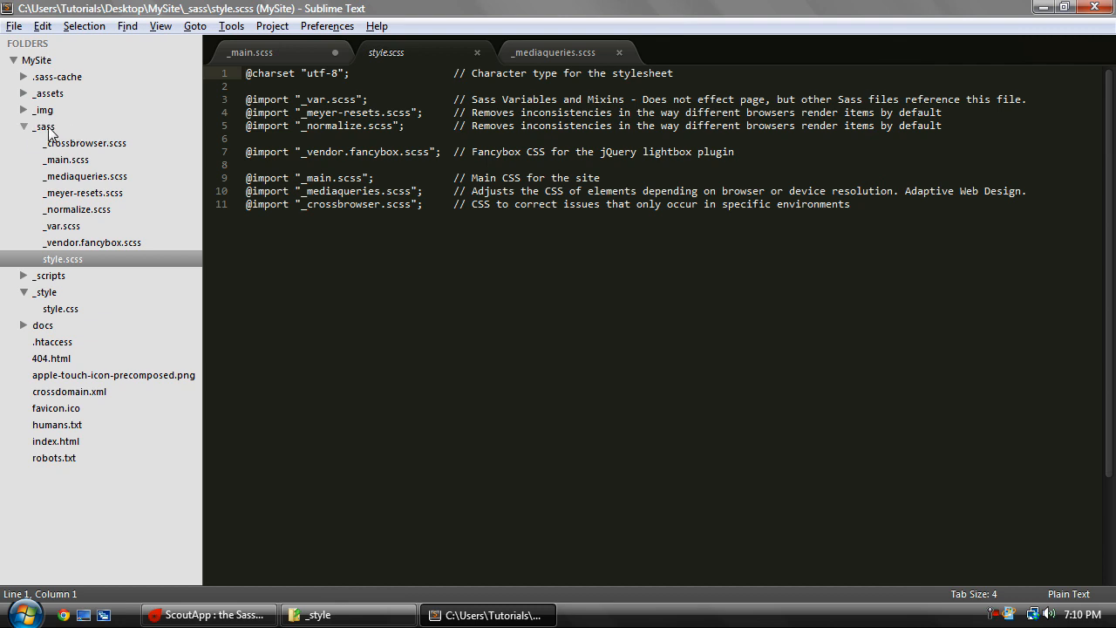
{"action": "mouse_move", "coordinate": [106, 183]}
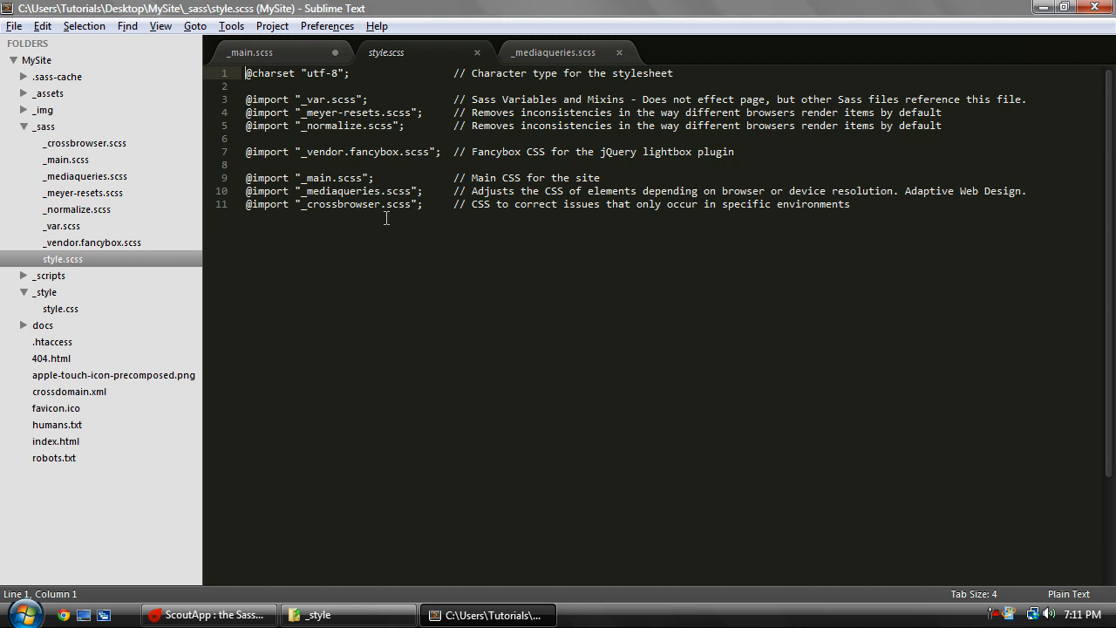
Select and deselect the style.scss import list, then switch to _mediaqueries.scss.
{"action": "key", "text": "ctrl+a"}
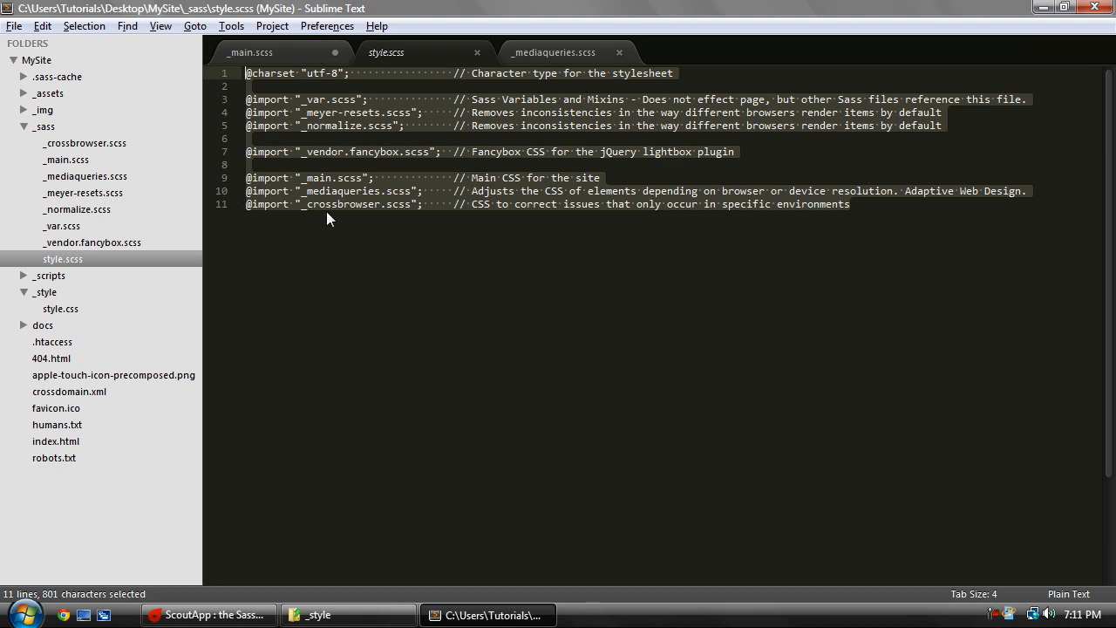
{"action": "left_click", "coordinate": [849, 204]}
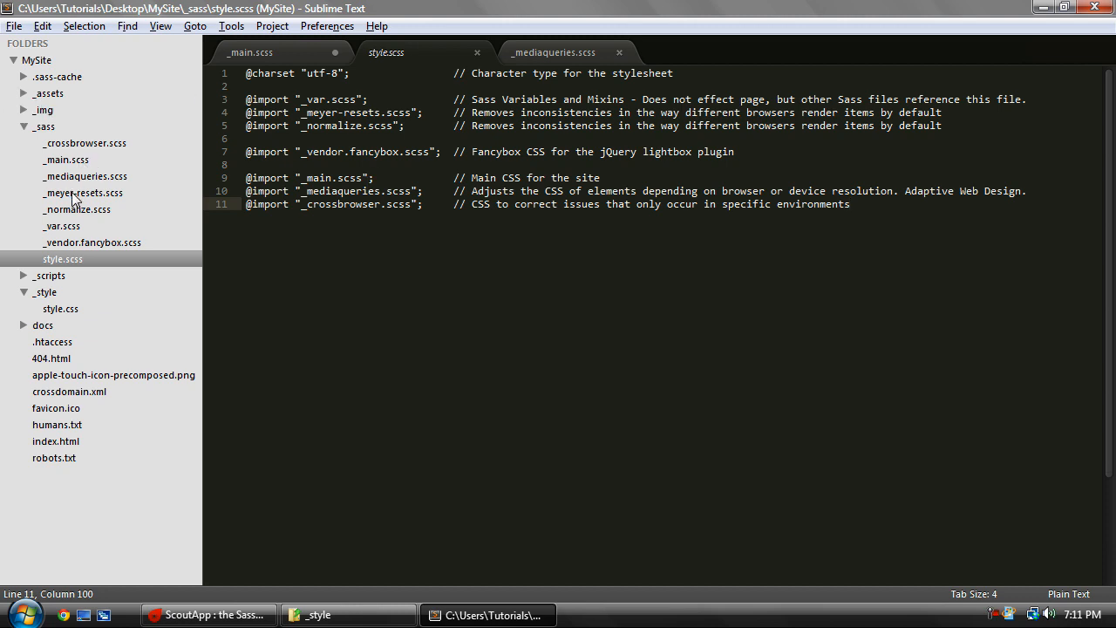
{"action": "mouse_move", "coordinate": [432, 209]}
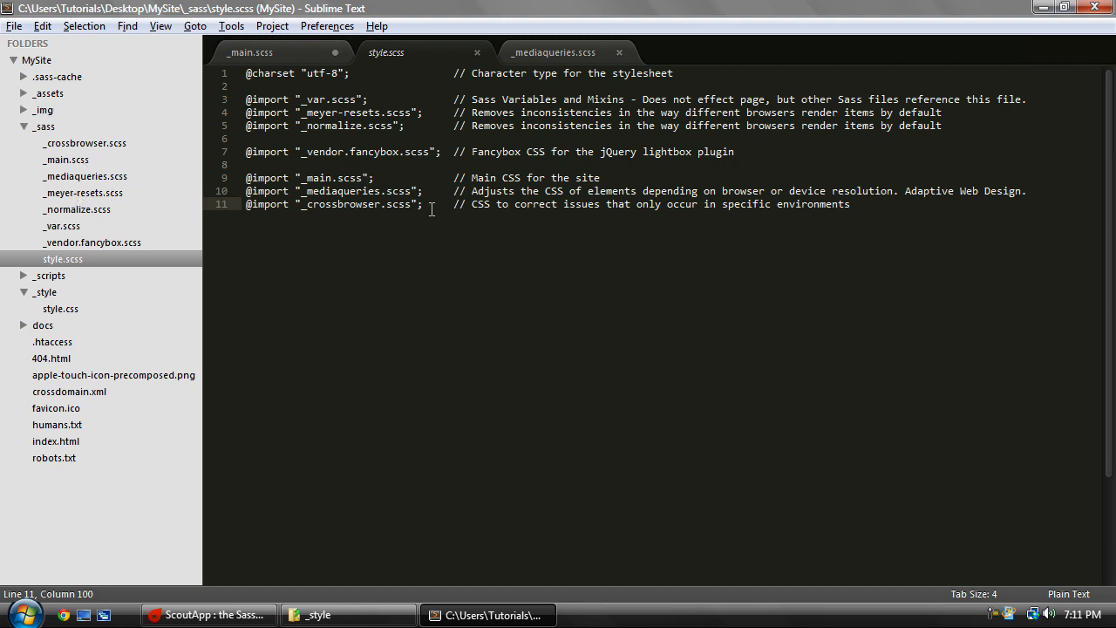
{"action": "left_click", "coordinate": [552, 53]}
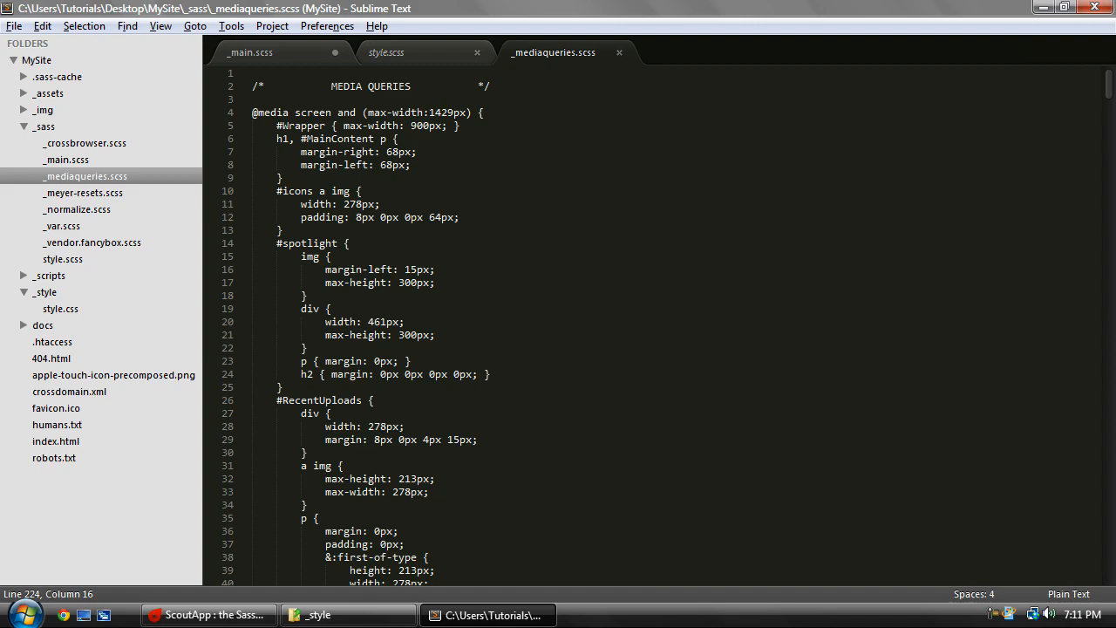
{"action": "scroll", "scroll_direction": "down", "scroll_amount": 3}
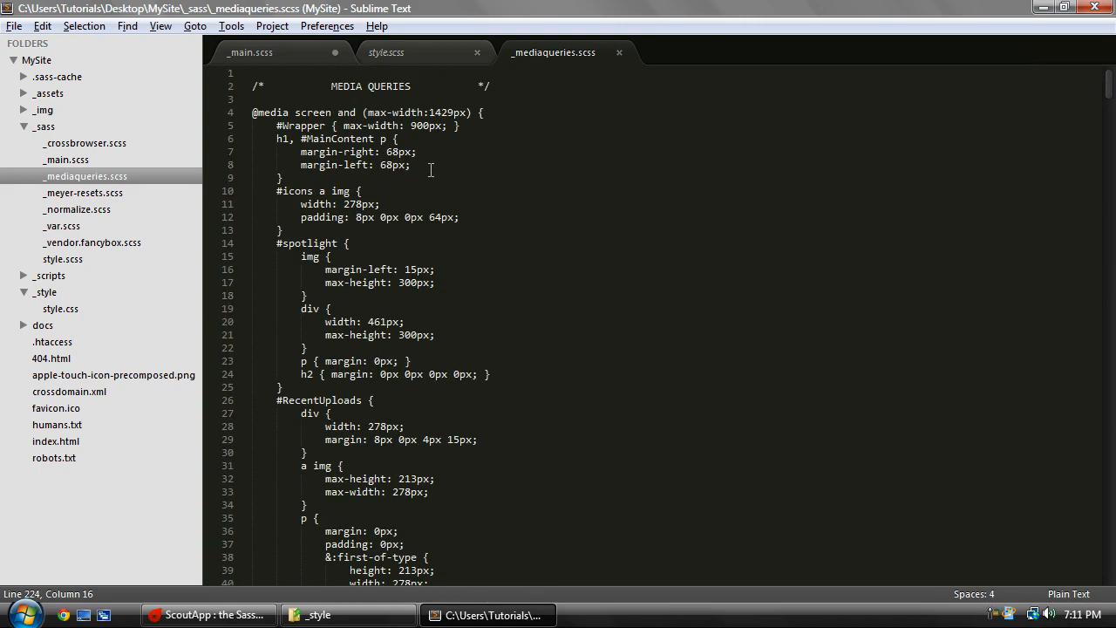
{"action": "mouse_move", "coordinate": [395, 41]}
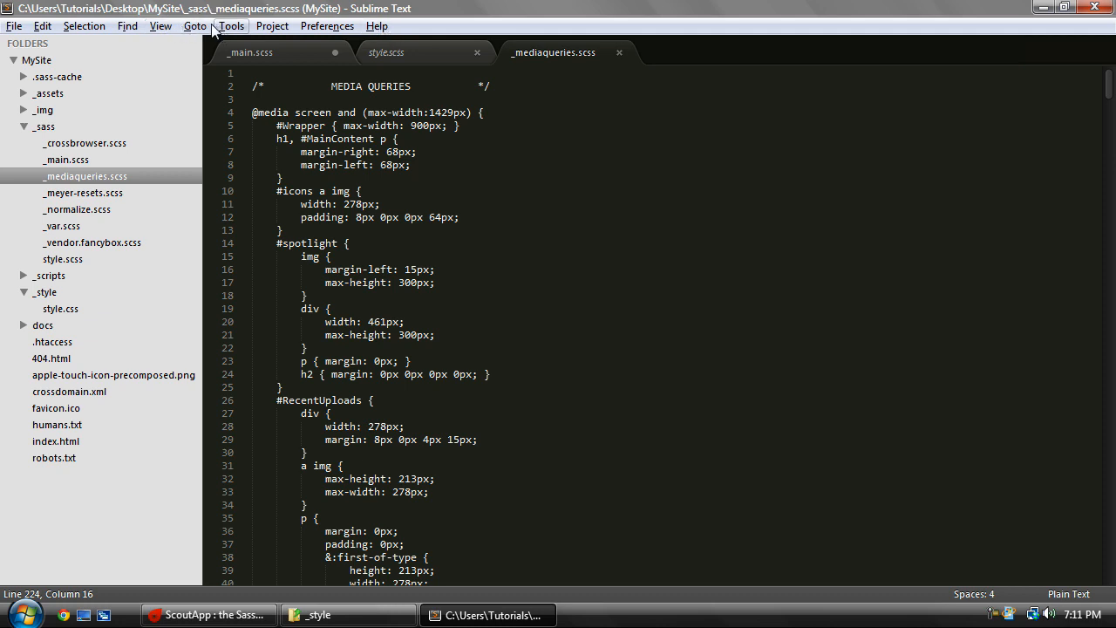
Set _mediaqueries.scss to CSS syntax via View > Syntax and scroll to check the colouring.
{"action": "left_click", "coordinate": [128, 25]}
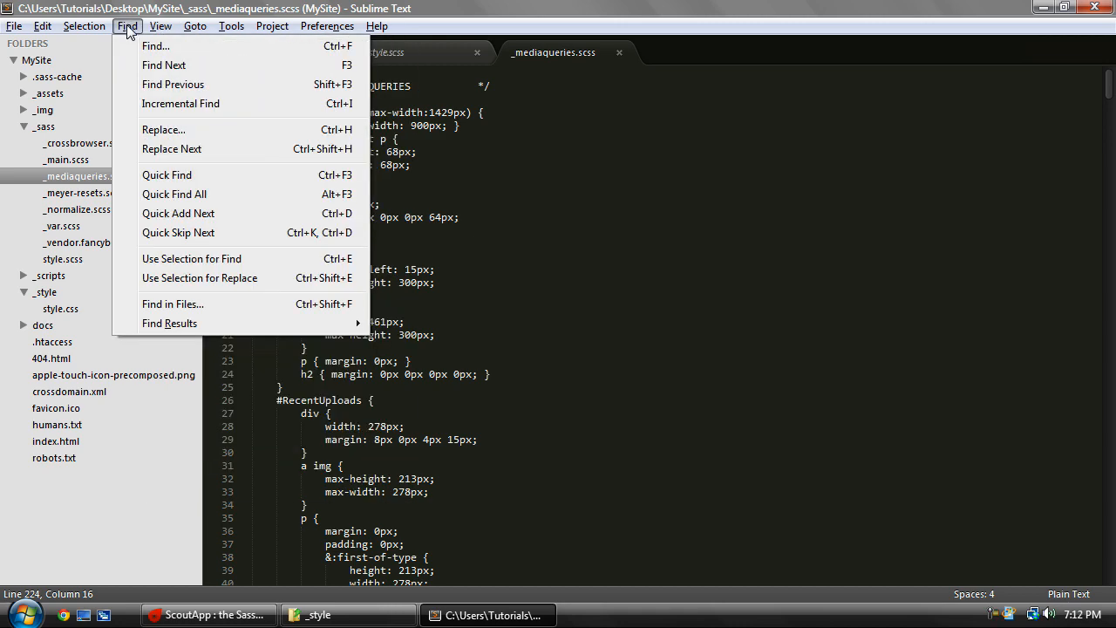
{"action": "left_click", "coordinate": [160, 25]}
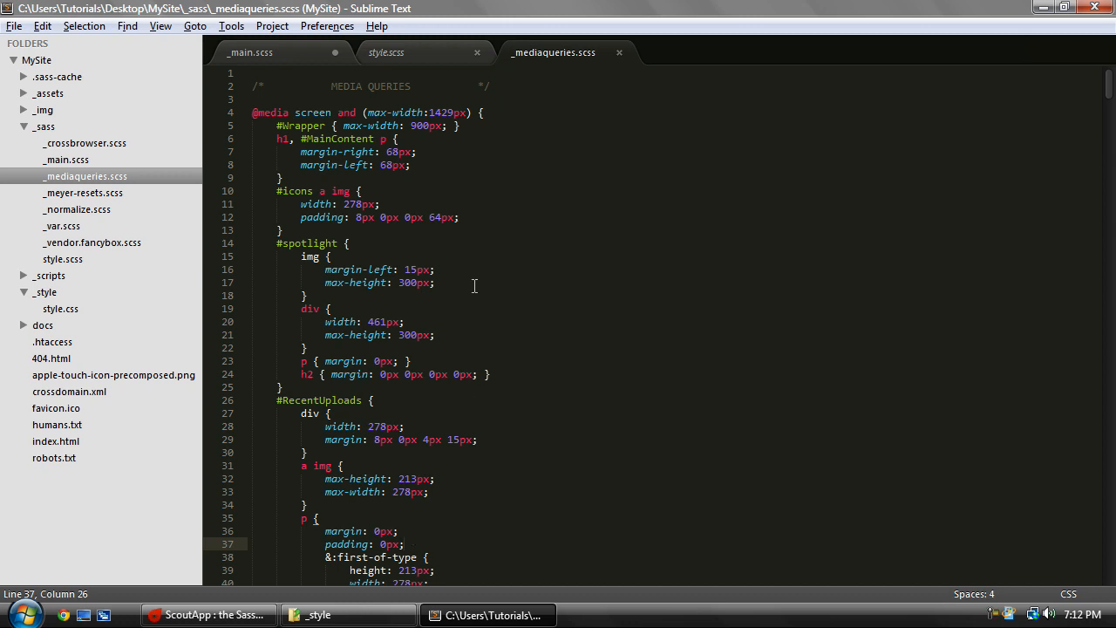
{"action": "scroll", "scroll_direction": "down", "scroll_amount": 3}
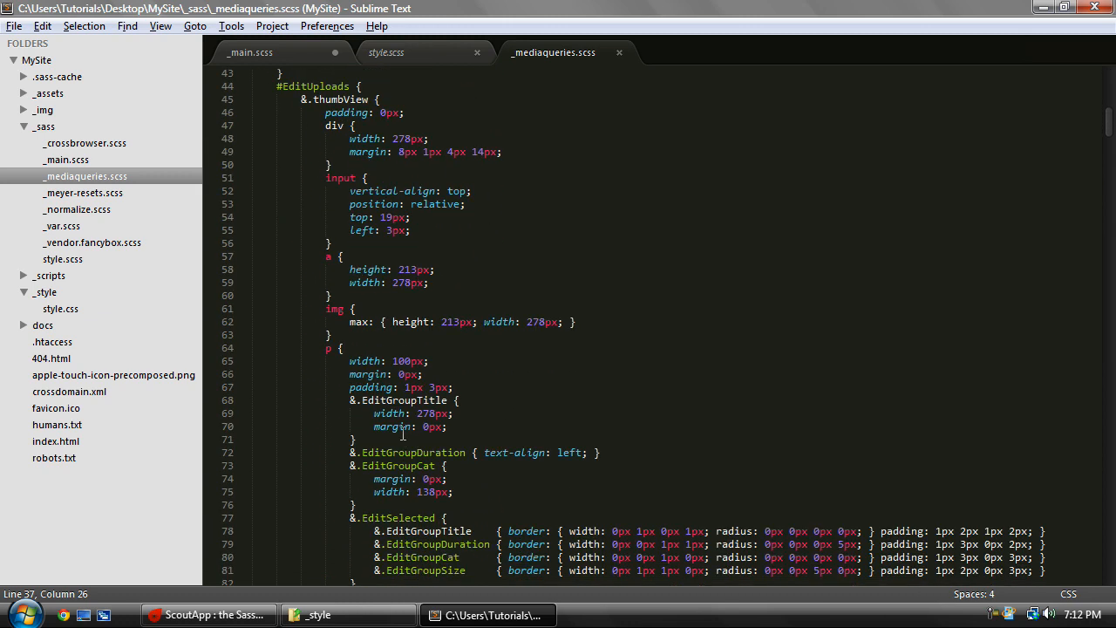
{"action": "scroll", "scroll_direction": "down", "scroll_amount": 3}
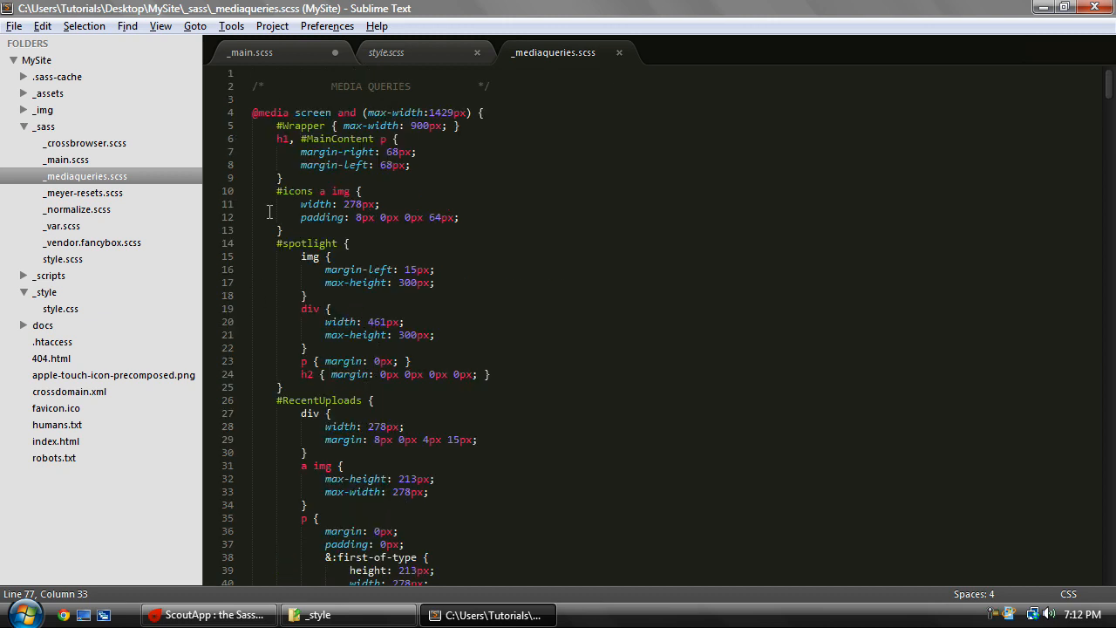
{"action": "mouse_move", "coordinate": [274, 499]}
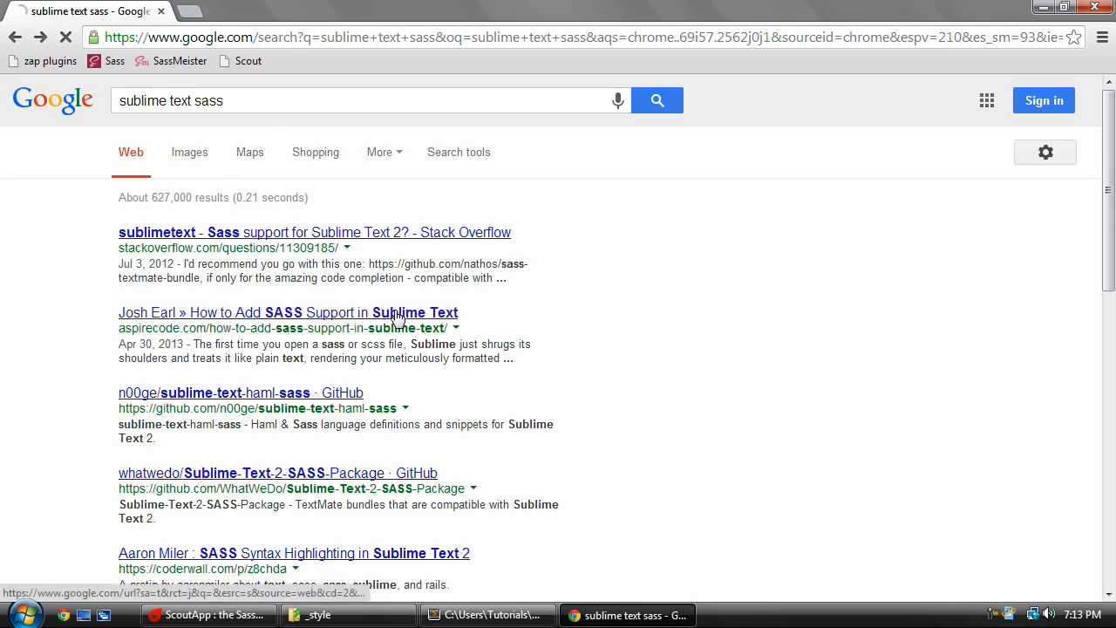
Follow the aspirecode Sass article to Package Control's install page and view Sublime Text 2/3 code.
{"action": "left_click", "coordinate": [287, 312]}
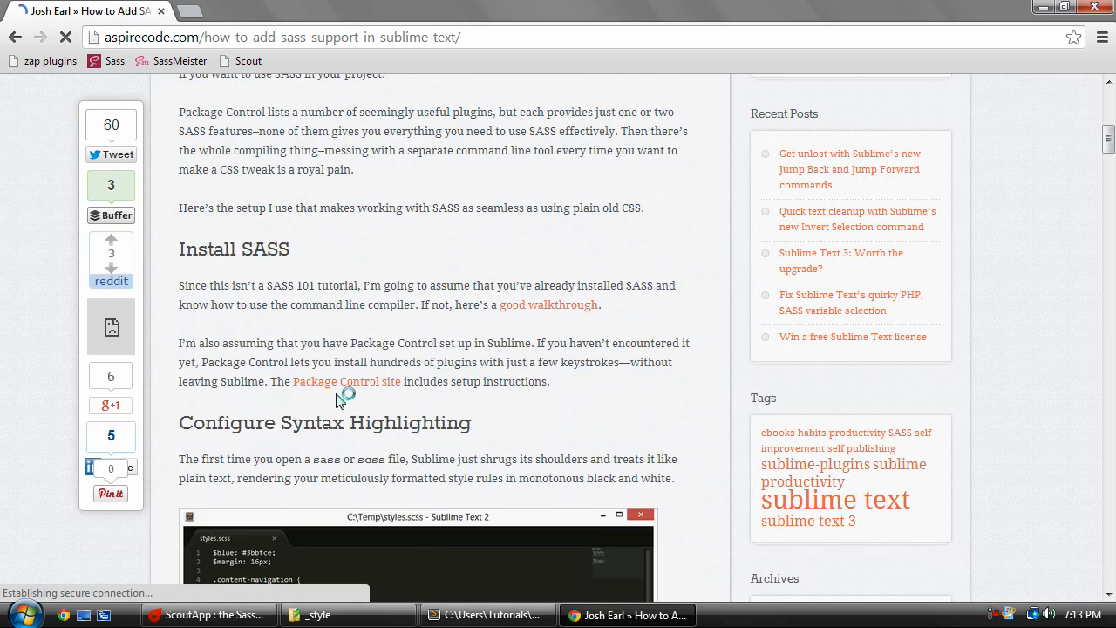
{"action": "left_click", "coordinate": [346, 381]}
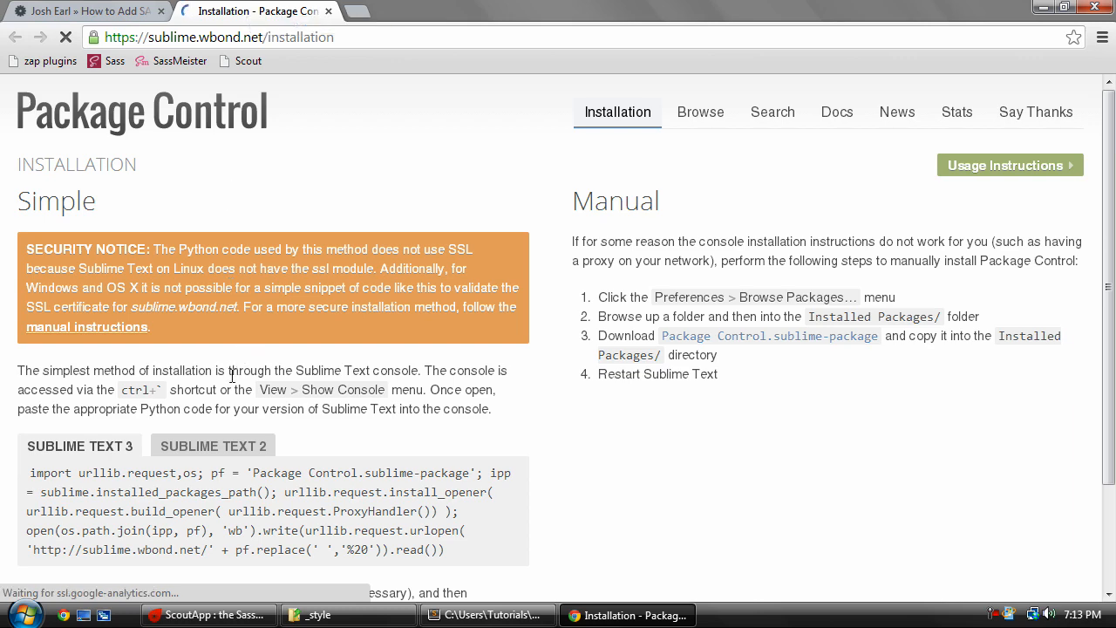
{"action": "left_click", "coordinate": [214, 358]}
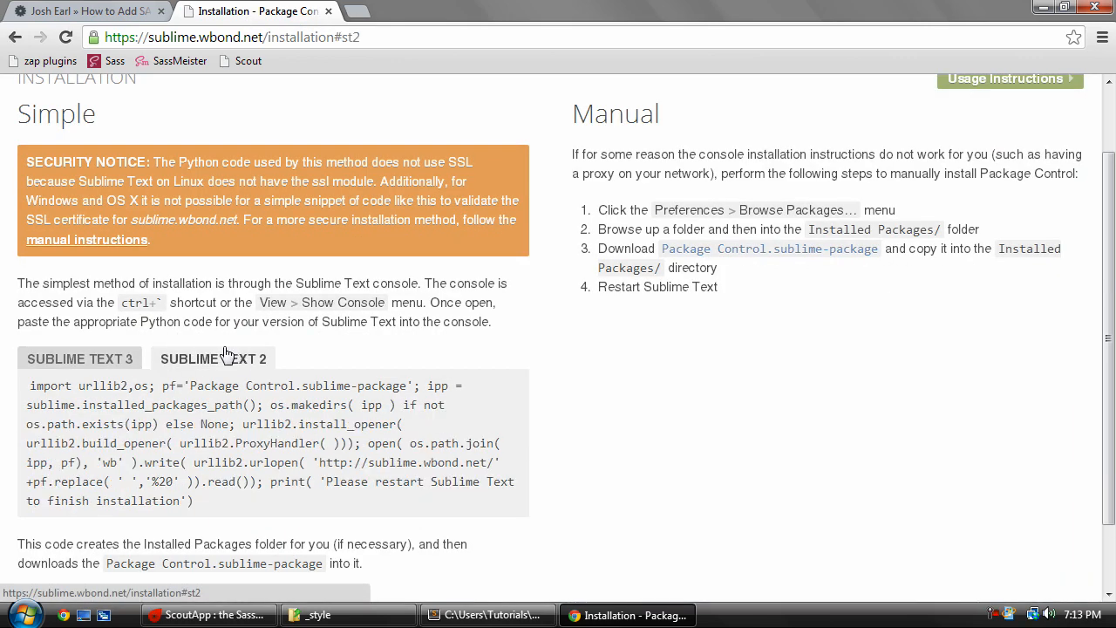
{"action": "left_click", "coordinate": [79, 358]}
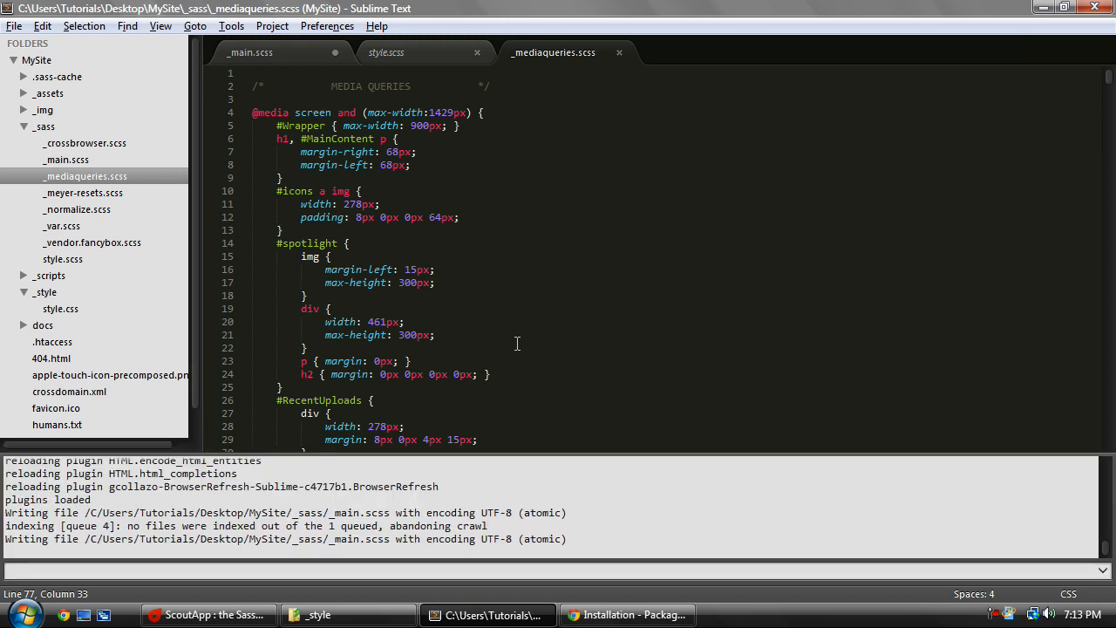
{"action": "mouse_move", "coordinate": [436, 369]}
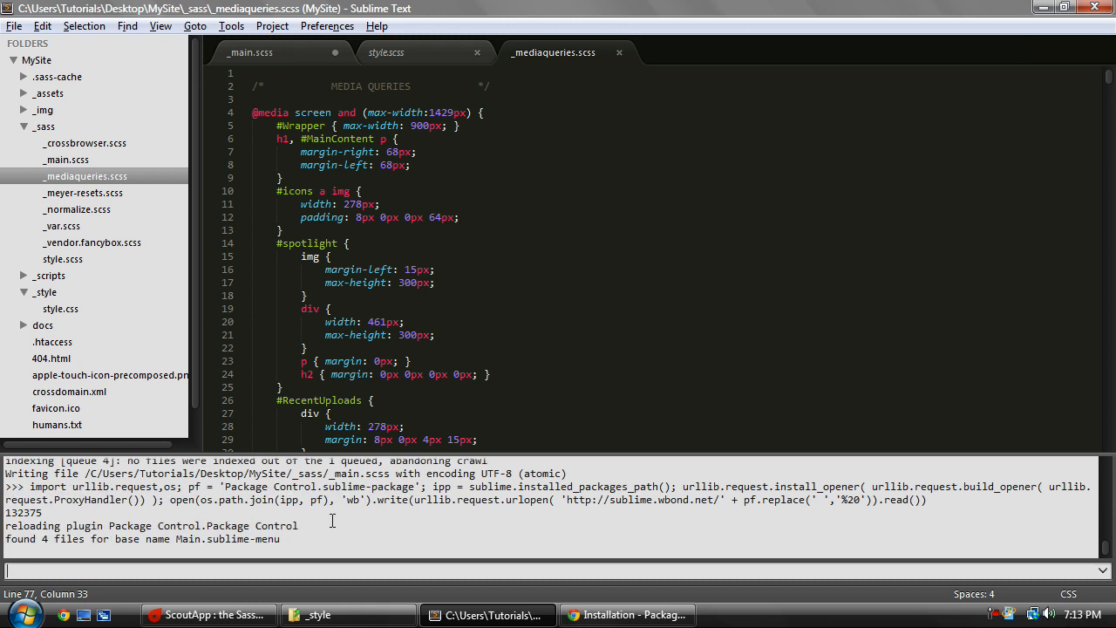
{"action": "mouse_move", "coordinate": [146, 521]}
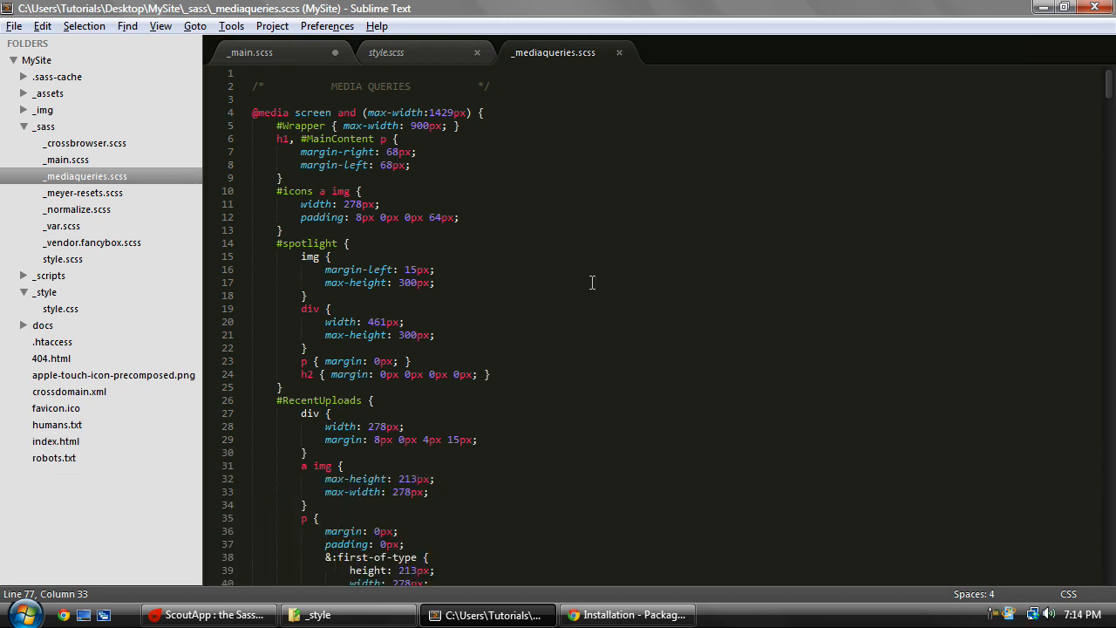
Install the Sass package through Package Control's Install Package command.
{"action": "left_click", "coordinate": [327, 25]}
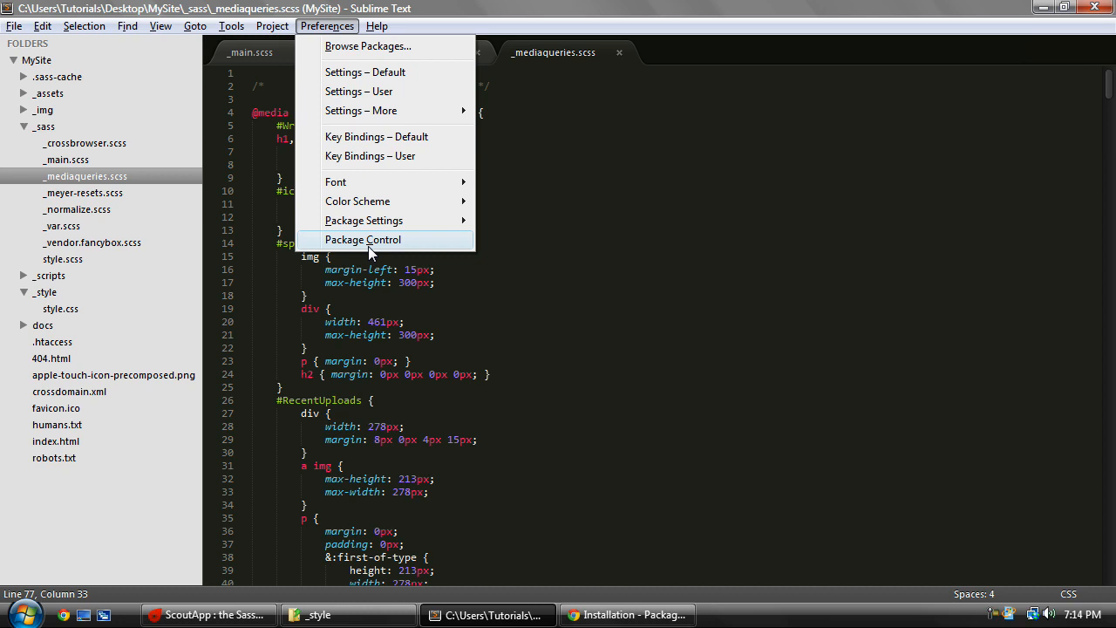
{"action": "left_click", "coordinate": [363, 239]}
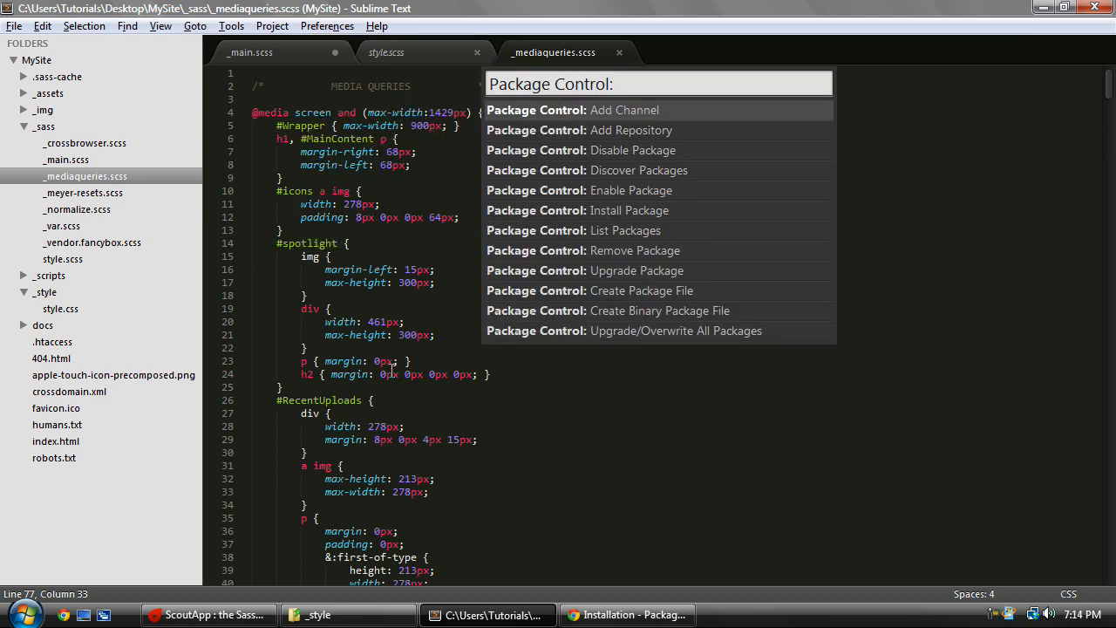
{"action": "type", "text": "insta"}
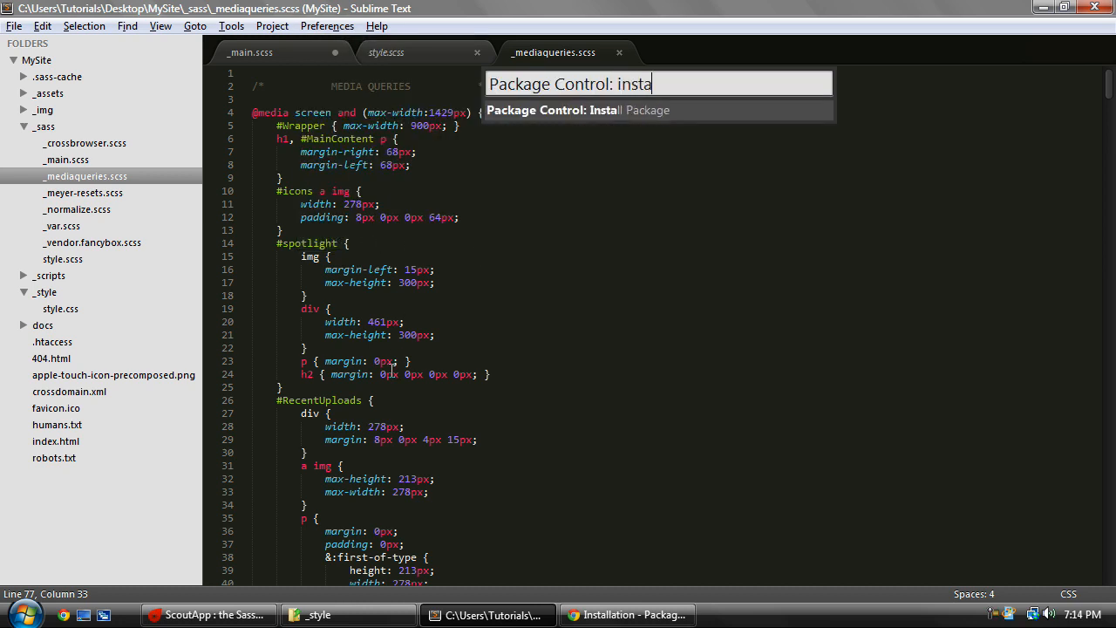
{"action": "key", "text": "enter"}
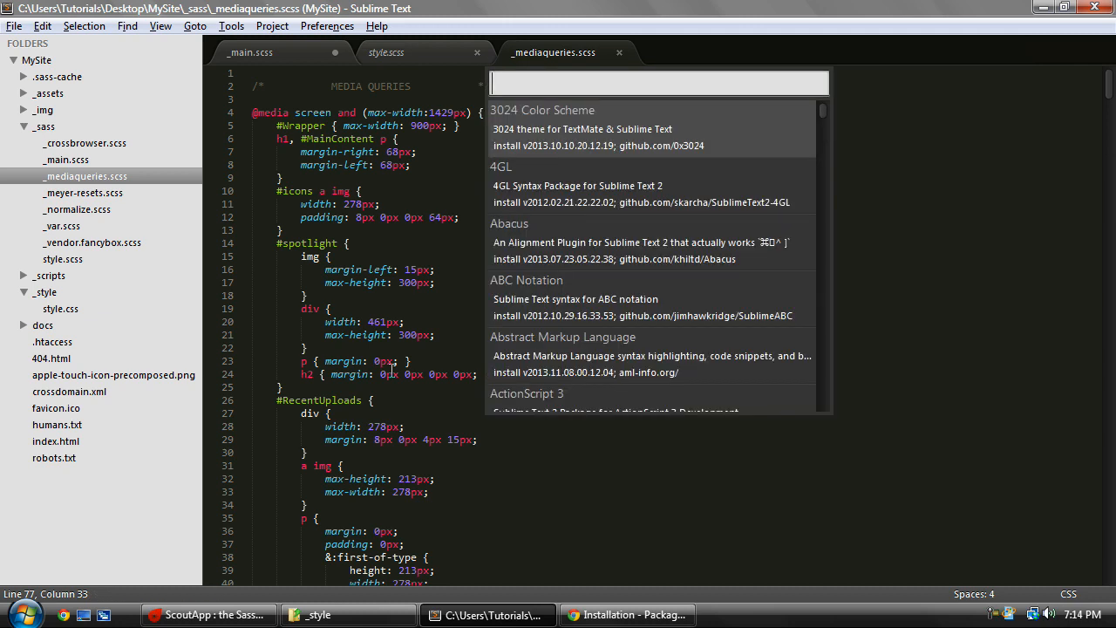
{"action": "type", "text": "sass"}
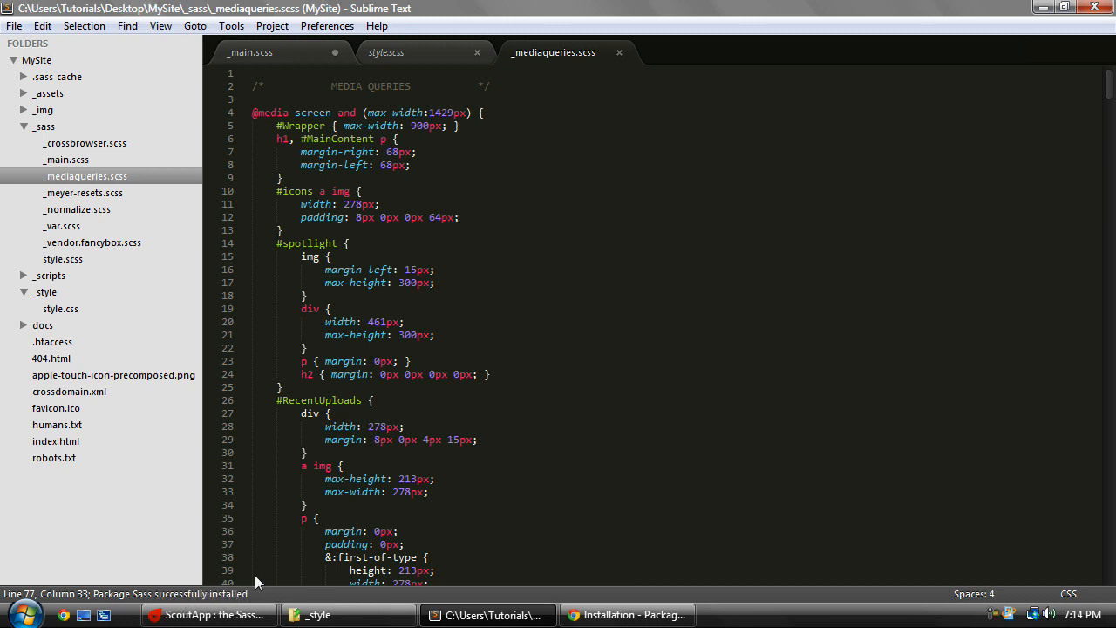
{"action": "mouse_move", "coordinate": [169, 24]}
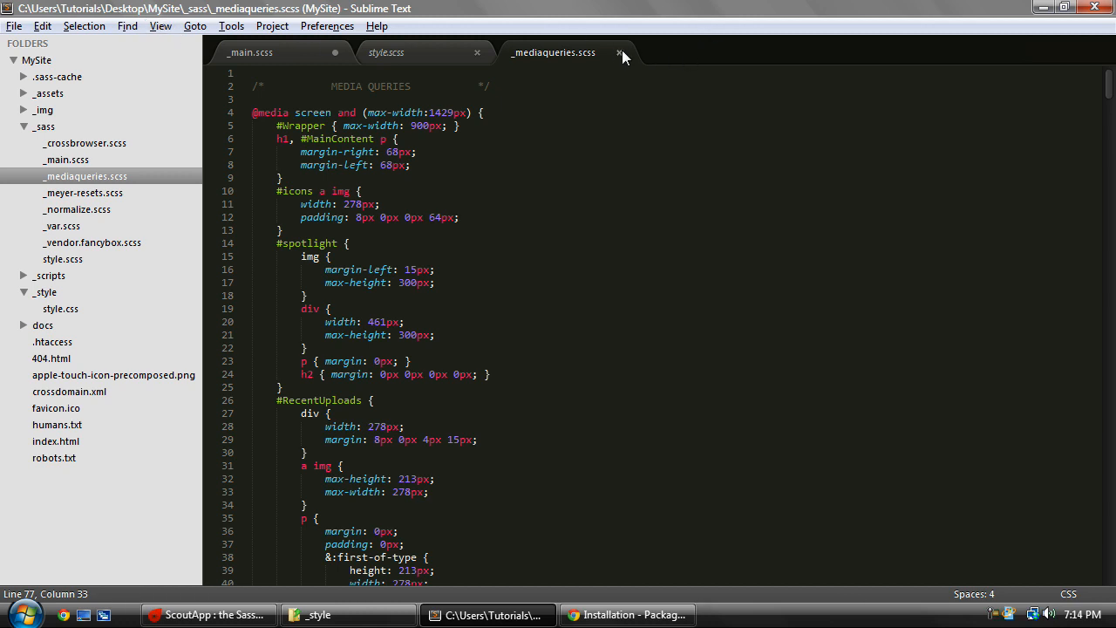
Close and reopen _mediaqueries.scss from the sidebar to see its Sass highlighting.
{"action": "left_click", "coordinate": [620, 52]}
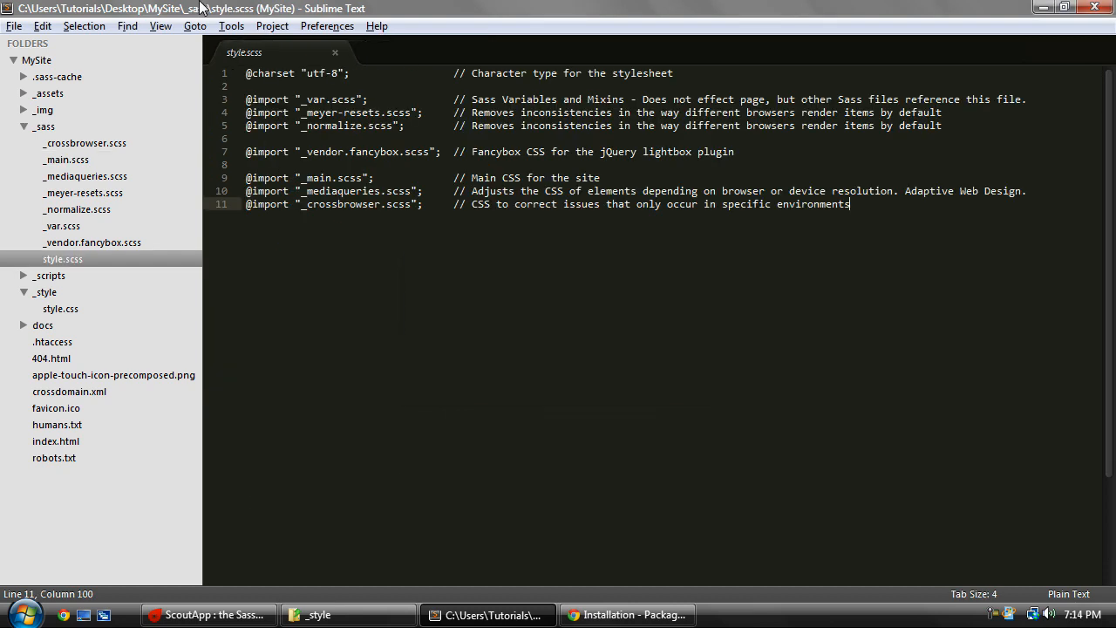
{"action": "left_click", "coordinate": [92, 242]}
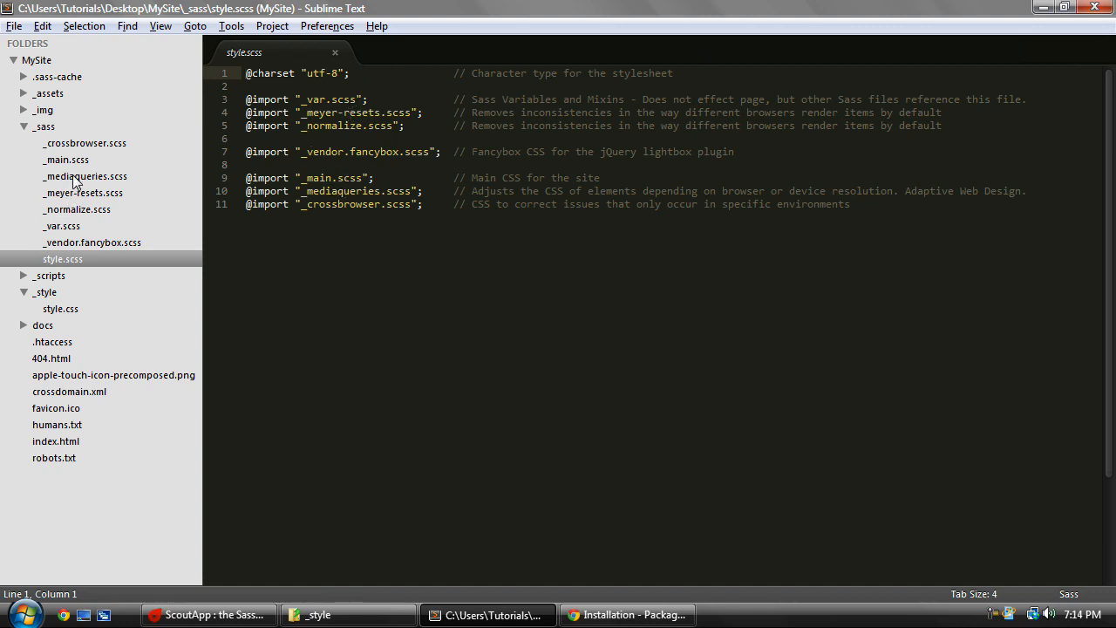
{"action": "double_click", "coordinate": [86, 176]}
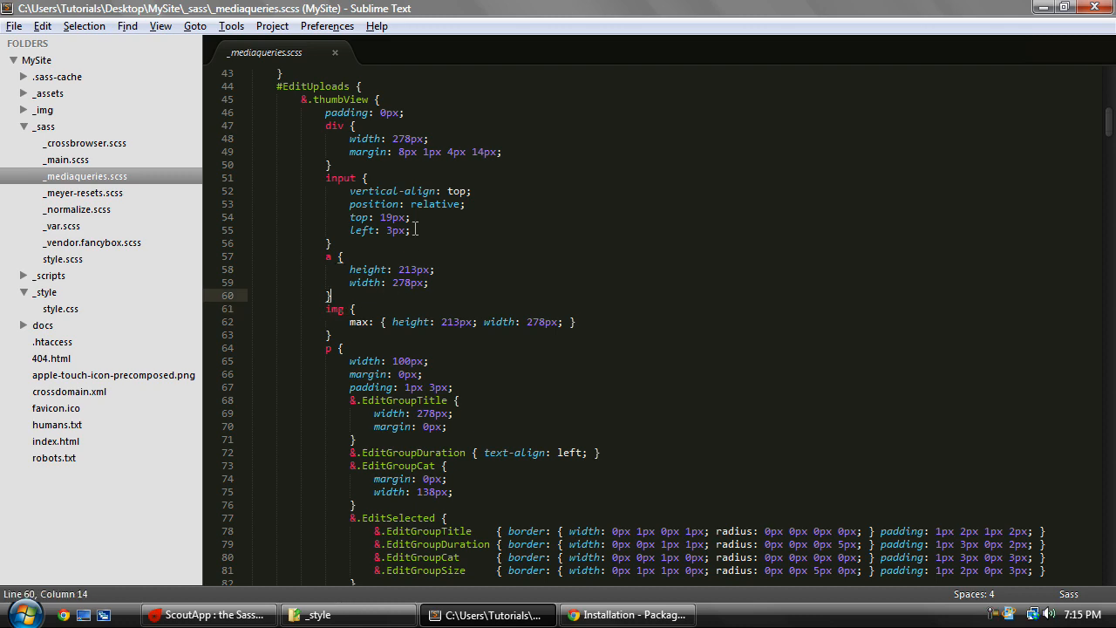
{"action": "scroll", "scroll_direction": "down", "scroll_amount": 3}
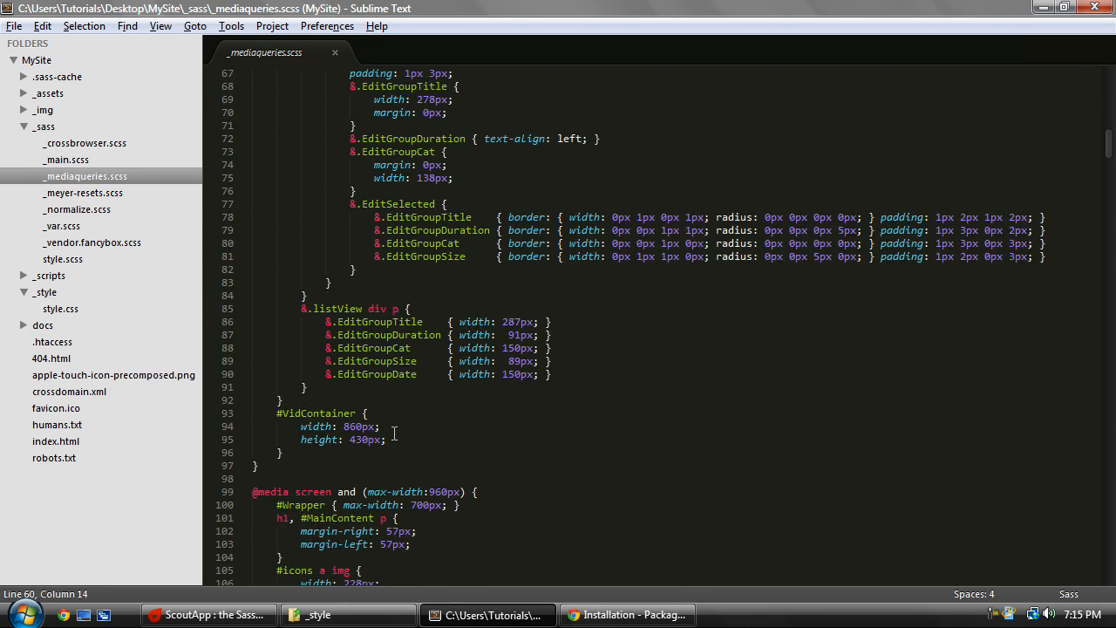
{"action": "scroll", "scroll_direction": "up", "scroll_amount": 3}
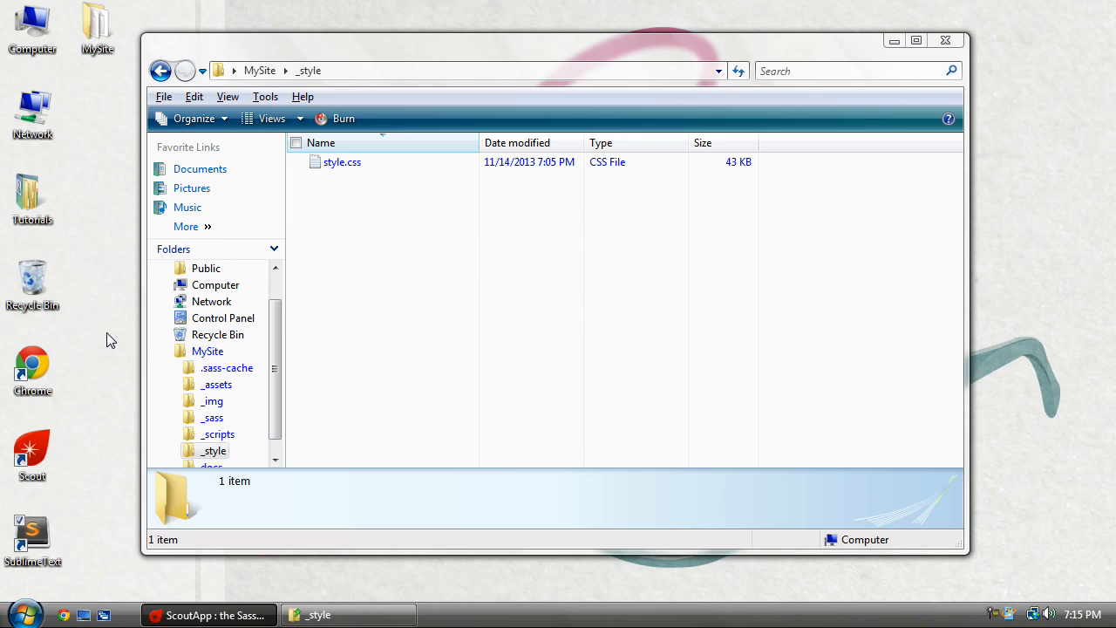
Bring ScoutApp forward showing MySite's Production environment and Compressed output settings.
{"action": "left_click", "coordinate": [209, 615]}
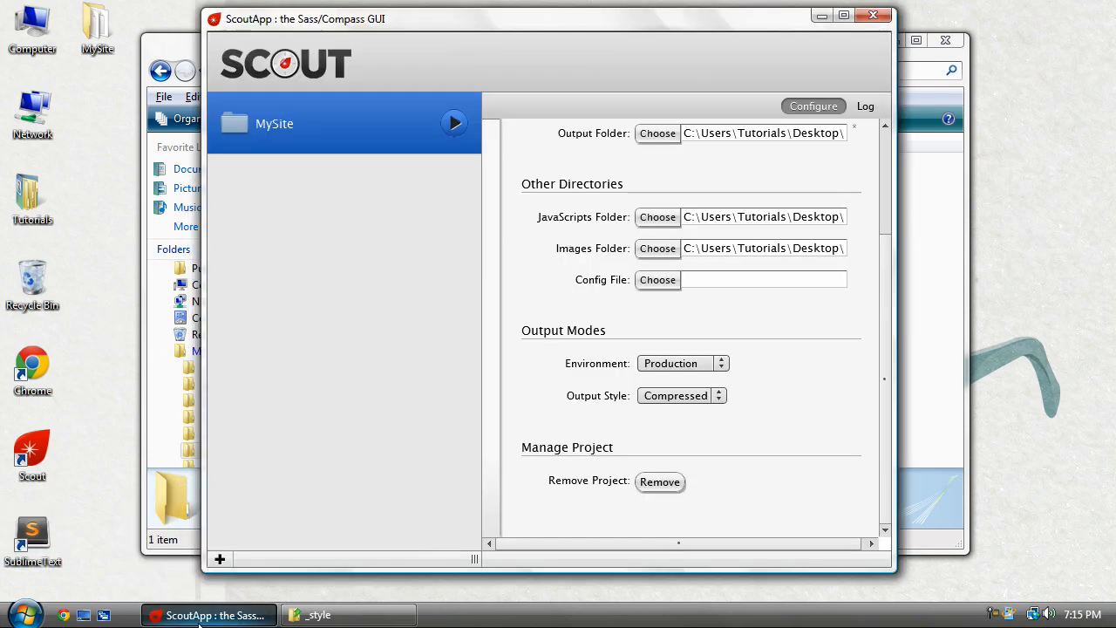
{"action": "mouse_move", "coordinate": [113, 181]}
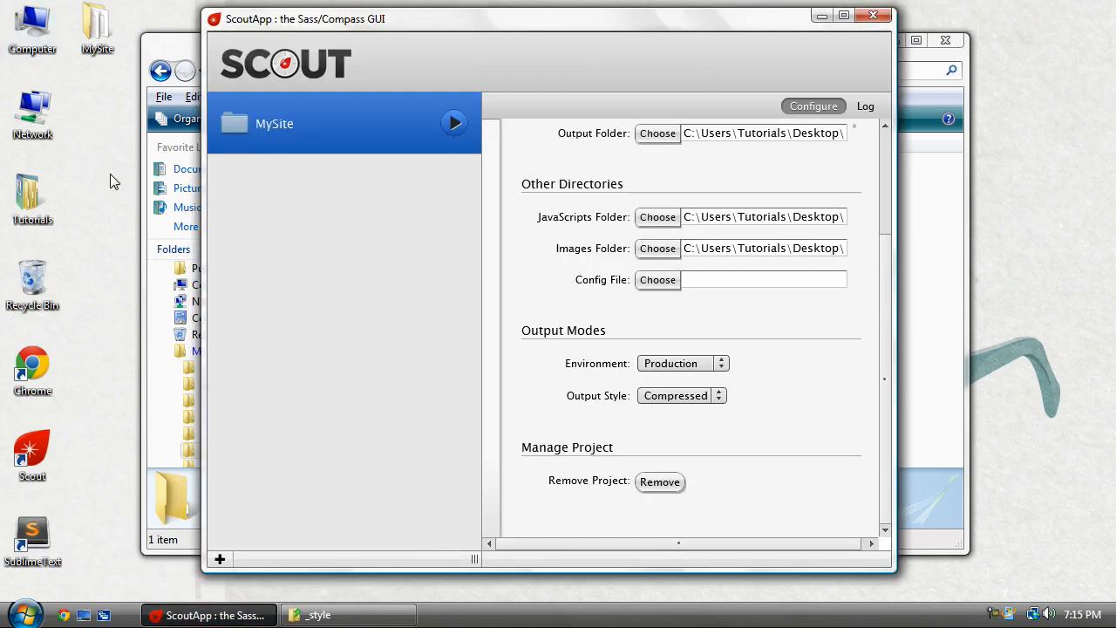
{"action": "mouse_move", "coordinate": [605, 438]}
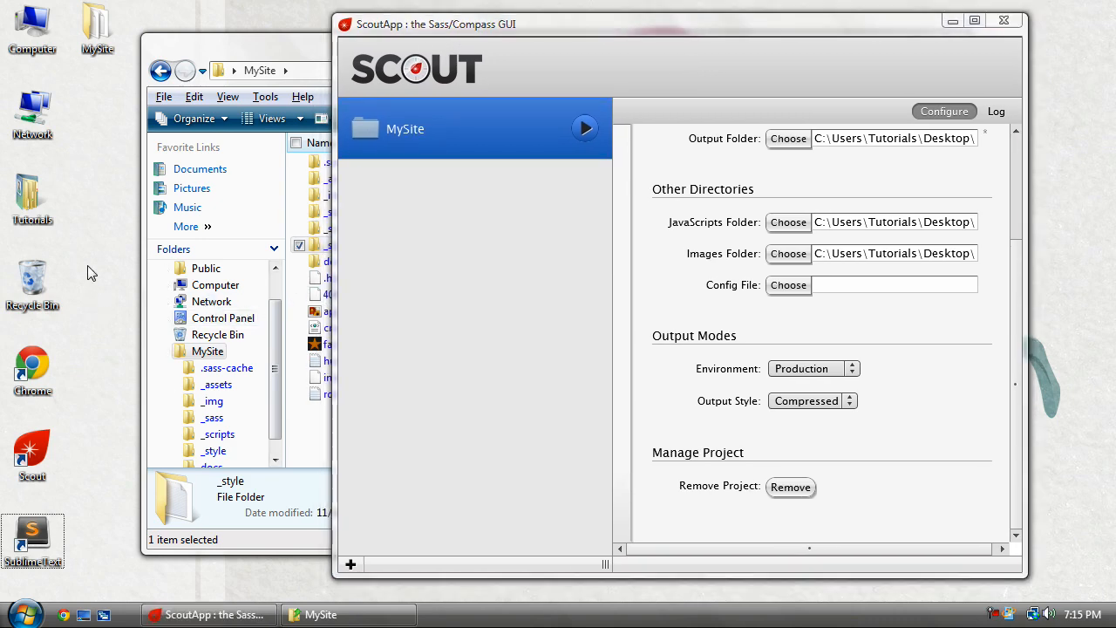
{"action": "mouse_move", "coordinate": [977, 18]}
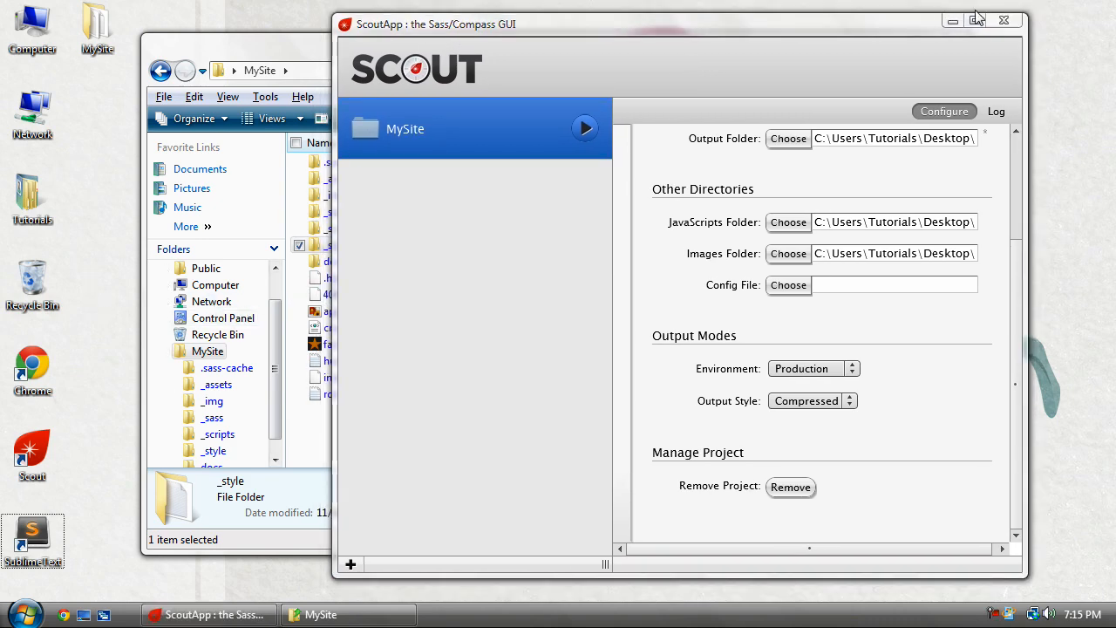